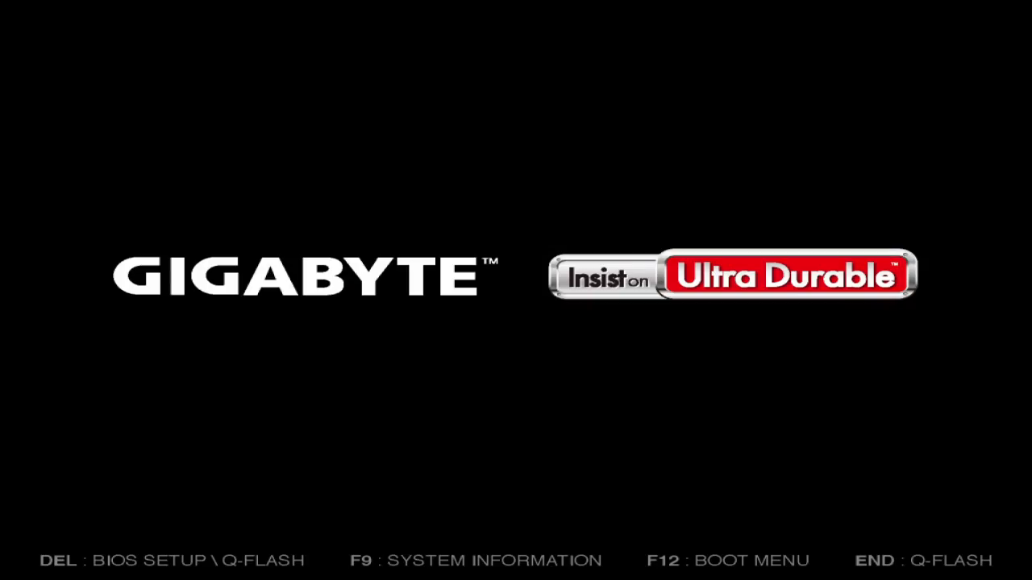
Highlight Installation in the openSUSE boot menu and launch the Leap 42.2 installer
key(f12)
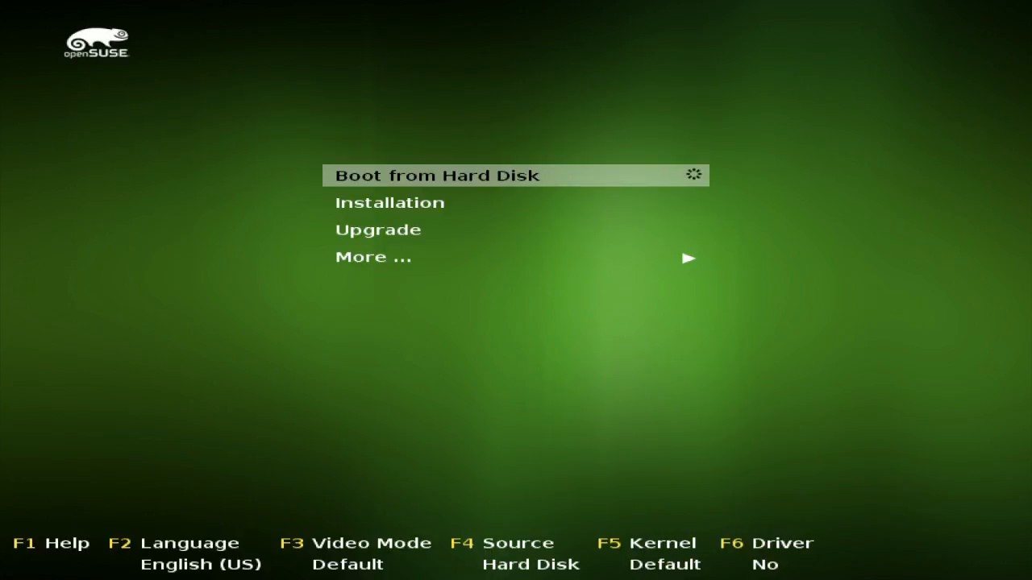
key(down)
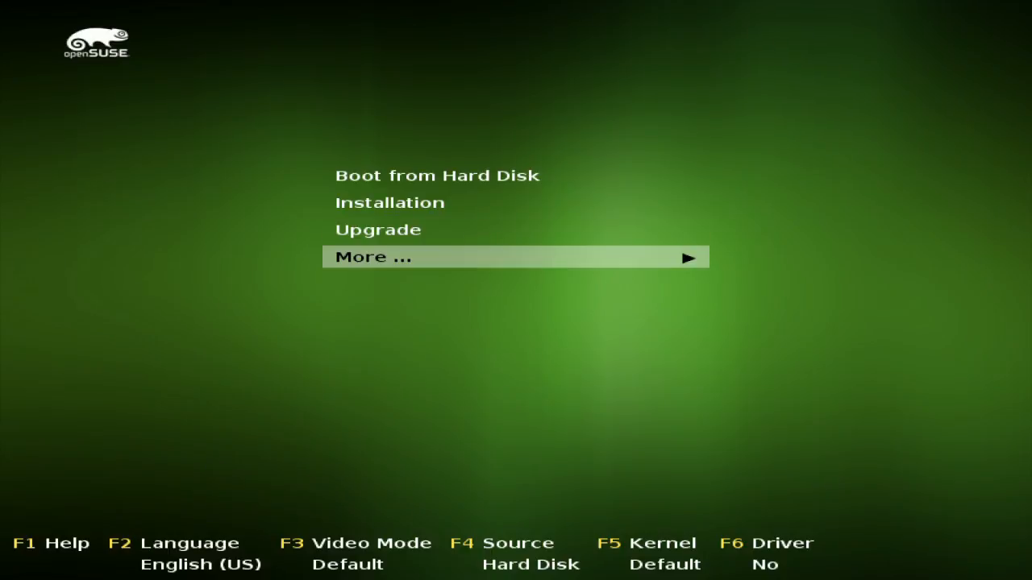
key(Up)
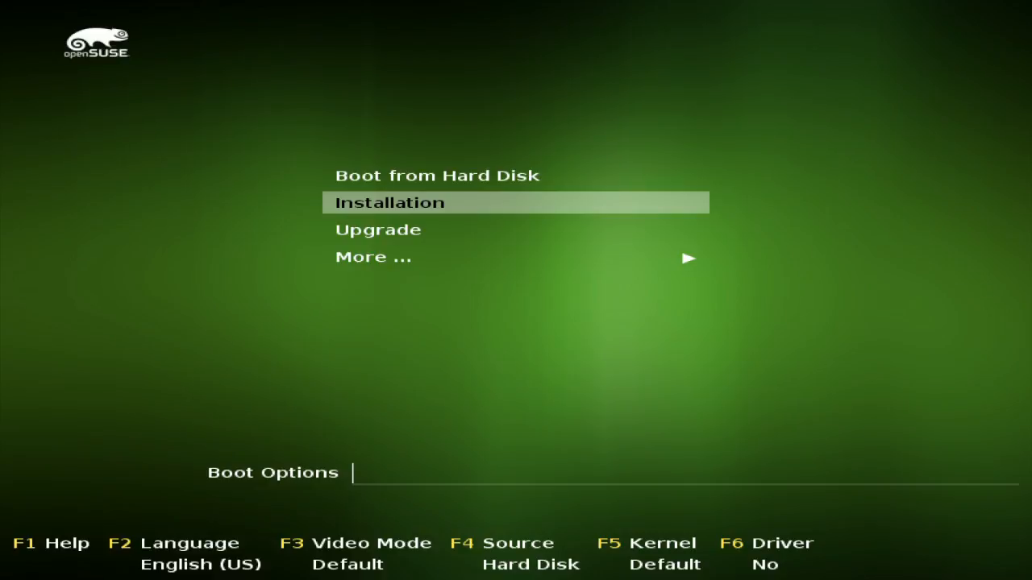
key(Down)
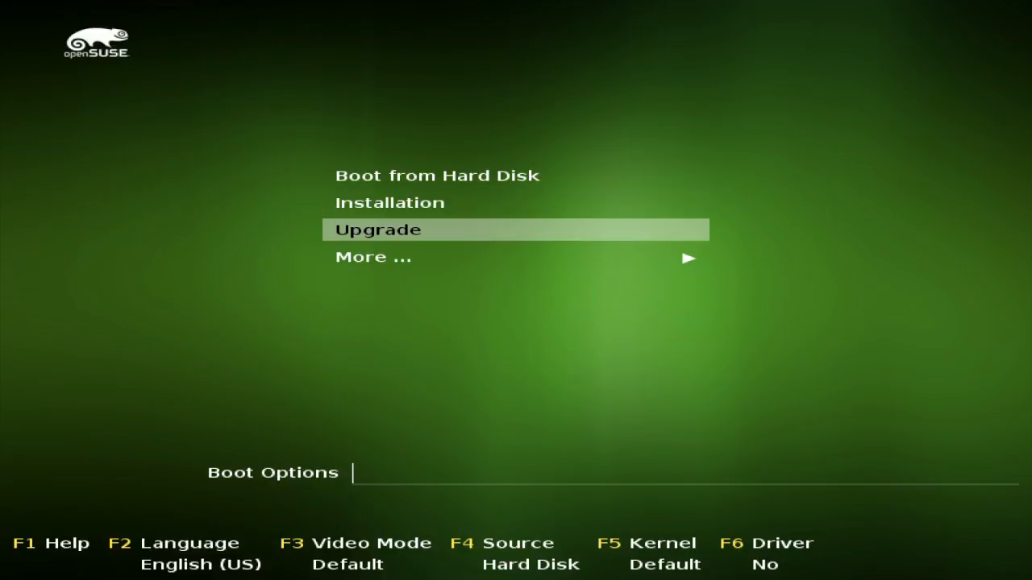
key(Up)
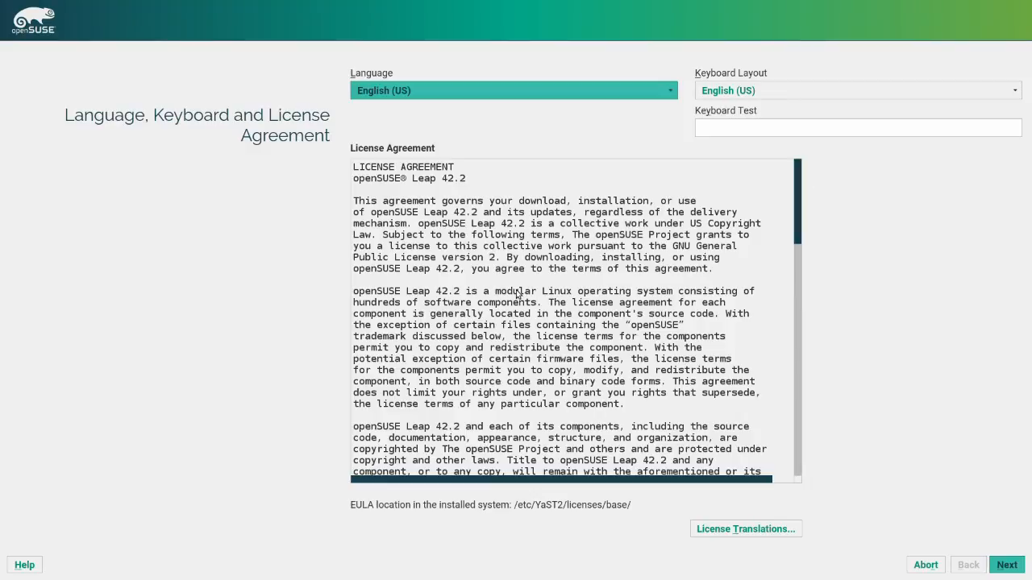
mouse_move(353, 345)
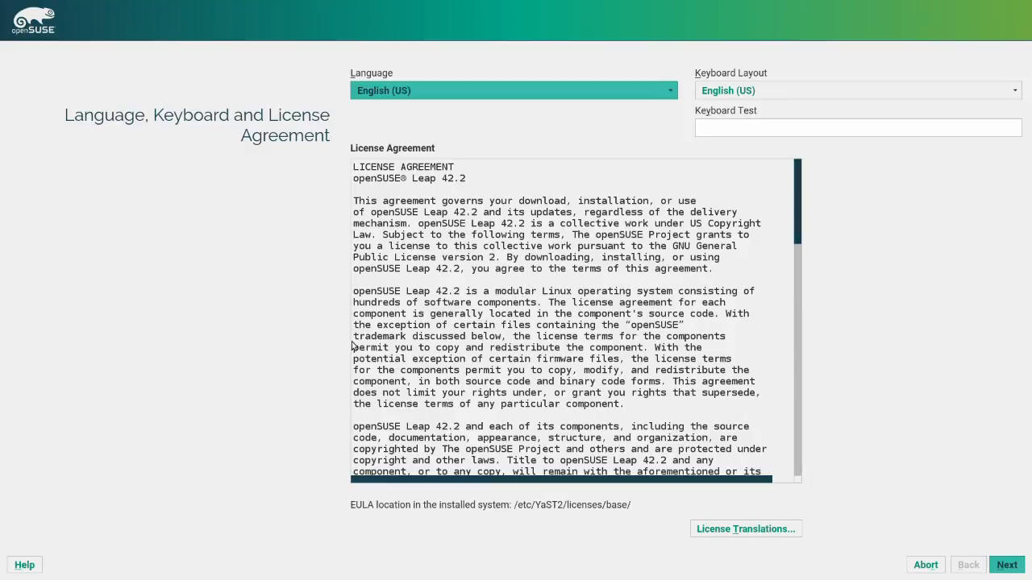
mouse_move(14, 43)
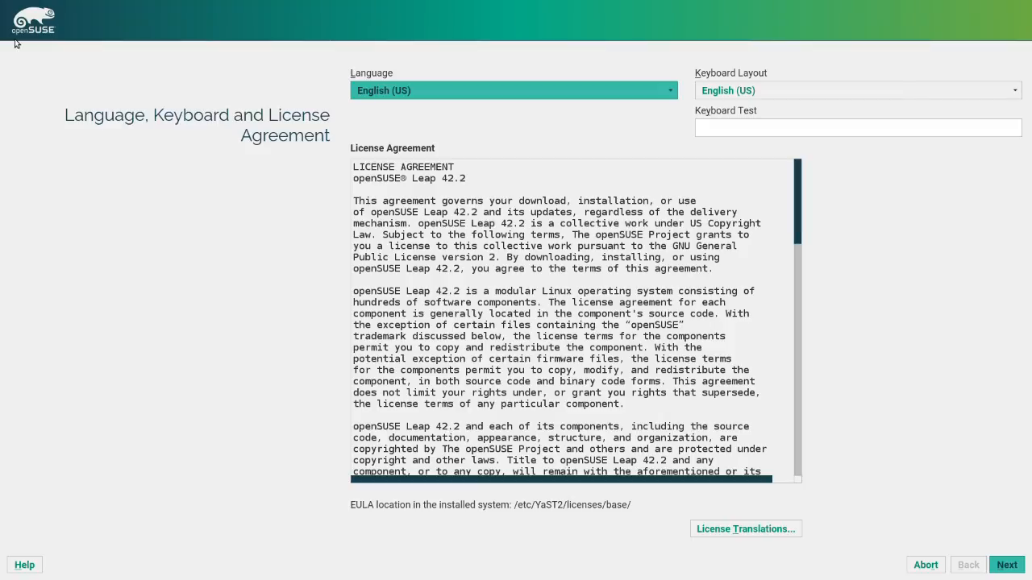
Scroll through the License Agreement text on the Language, Keyboard and License step
scroll(down, 3)
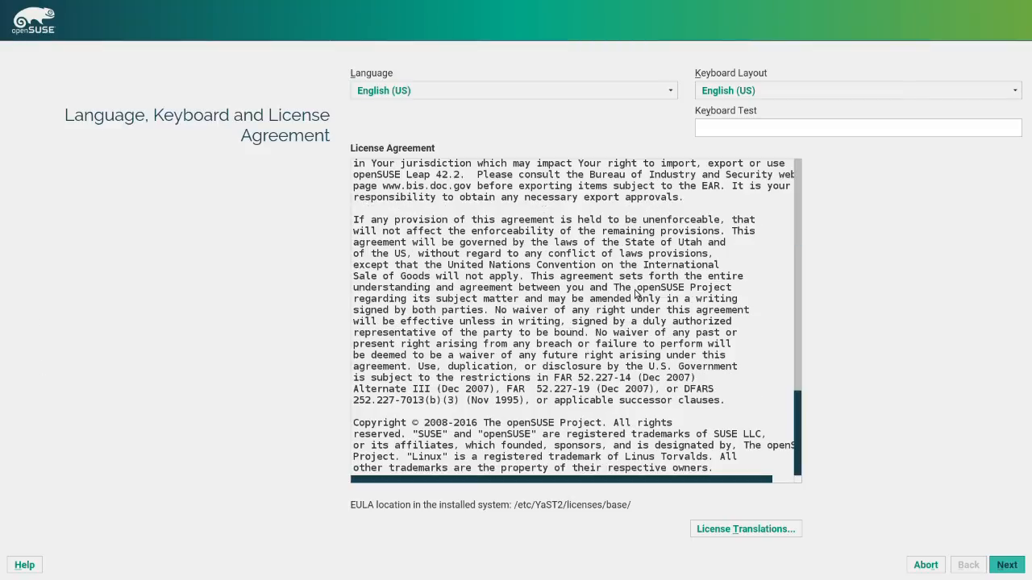
scroll(up, 3)
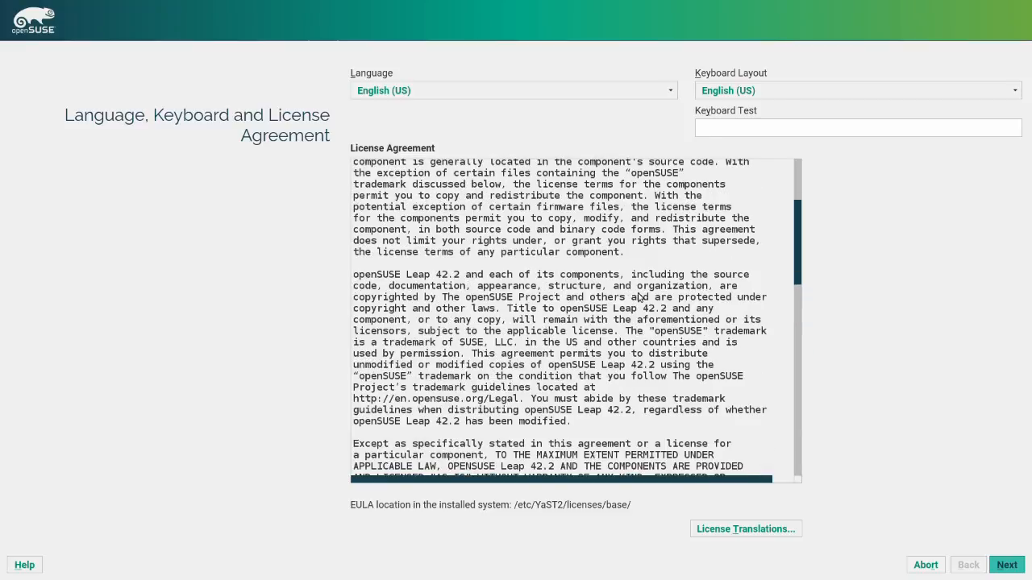
scroll(up, 3)
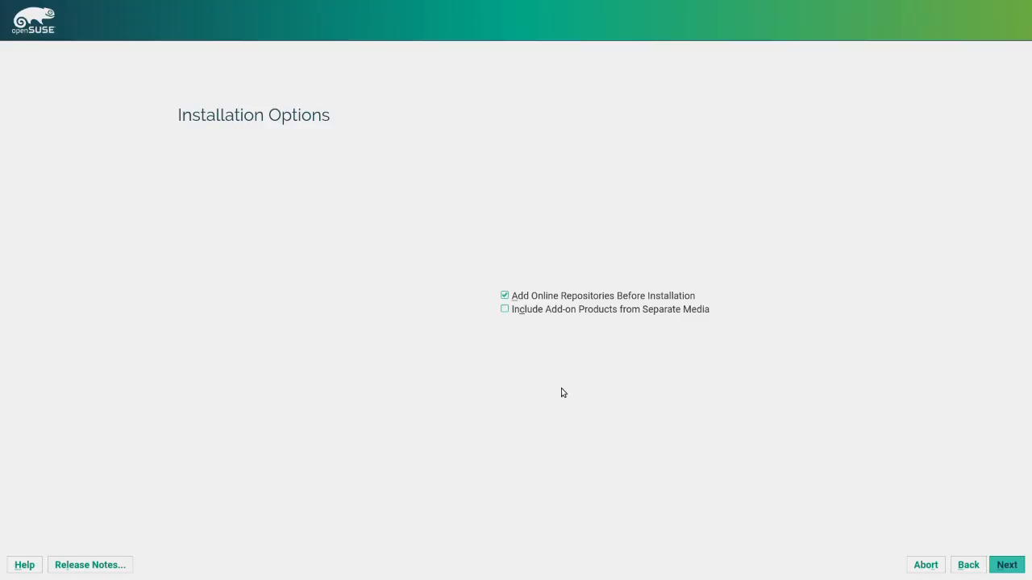
Turn off Add Online Repositories Before Installation and continue to Suggested Partitioning
click(504, 295)
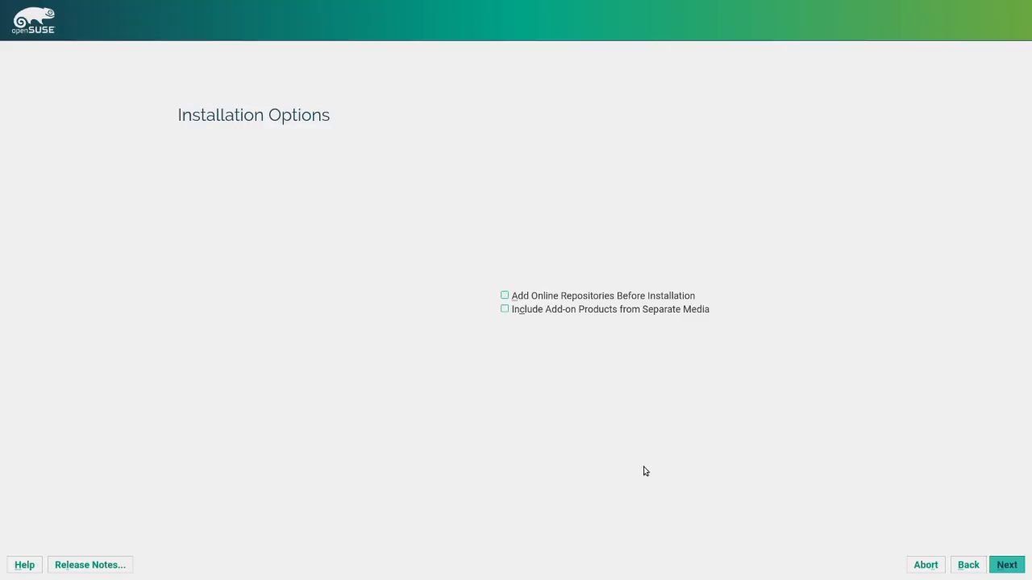
click(1006, 565)
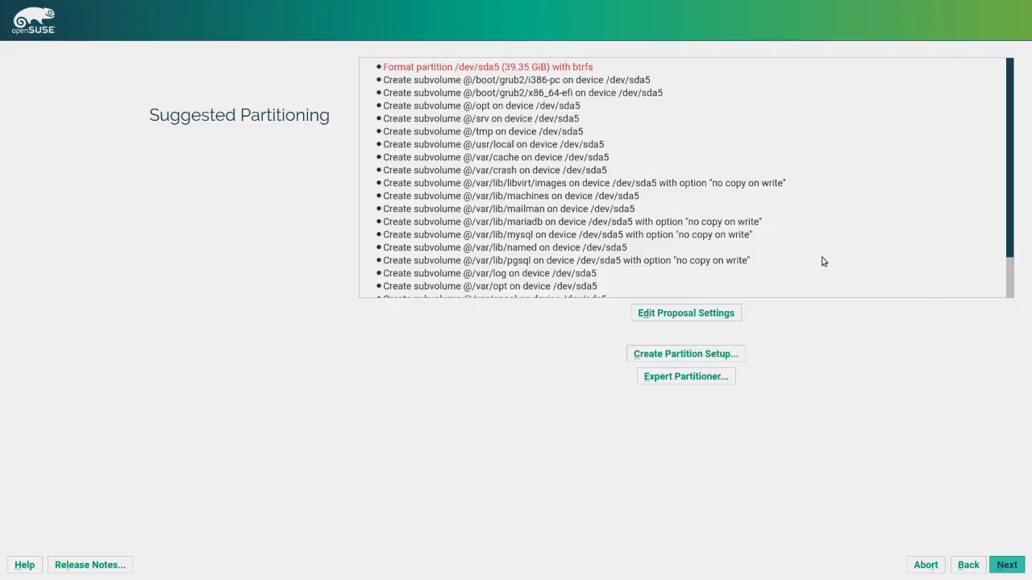
mouse_move(433, 90)
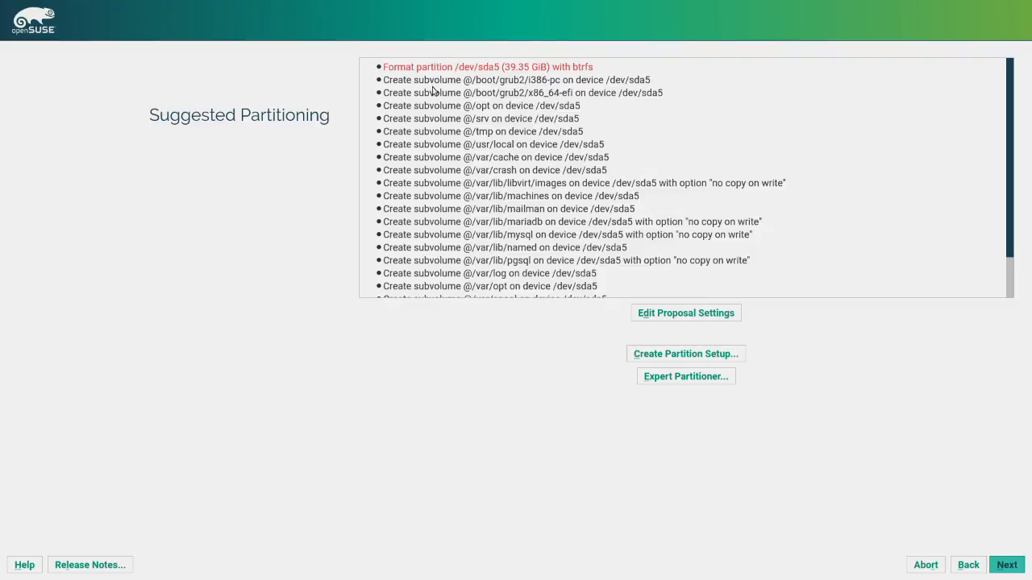
Review the suggested btrfs/swap/home partitioning on /dev/sda5 and accept it
scroll(down, 3)
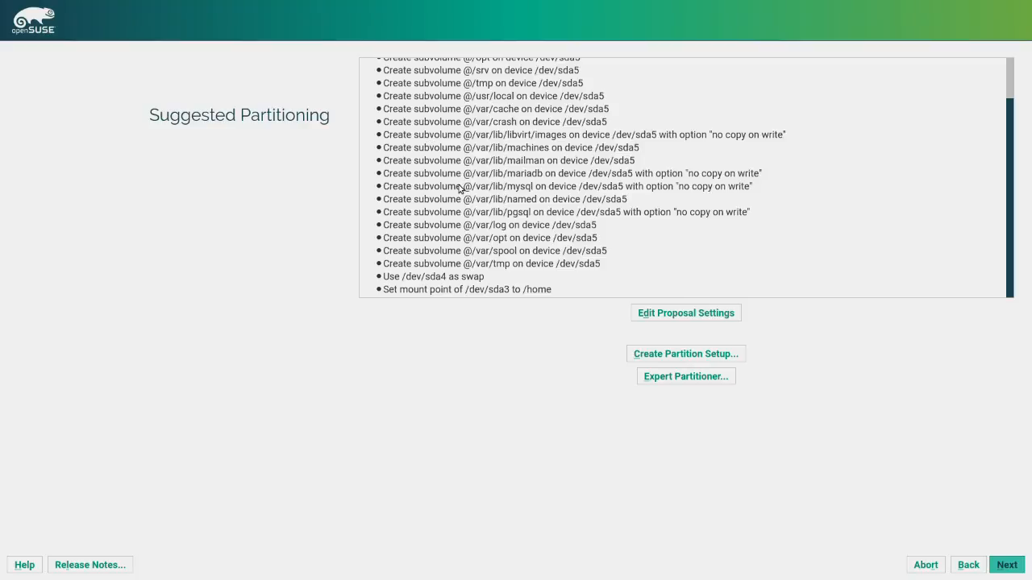
mouse_move(496, 297)
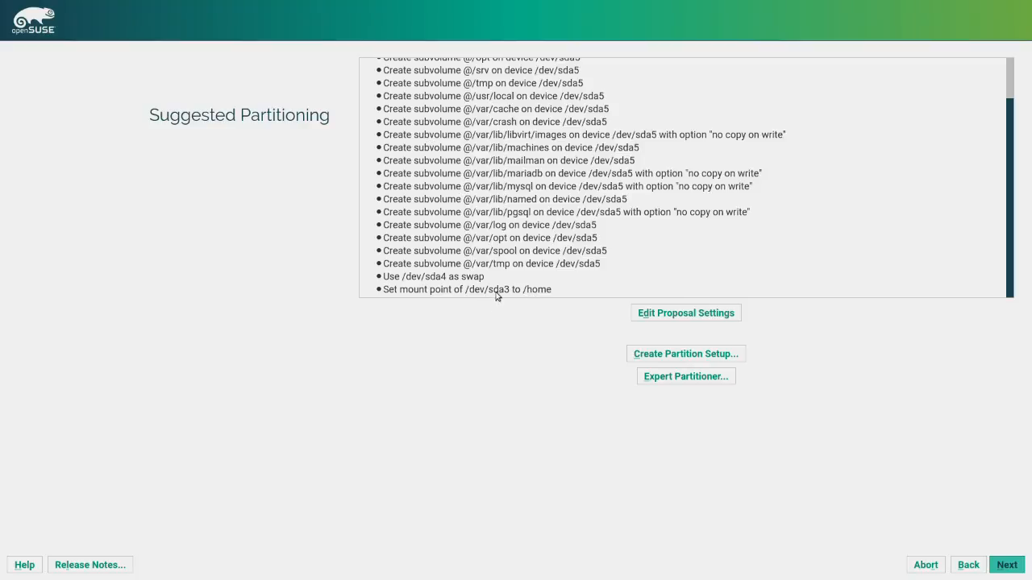
mouse_move(545, 298)
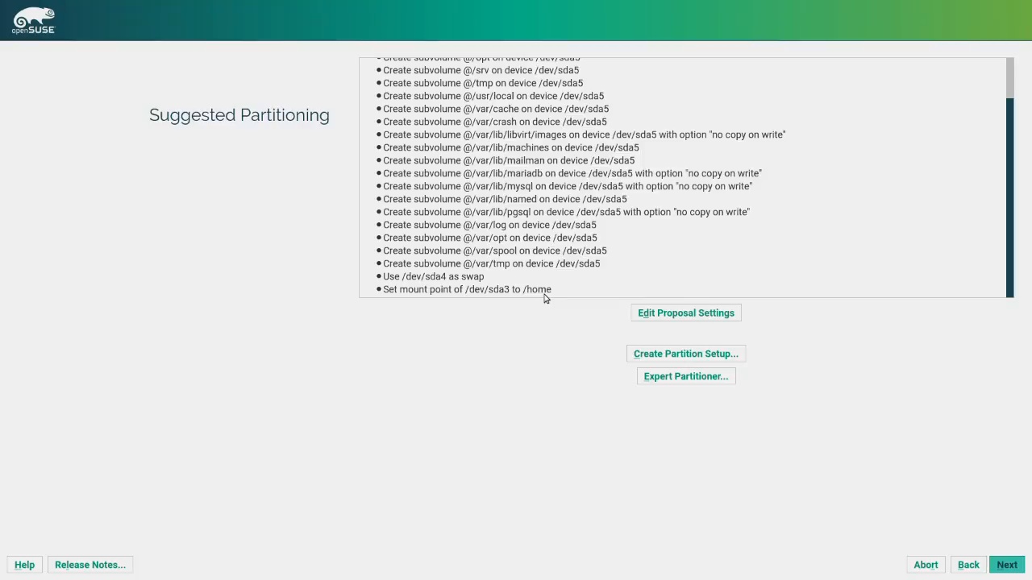
scroll(up, 3)
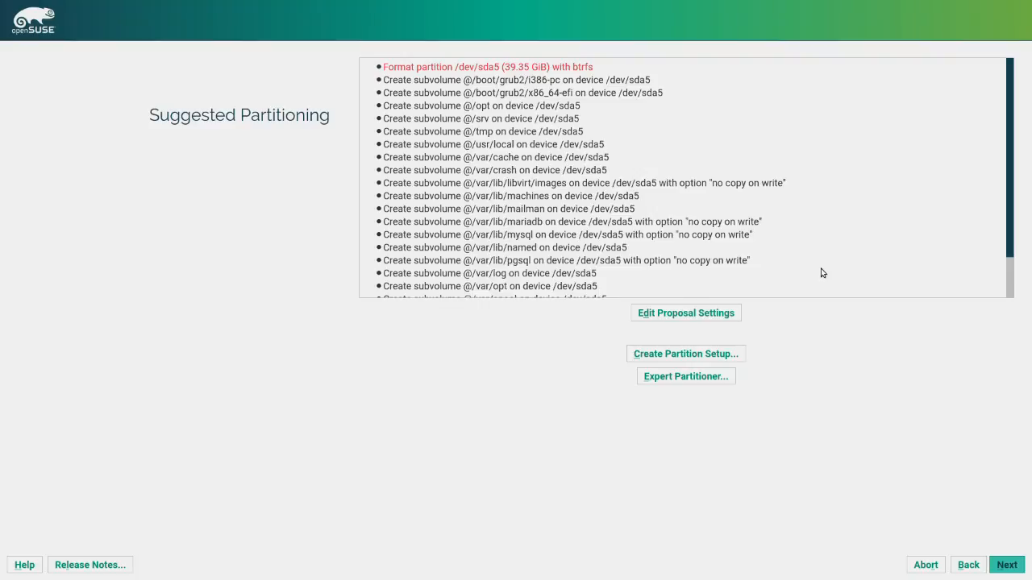
mouse_move(578, 75)
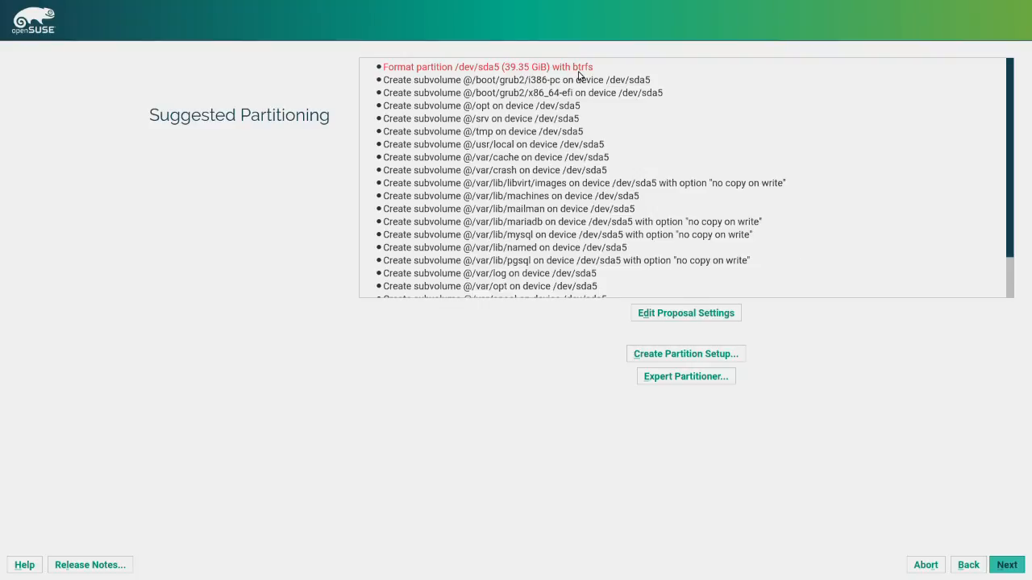
scroll(down, 3)
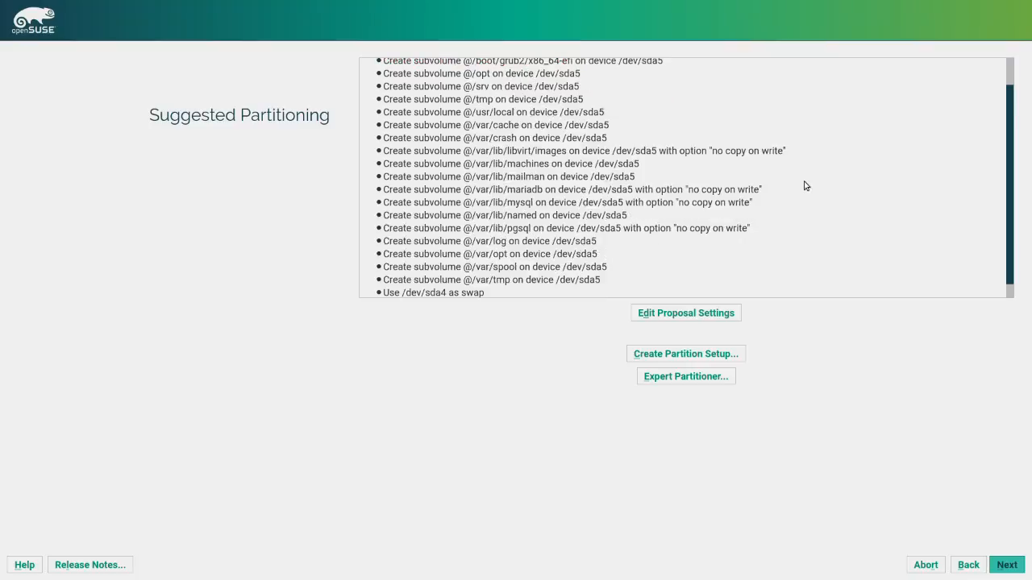
scroll(down, 3)
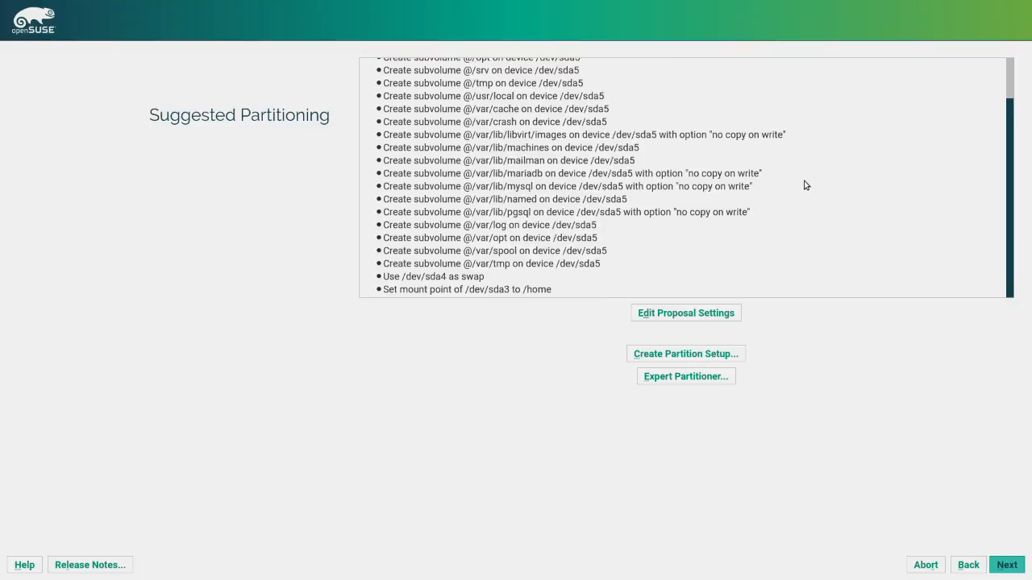
scroll(up, 3)
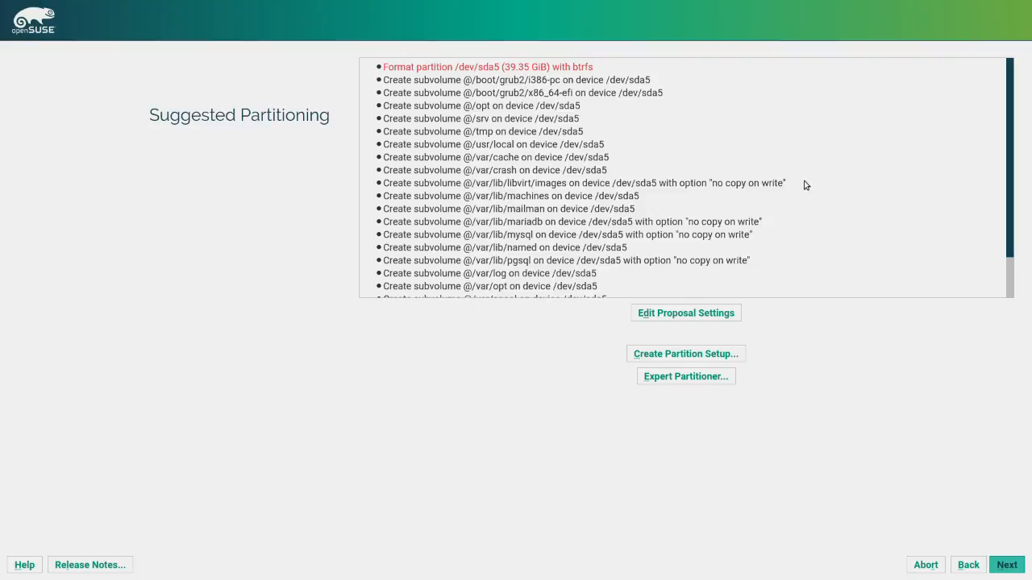
mouse_move(490, 29)
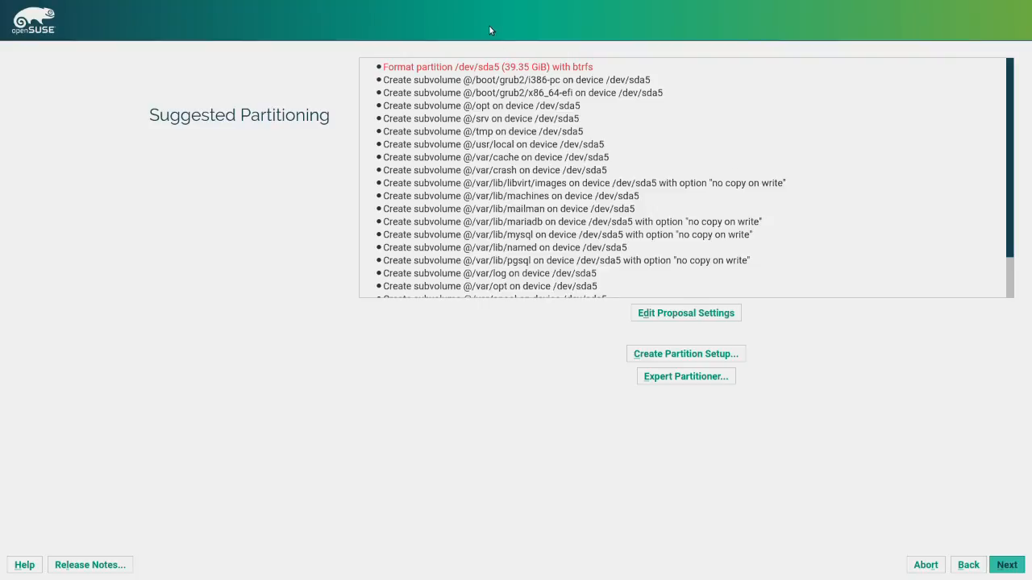
mouse_move(790, 506)
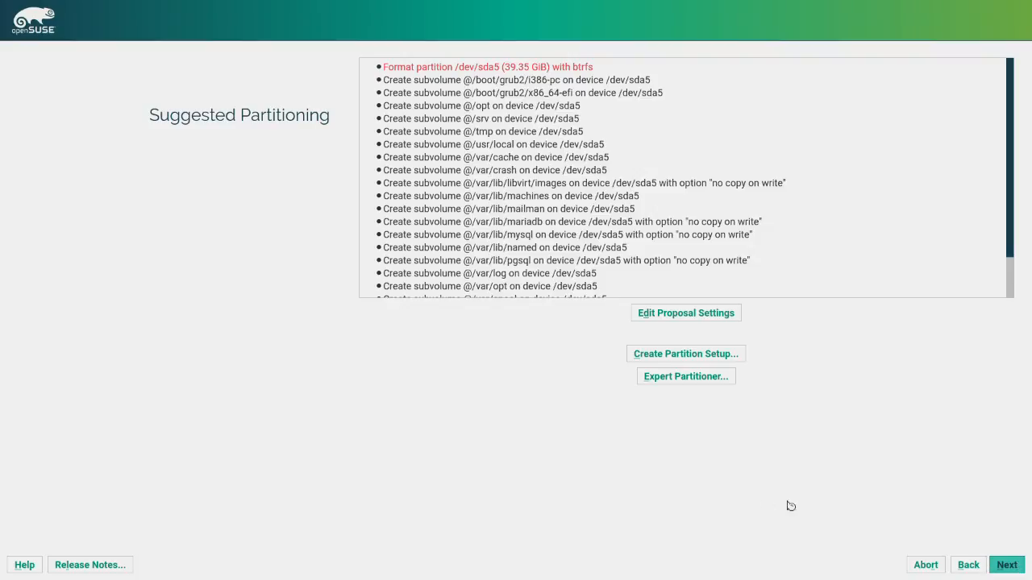
click(1006, 564)
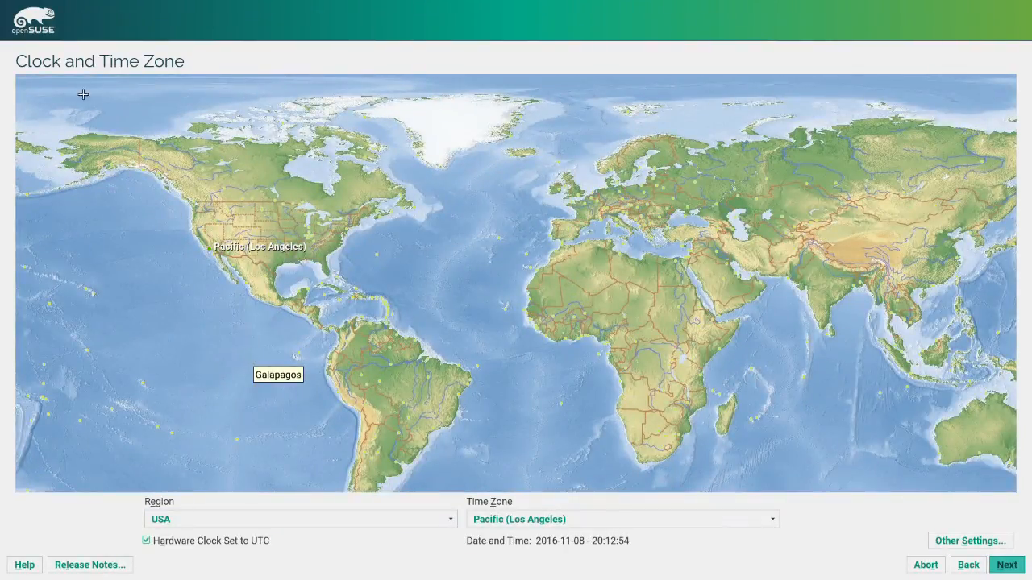
Keep the Pacific time zone, try server, Xfce and Minimal X options, then settle on KDE Plasma Desktop
click(1006, 565)
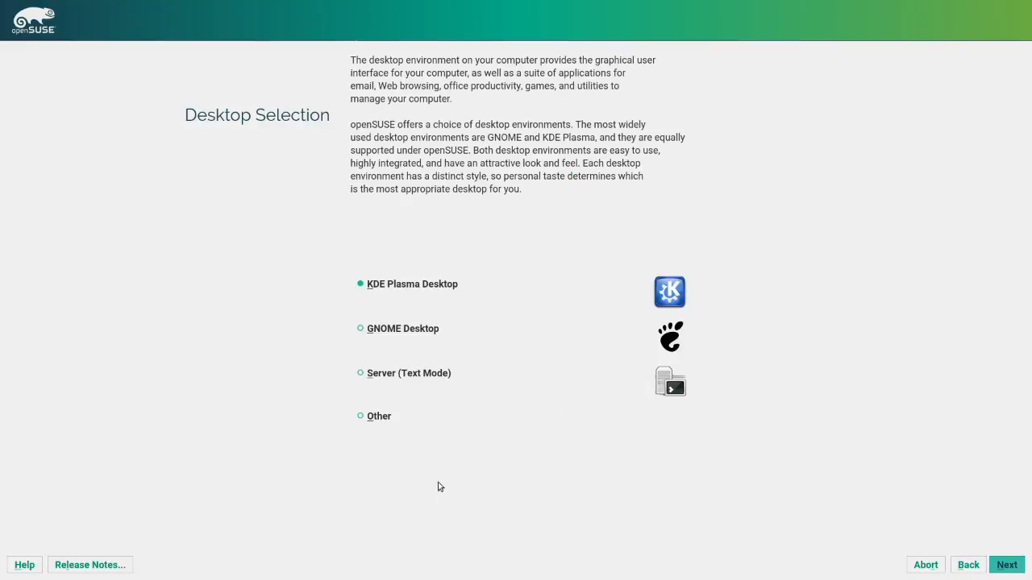
mouse_move(541, 200)
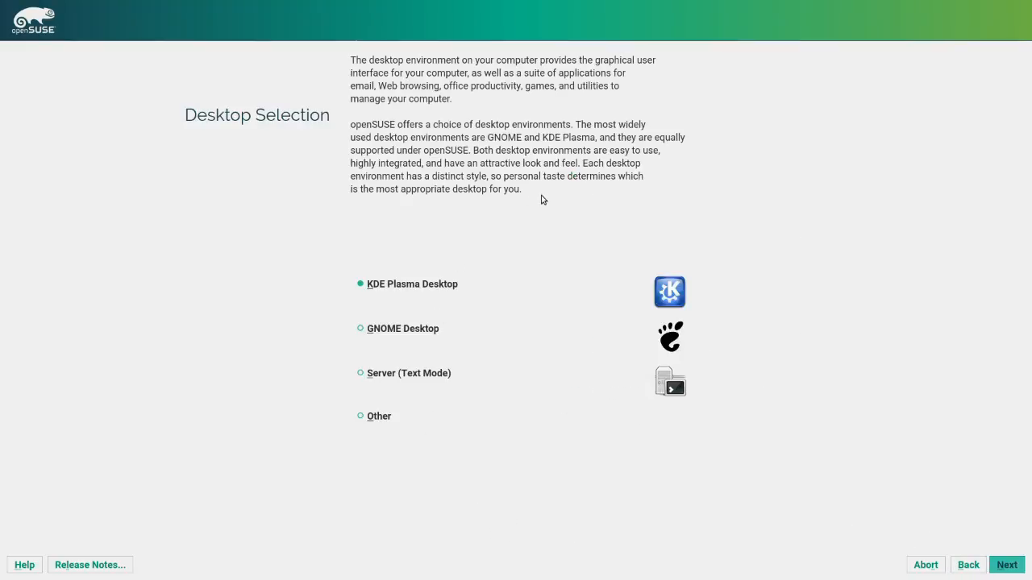
mouse_move(698, 218)
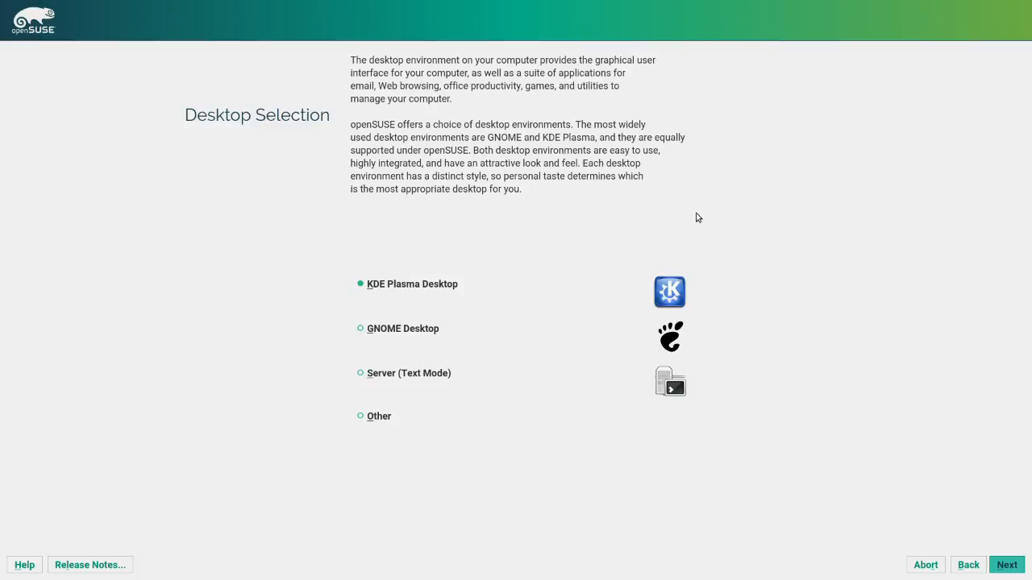
mouse_move(655, 258)
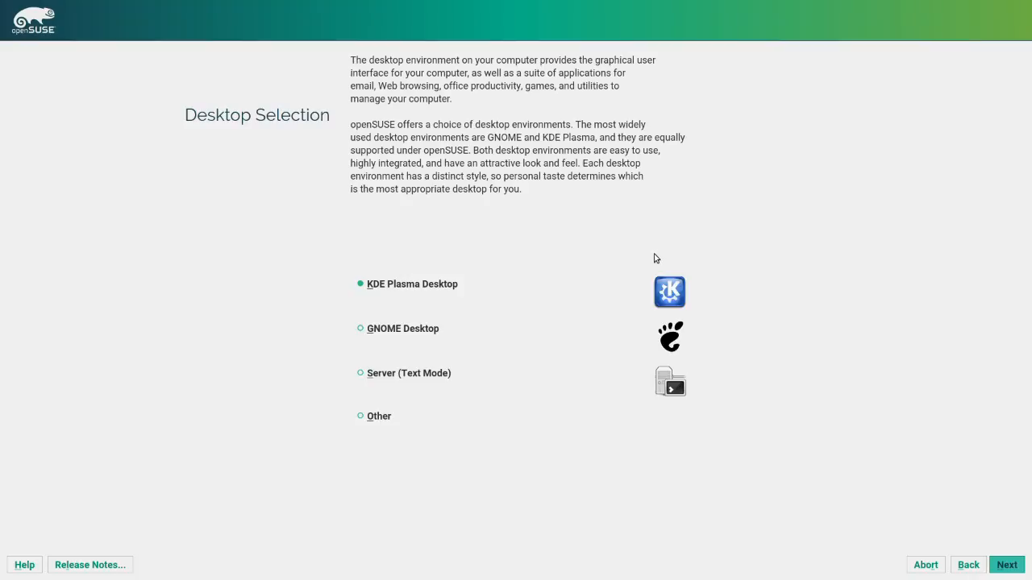
mouse_move(343, 242)
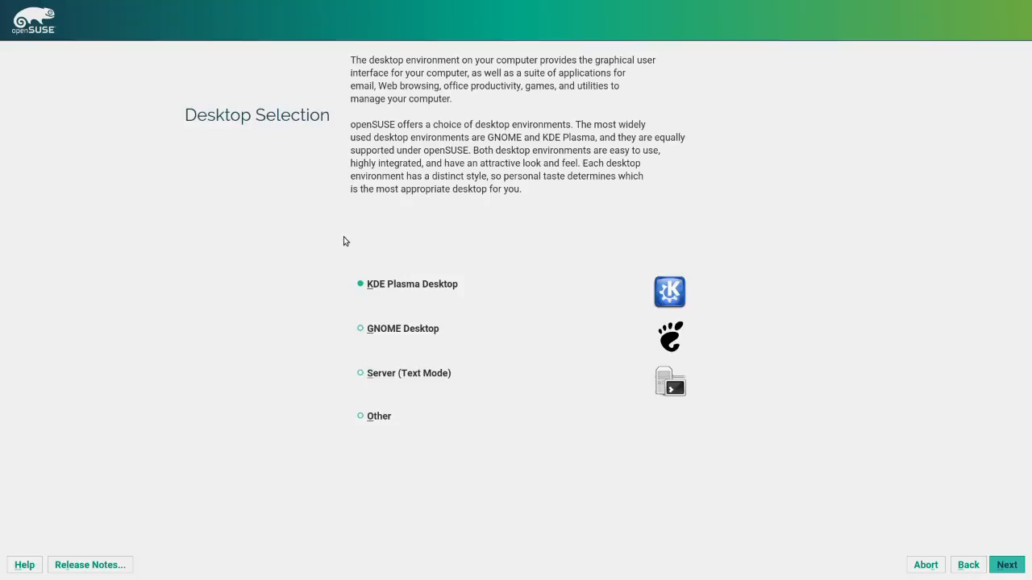
mouse_move(351, 424)
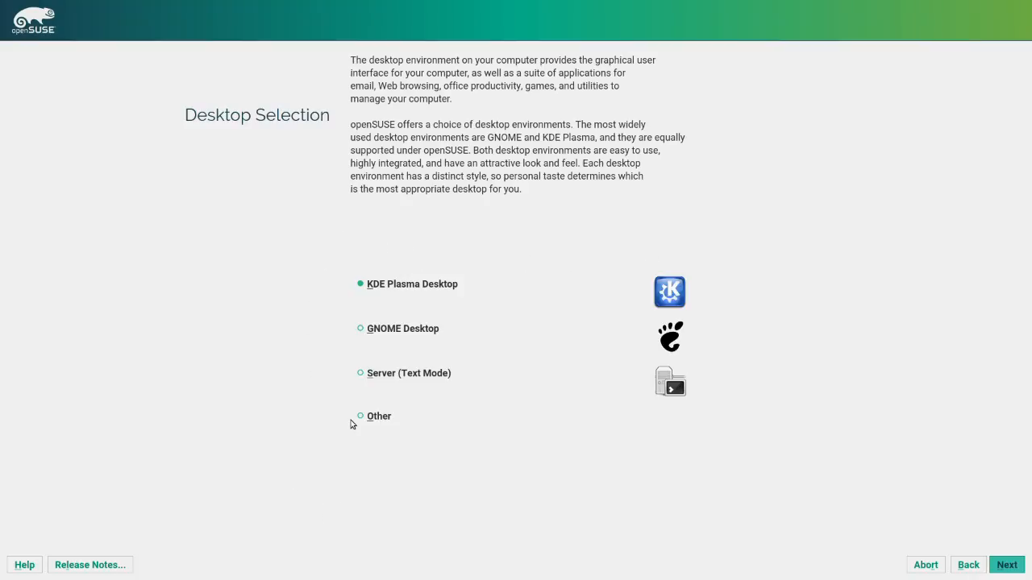
mouse_move(474, 312)
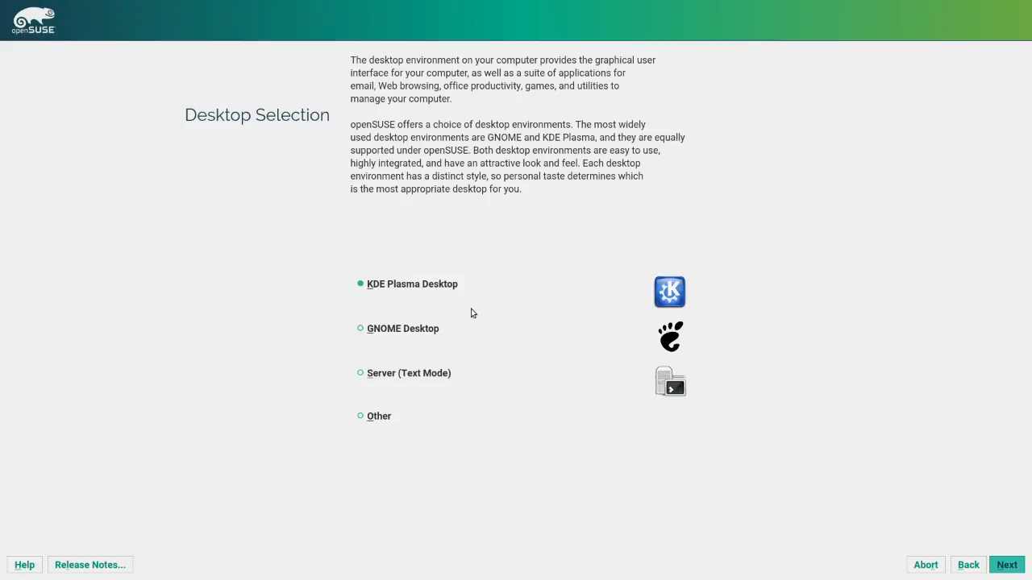
mouse_move(377, 364)
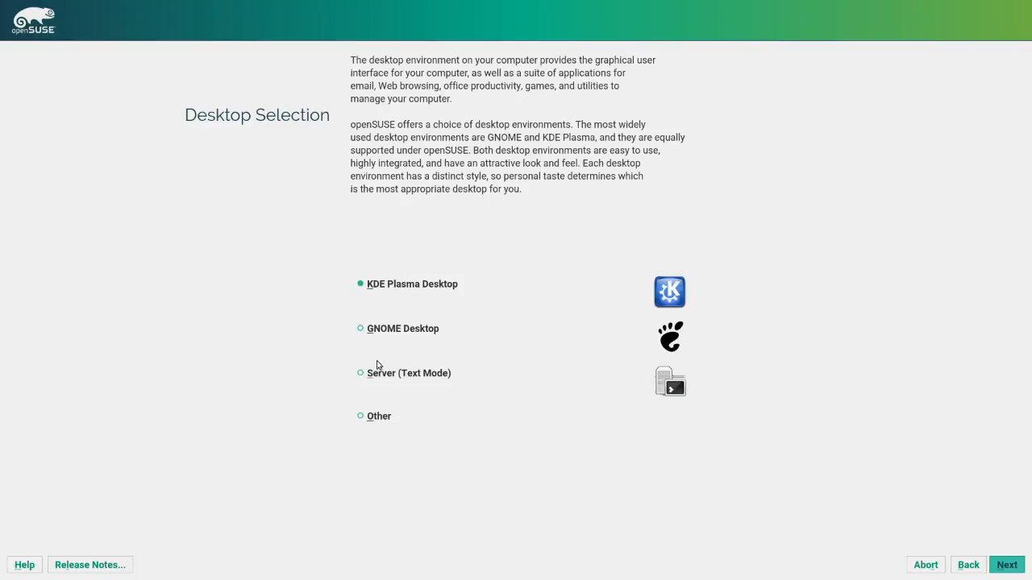
click(361, 372)
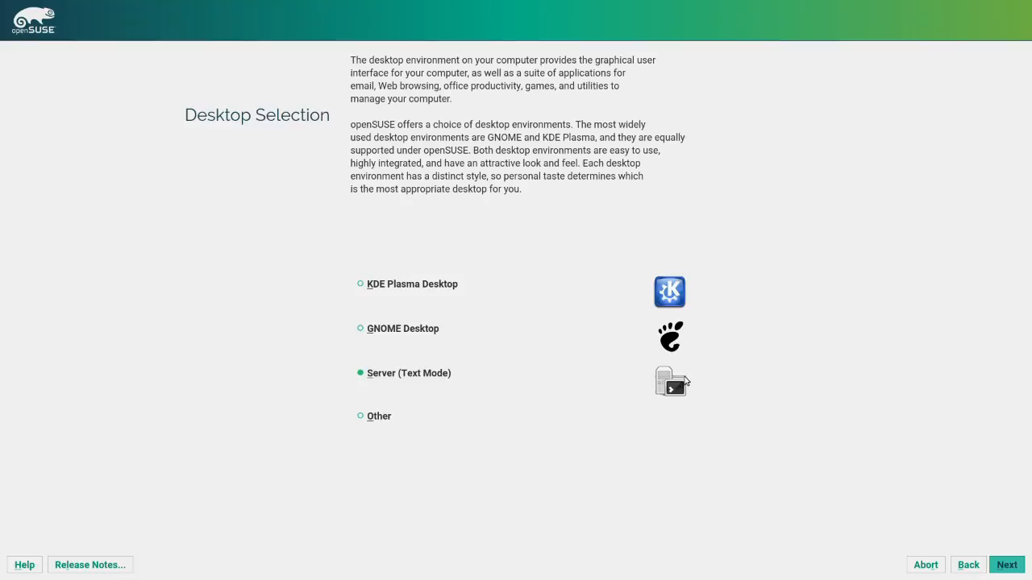
click(361, 416)
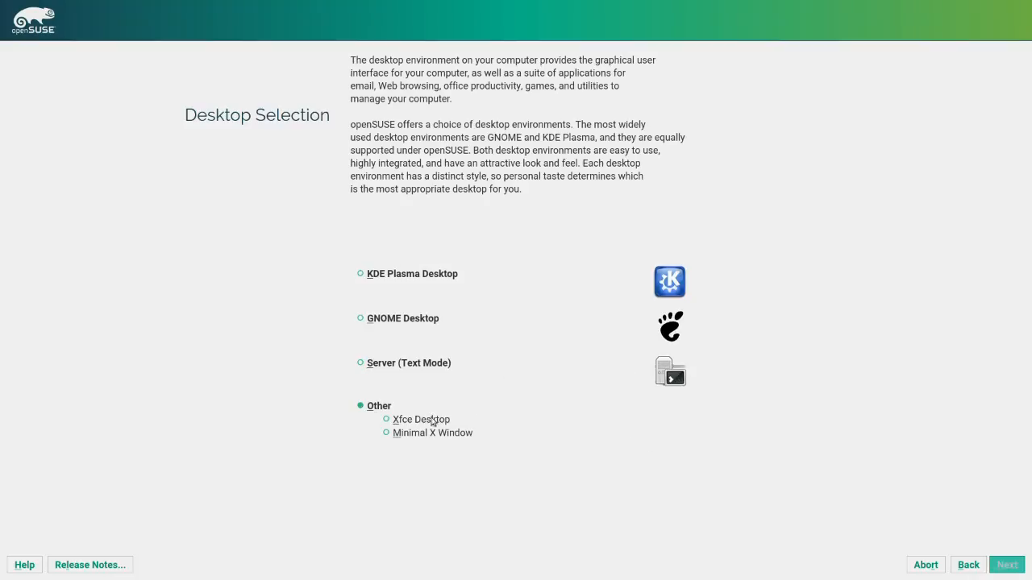
click(386, 419)
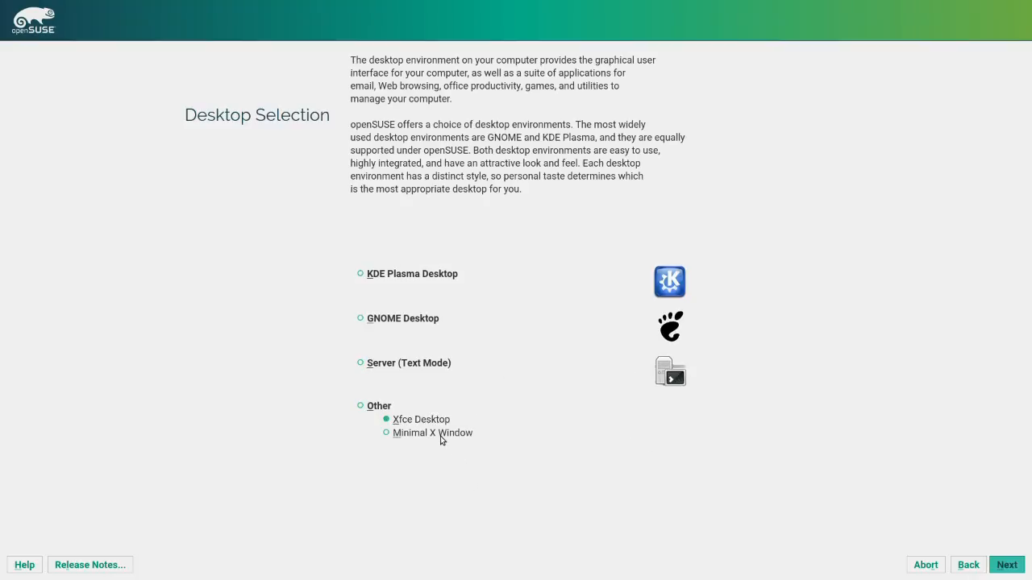
click(387, 432)
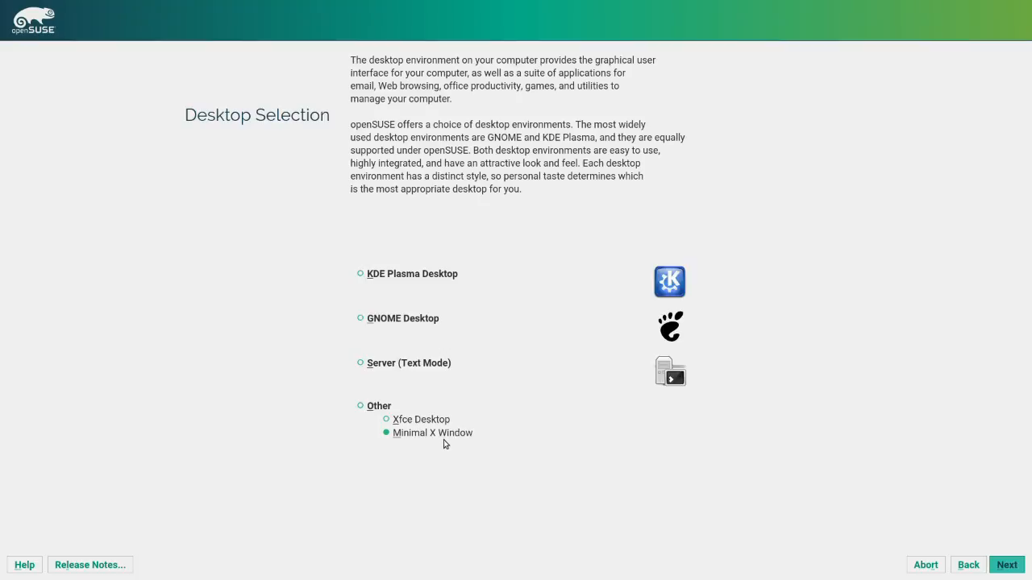
mouse_move(425, 278)
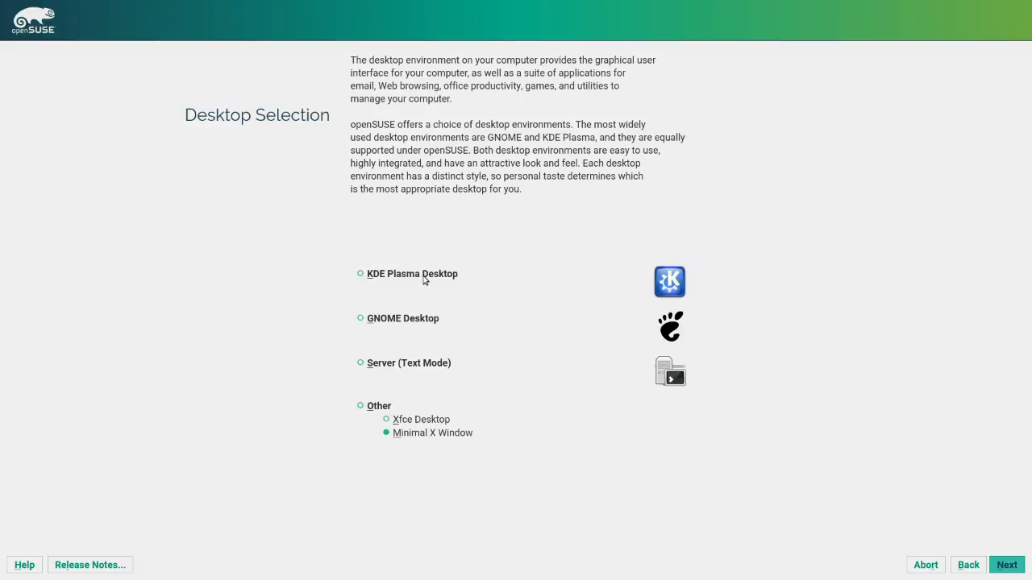
mouse_move(423, 280)
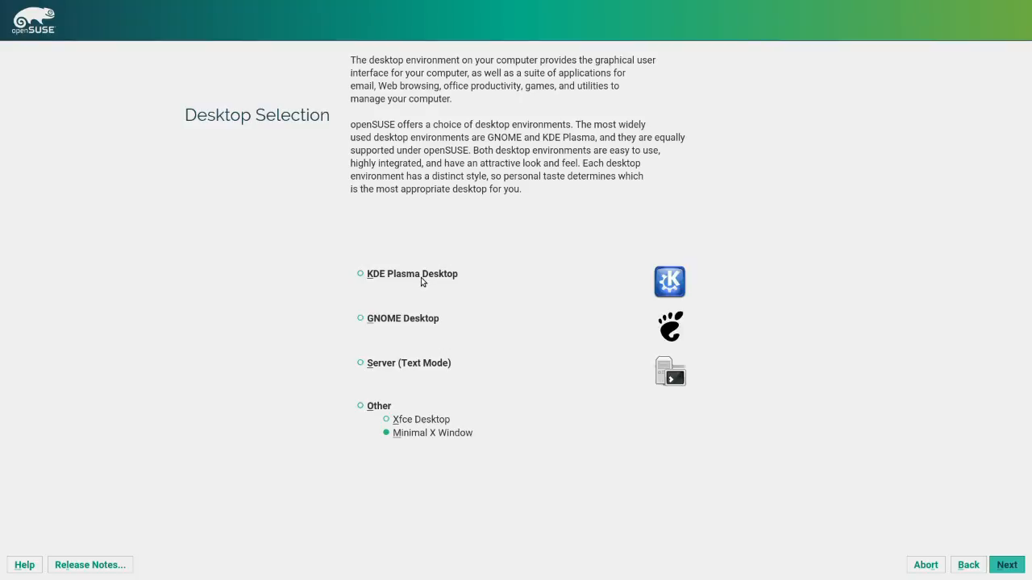
mouse_move(609, 381)
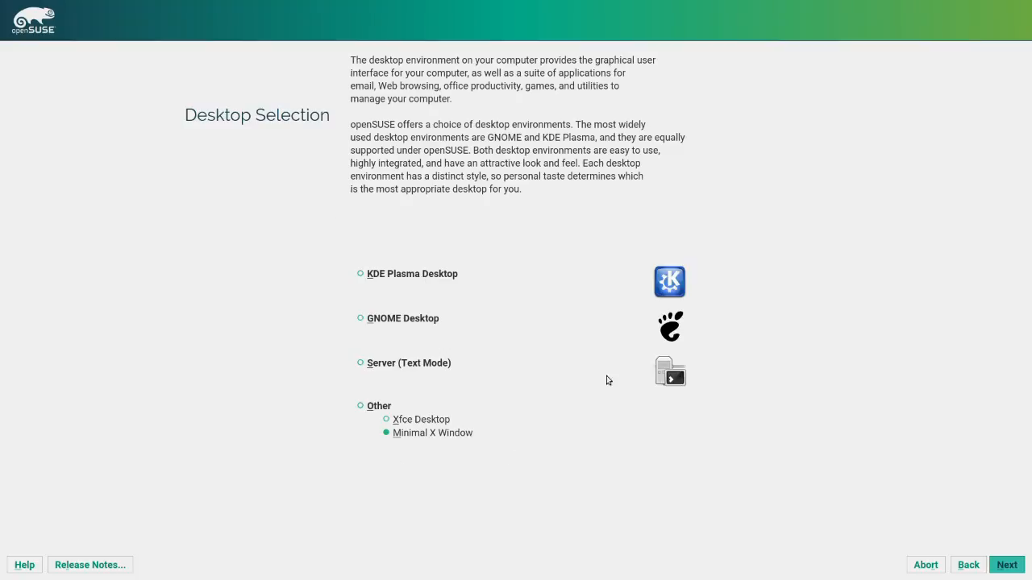
click(361, 284)
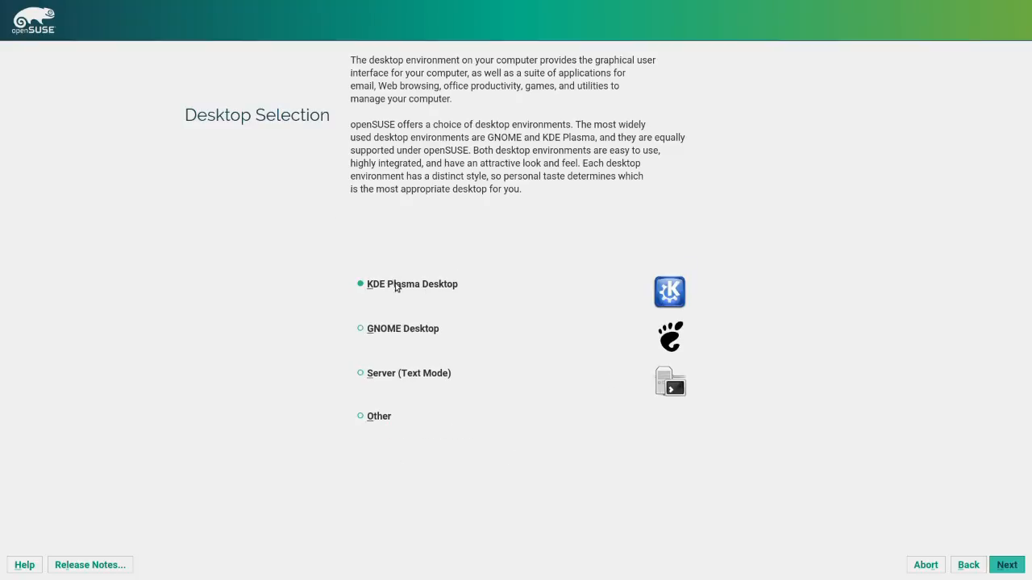
mouse_move(687, 312)
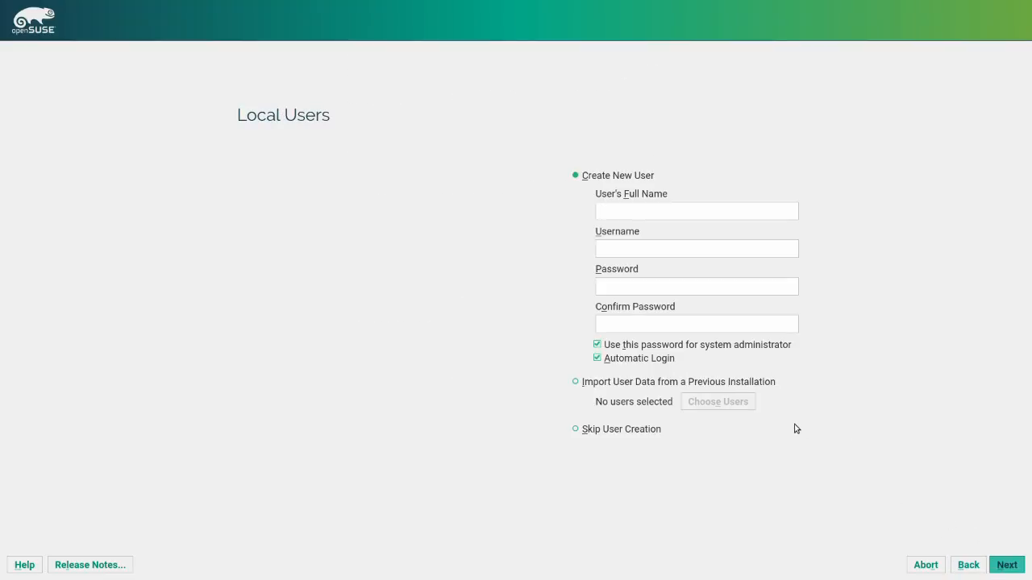
Create local user egee and accept the too-simple password warning
text(egee)
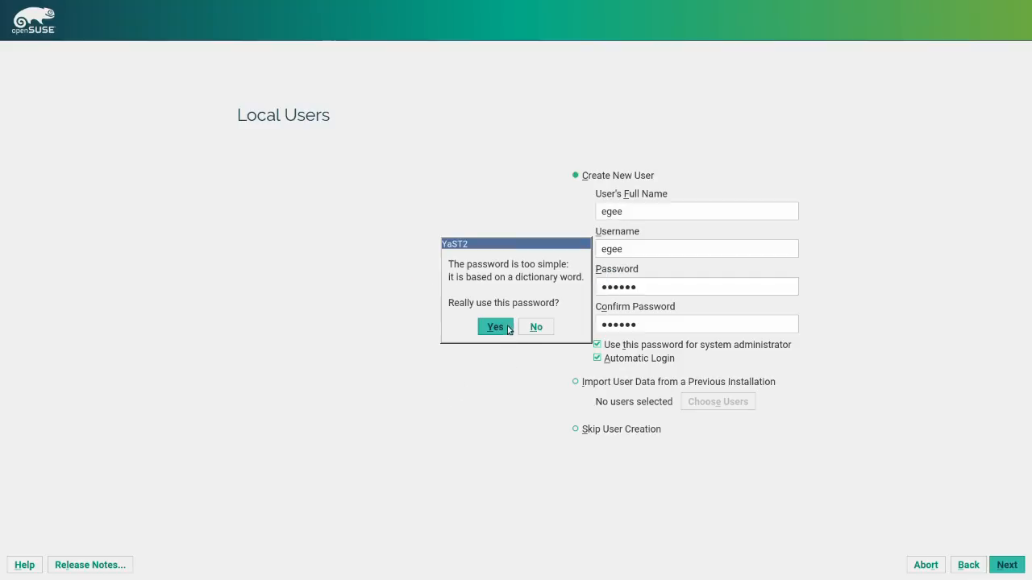
click(495, 326)
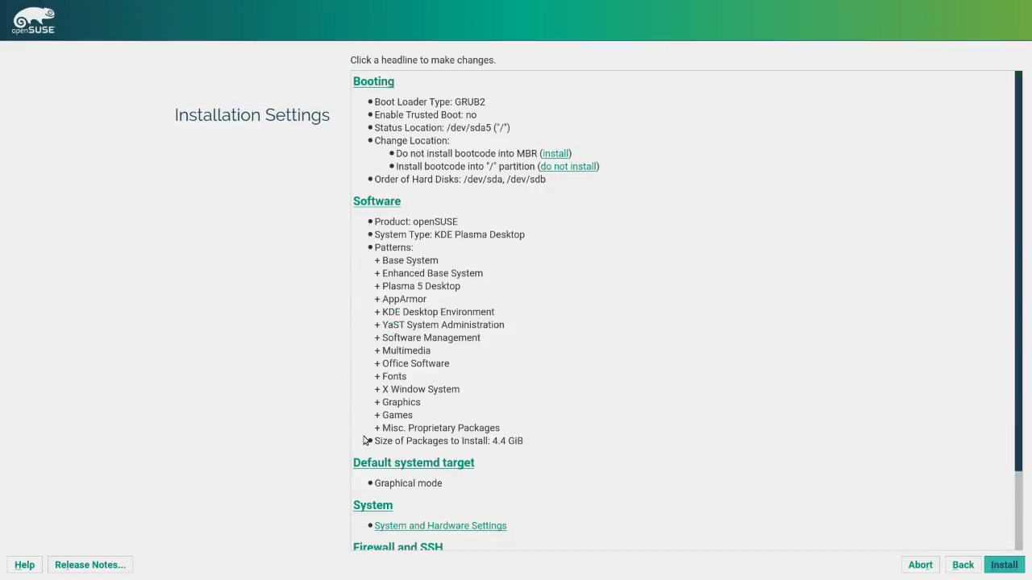
mouse_move(569, 249)
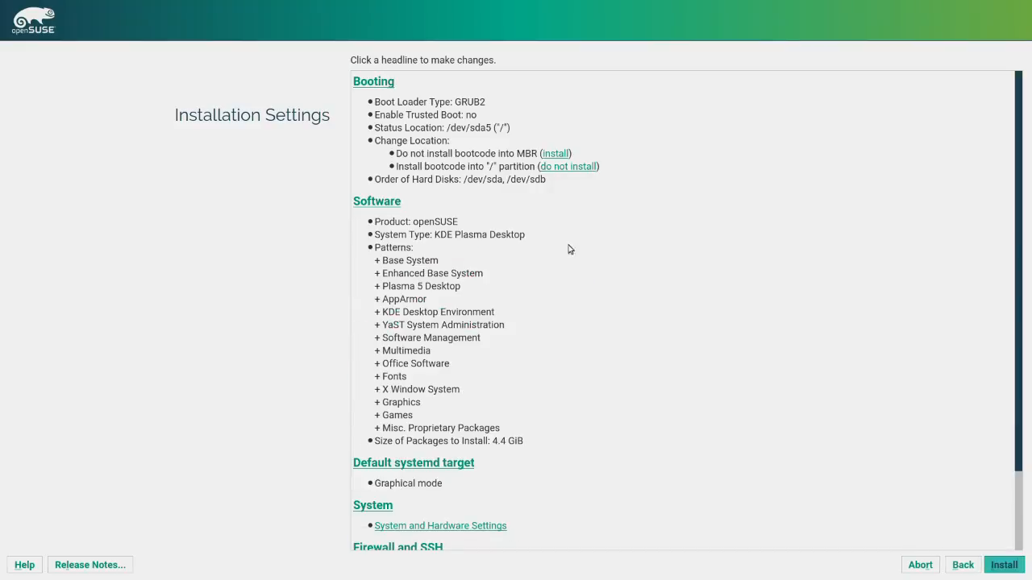
scroll(down, 3)
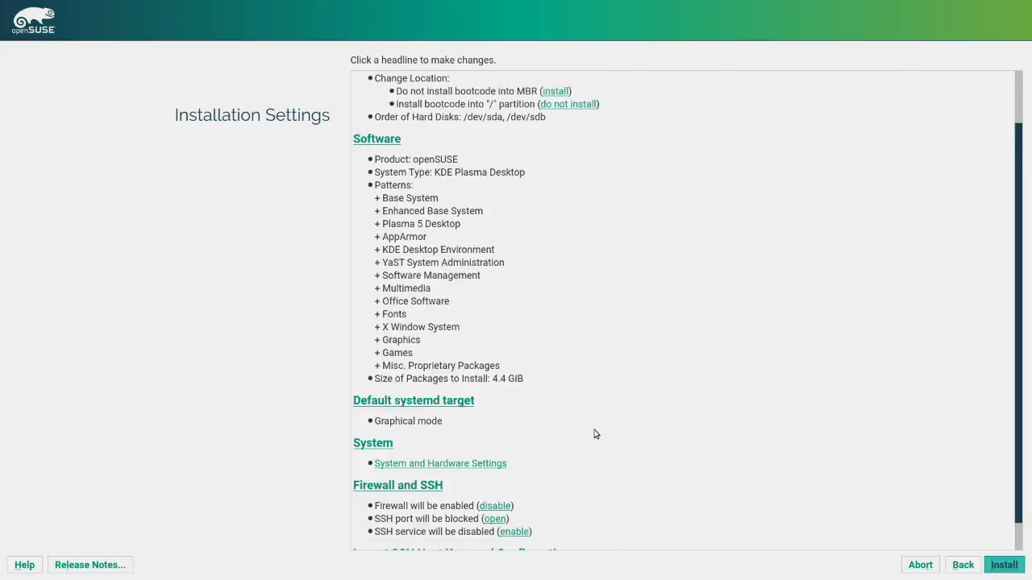
scroll(up, 3)
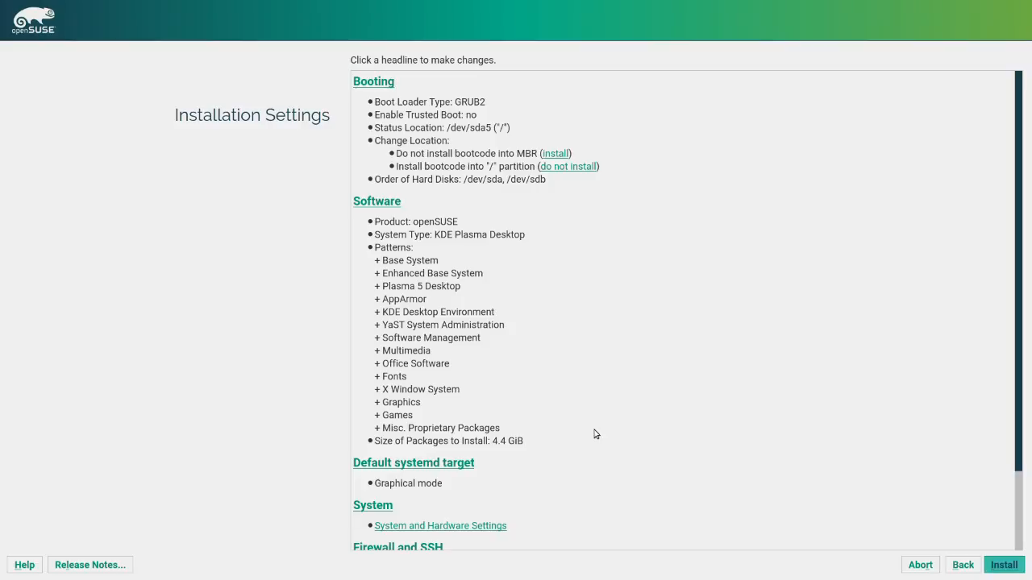
mouse_move(418, 114)
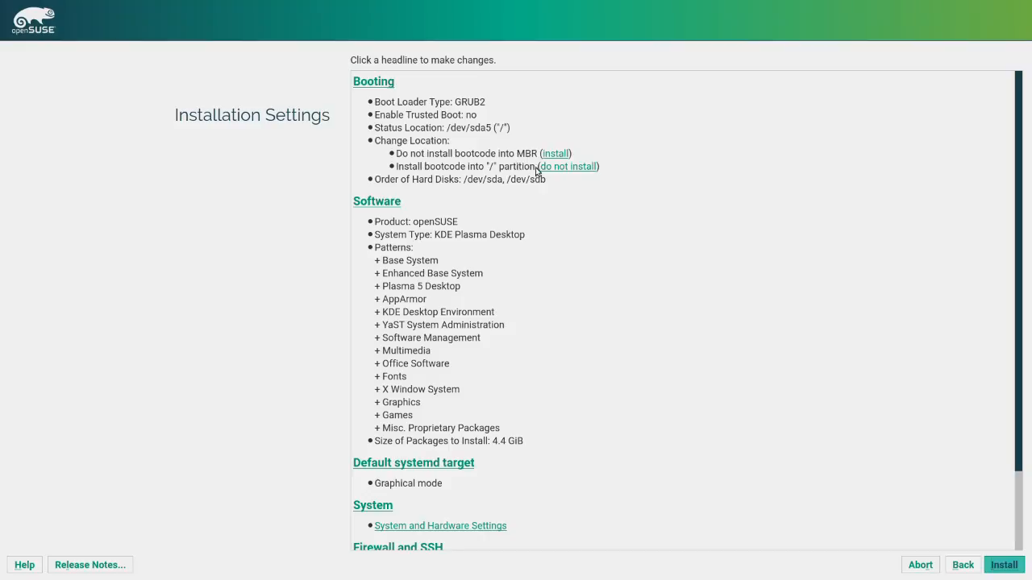
scroll(down, 3)
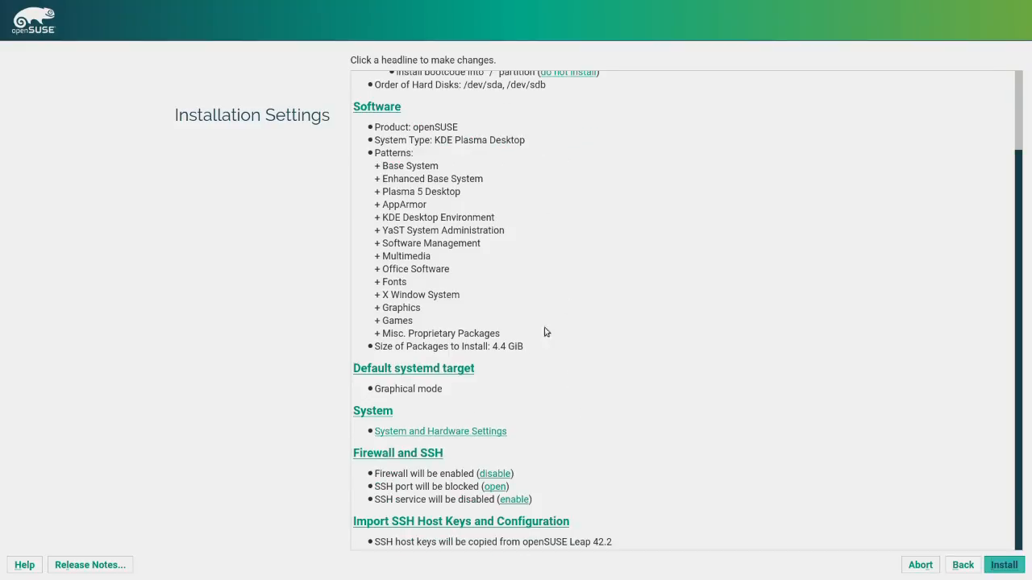
click(377, 107)
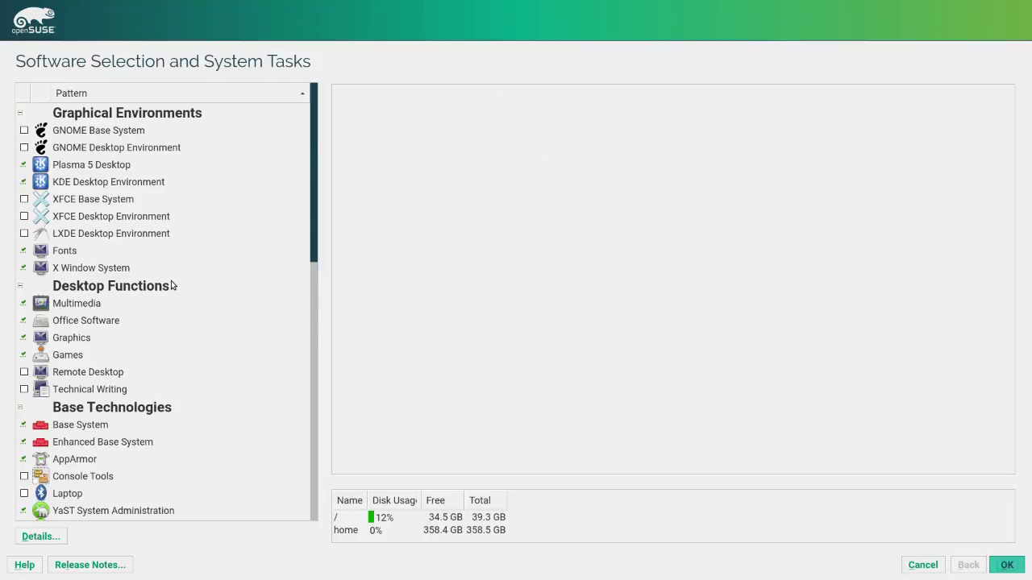
scroll(down, 3)
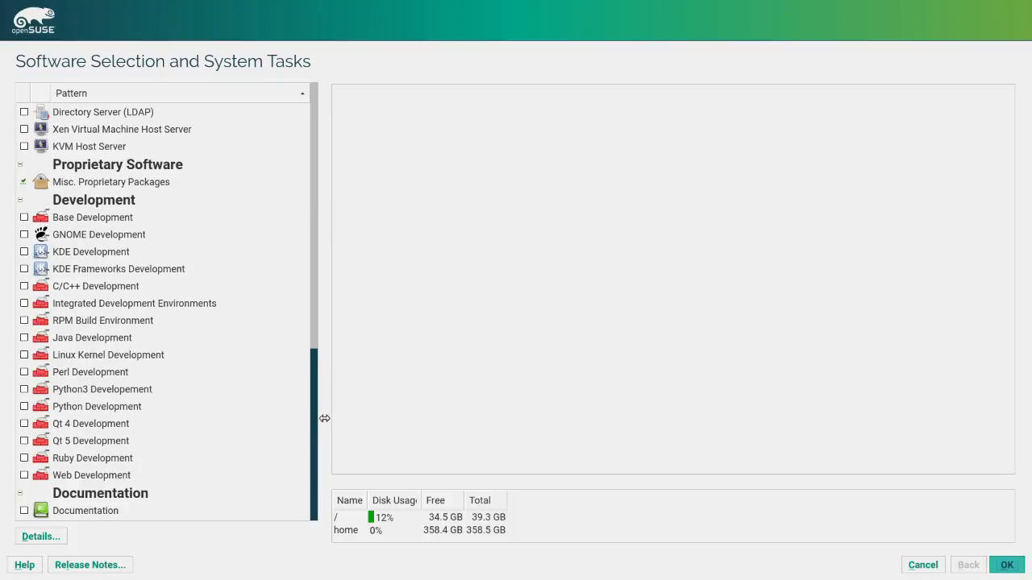
mouse_move(23, 466)
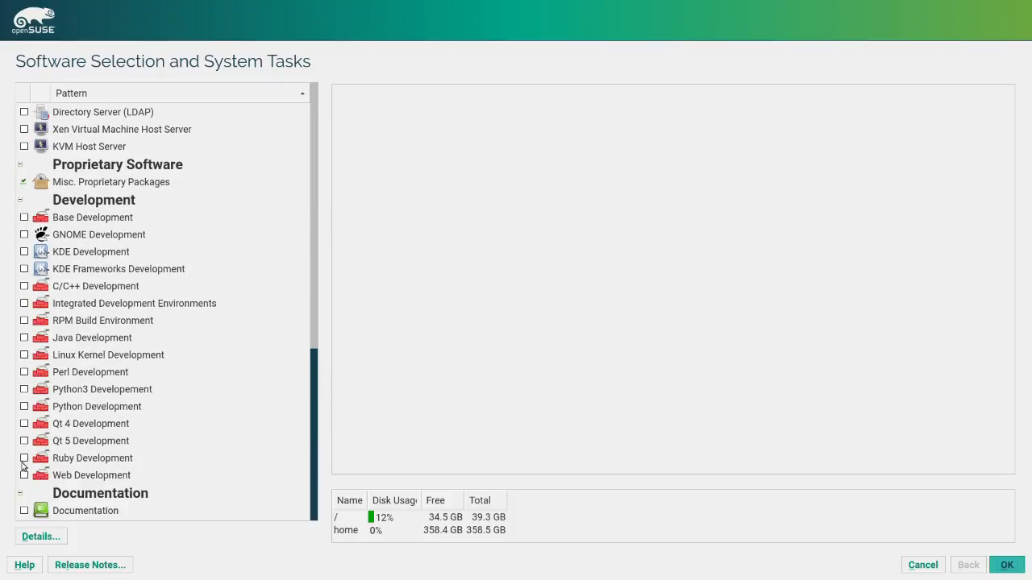
mouse_move(55, 461)
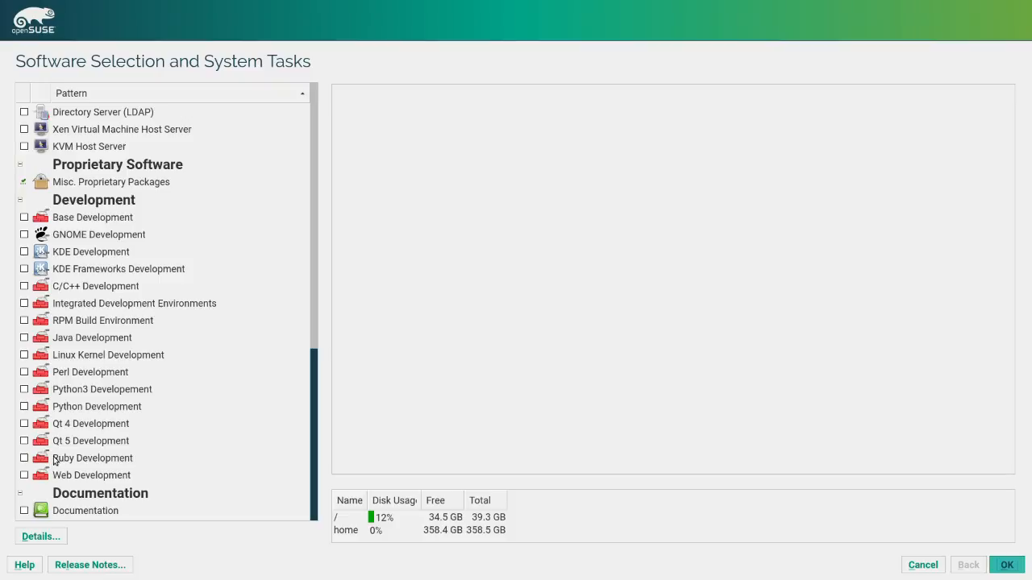
mouse_move(124, 284)
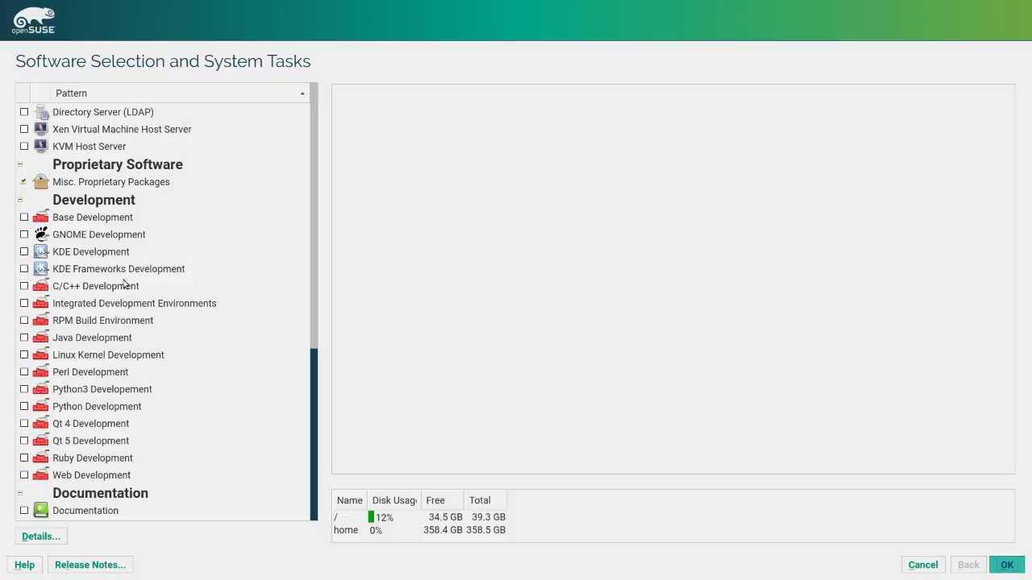
scroll(up, 3)
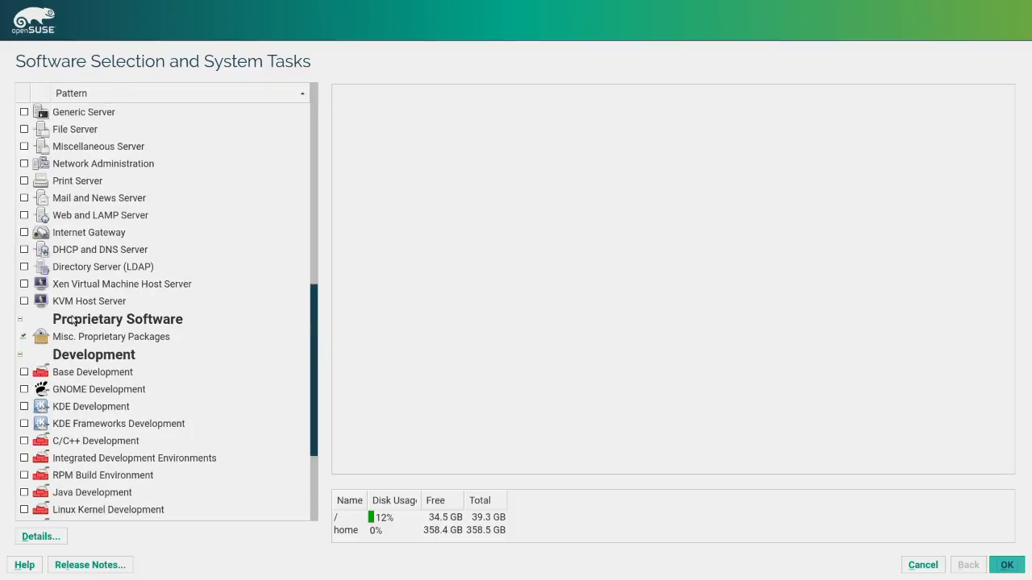
click(111, 337)
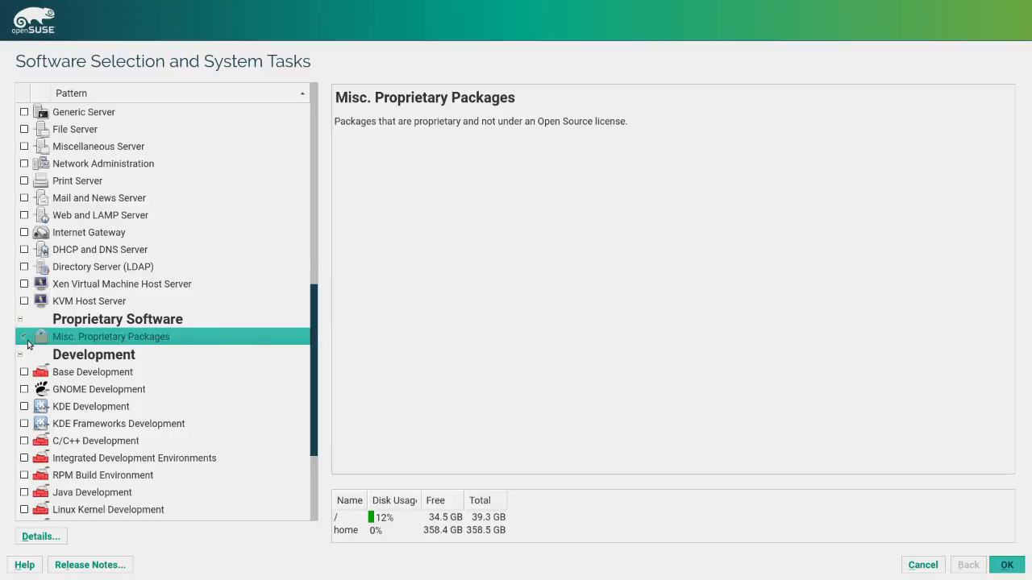
mouse_move(64, 342)
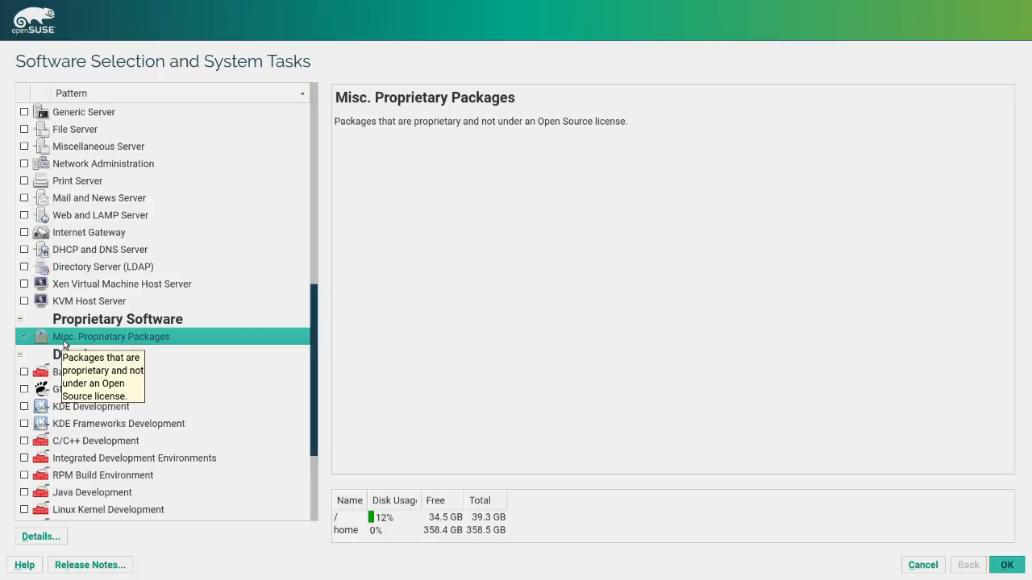
mouse_move(191, 361)
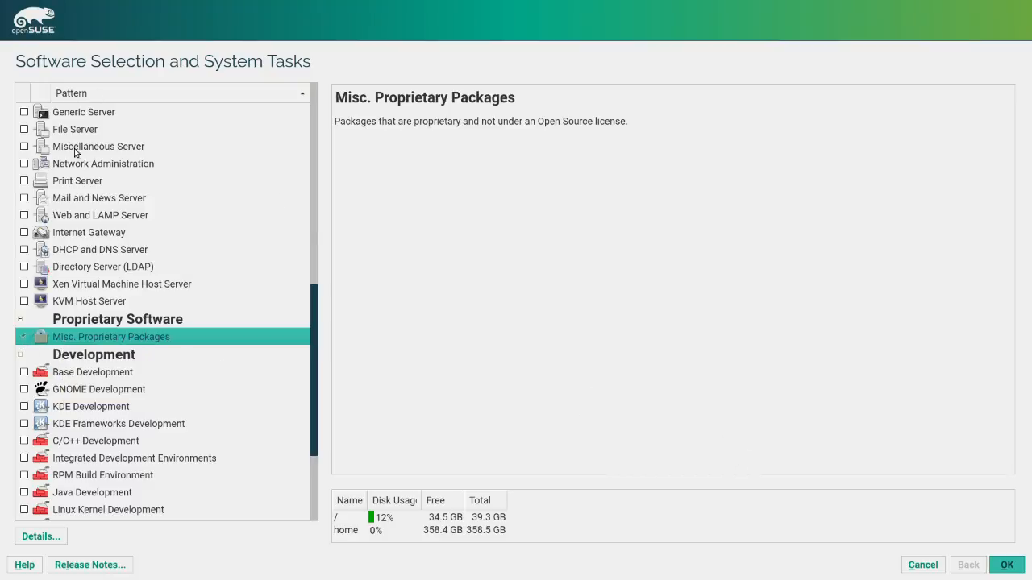
scroll(up, 3)
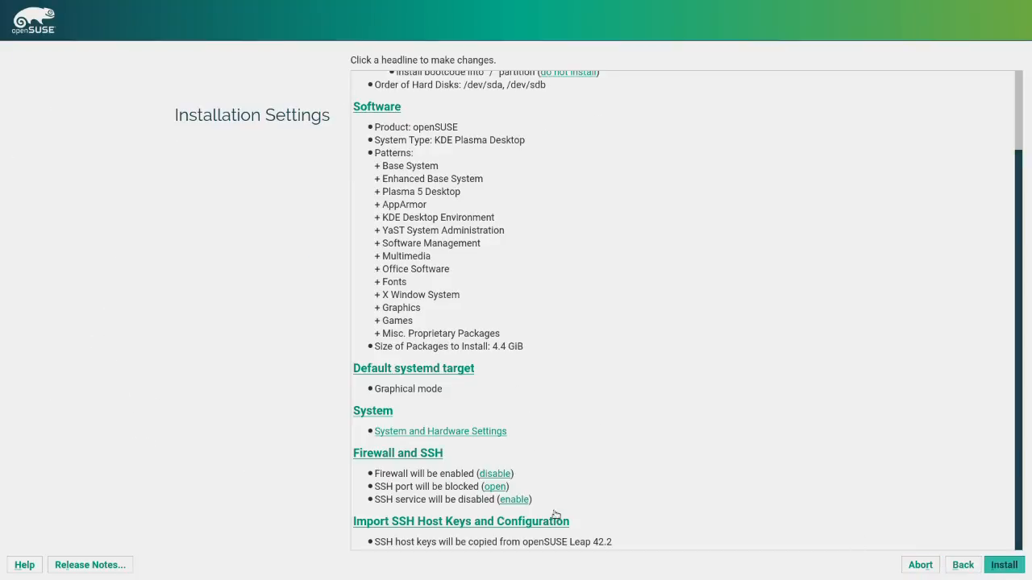
mouse_move(413, 477)
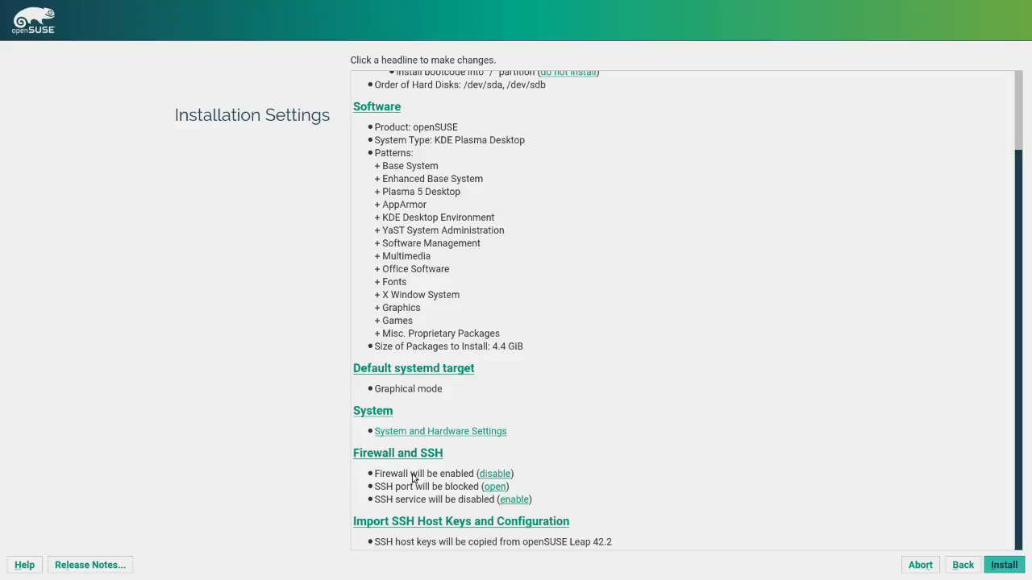
mouse_move(387, 496)
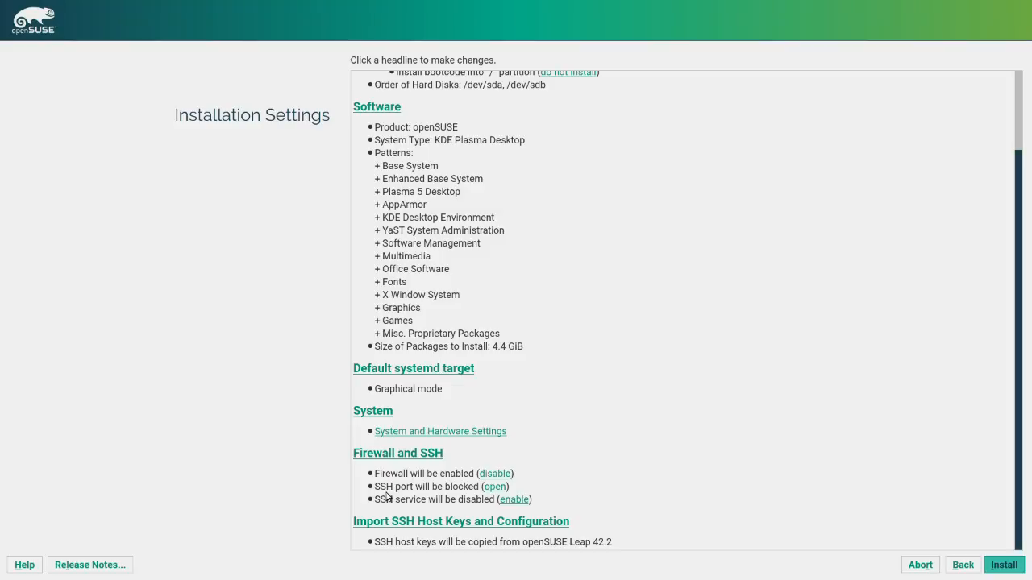
mouse_move(403, 434)
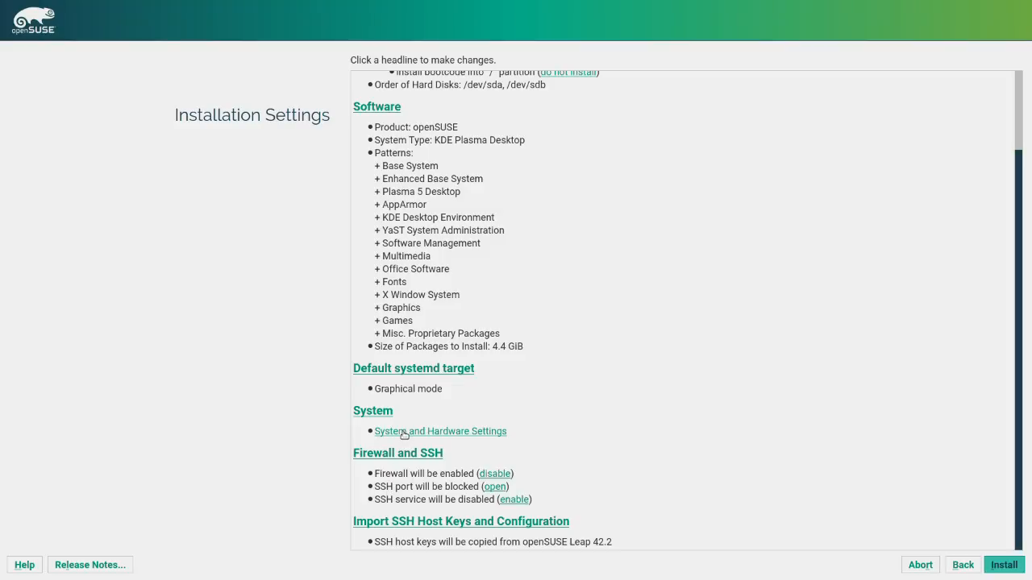
Run system hardware detection, review the Detected Hardware list and close it
click(1003, 564)
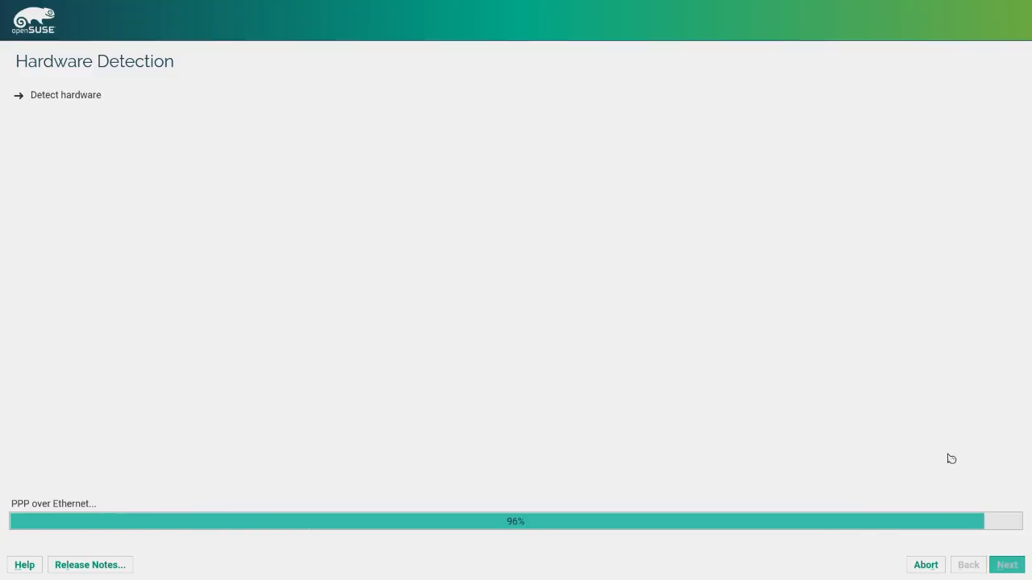
mouse_move(677, 415)
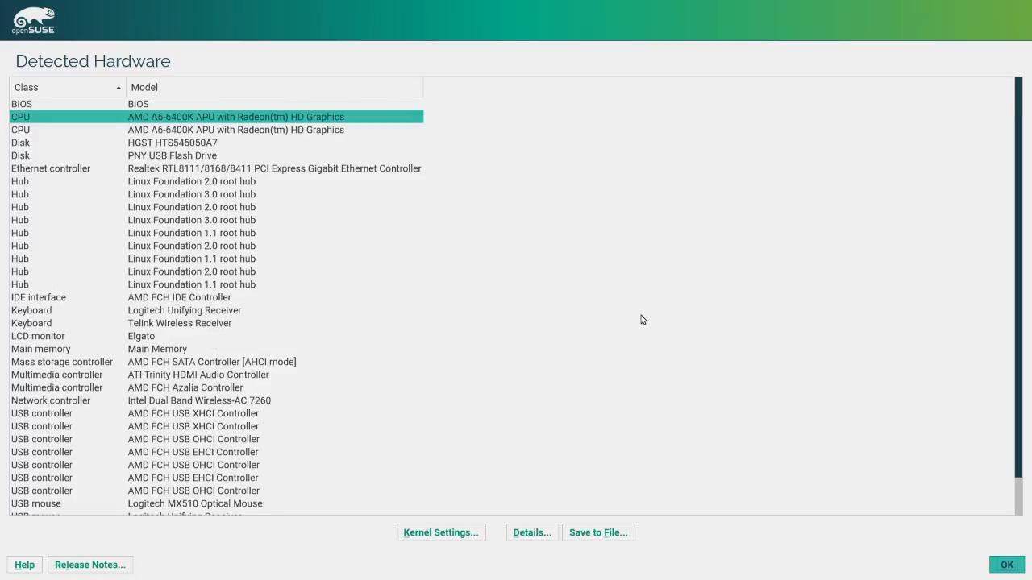
mouse_move(344, 558)
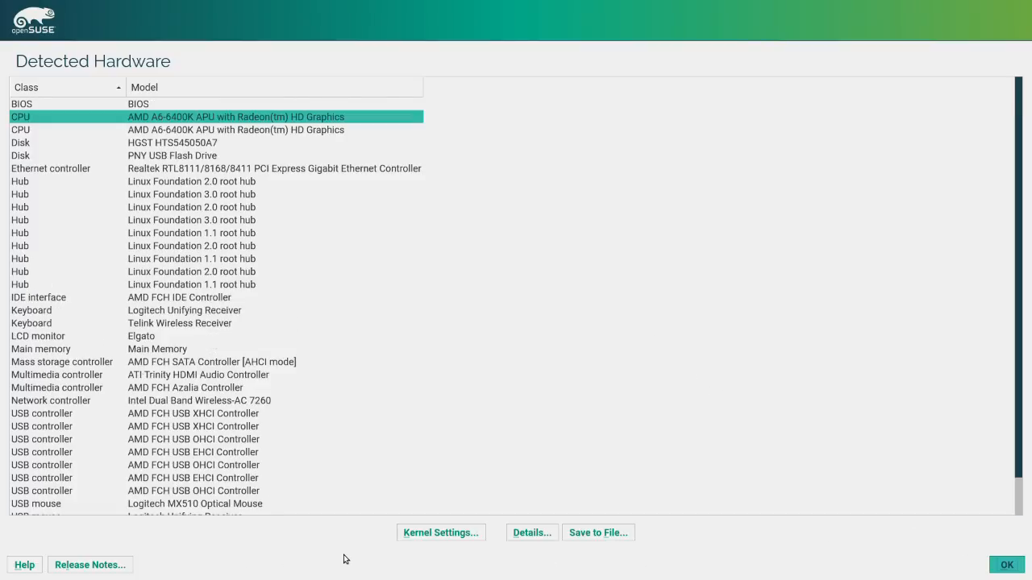
click(1006, 564)
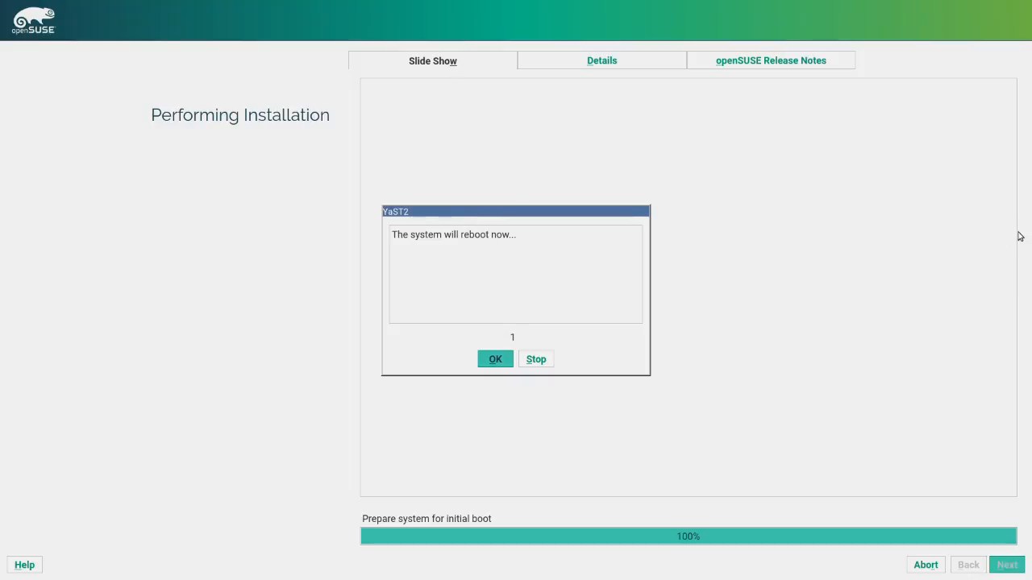
Confirm the 'system will reboot now' prompt after installation reaches 100%
click(495, 358)
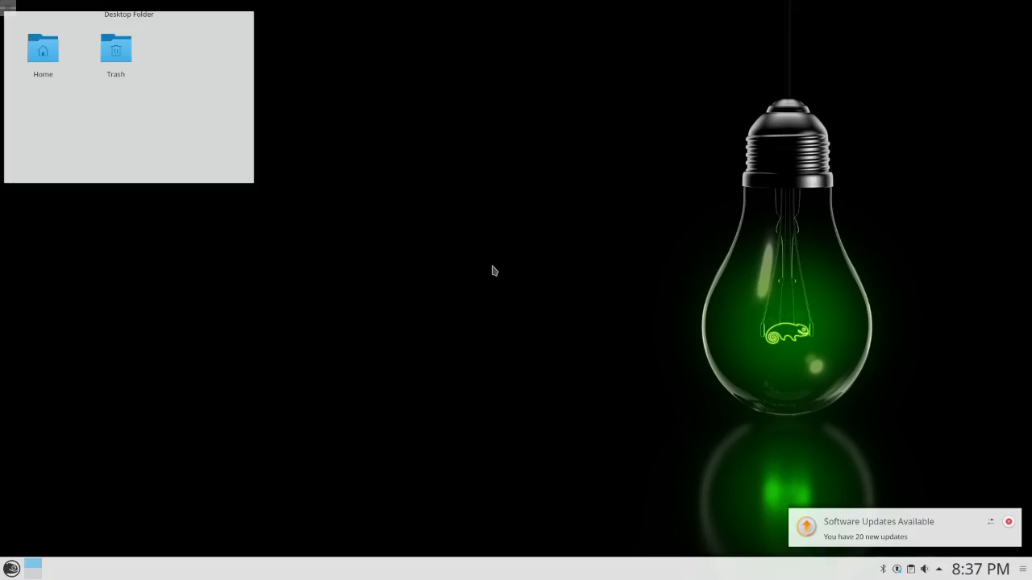
mouse_move(899, 535)
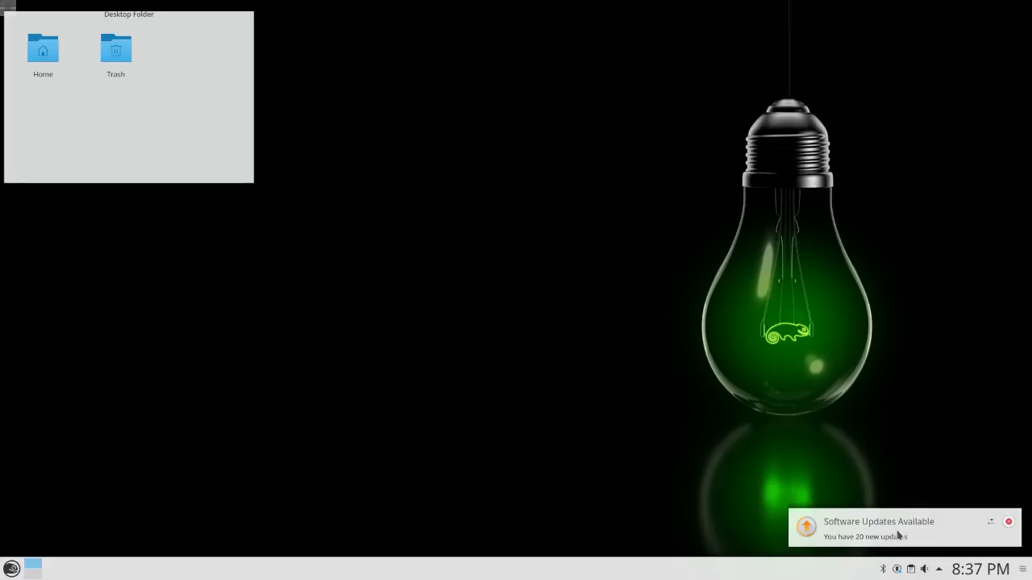
mouse_move(909, 523)
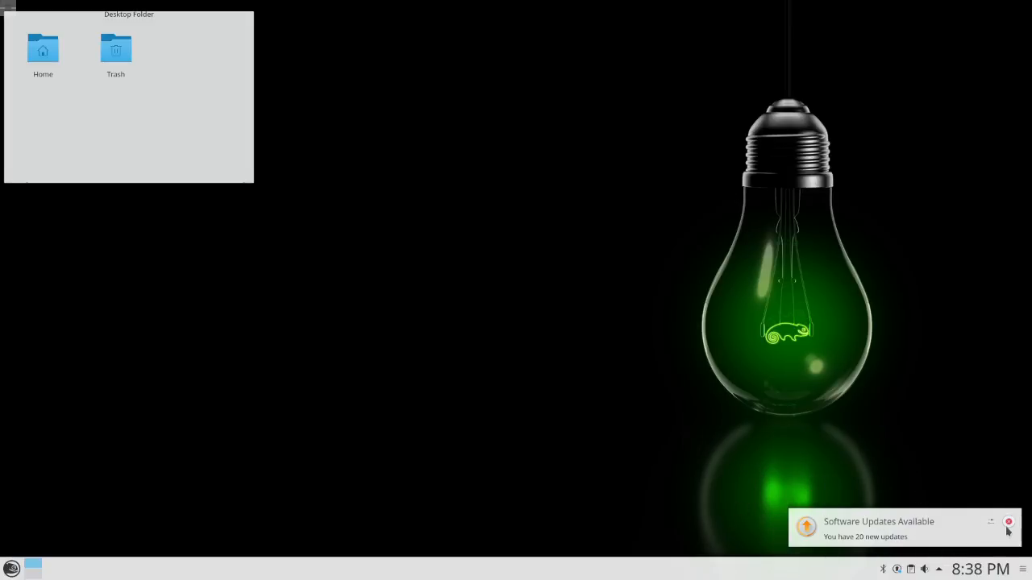
Dismiss the Software Updates Available notification on the new Plasma desktop
click(1009, 522)
text(kin)
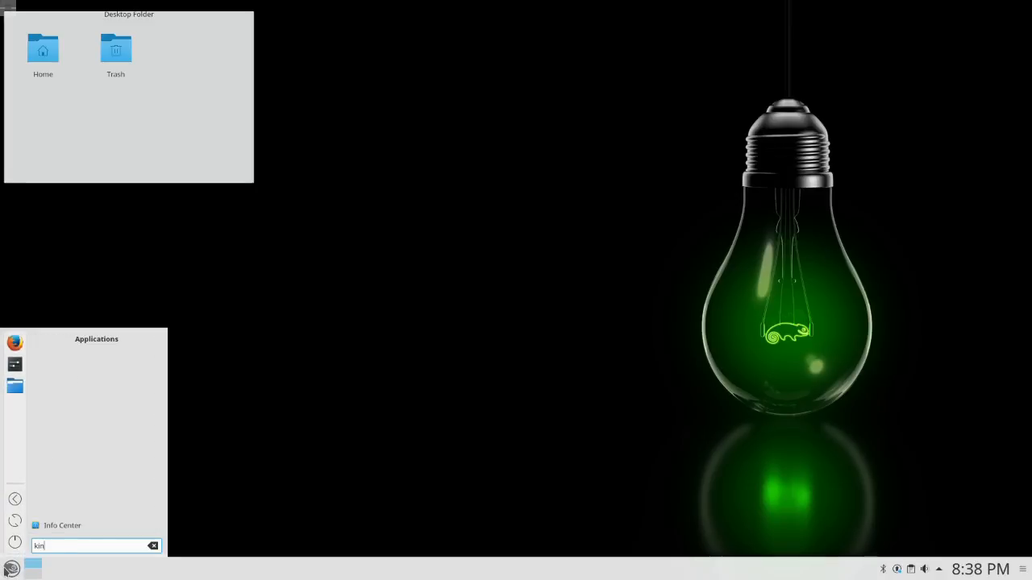
Launch Info Center and show the Wayland compositor details under Graphical Information
click(61, 526)
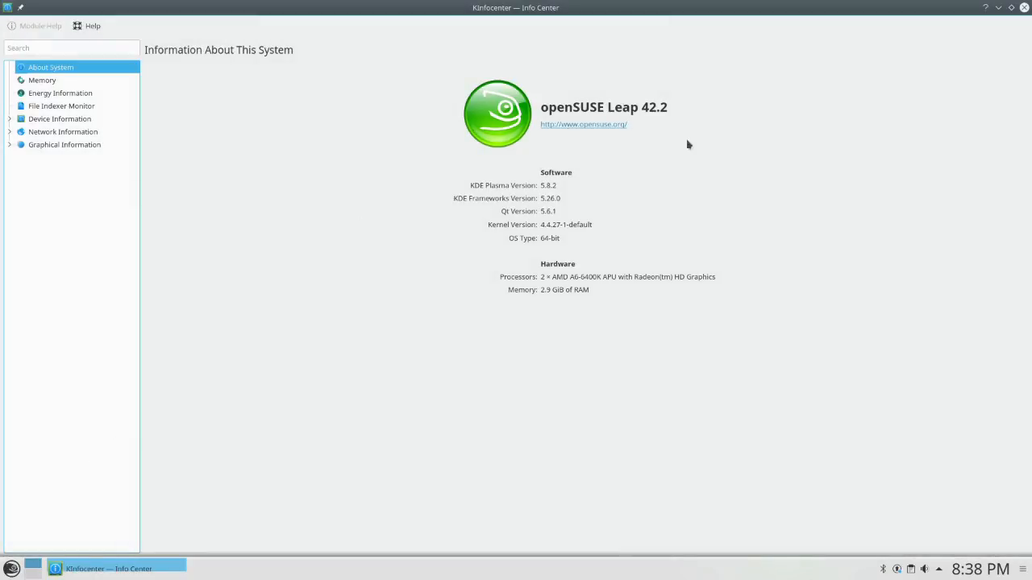
mouse_move(508, 191)
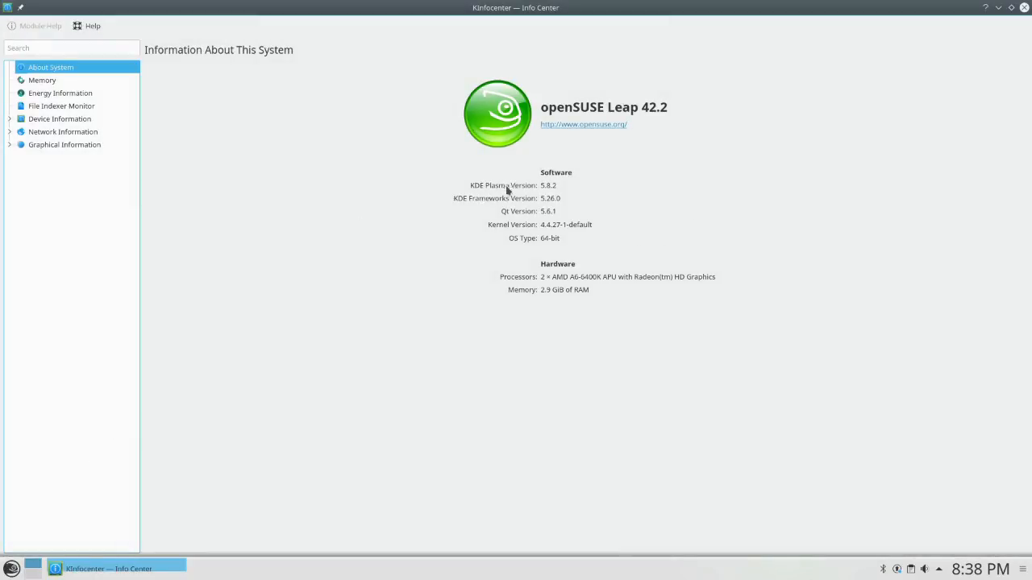
mouse_move(763, 192)
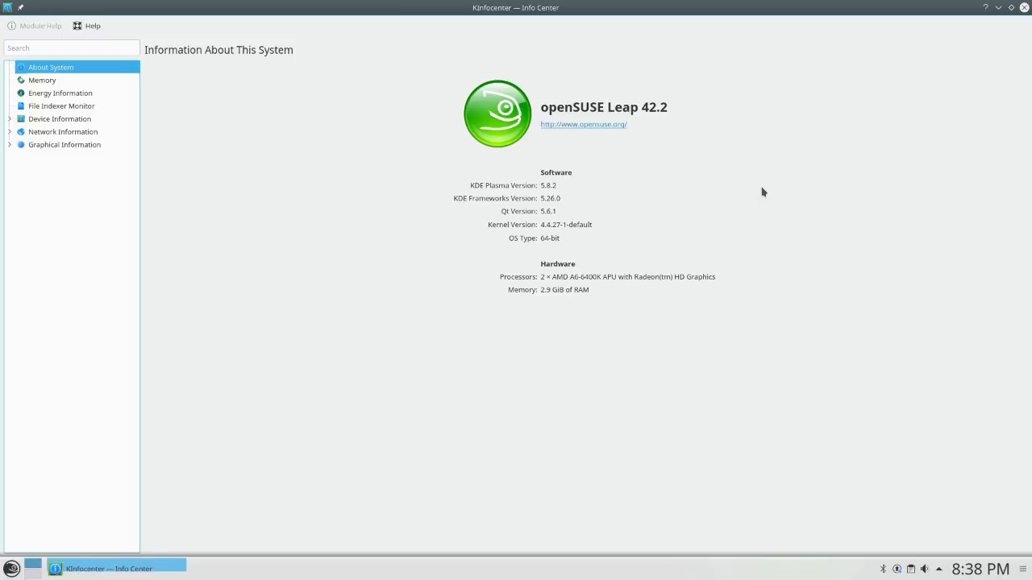
click(64, 145)
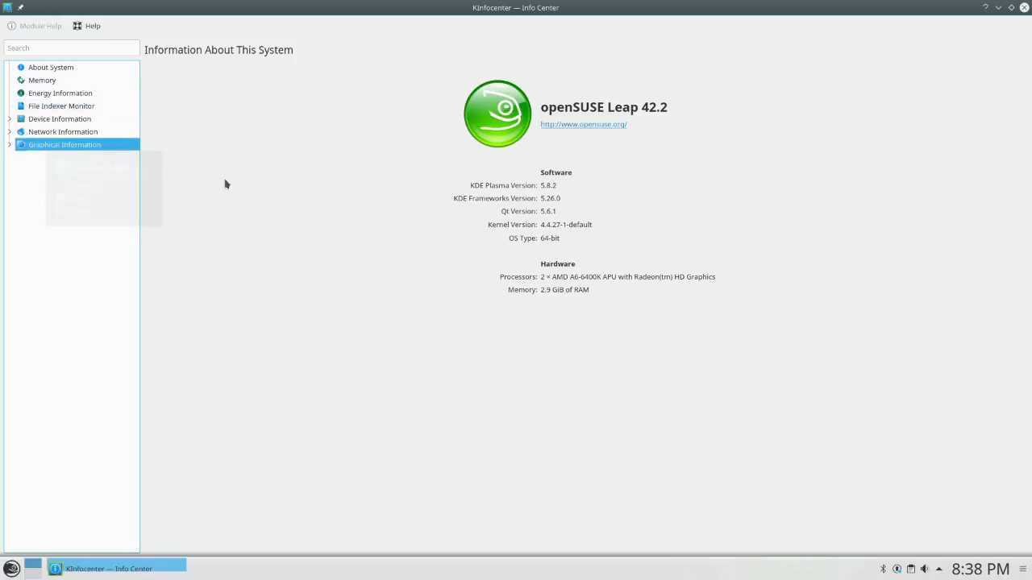
click(42, 158)
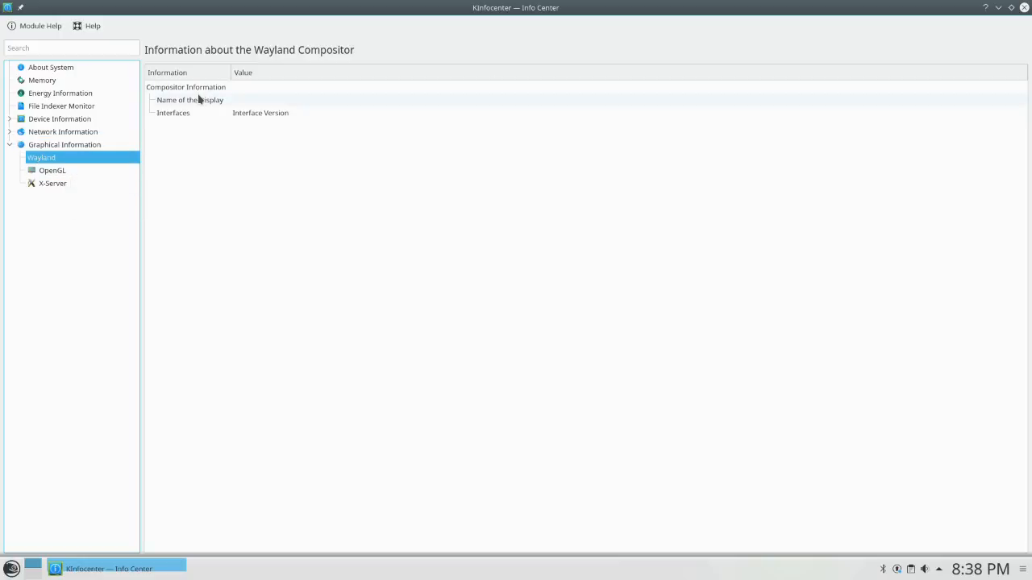
mouse_move(13, 568)
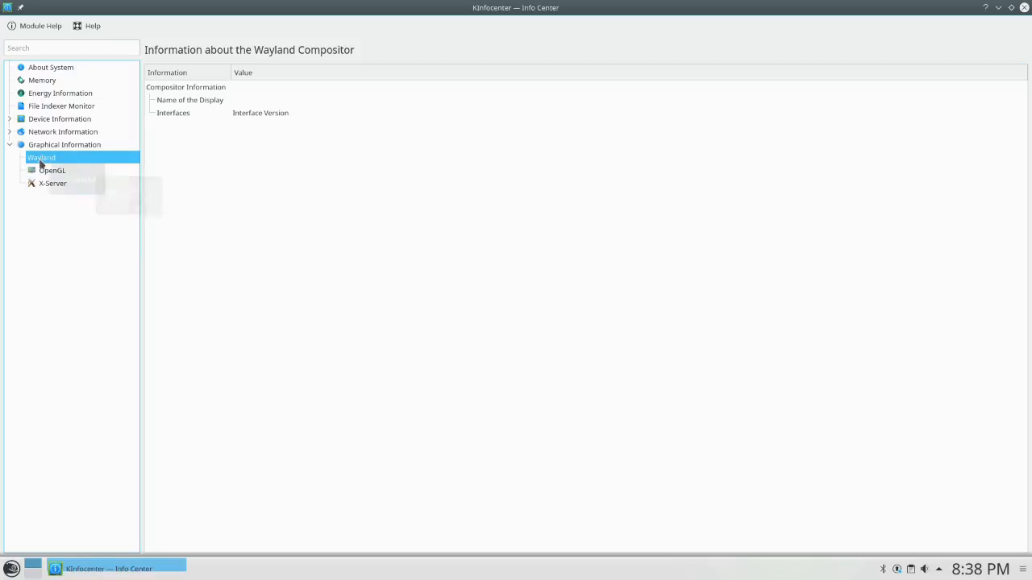
mouse_move(73, 264)
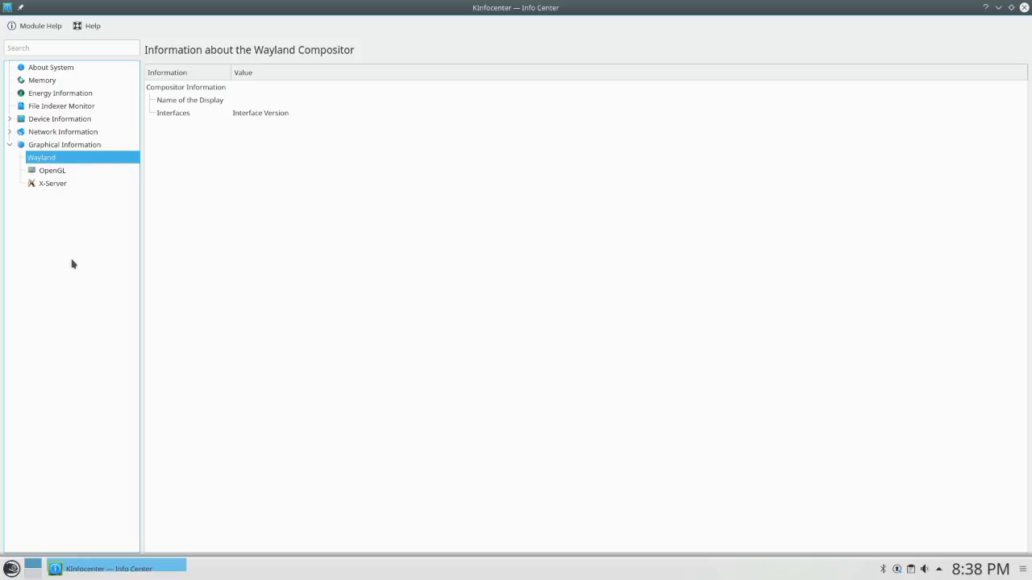
mouse_move(241, 90)
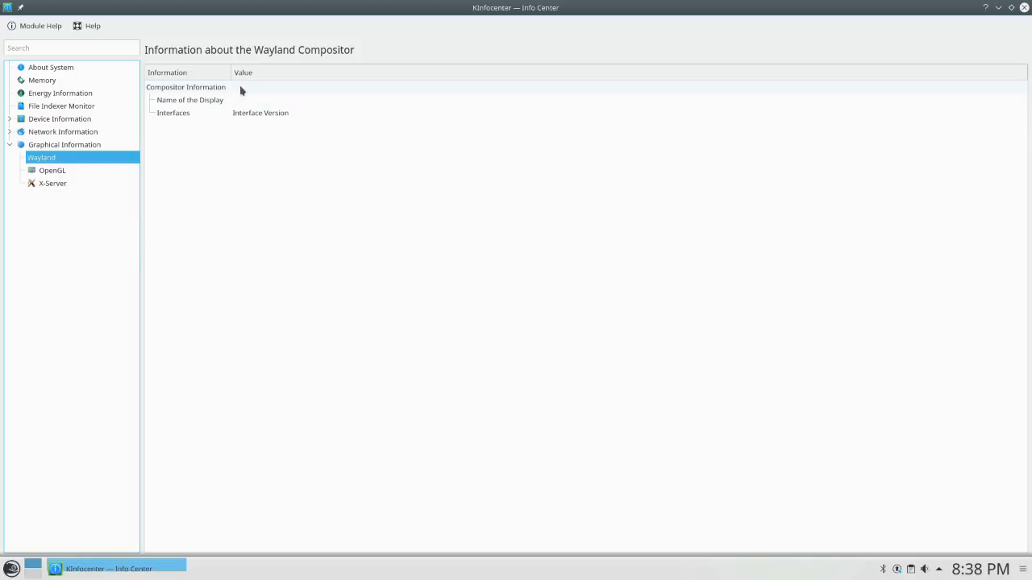
mouse_move(351, 200)
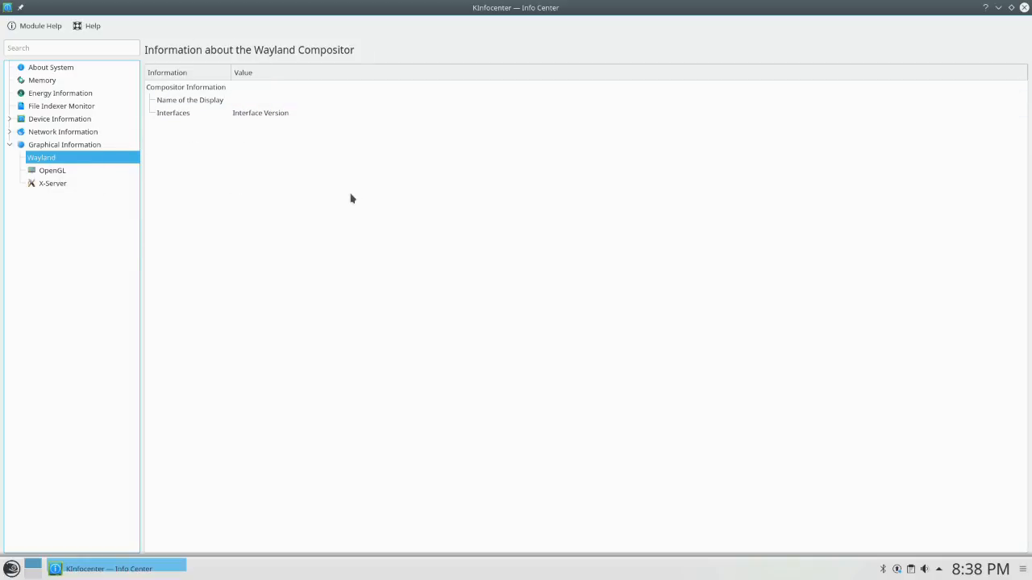
Show OpenGL information (Gallium 0.4 on AMD ARUBA, Mesa 11.2.2) and leave Info Center as a smaller restored window
click(52, 171)
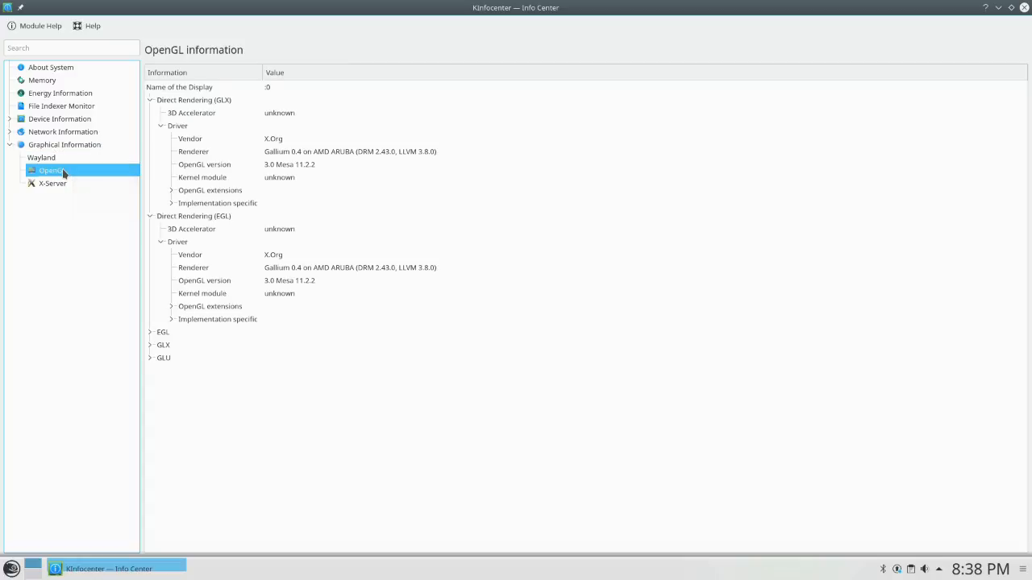
mouse_move(296, 151)
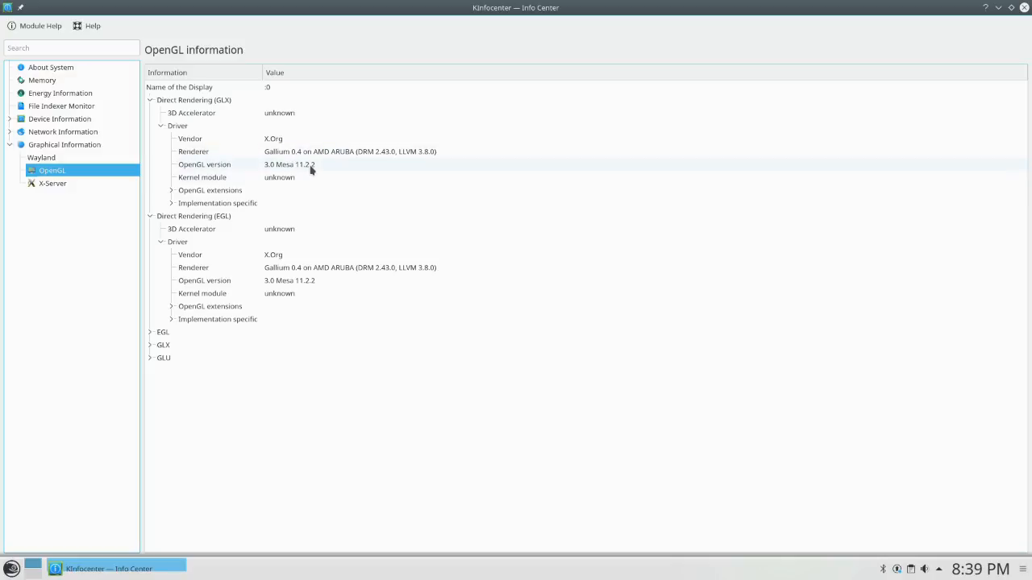
mouse_move(344, 203)
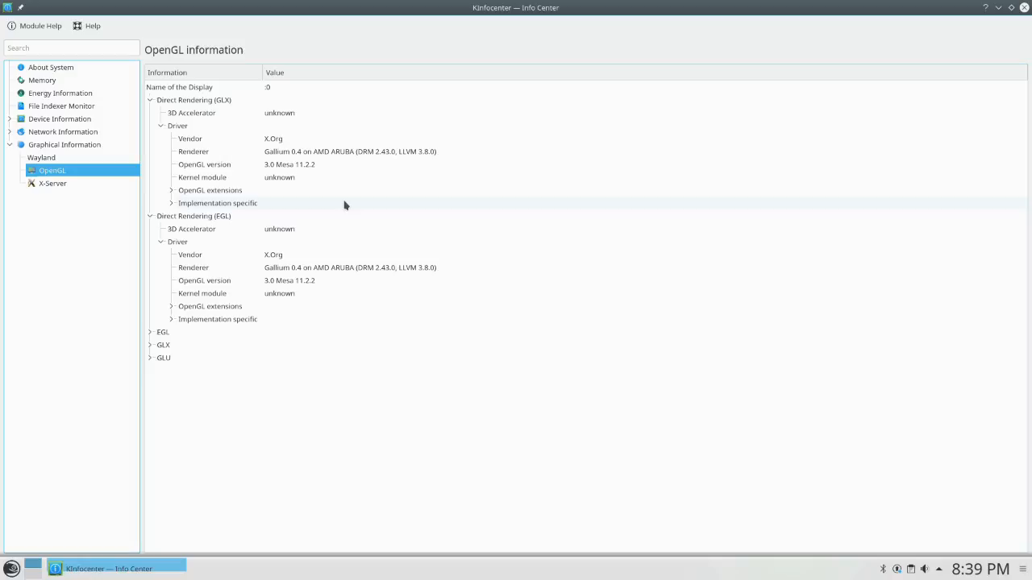
mouse_move(438, 141)
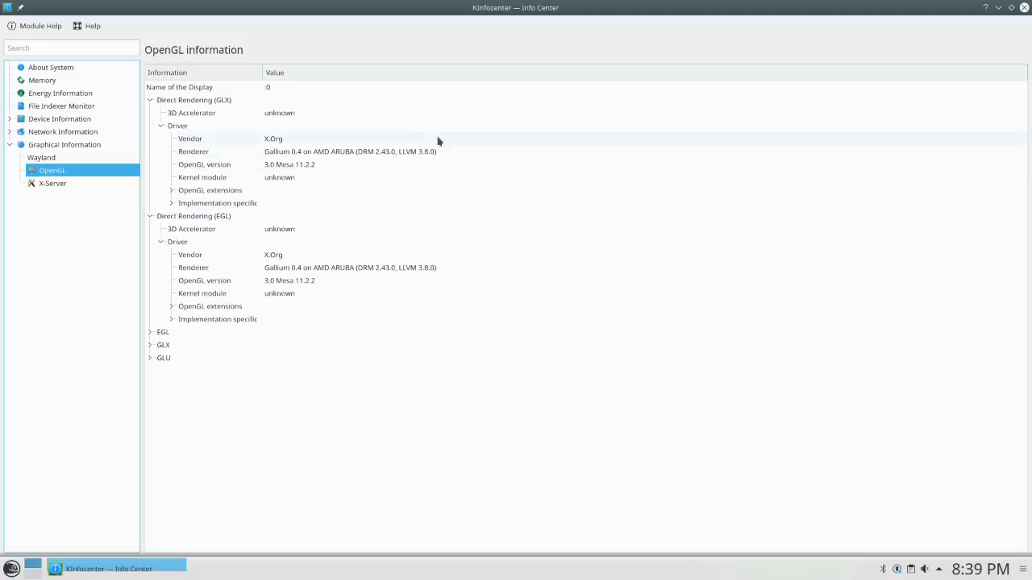
mouse_move(357, 7)
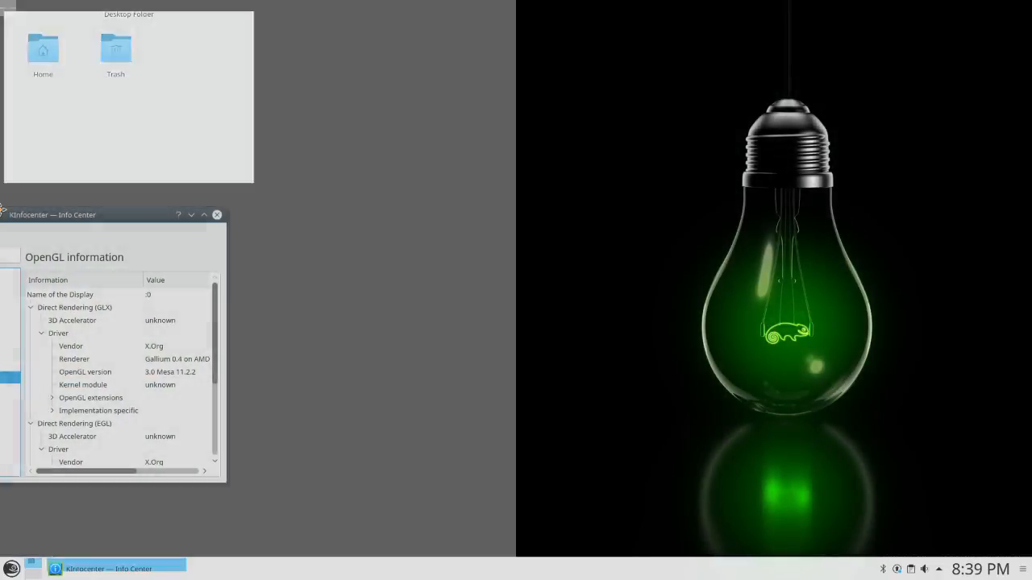
drag(113, 214, 748, 509)
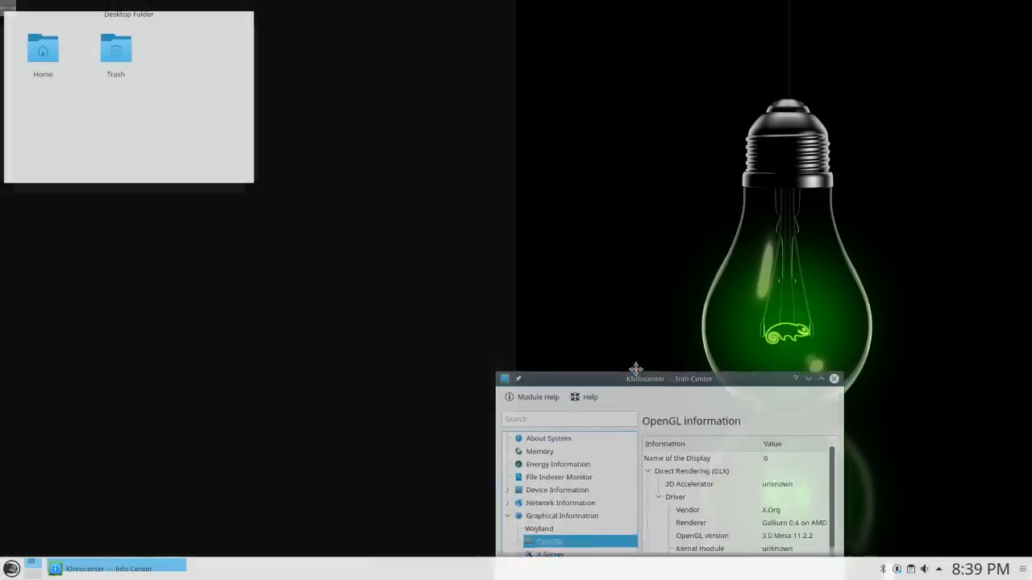
drag(645, 379, 455, 6)
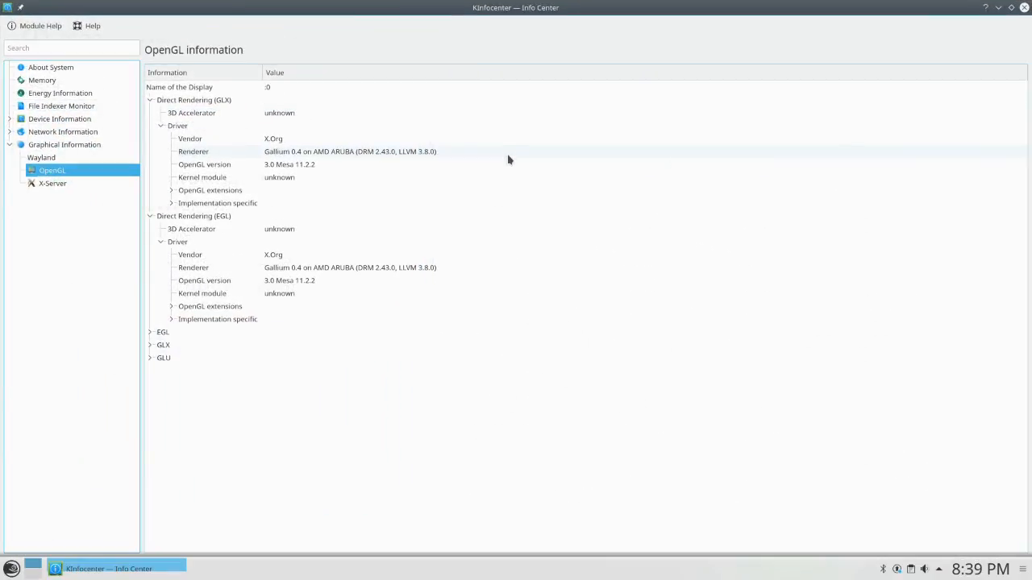
click(1005, 7)
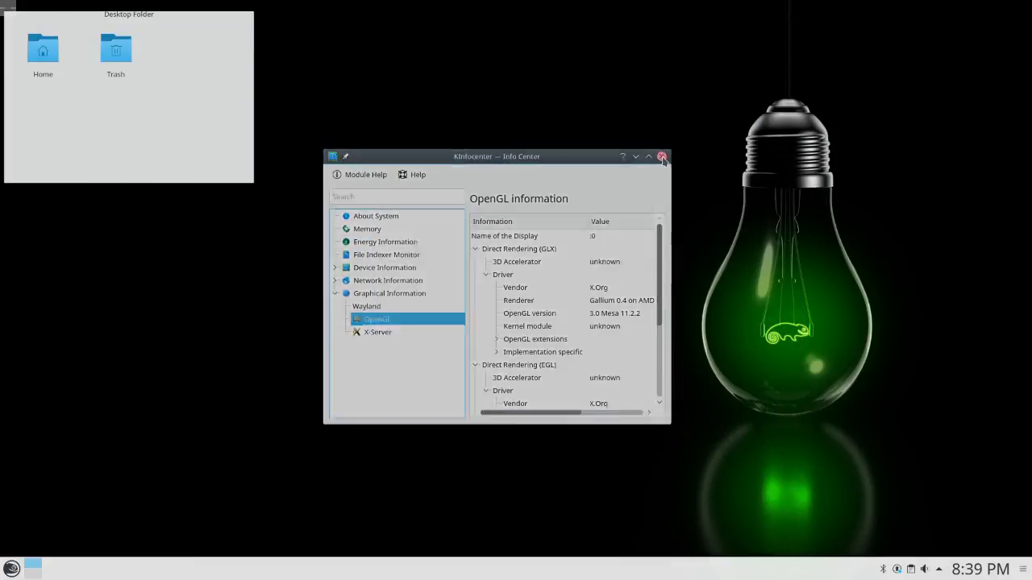
Close Info Center and scroll through the 20 new updates in the Software Updates applet
click(661, 156)
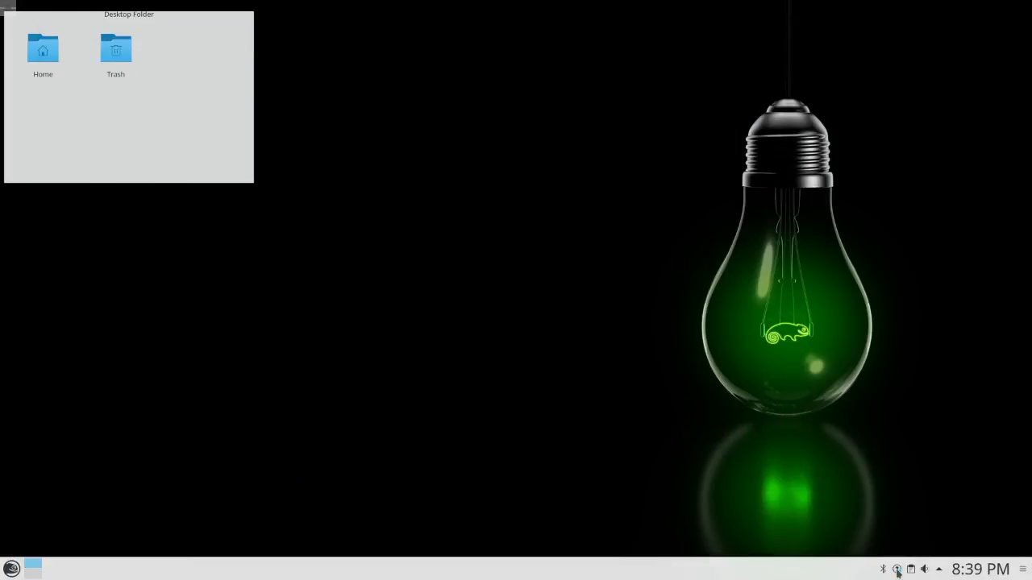
click(896, 569)
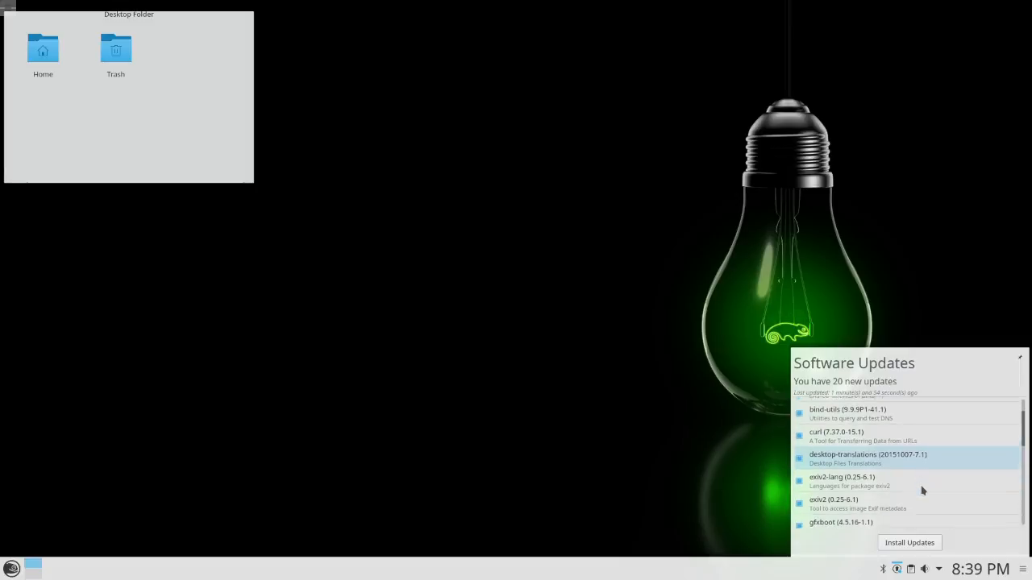
scroll(down, 3)
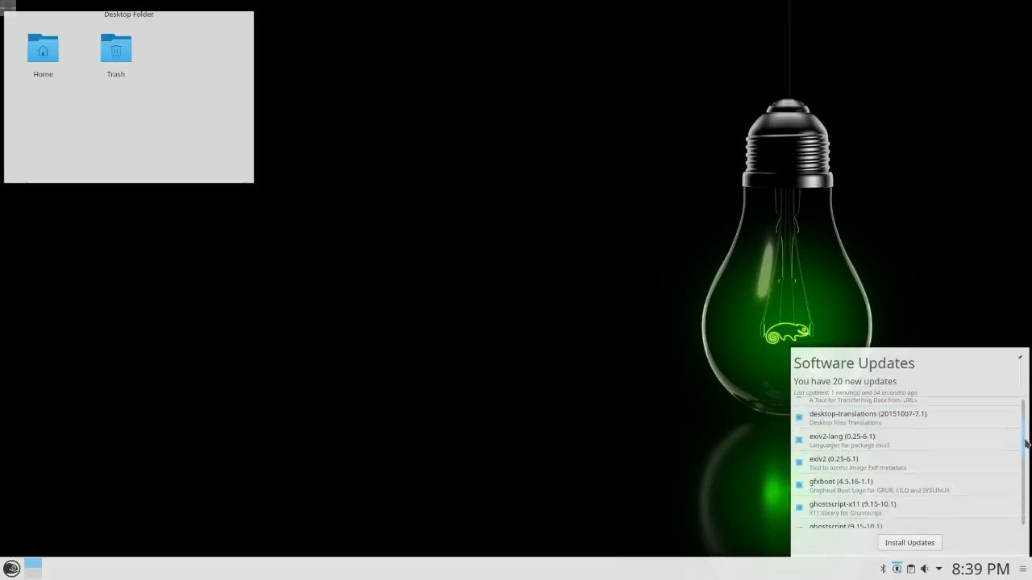
scroll(down, 3)
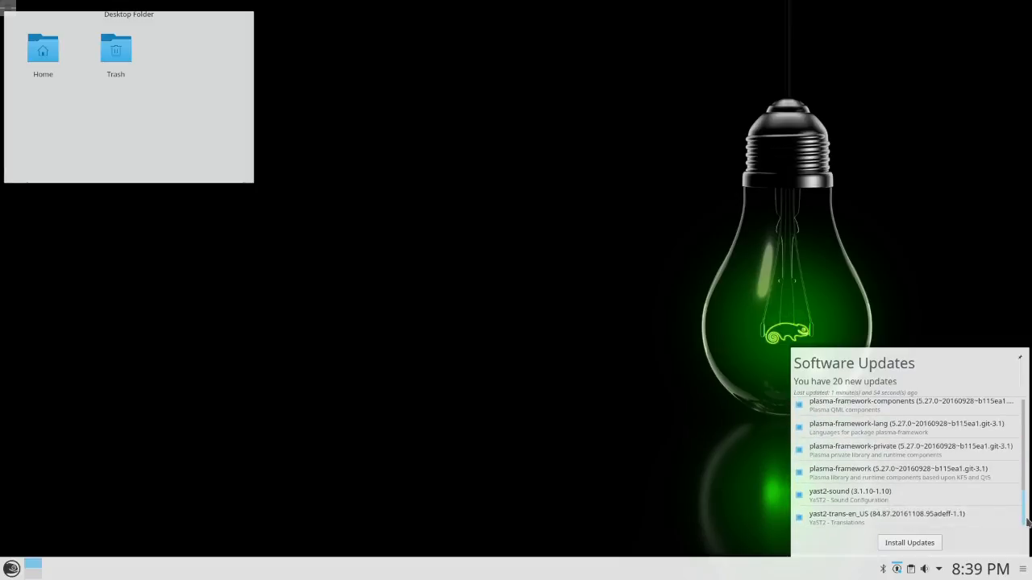
scroll(up, 3)
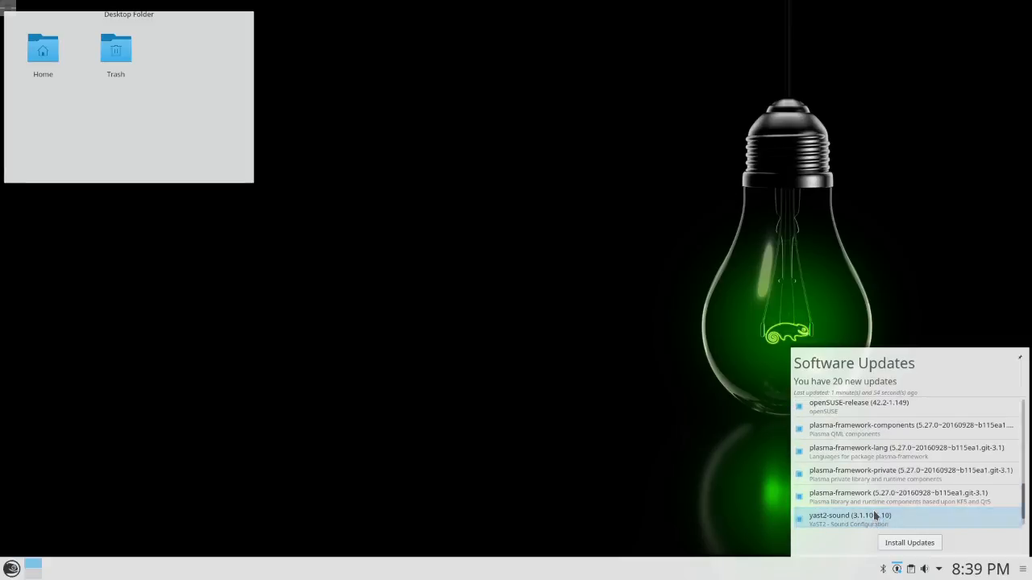
scroll(up, 3)
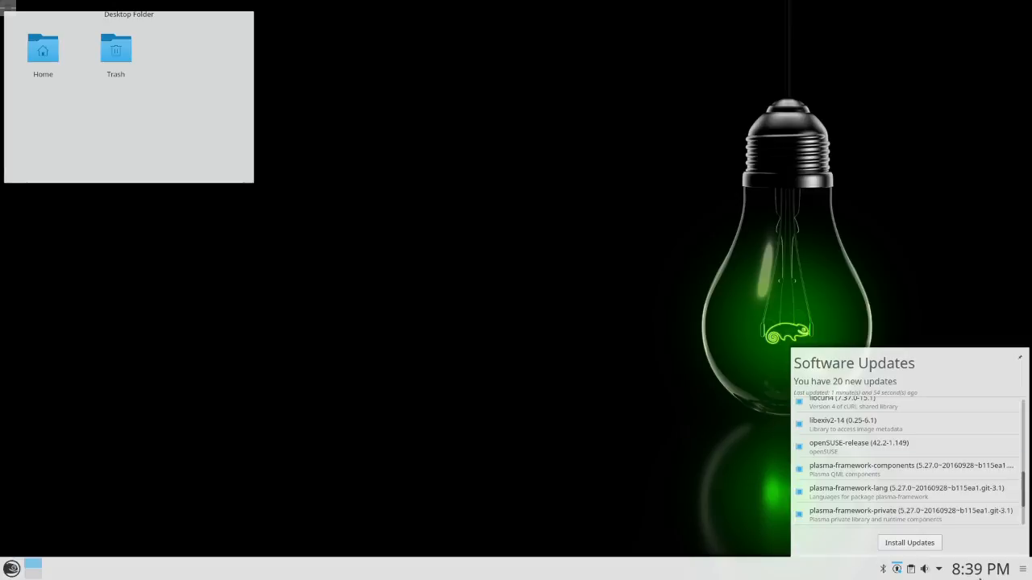
Launch Konsole by searching 'kon' in the launcher and bring up the Home folder in Dolphin
click(12, 567)
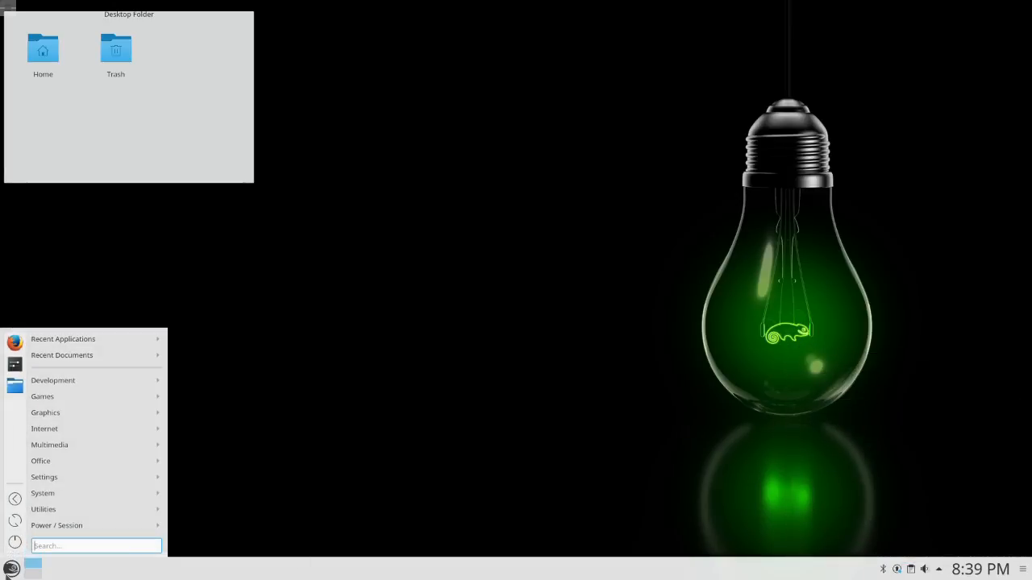
text(k)
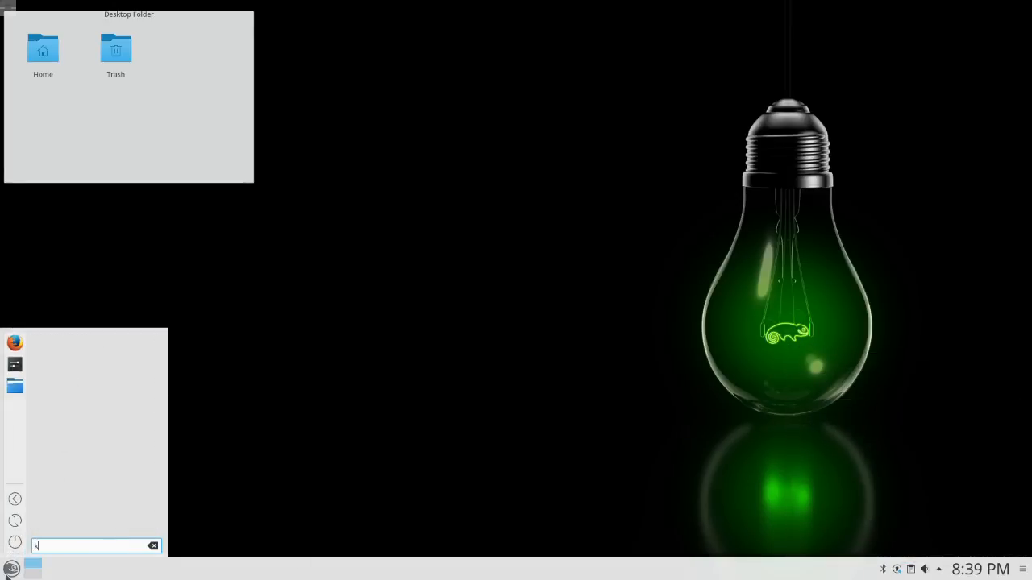
text(on)
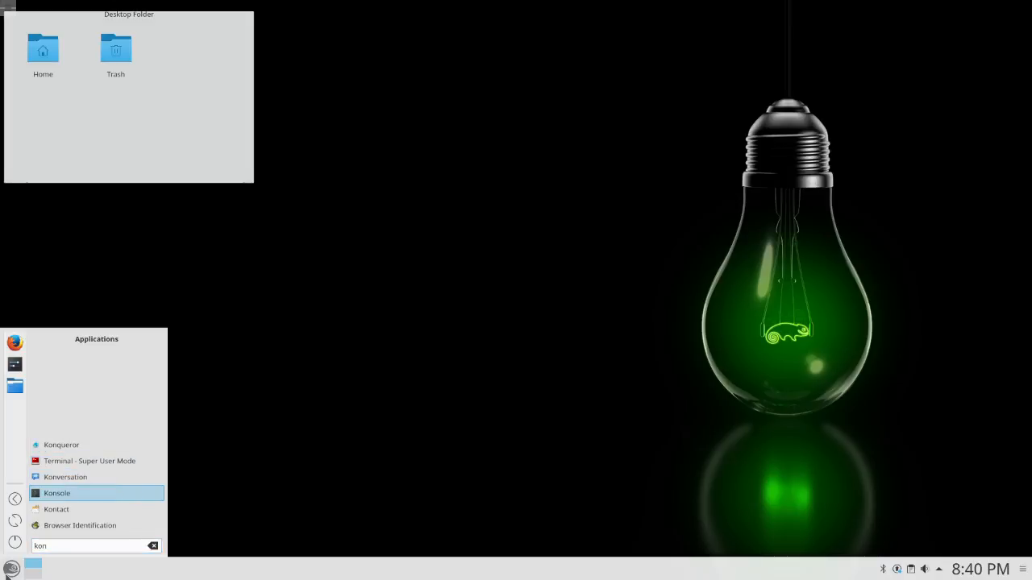
click(57, 493)
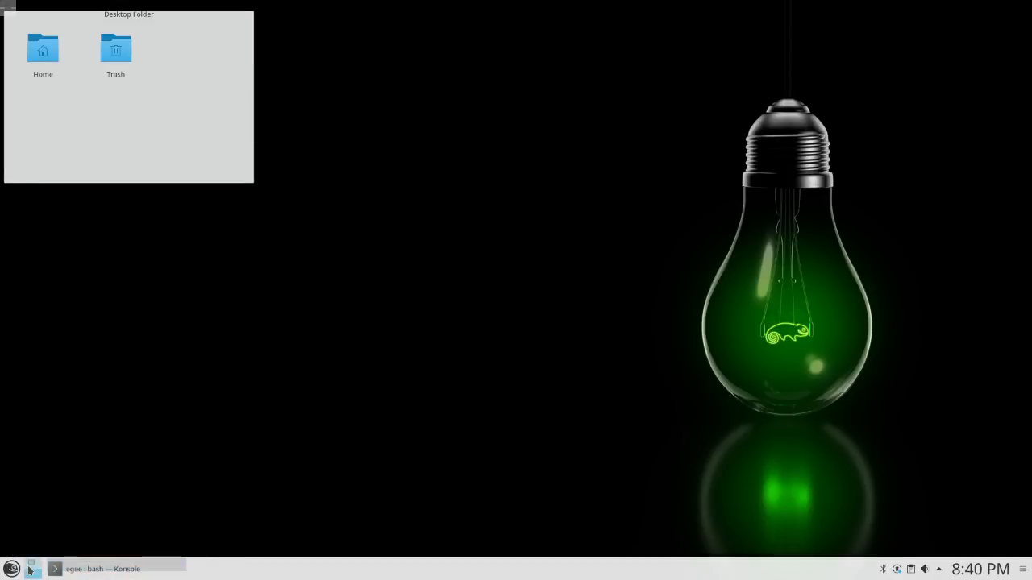
click(100, 567)
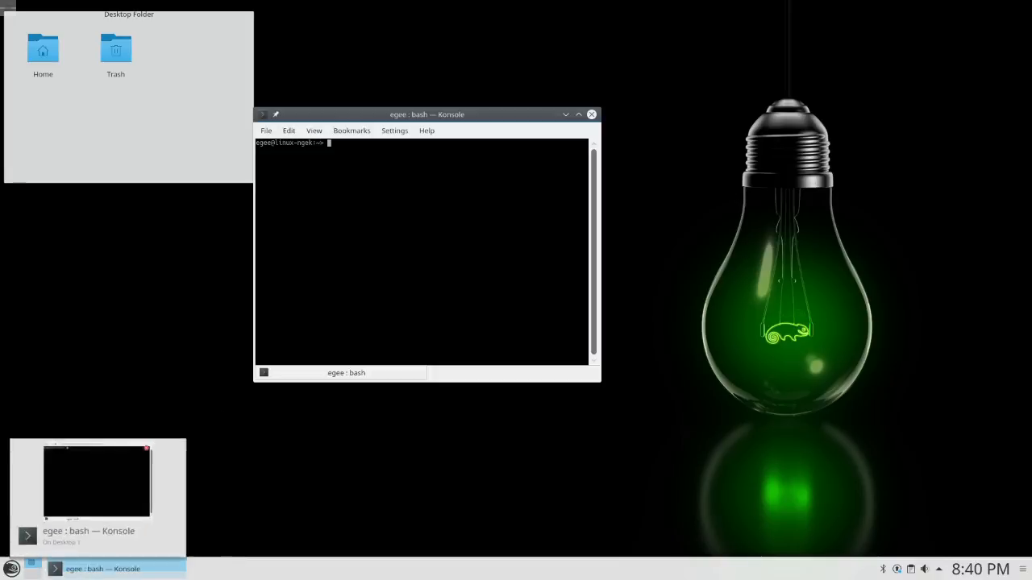
click(13, 567)
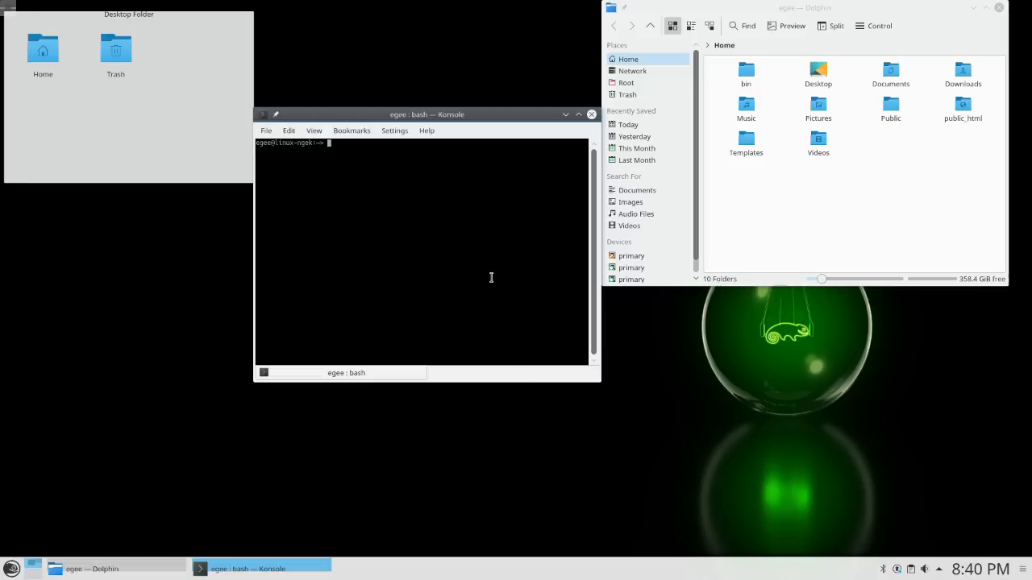
Run 'sudo zypper up', enter the root password and answer 'y' to the upgrade prompt
text(sudo zypper up)
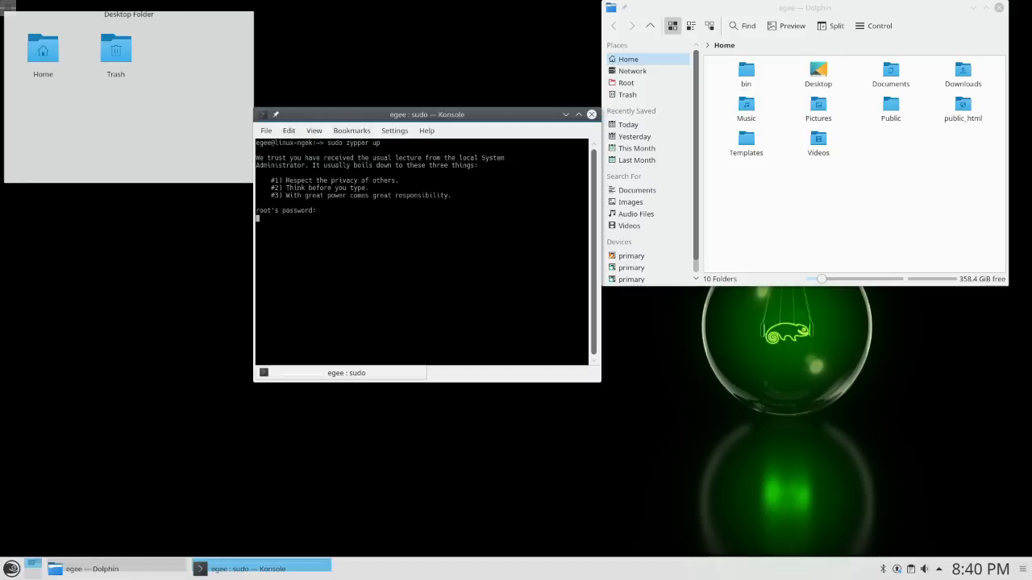
key(Return)
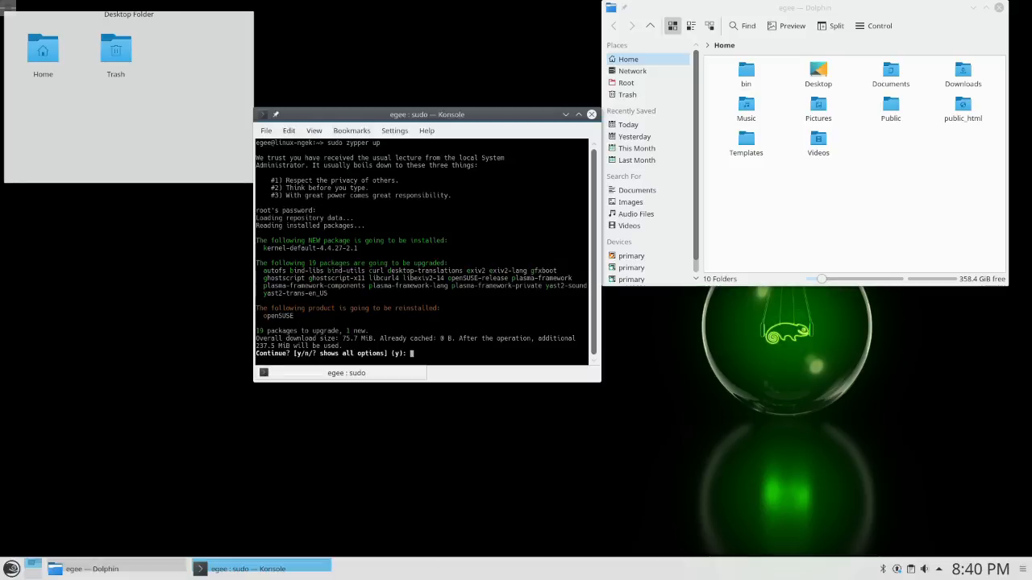
text(y)
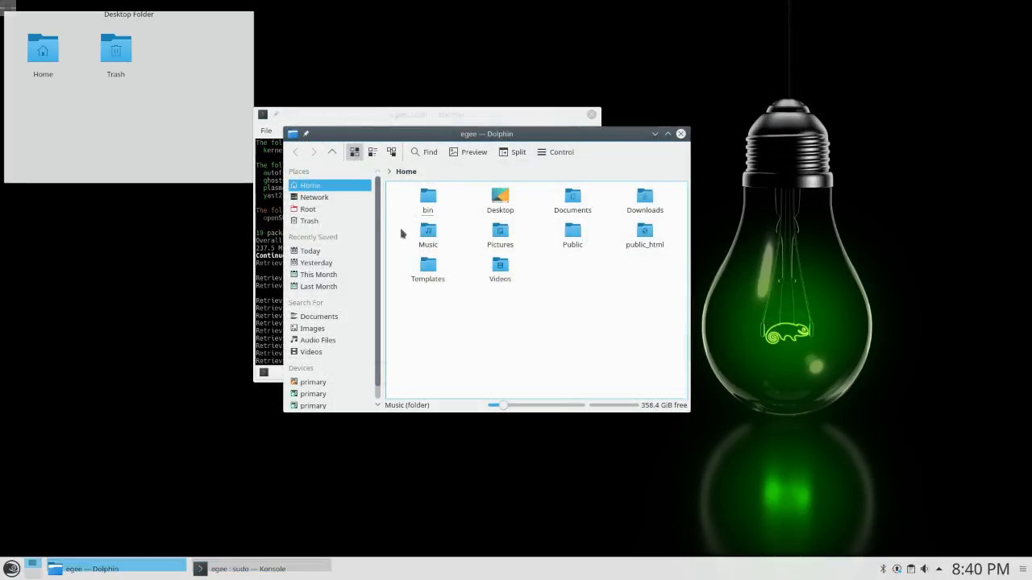
View the About KDE information from Dolphin's Control > Help menu and close it
right_click(651, 152)
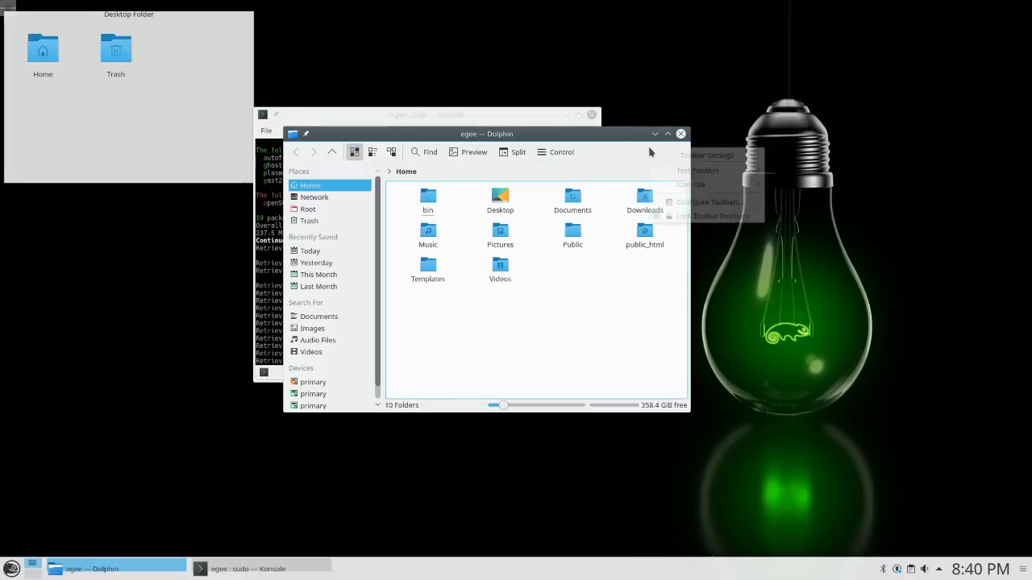
click(560, 152)
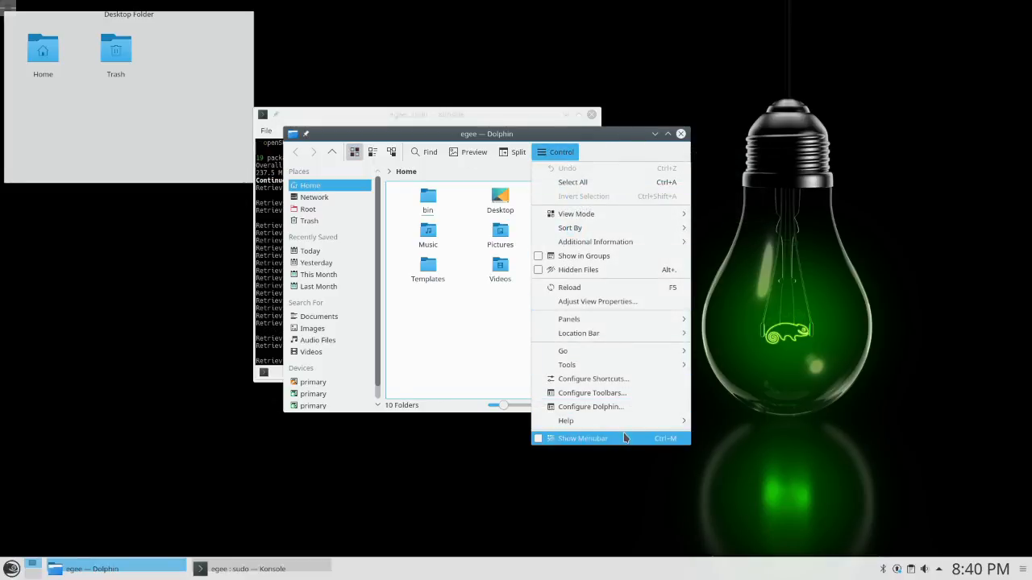
click(564, 420)
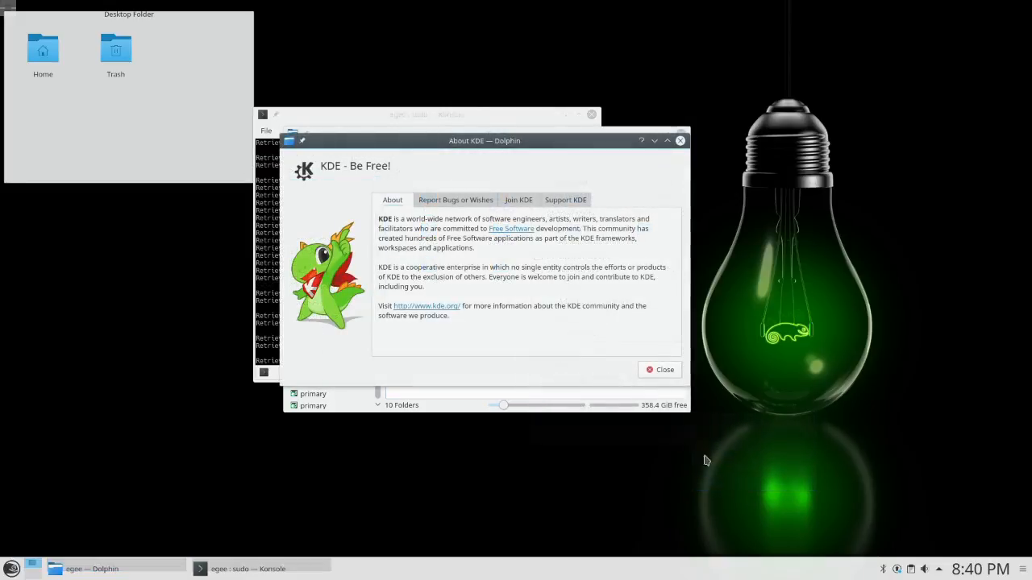
click(659, 370)
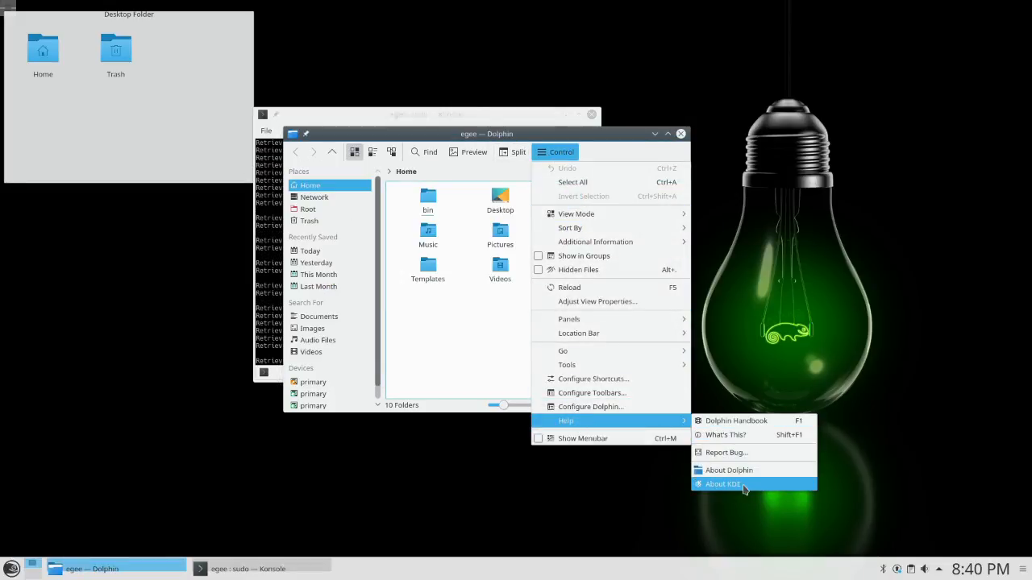
View Dolphin's About dialog showing version 16.08.2, then close it and Dolphin
click(729, 471)
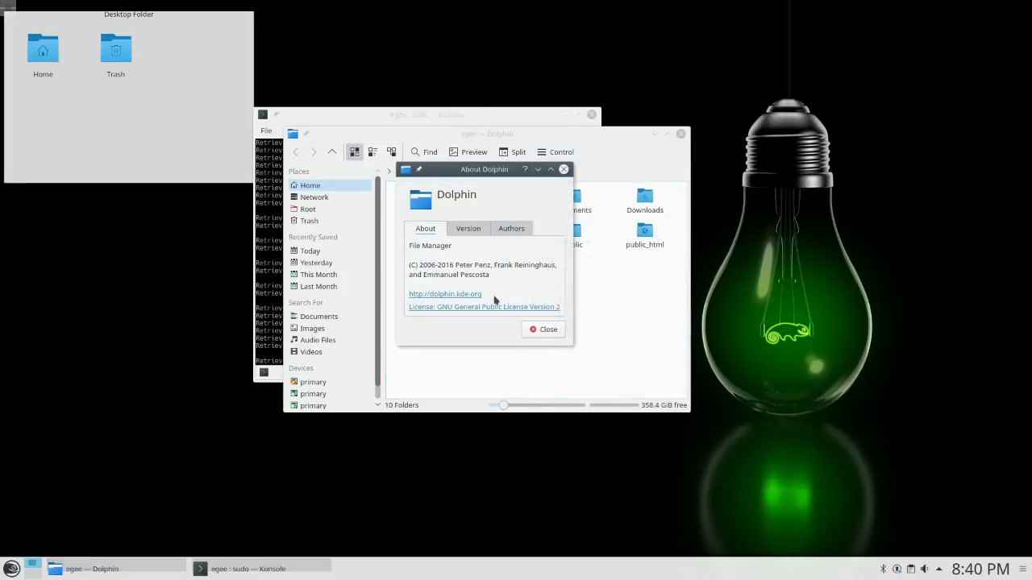
click(467, 229)
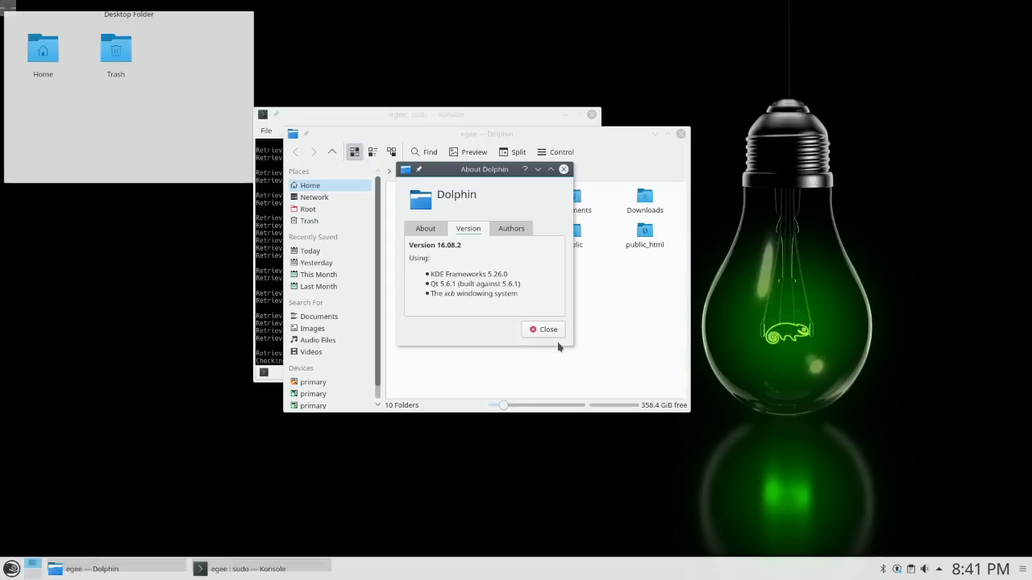
click(542, 329)
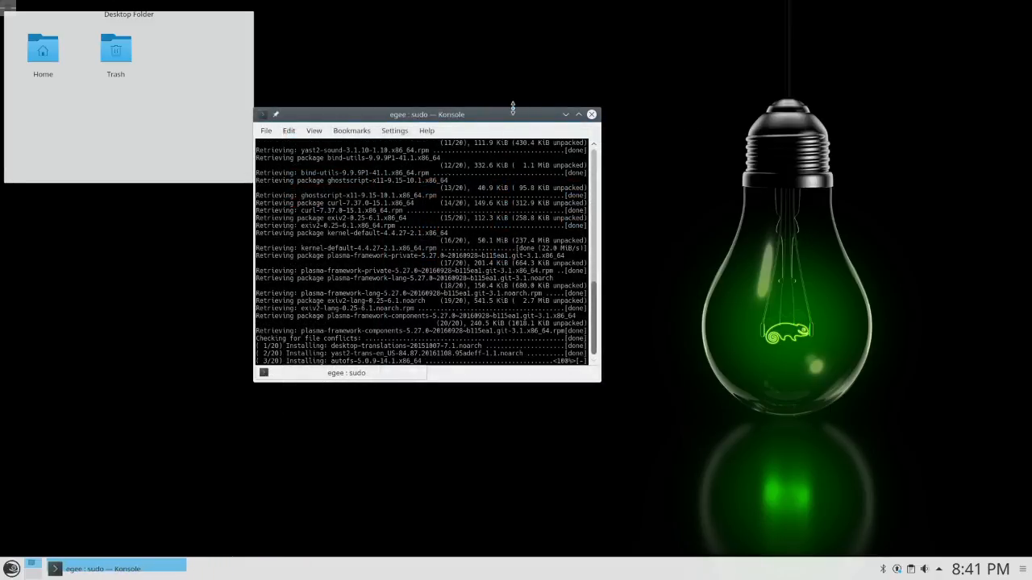
Launch YaST from the launcher search 'yast' and authenticate as root
click(12, 568)
text(yast)
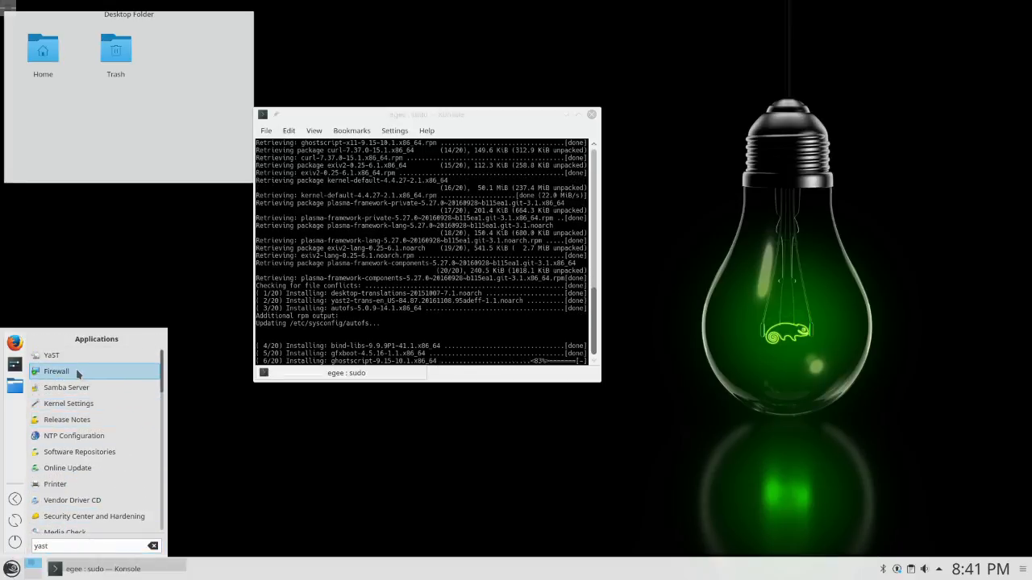
click(56, 370)
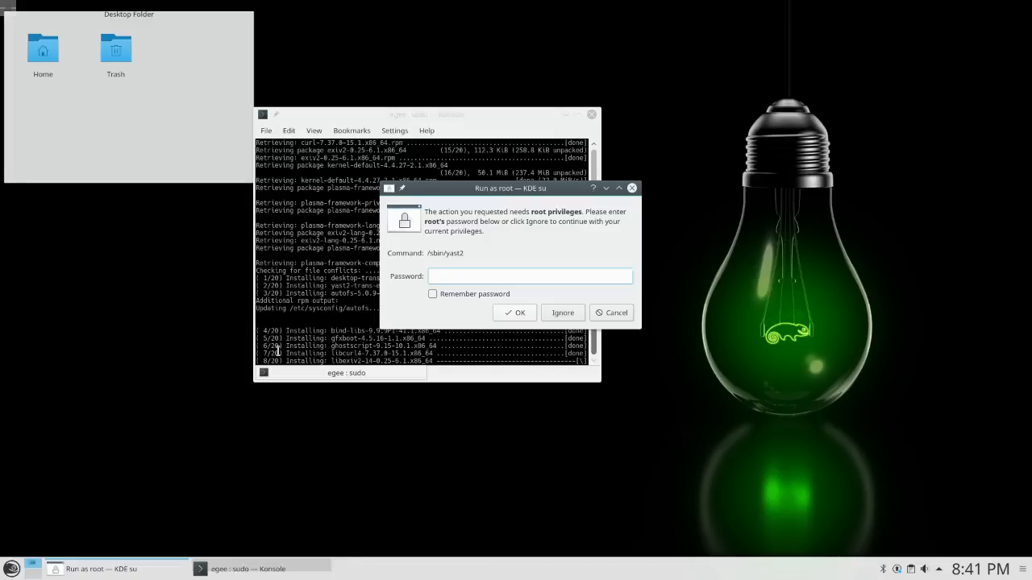
click(515, 313)
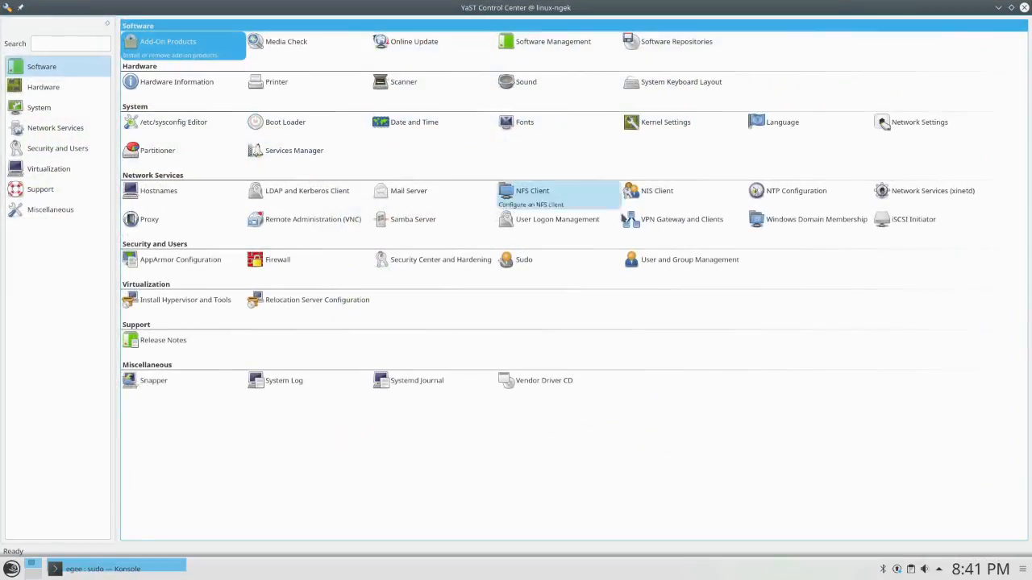
mouse_move(325, 400)
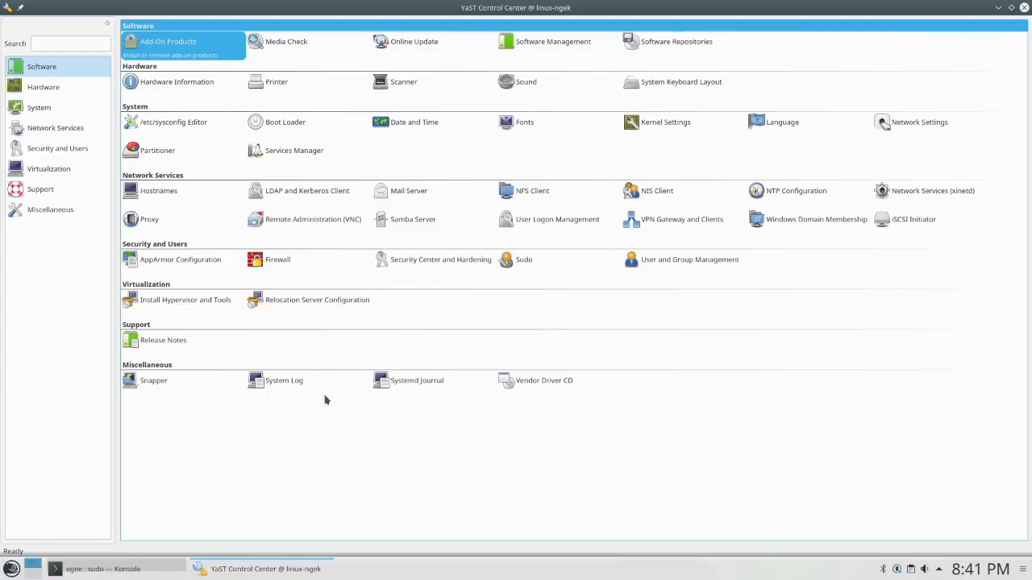
mouse_move(313, 476)
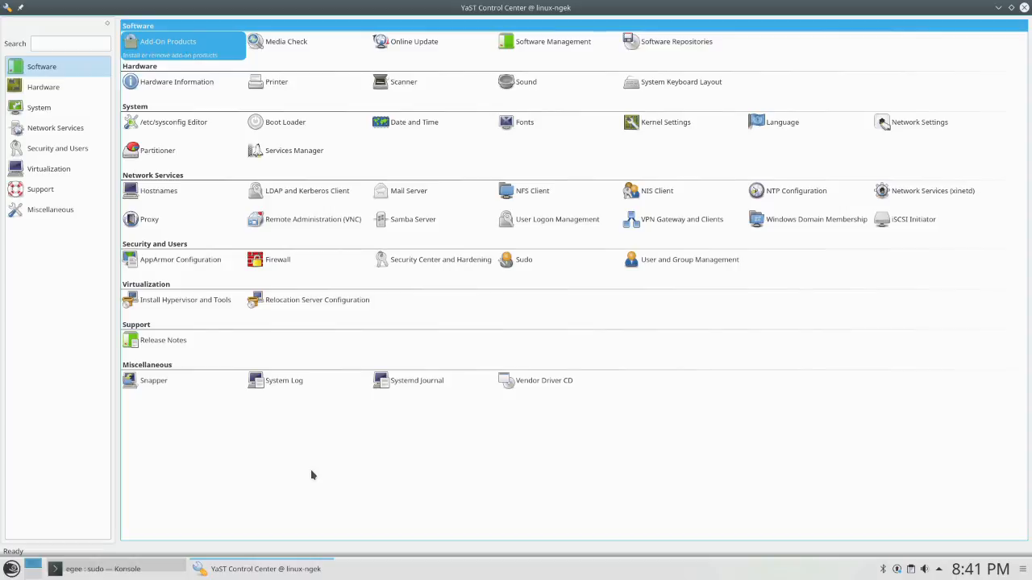
mouse_move(306, 473)
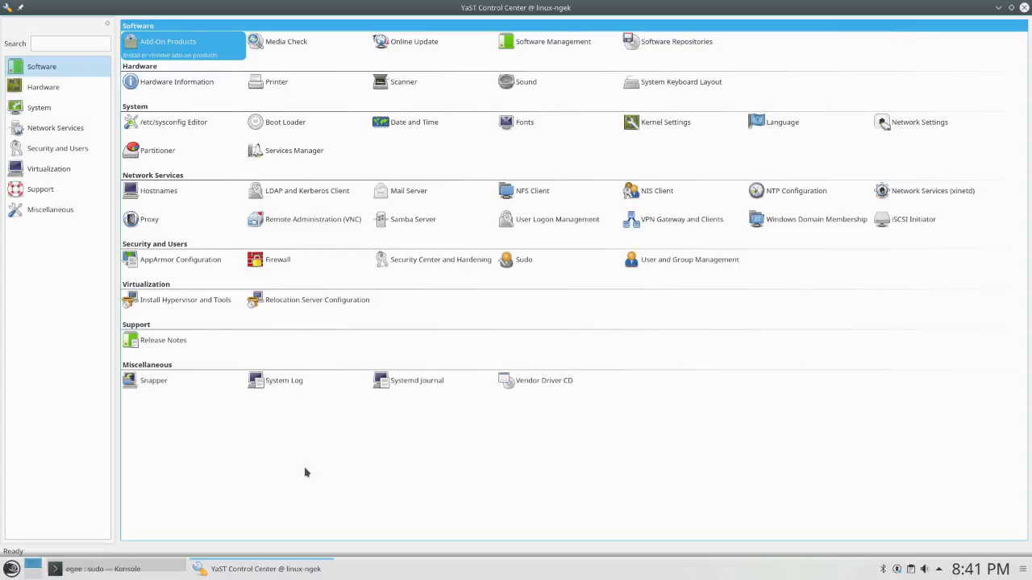
mouse_move(918, 122)
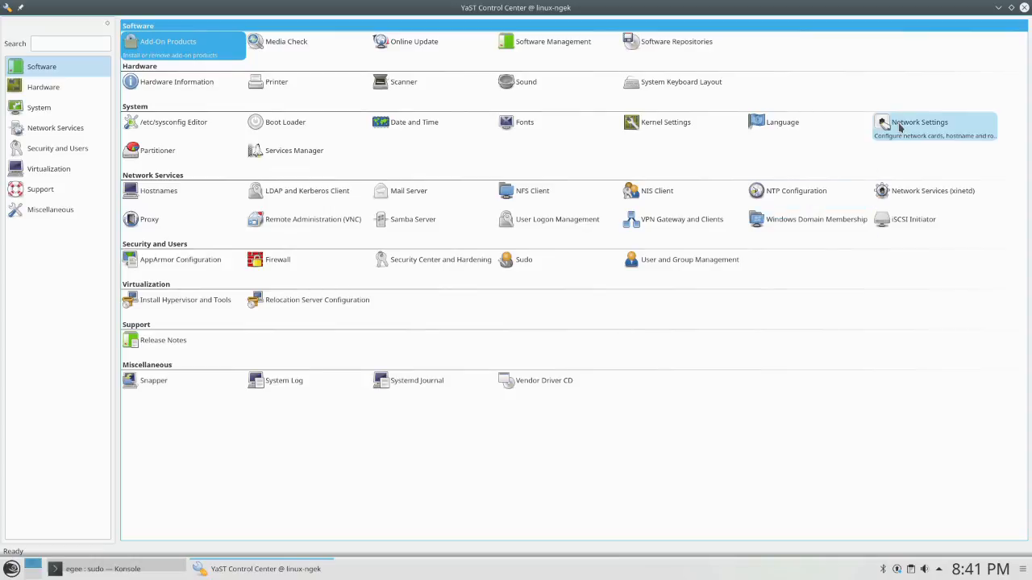
Edit the Wireless 7260 adapter in Network Settings and set it to Dynamic Address via DHCP
click(919, 122)
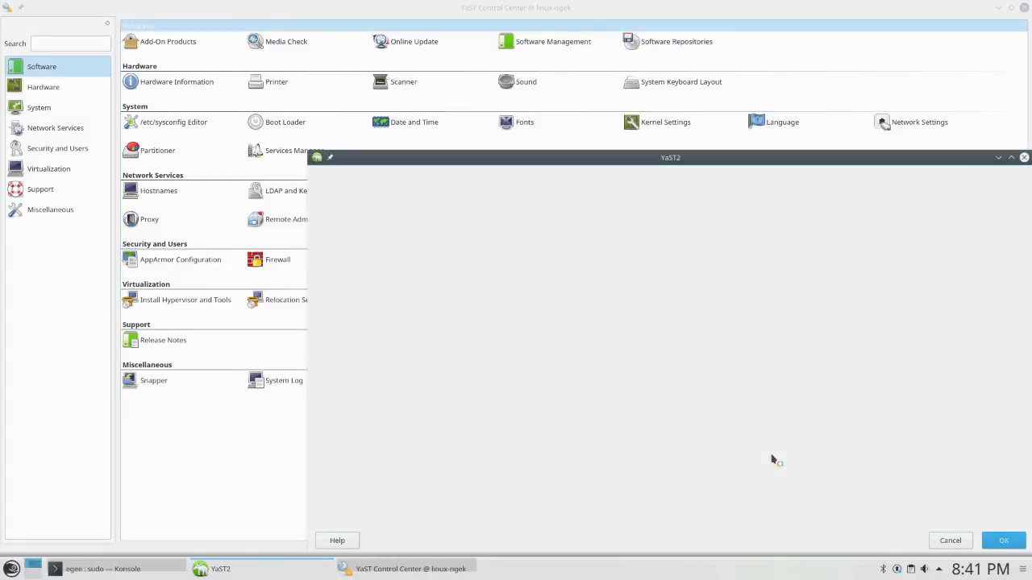
click(918, 122)
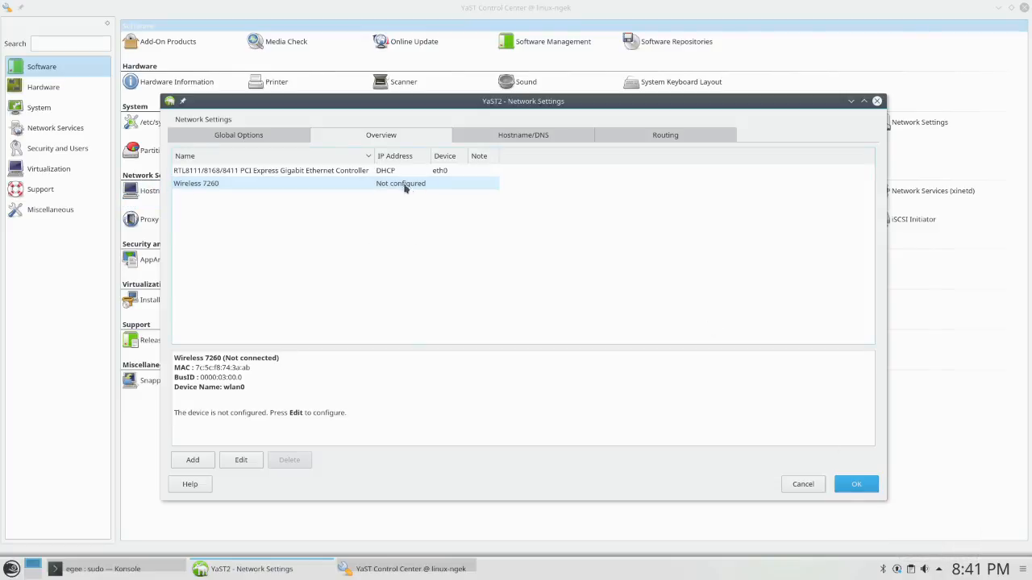
mouse_move(281, 458)
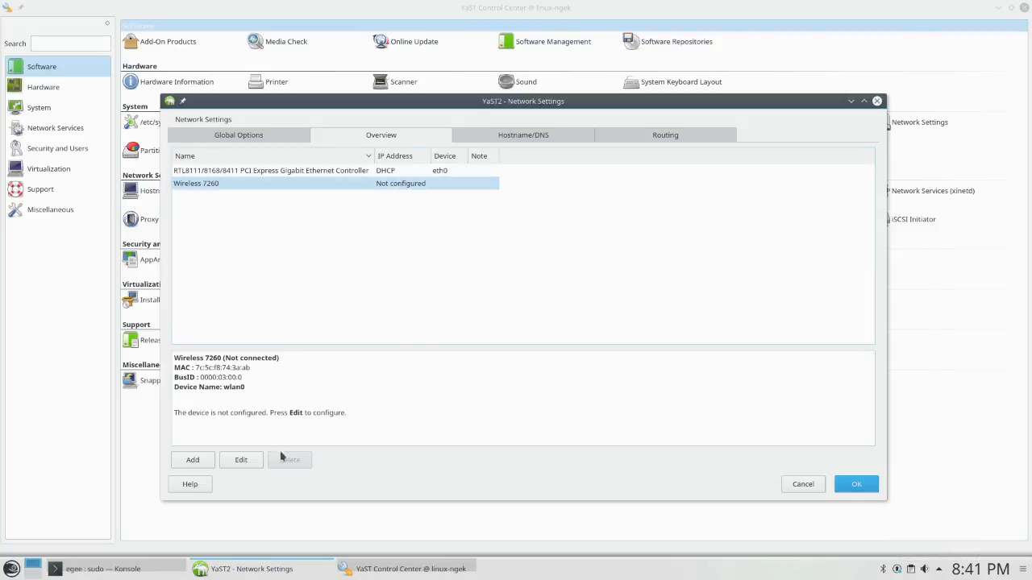
click(241, 459)
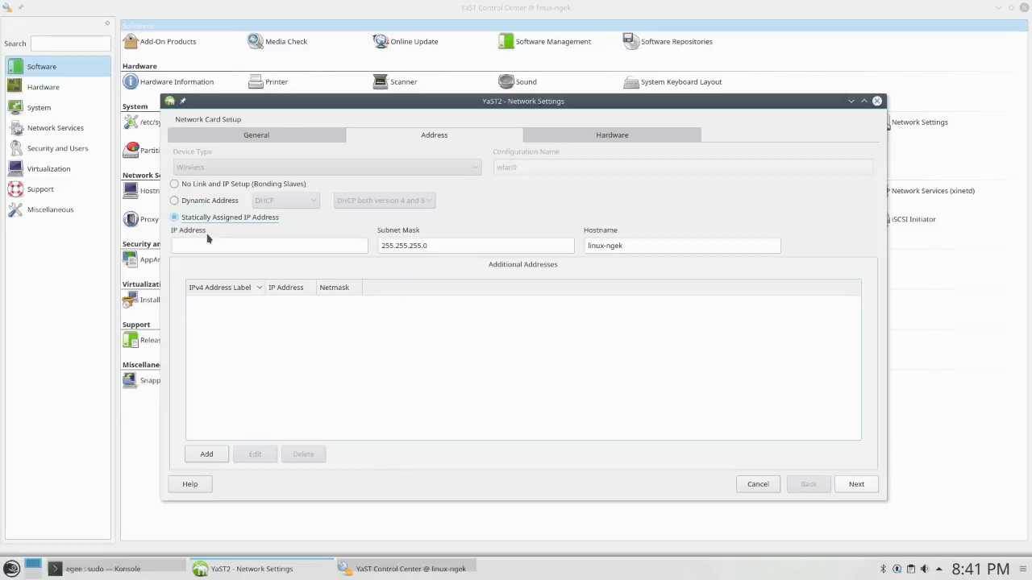
mouse_move(265, 225)
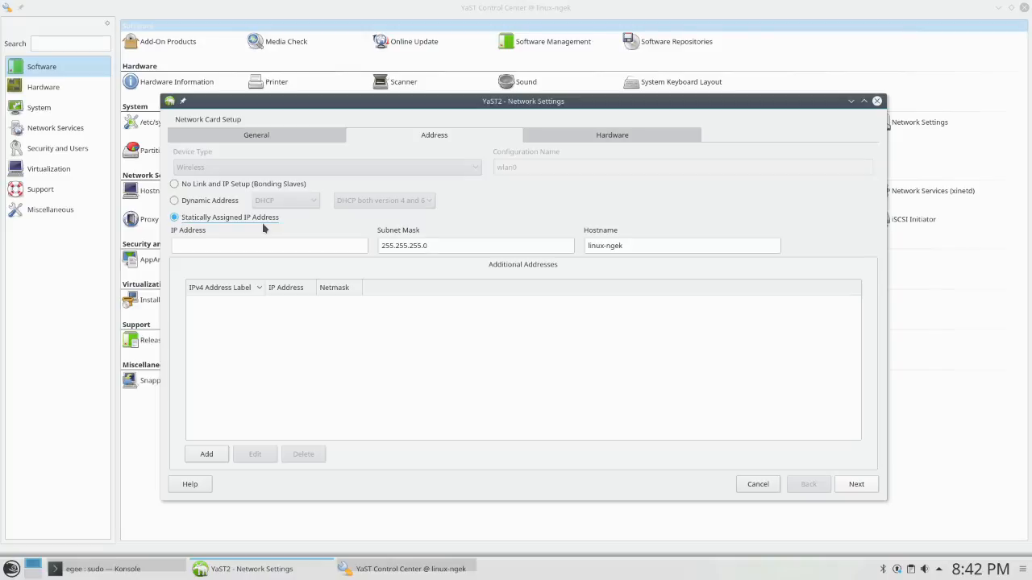
click(174, 200)
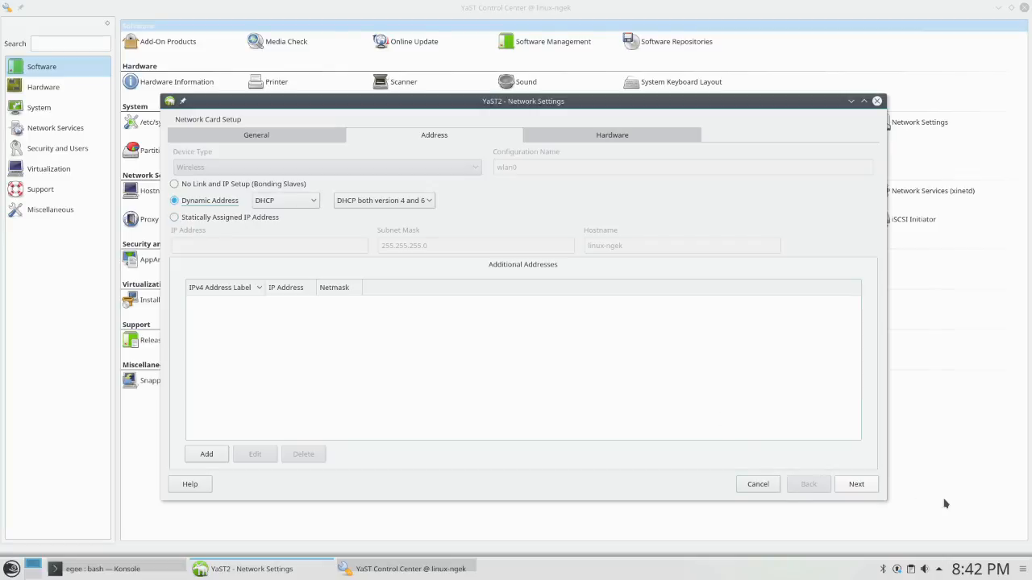
Finish the wireless card setup accepting the no-encryption warning, then view Global Options
click(854, 483)
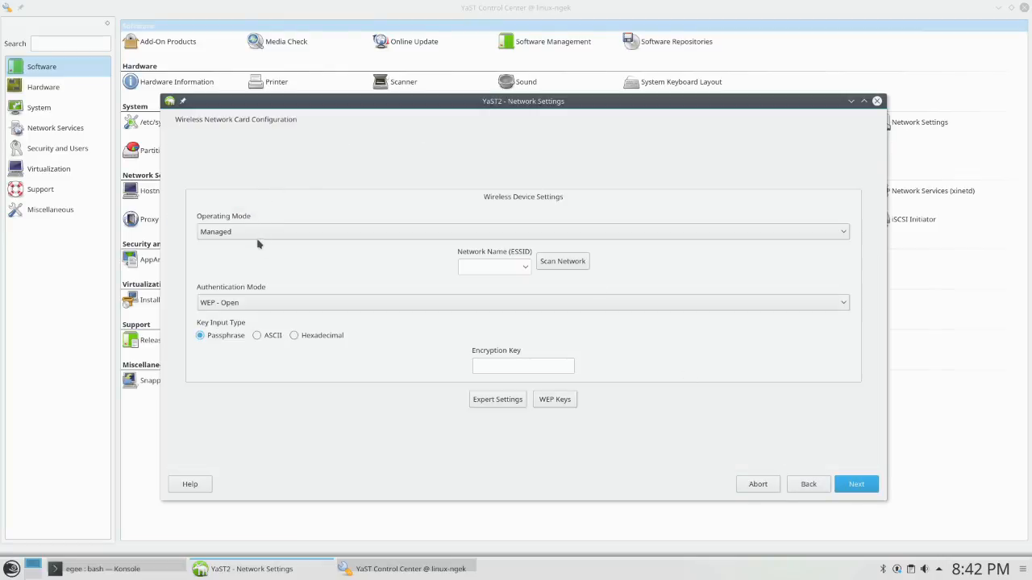
mouse_move(422, 377)
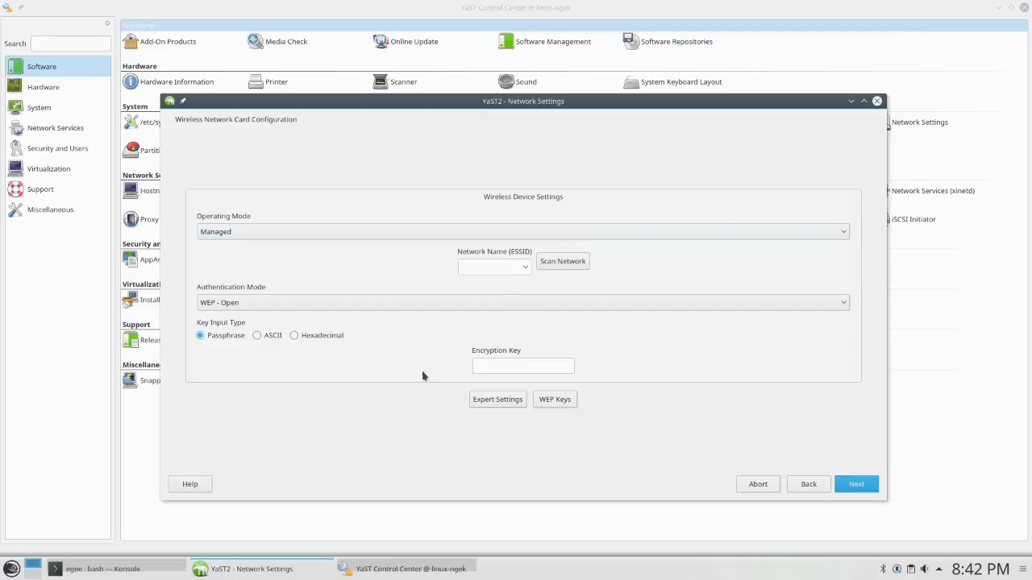
mouse_move(266, 213)
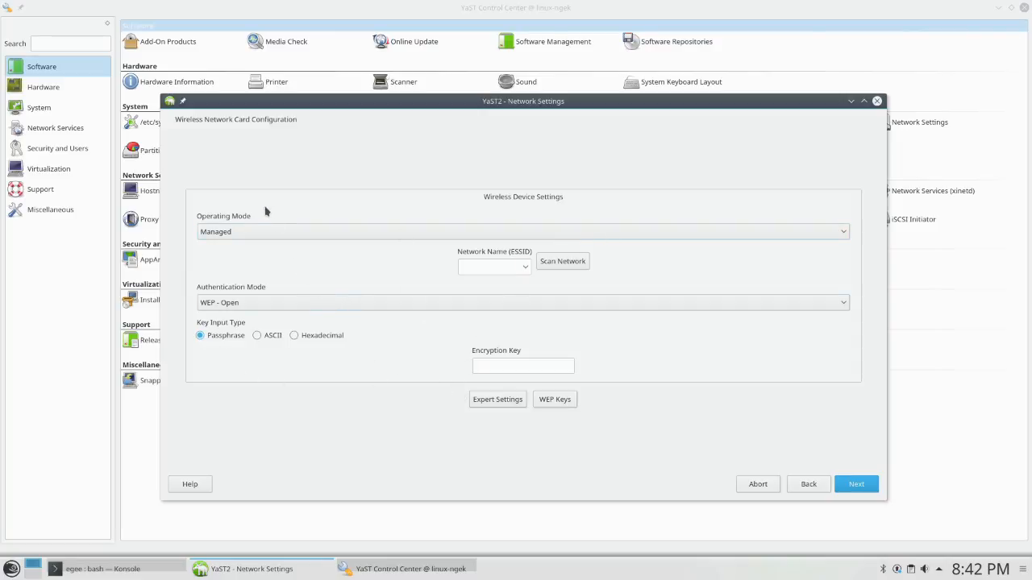
click(856, 483)
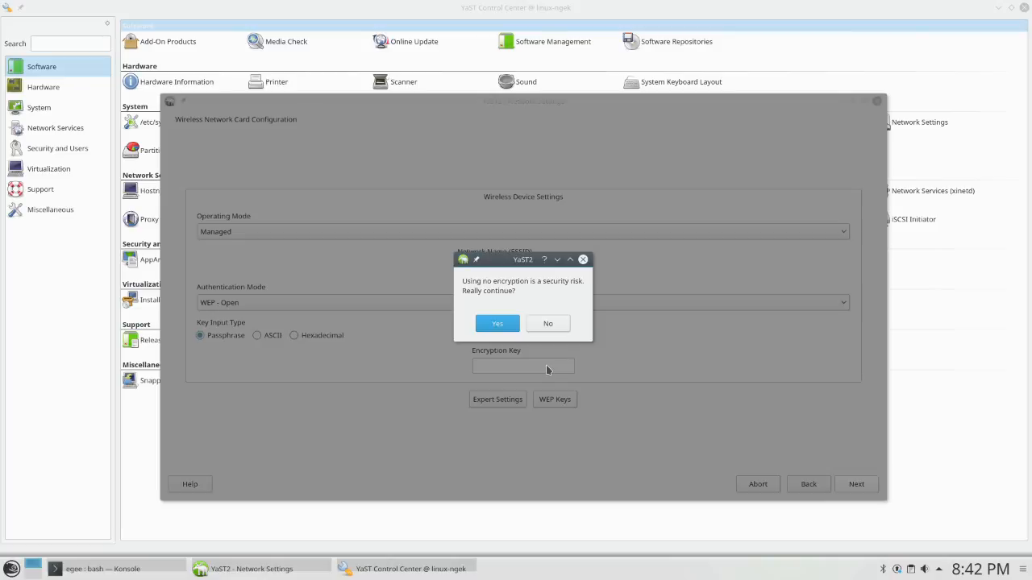
click(496, 323)
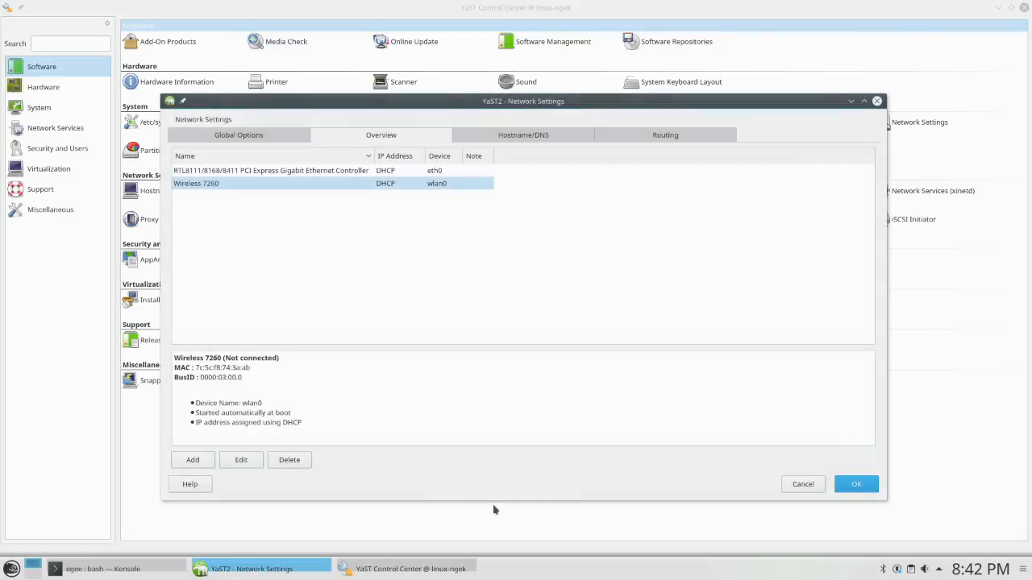
mouse_move(335, 196)
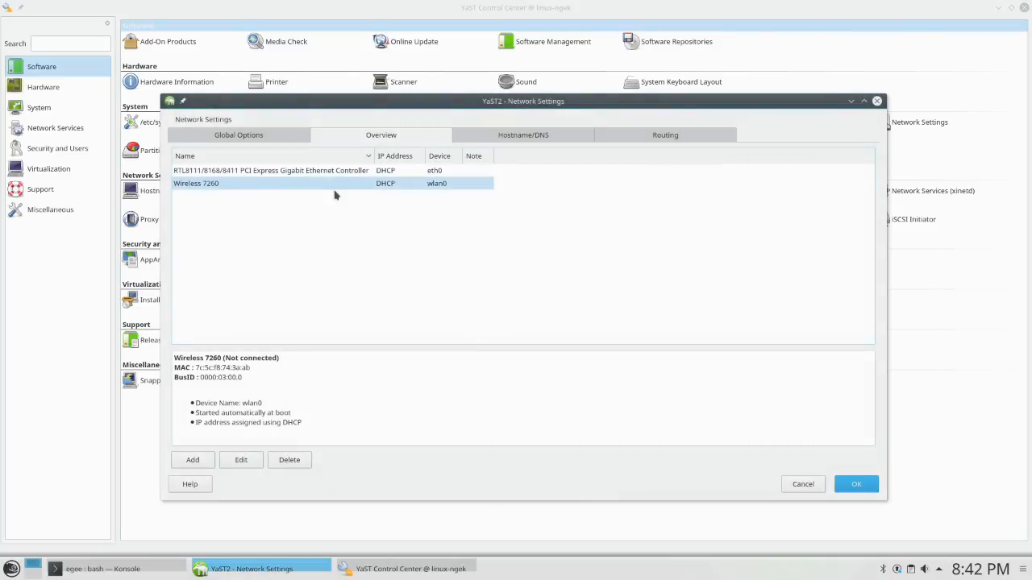
mouse_move(282, 380)
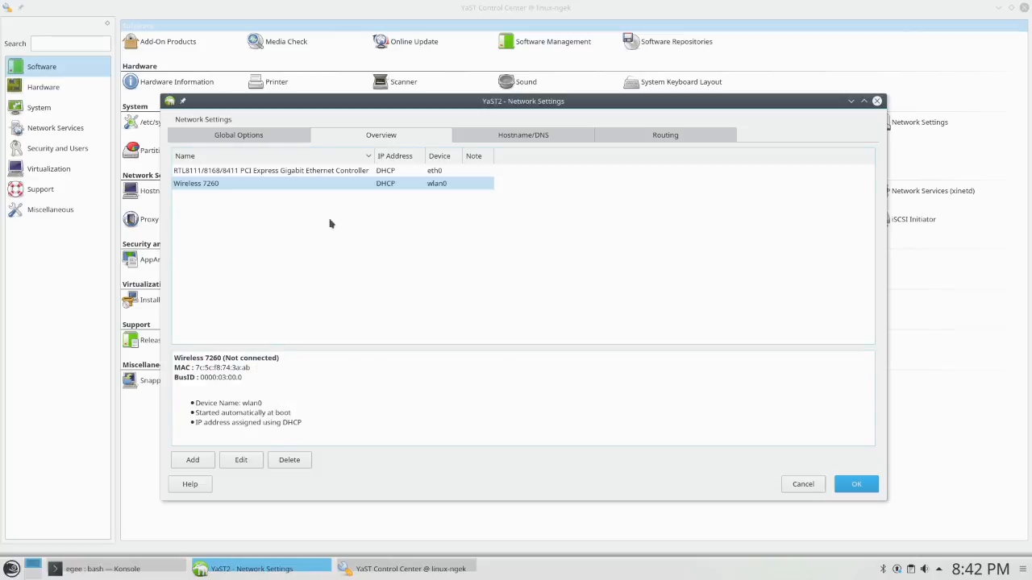
click(238, 136)
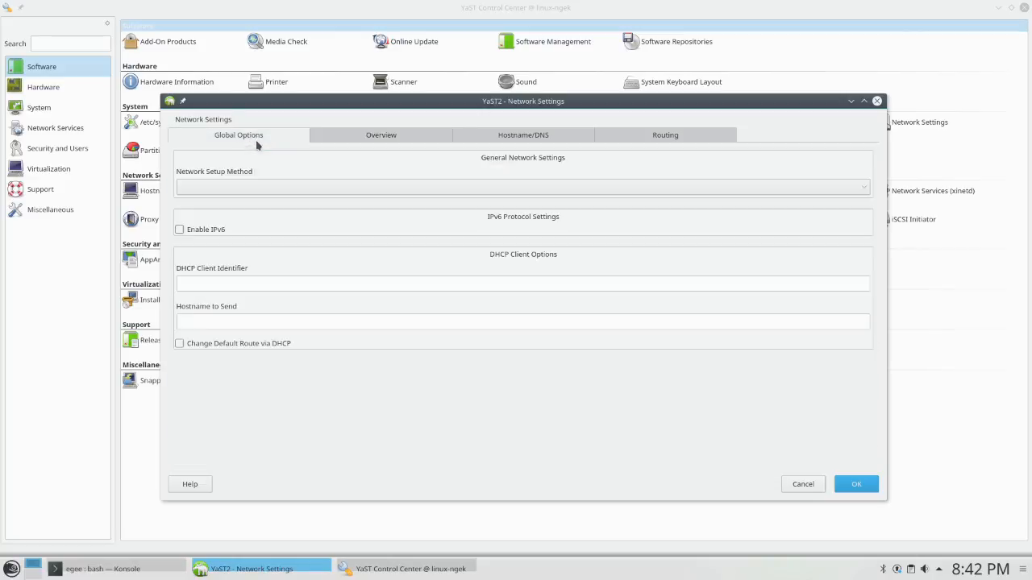
Set Network Setup Method to Wicked Service, review Hostname/DNS and Routing, and apply with OK
click(522, 187)
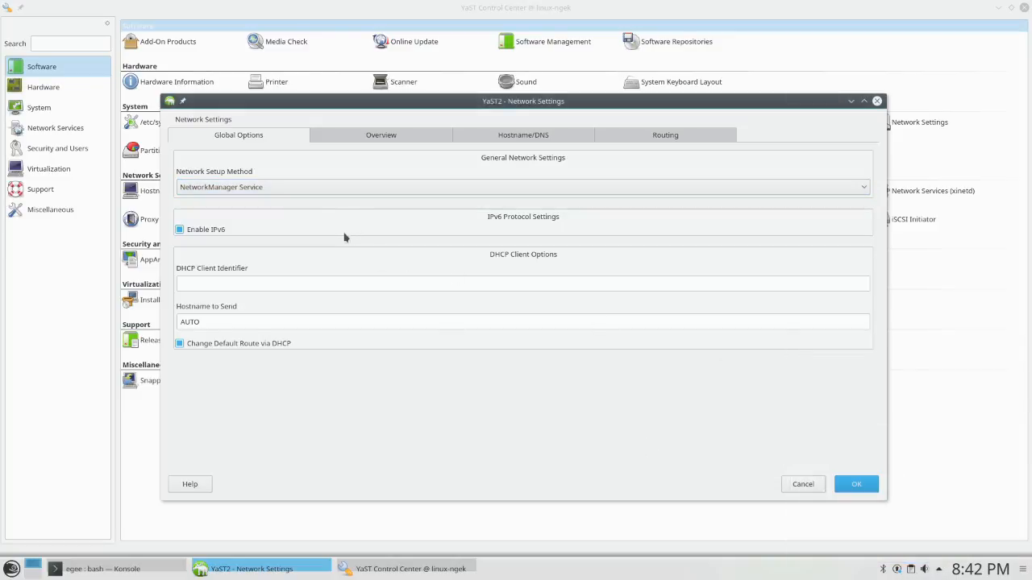
click(523, 187)
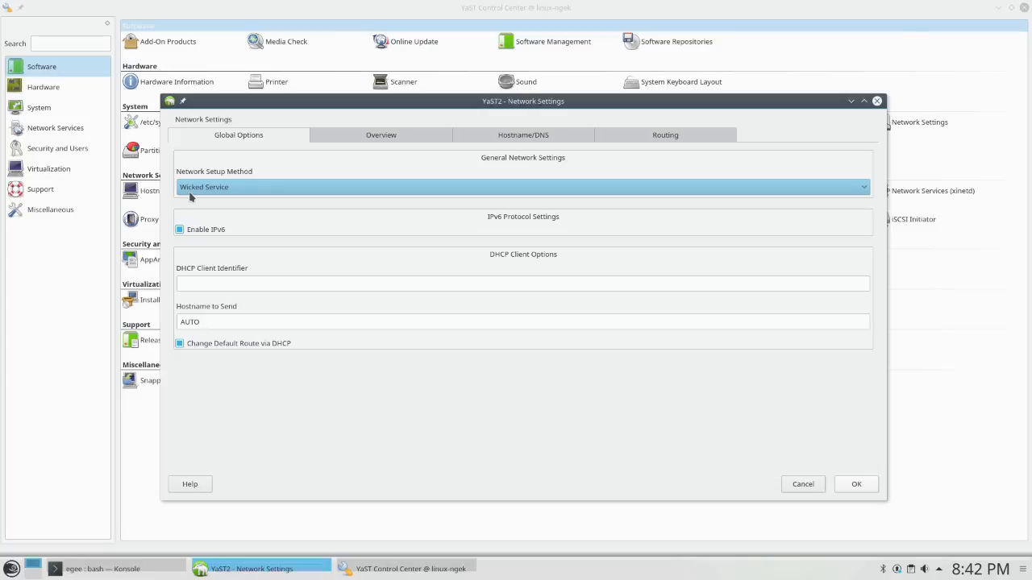
click(523, 135)
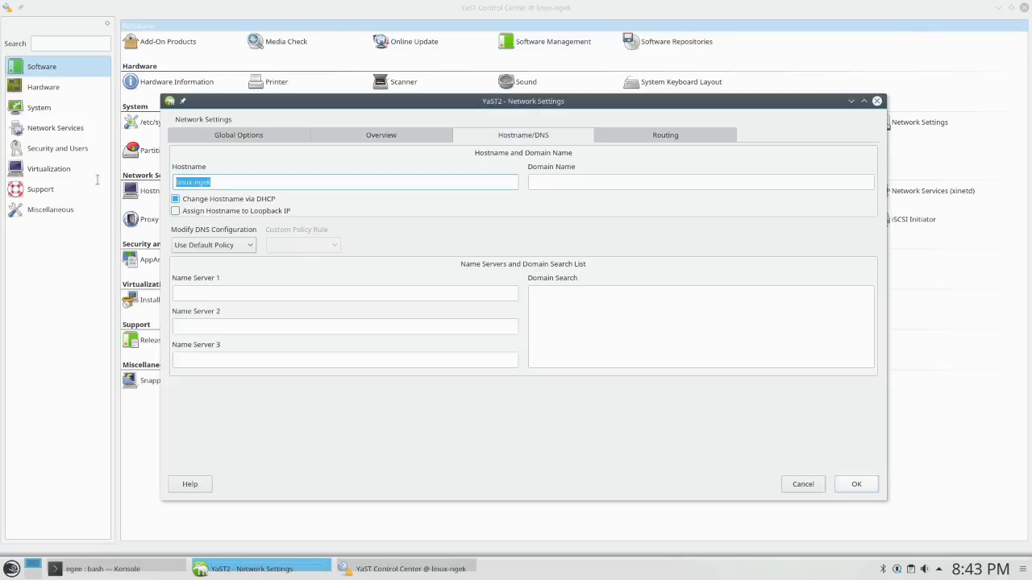
click(664, 136)
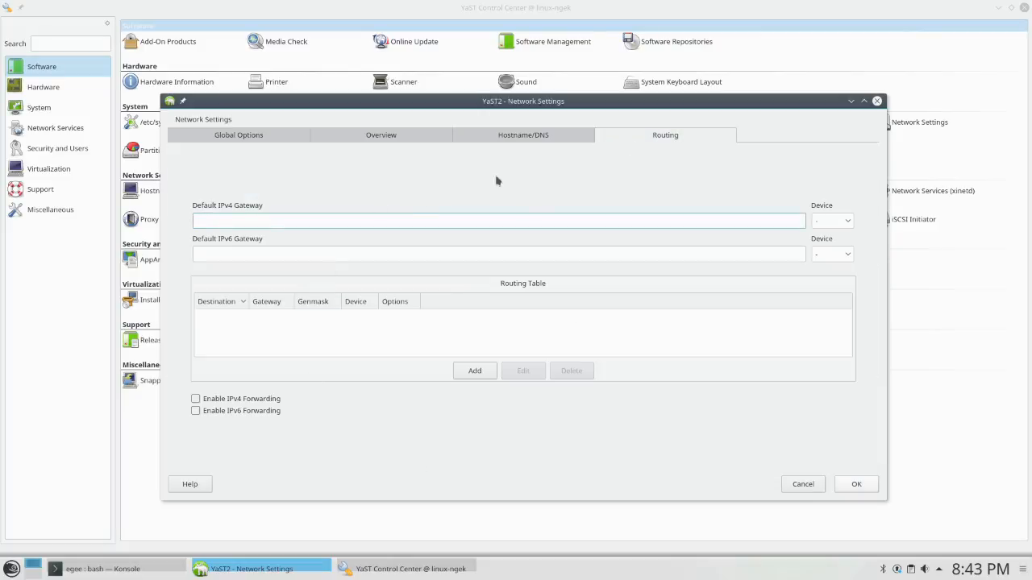
click(381, 136)
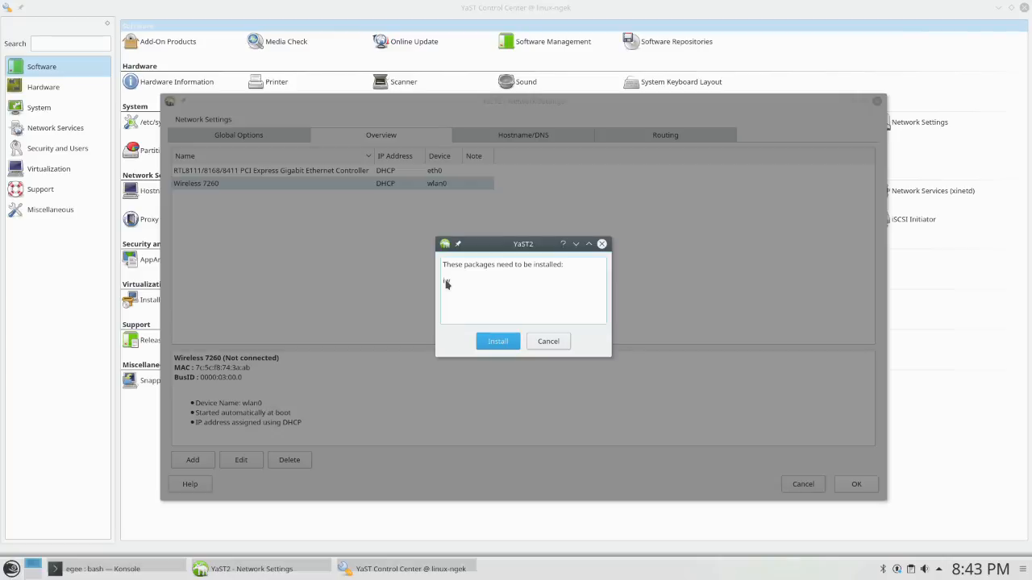
mouse_move(407, 268)
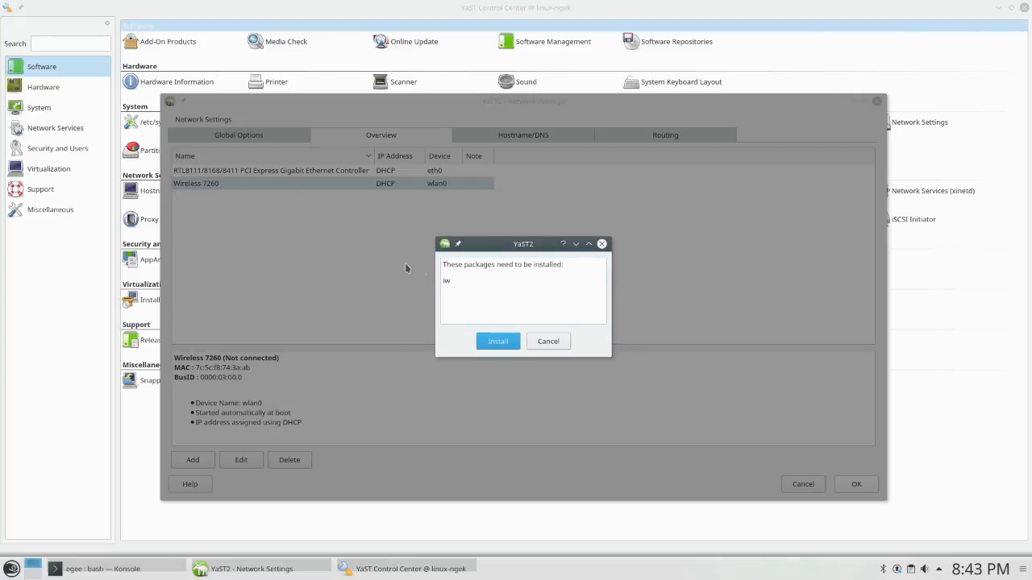
mouse_move(448, 292)
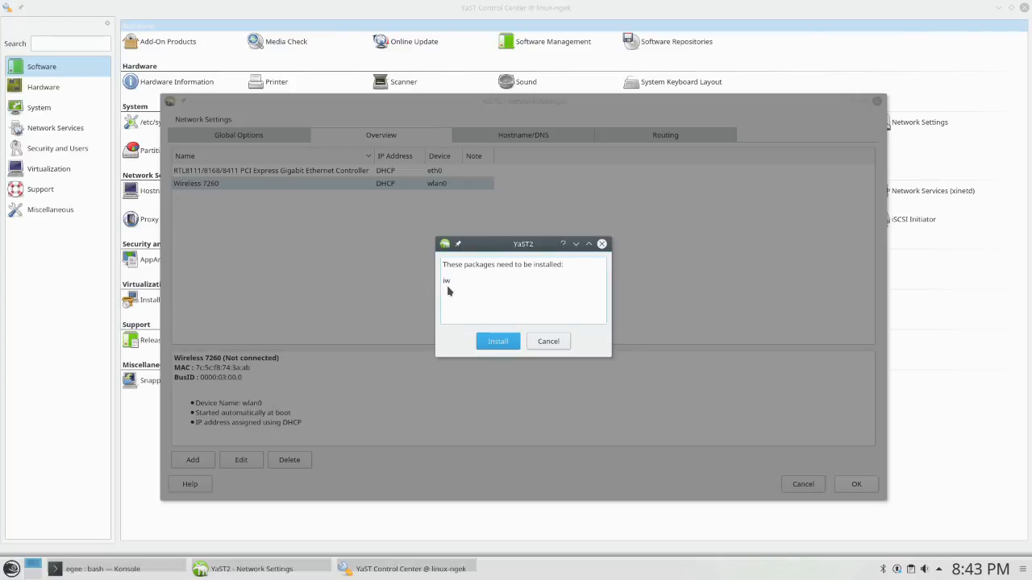
Install the required packages and save Network Settings with OK
click(496, 341)
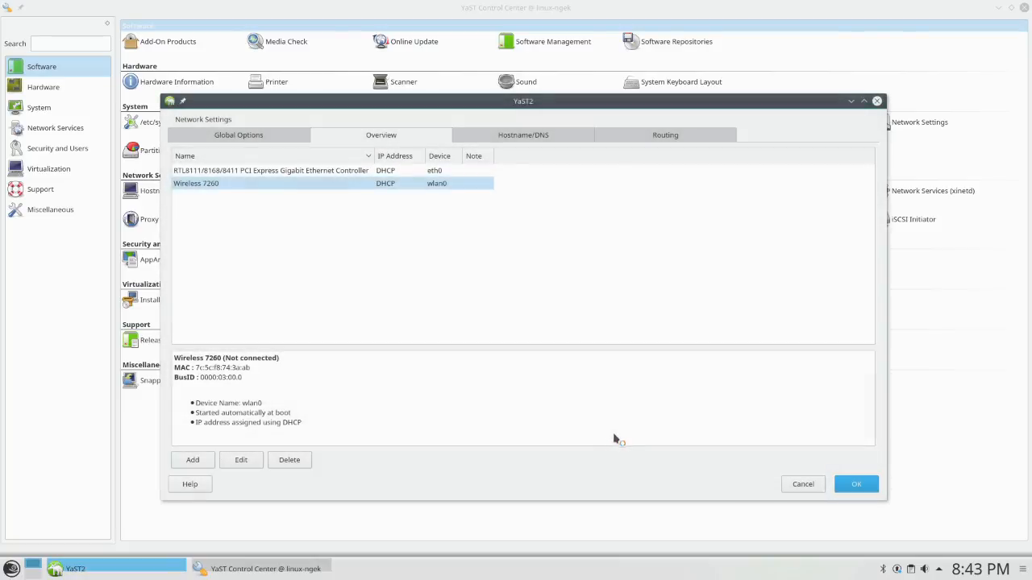
click(854, 484)
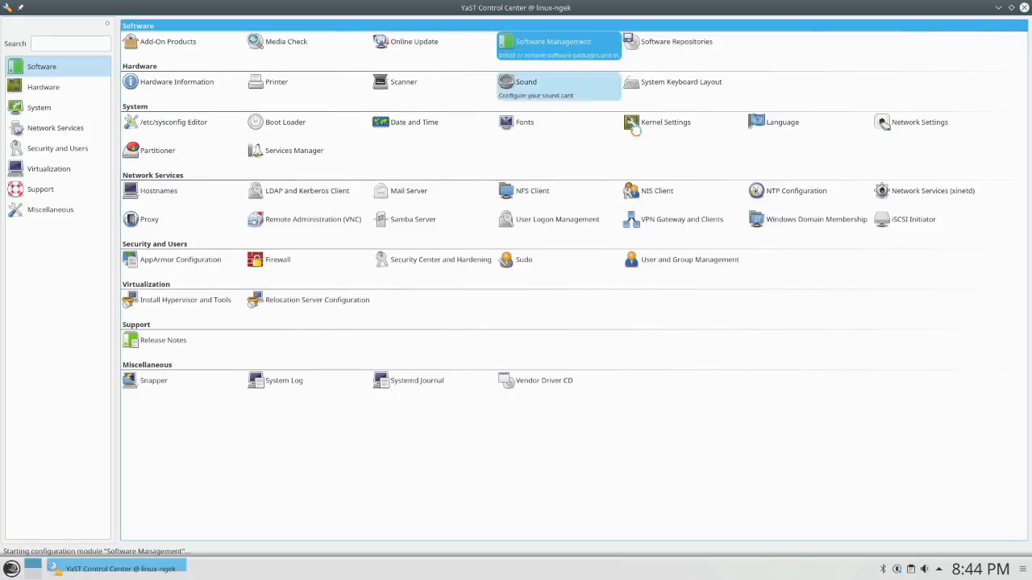
Launch Software Management, search chromium and mark it for installation
click(551, 45)
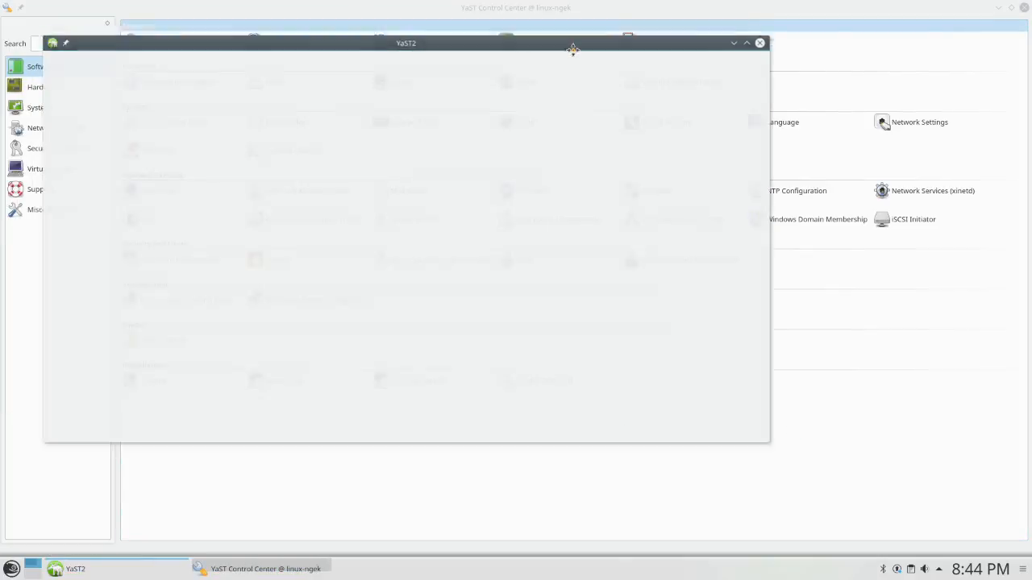
click(553, 42)
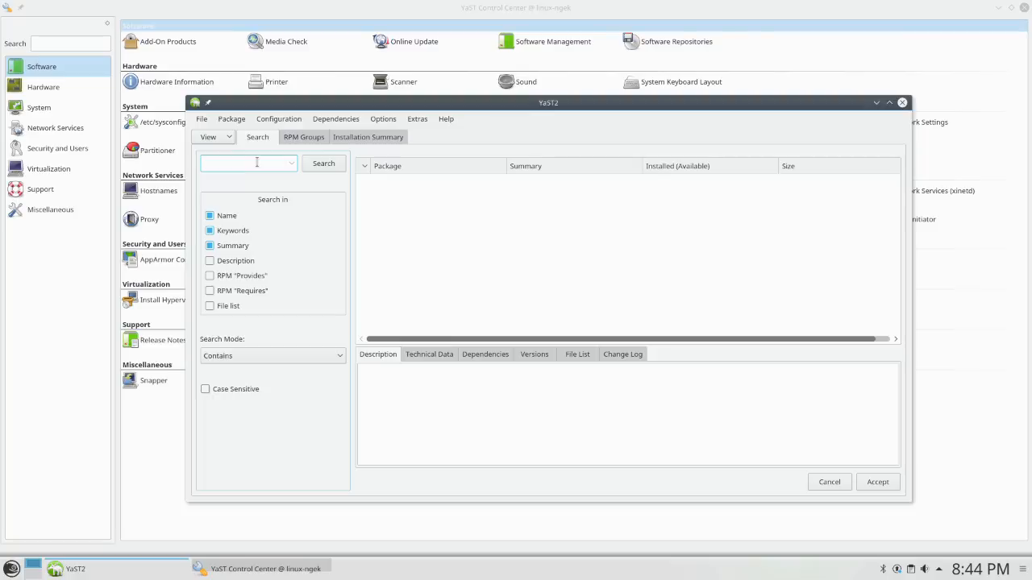
click(322, 163)
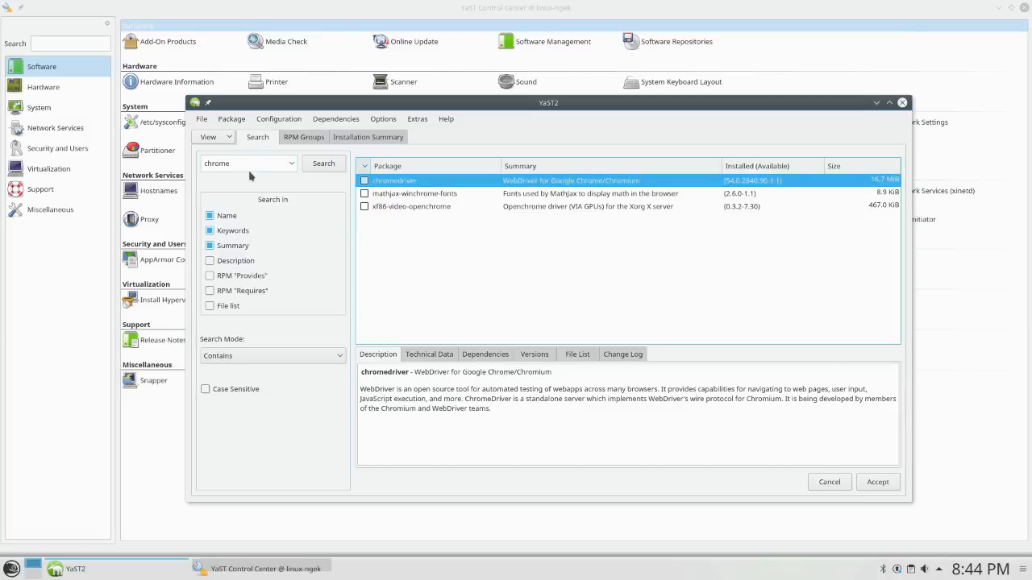
triple_click(245, 162)
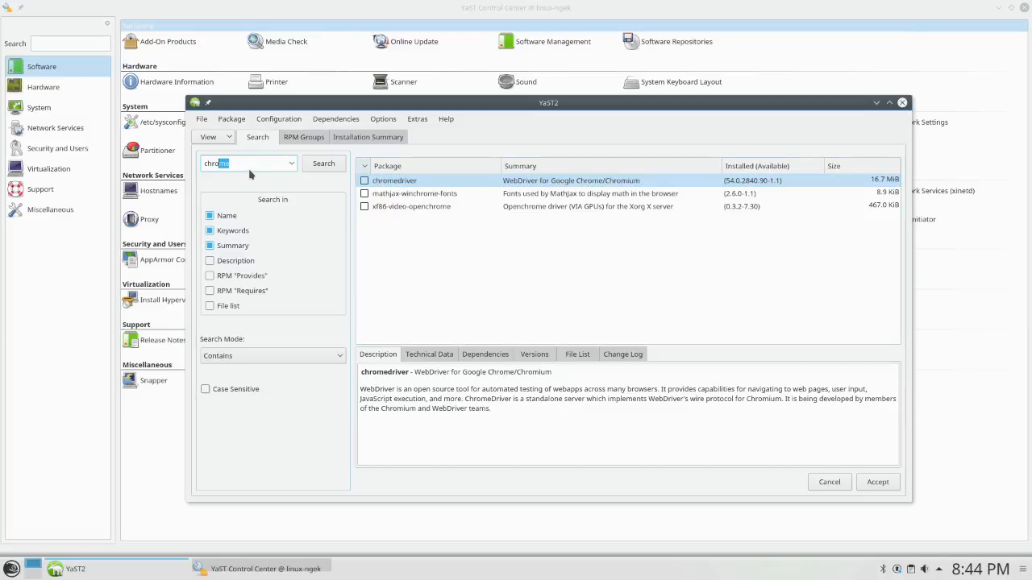
click(323, 163)
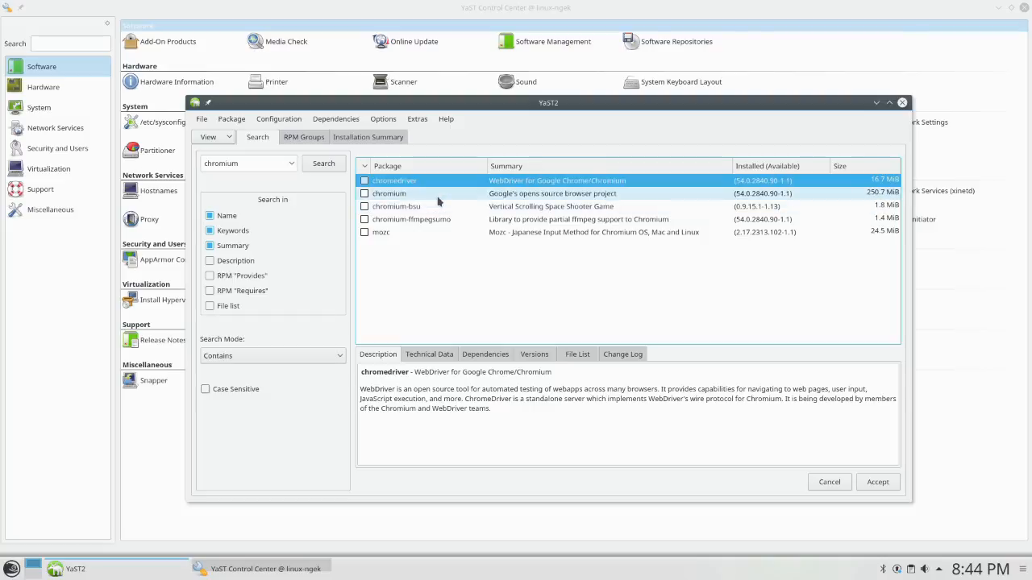
click(390, 194)
text(neverball)
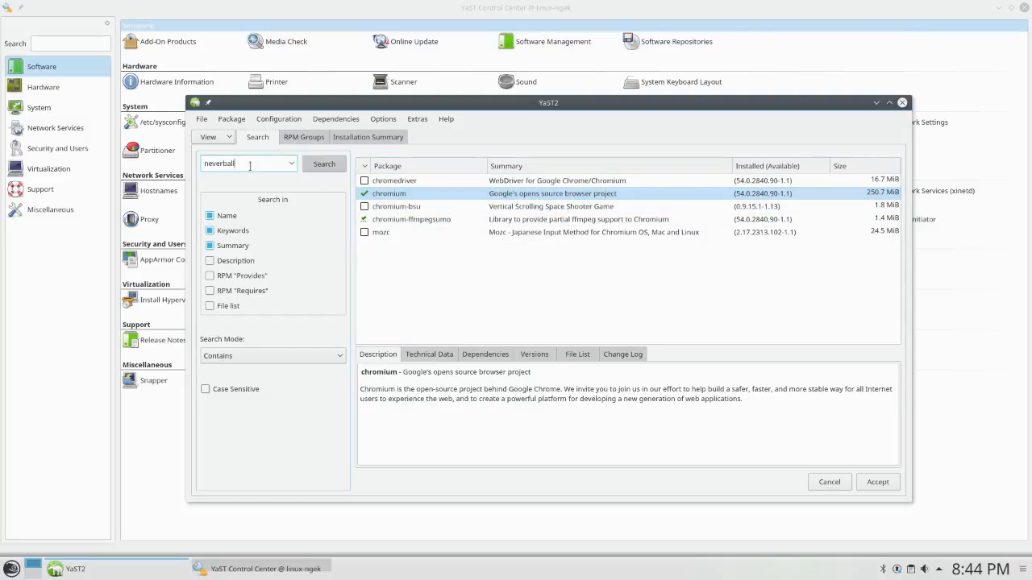
Search neverball and mark it for installation from its right-click actions
right_click(387, 180)
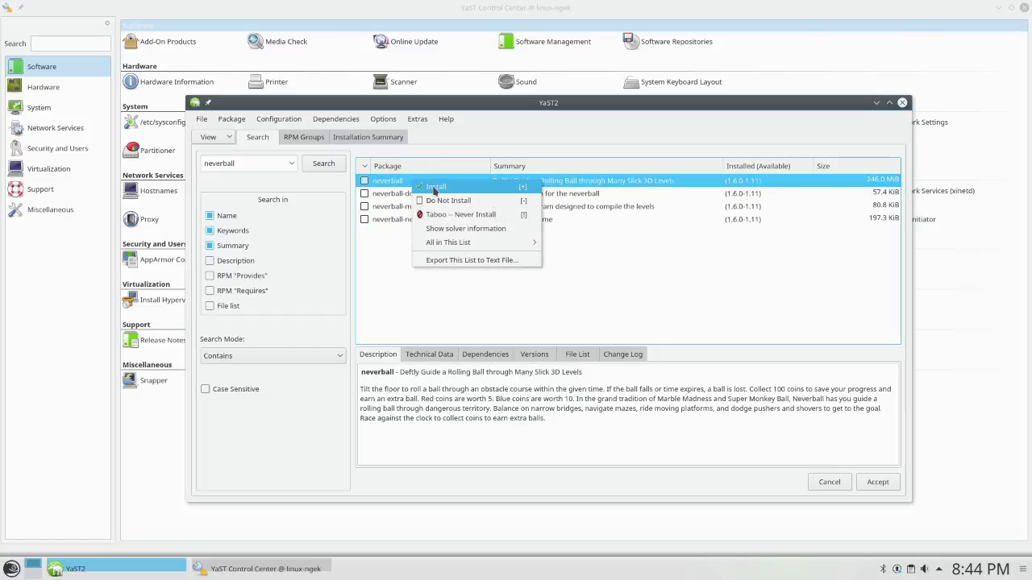
click(435, 187)
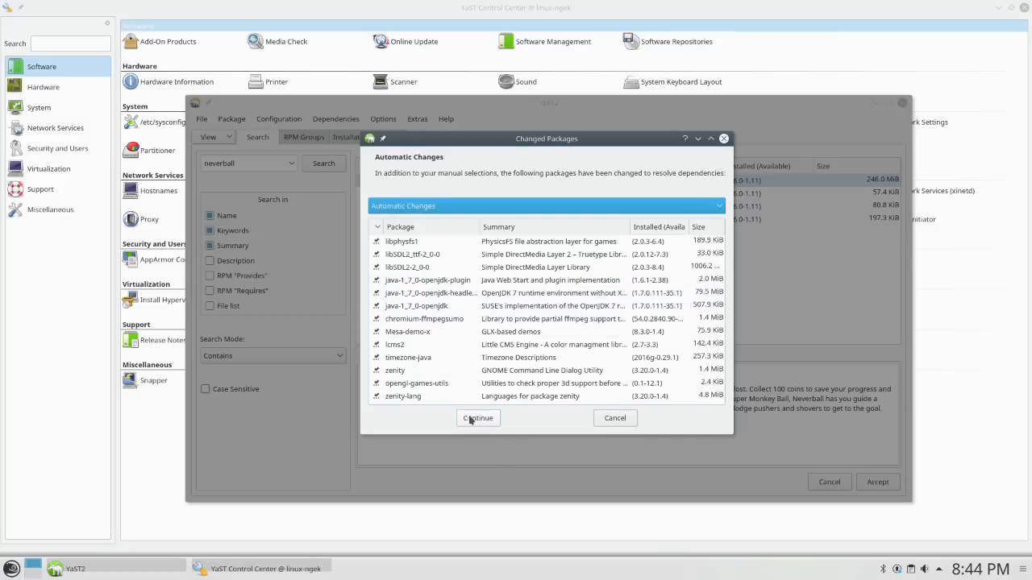
Continue past the Changed Packages dialog so chromium, neverball and dependencies start installing
click(477, 418)
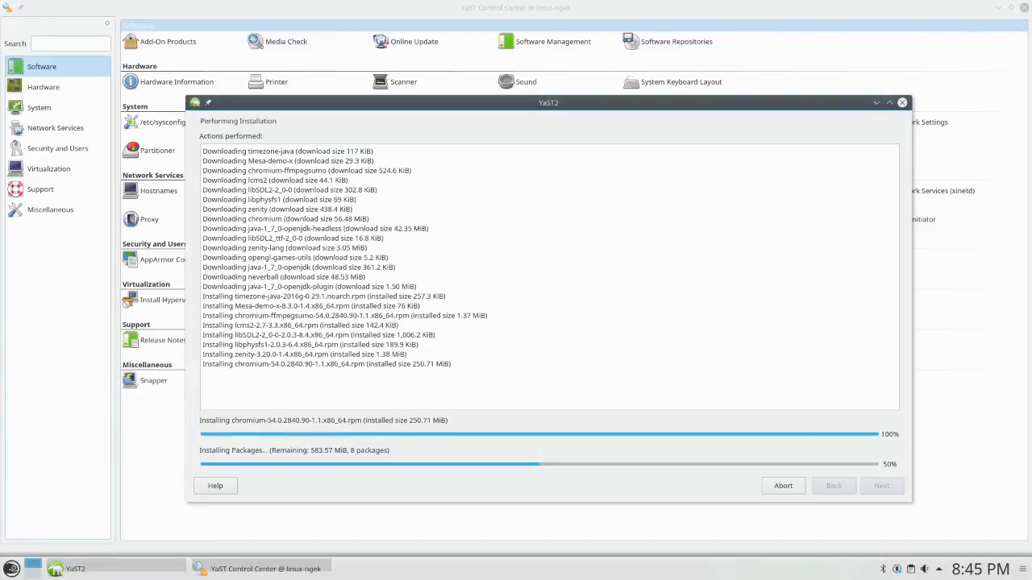
Browse the launcher's Computer and Applications tabs while the 15-package installation finishes
click(13, 567)
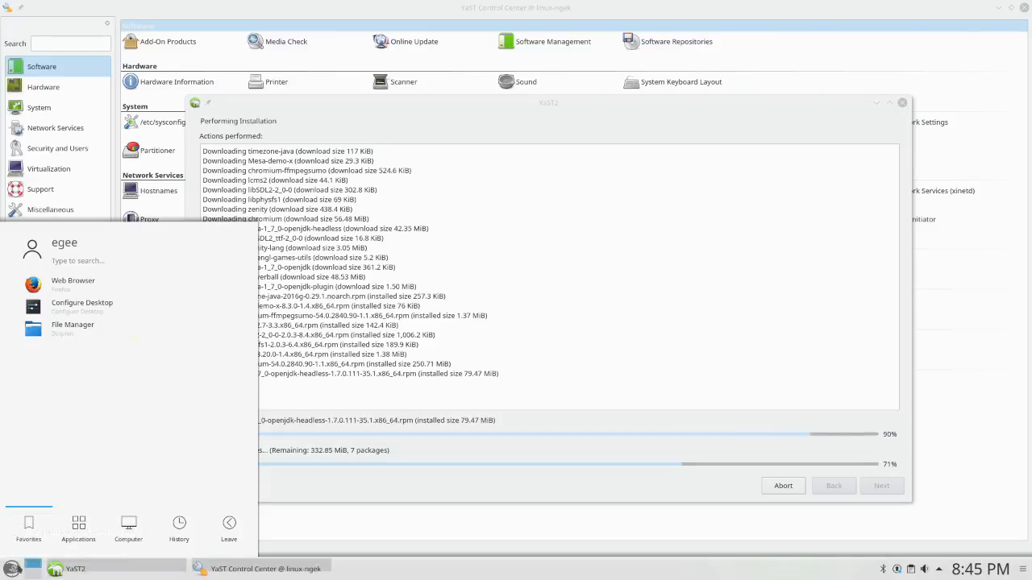
click(129, 524)
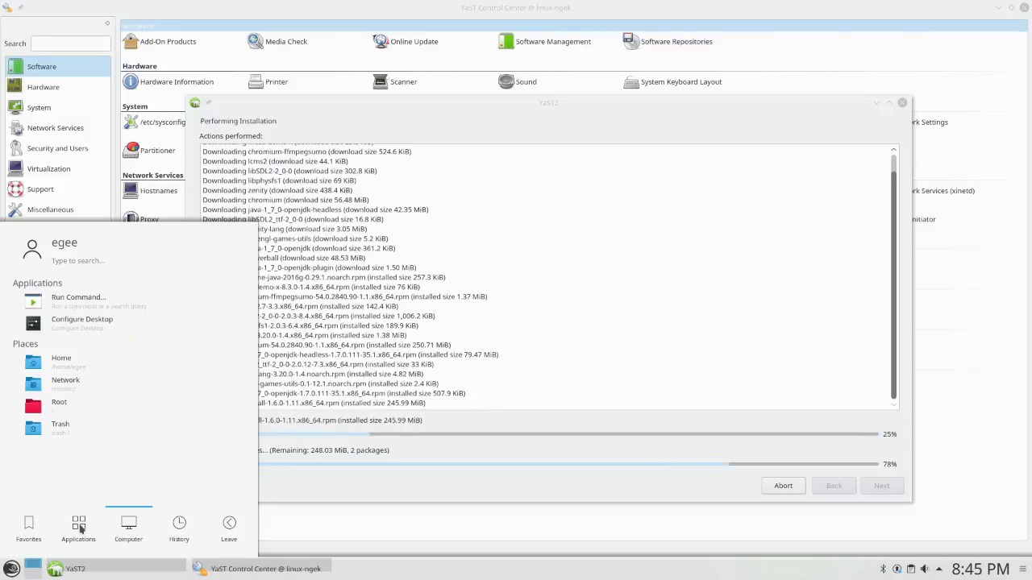
click(77, 529)
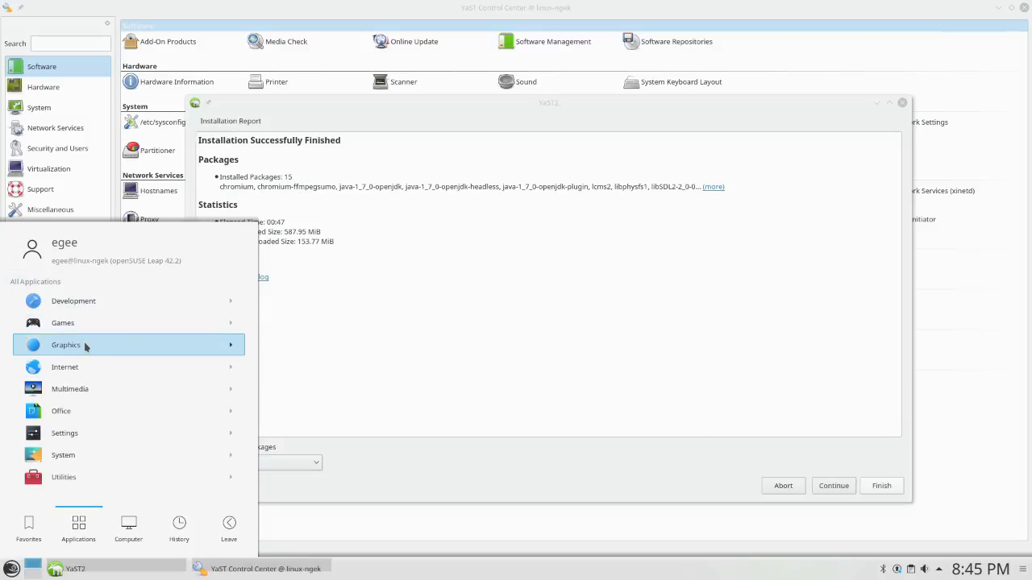
Browse the Graphics category, close the AMZ Downloader window and reopen the launcher categories
click(65, 345)
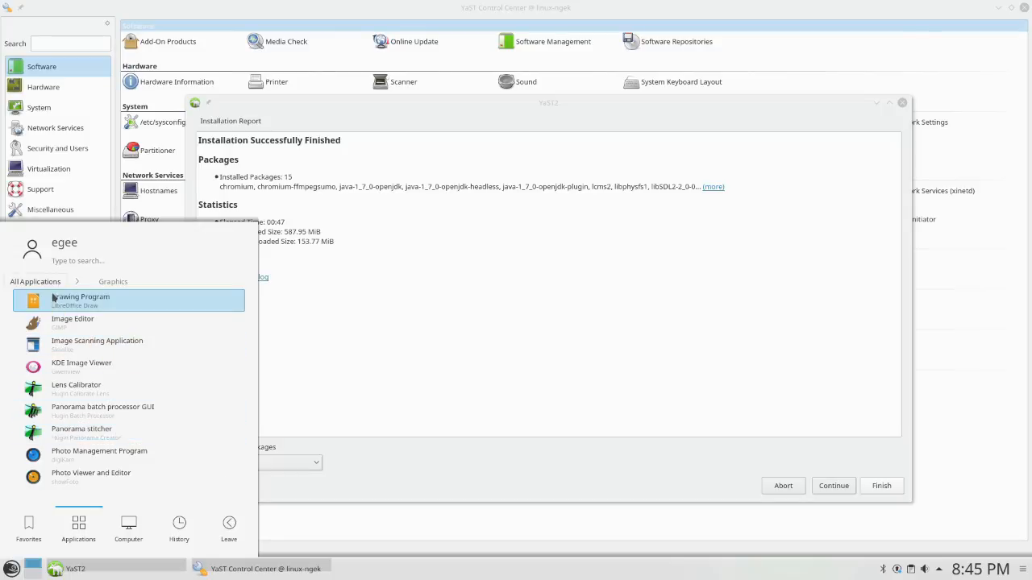
mouse_move(197, 308)
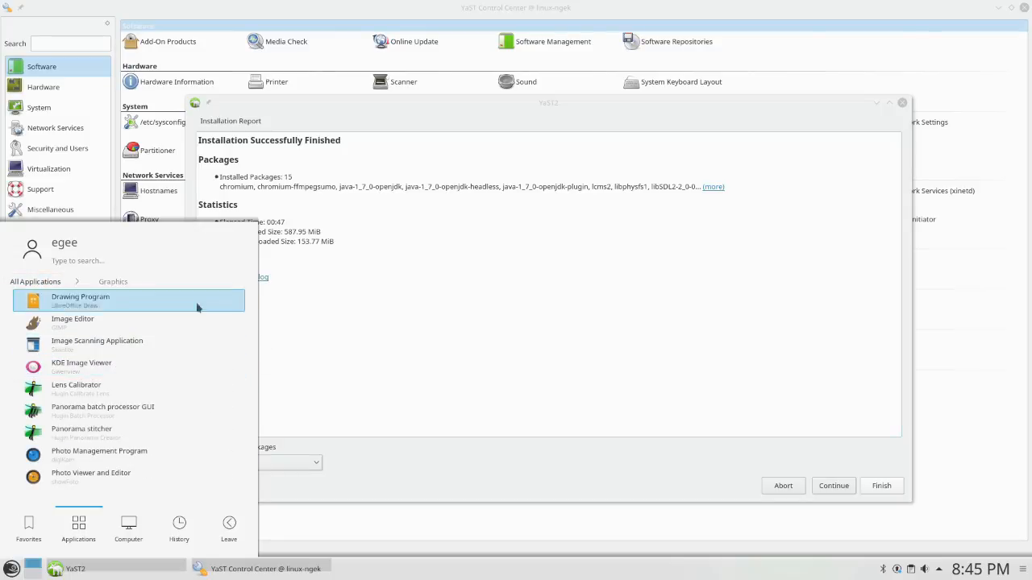
click(113, 281)
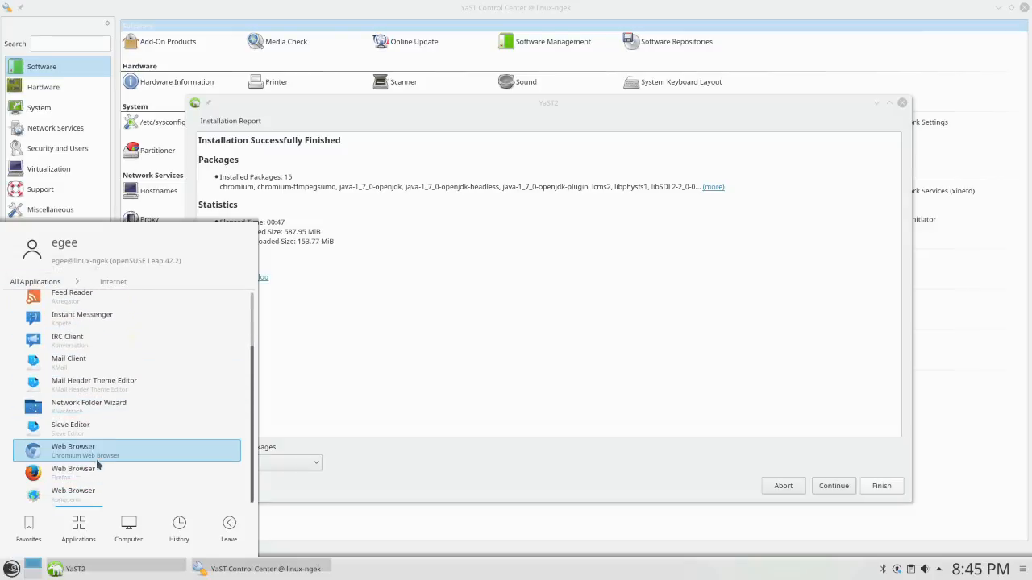
mouse_move(97, 508)
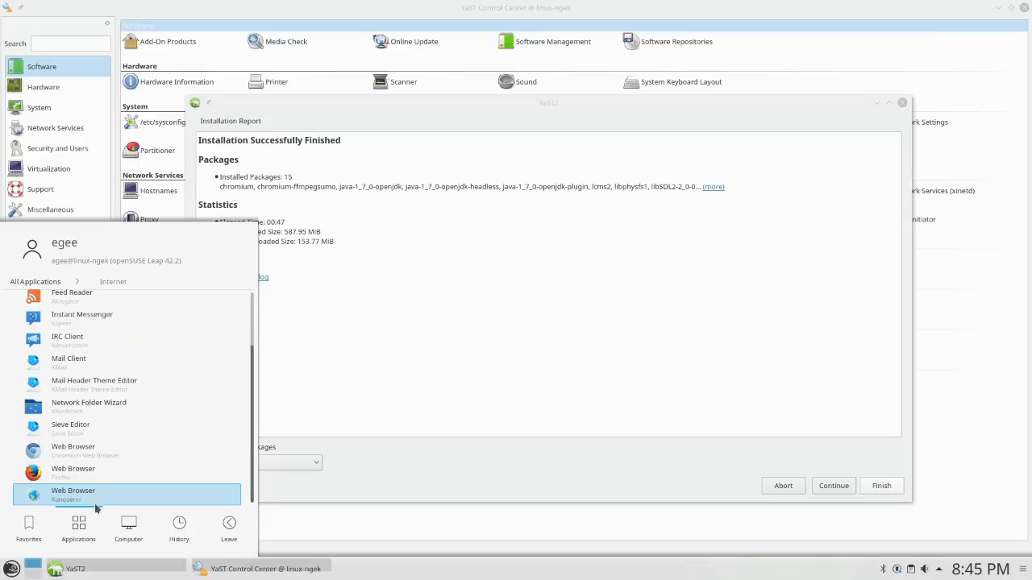
scroll(up, 3)
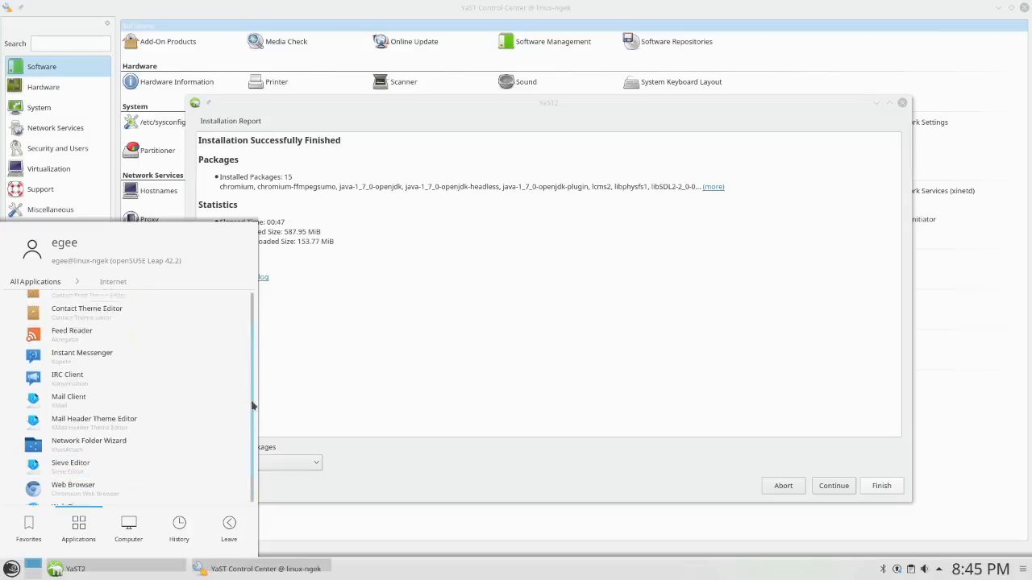
scroll(up, 3)
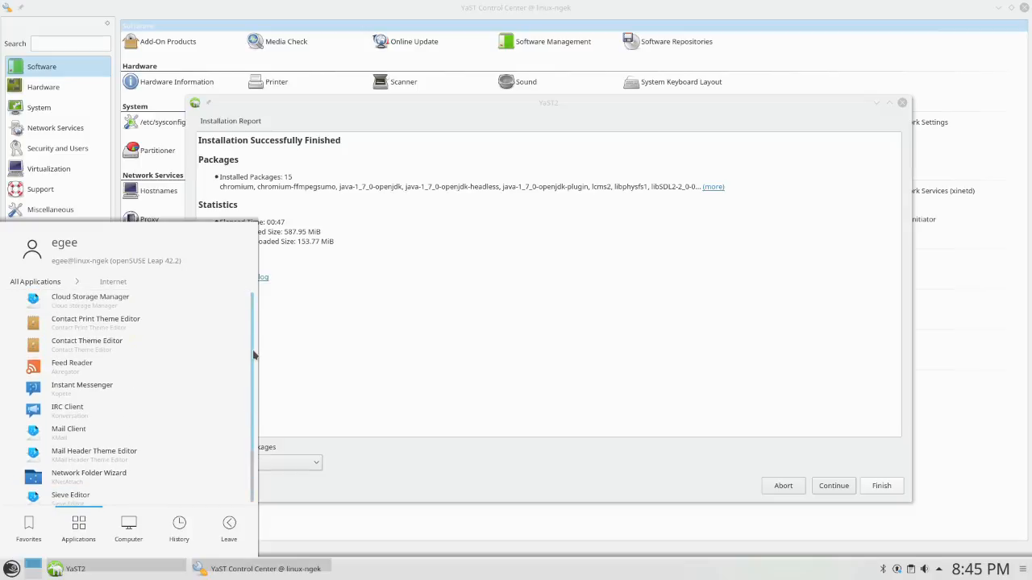
scroll(down, 3)
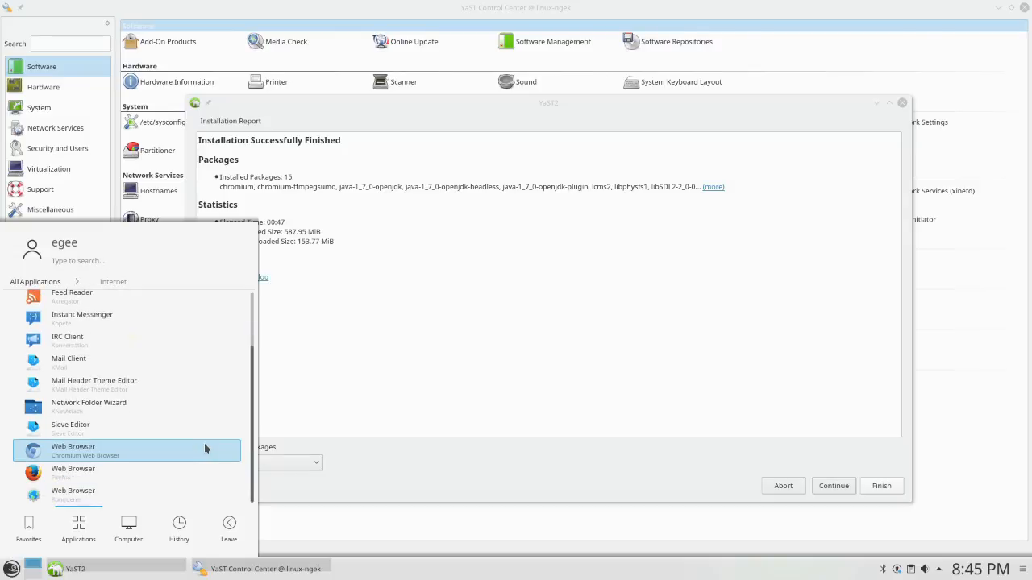
mouse_move(172, 385)
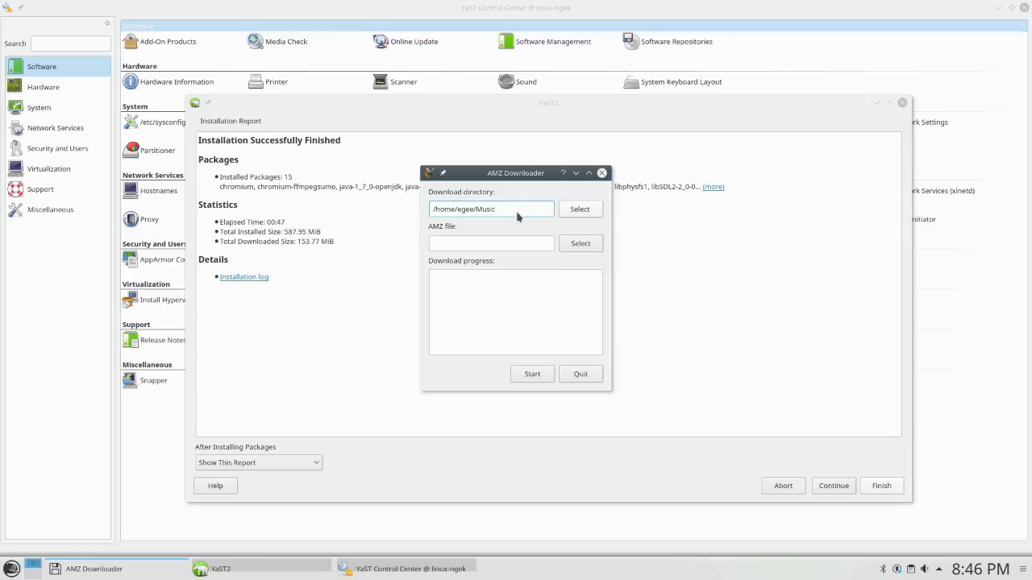
click(580, 374)
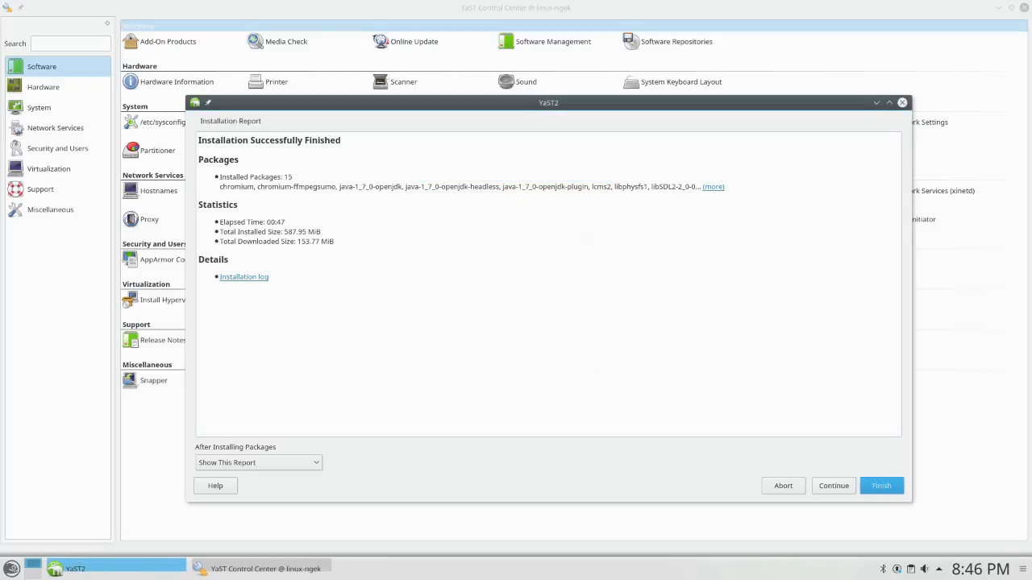
click(12, 568)
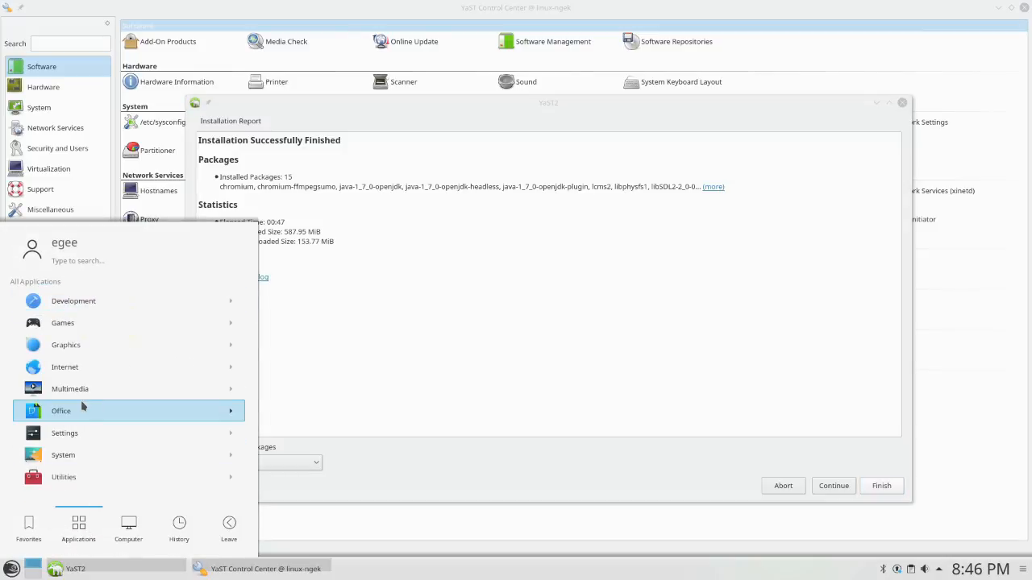
Scroll through the Office applications, return to all categories and list the Utilities applications
click(61, 411)
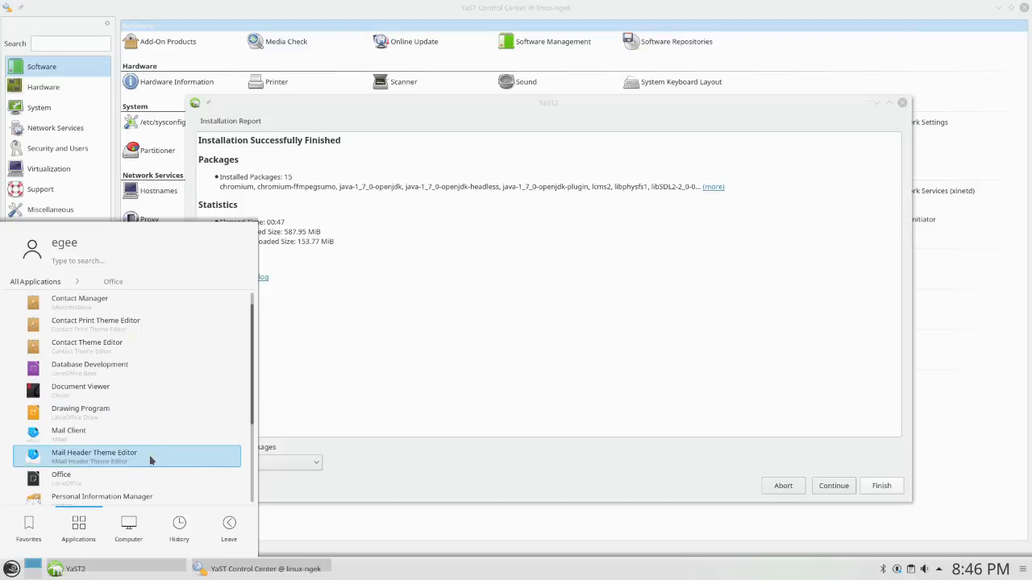
scroll(down, 3)
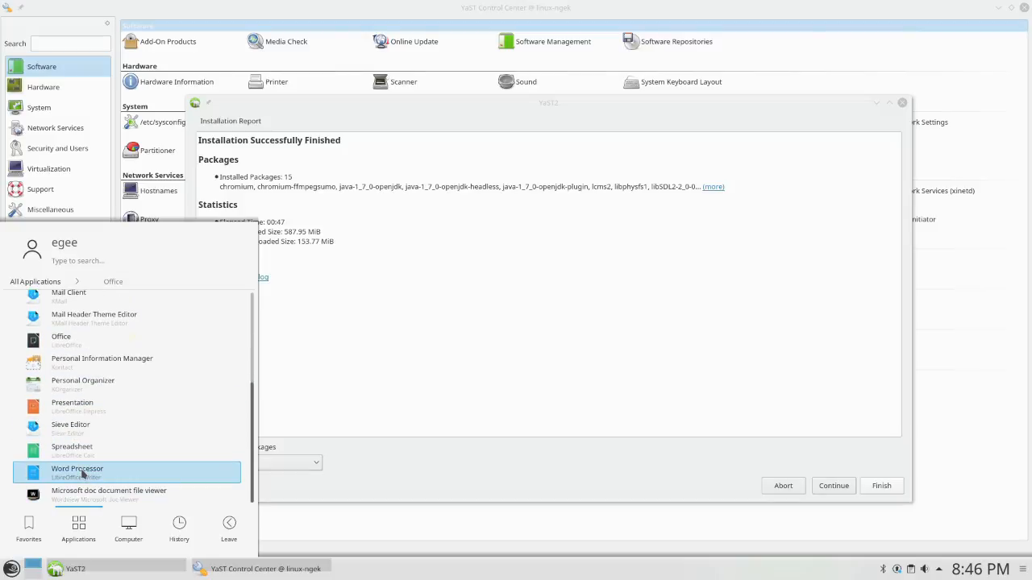
scroll(up, 3)
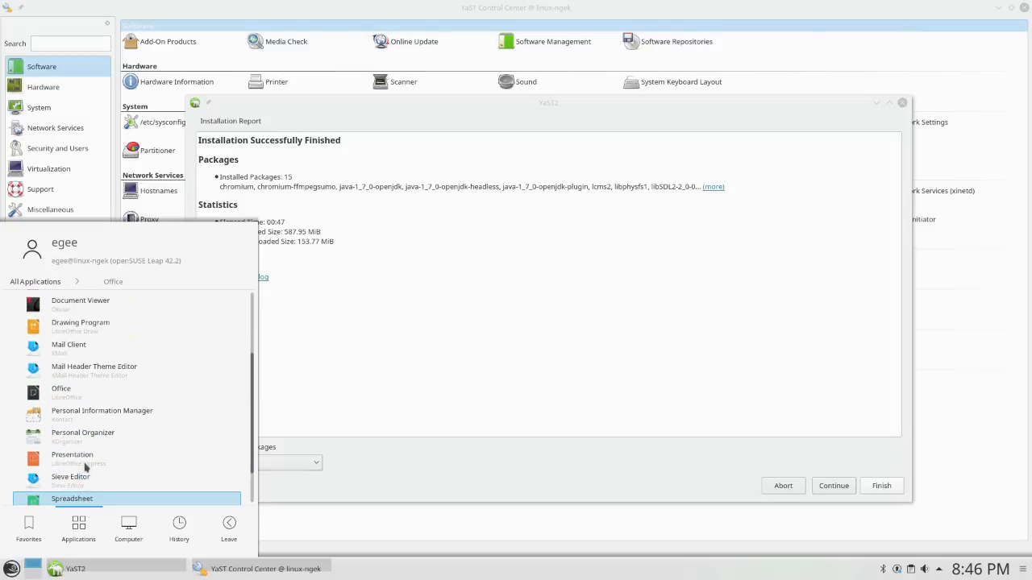
scroll(up, 3)
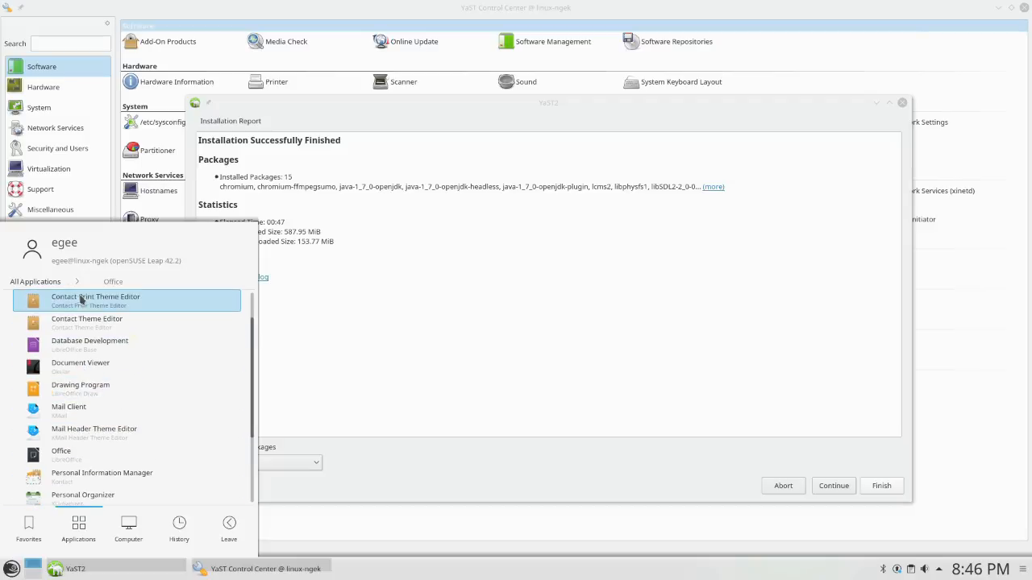
click(35, 280)
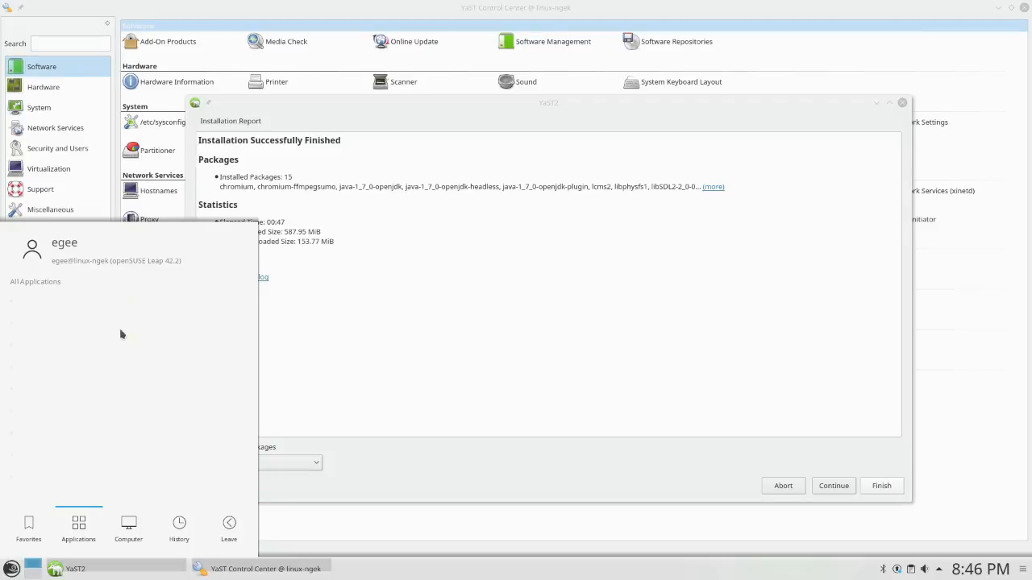
mouse_move(110, 459)
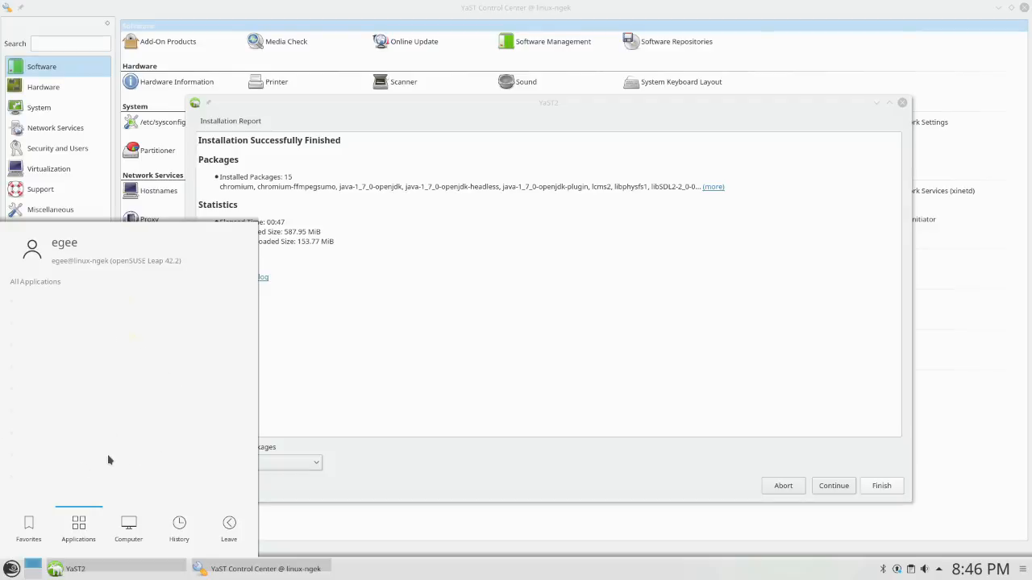
click(113, 280)
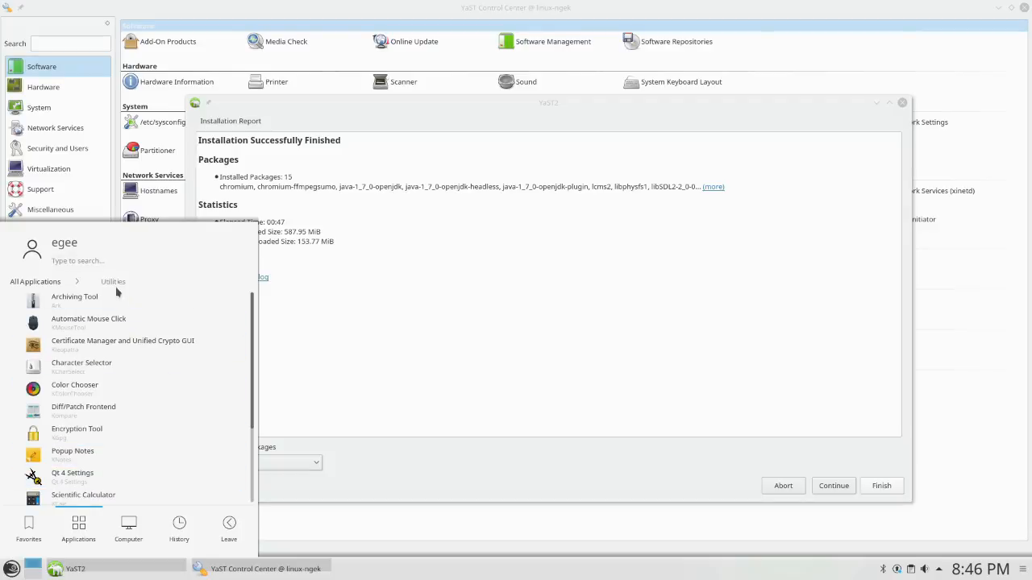
scroll(down, 3)
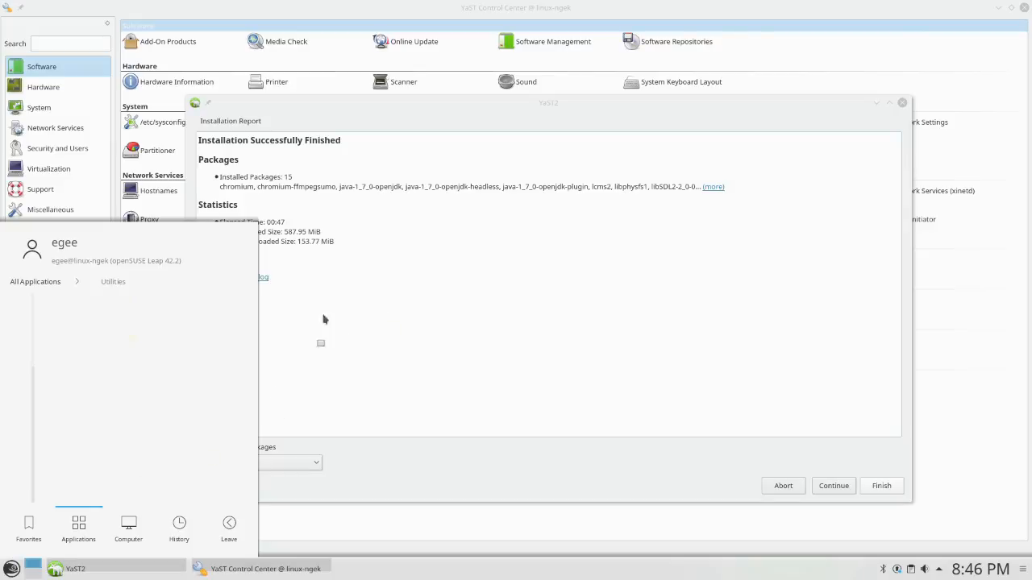
mouse_move(97, 345)
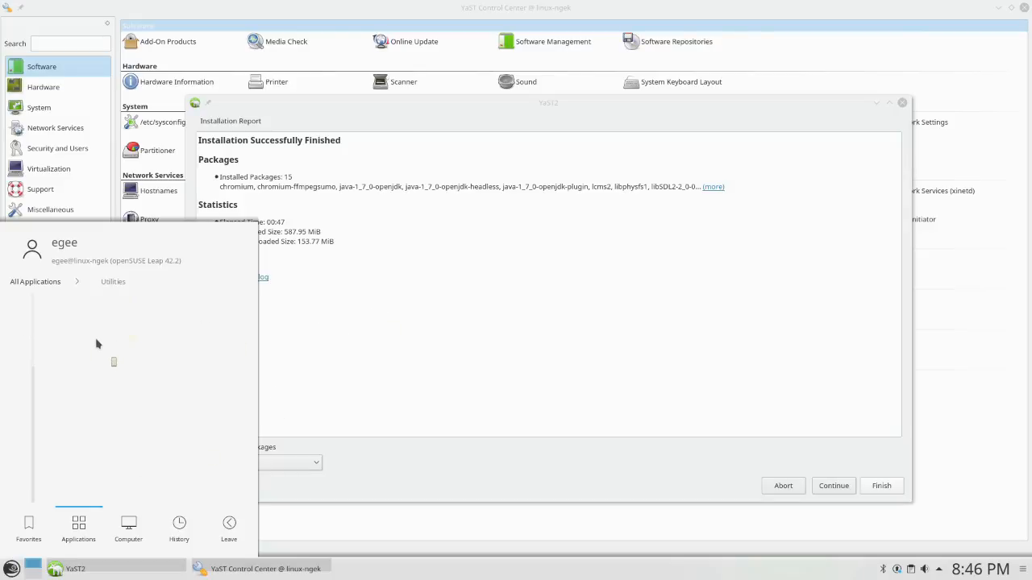
mouse_move(363, 422)
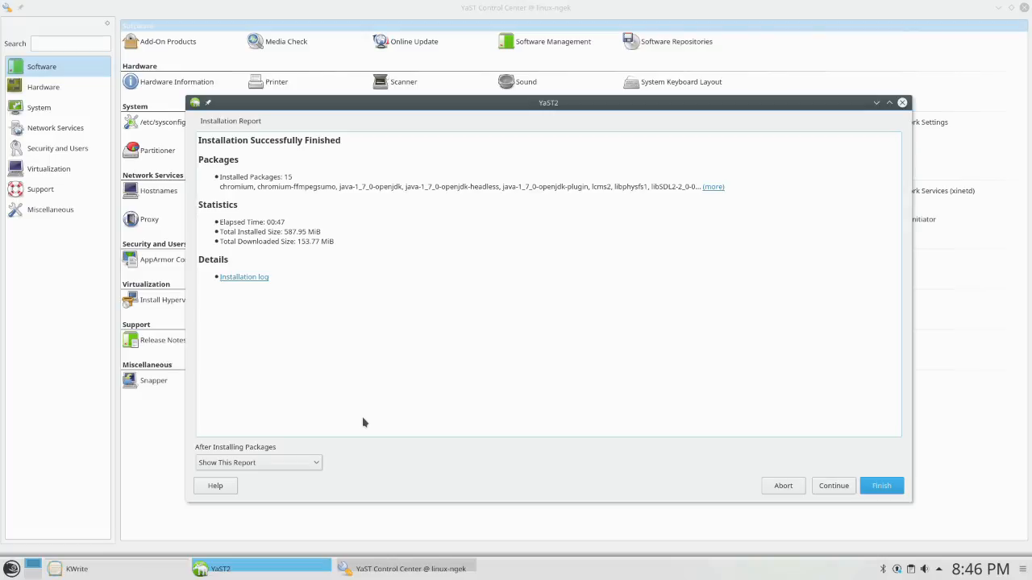
Launch and close a blank KWrite editor, then Finish the YaST installation report to leave the desktop
click(77, 567)
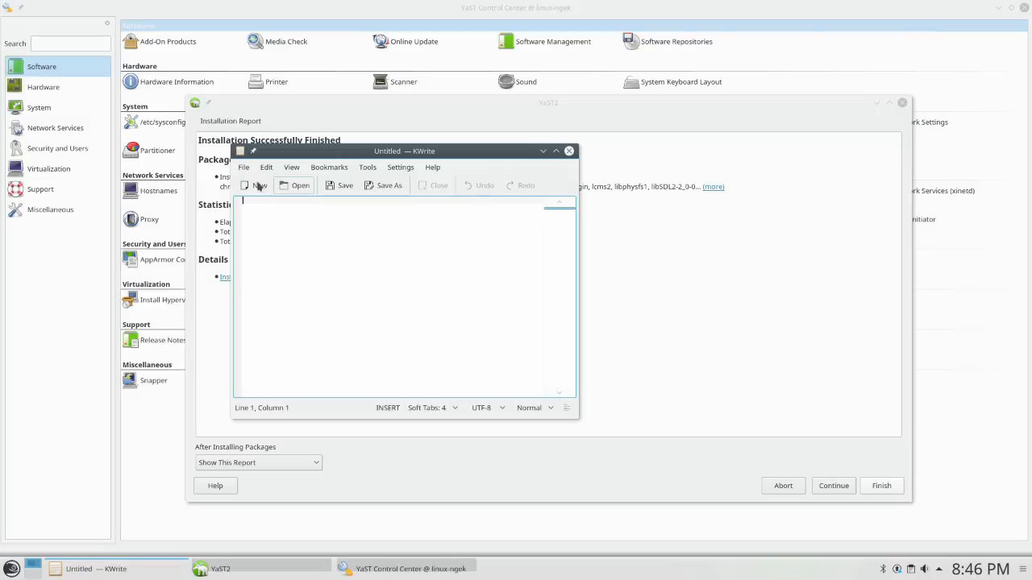
click(568, 152)
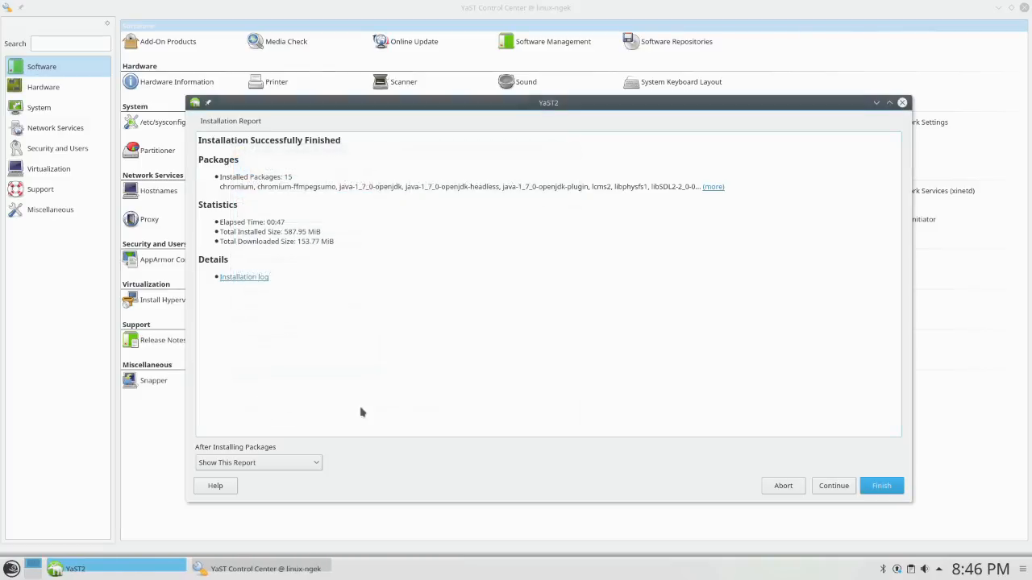
mouse_move(880, 485)
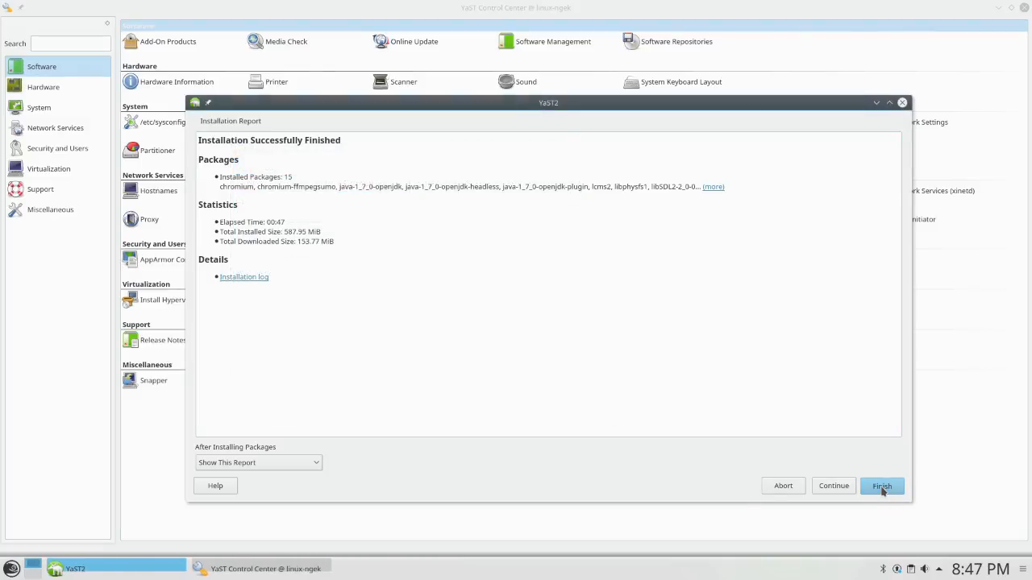
click(880, 485)
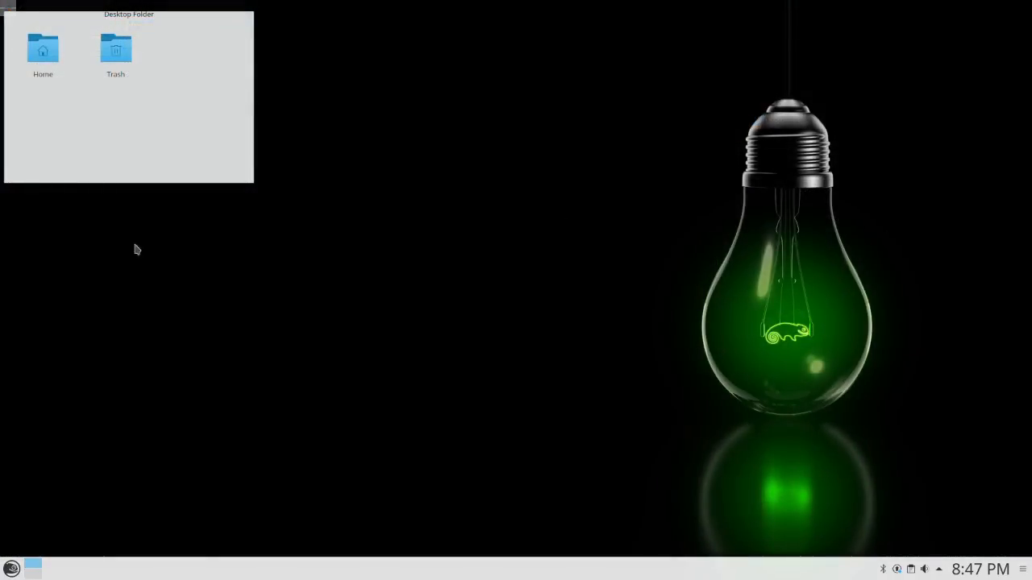
Start KDE System Settings from the launcher and maximize its window
click(12, 567)
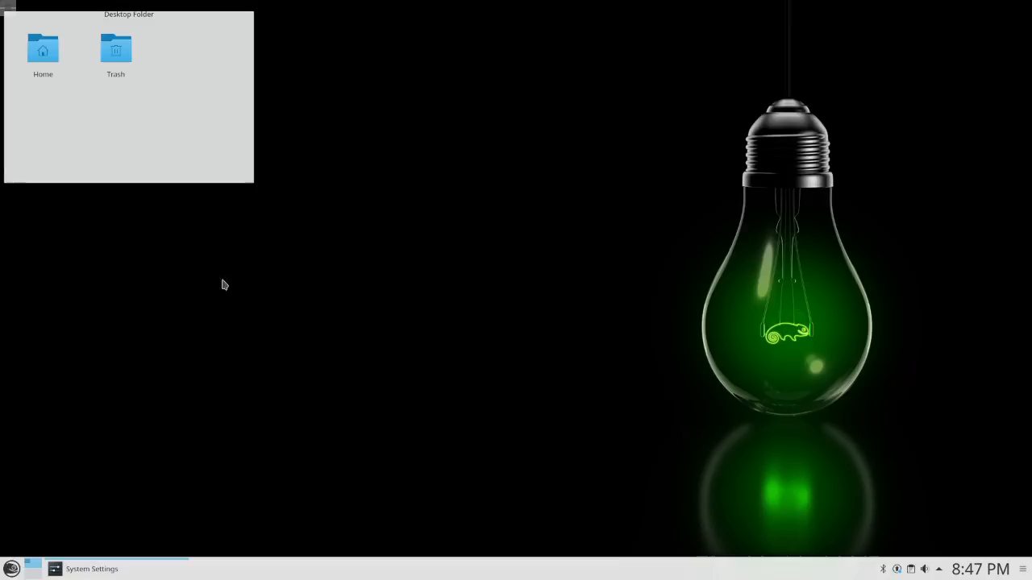
click(90, 568)
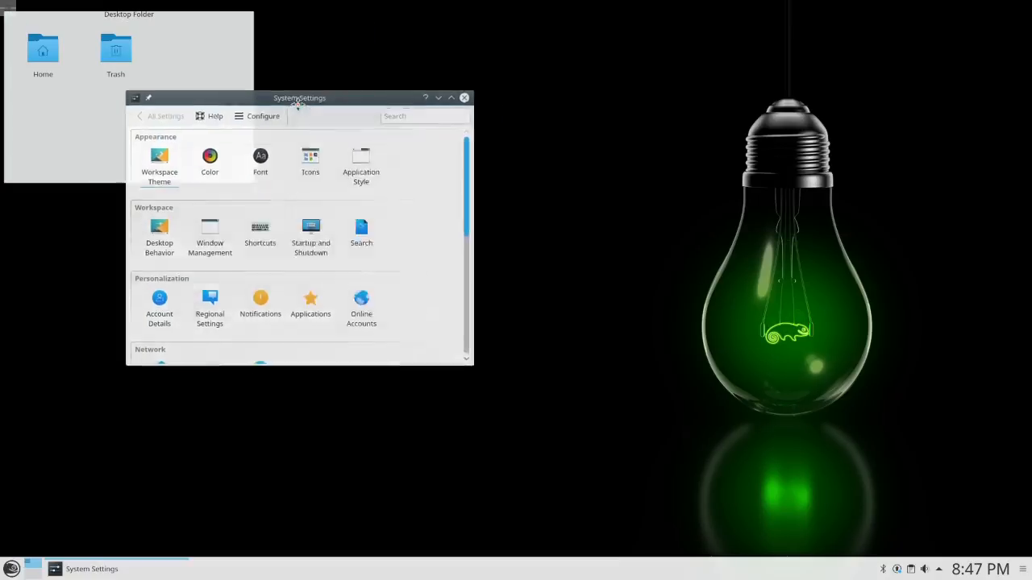
click(209, 154)
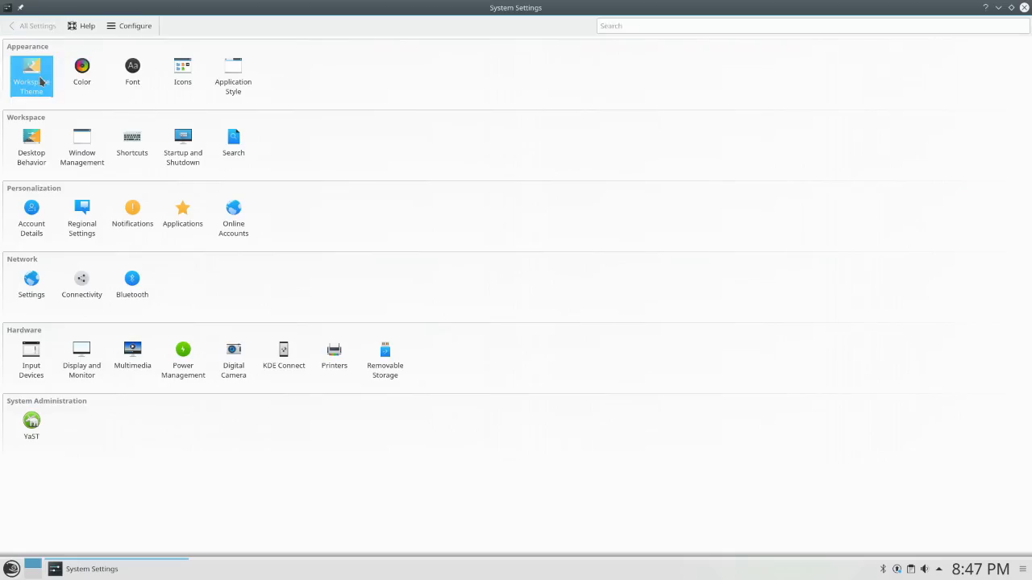
Apply openSUSEdark as the Desktop Theme under Workspace Theme, then move to Splash Screen
click(31, 76)
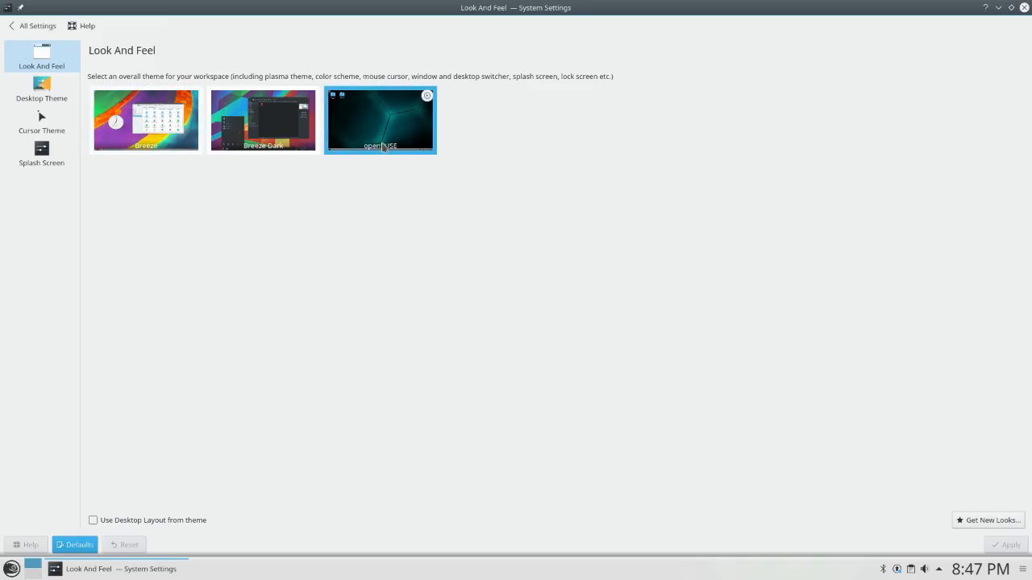
mouse_move(387, 129)
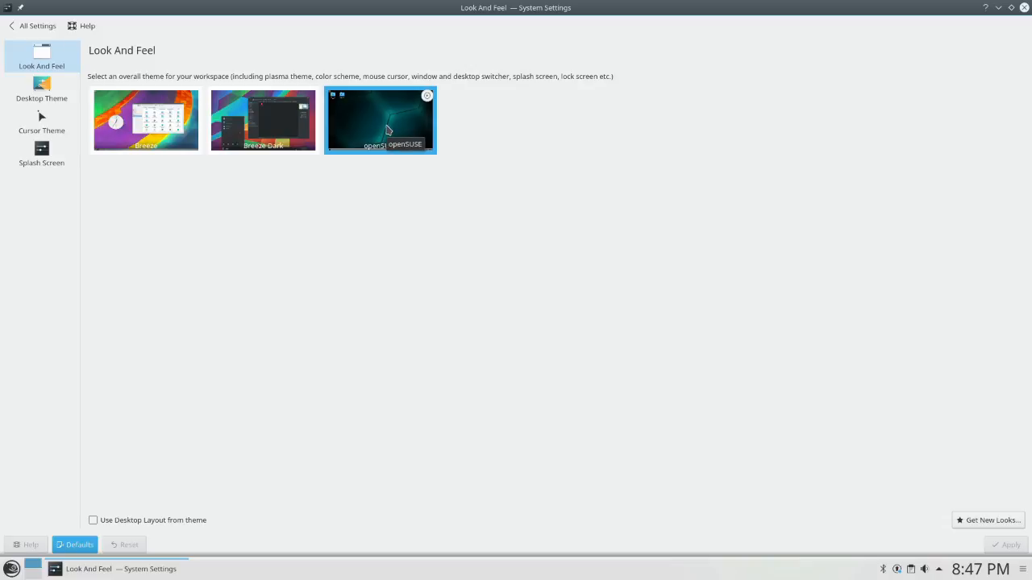
click(42, 89)
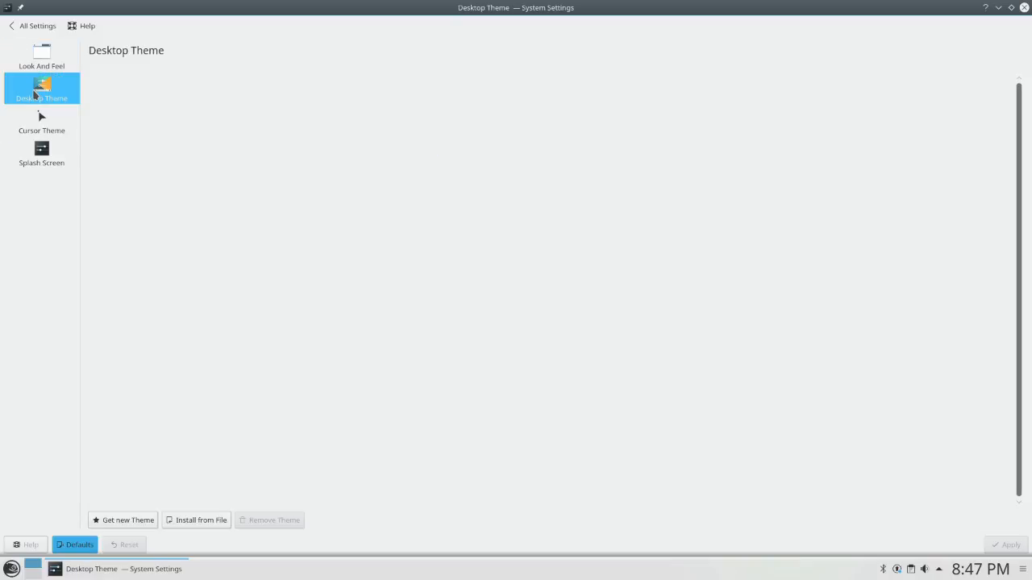
click(42, 87)
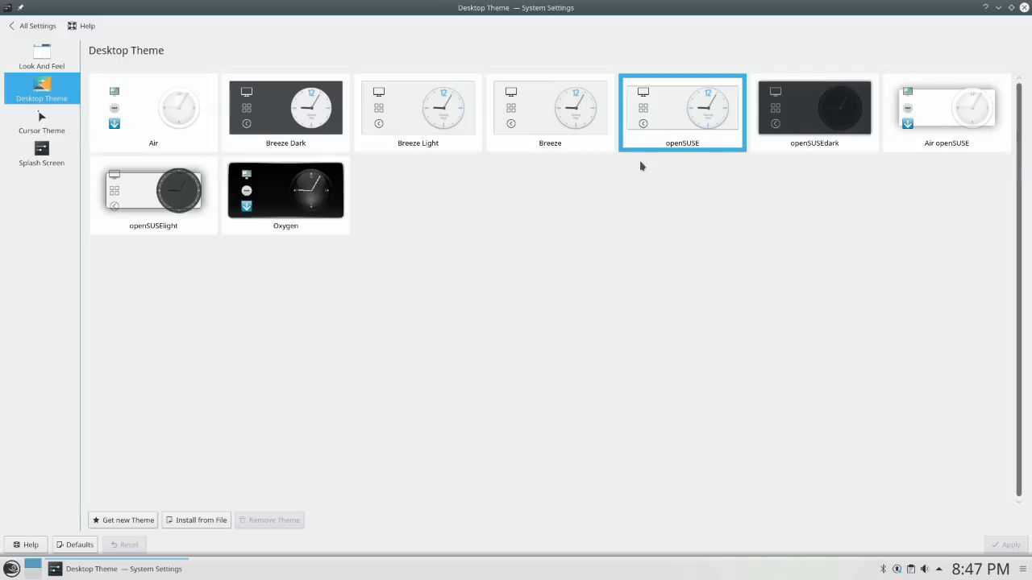
click(814, 110)
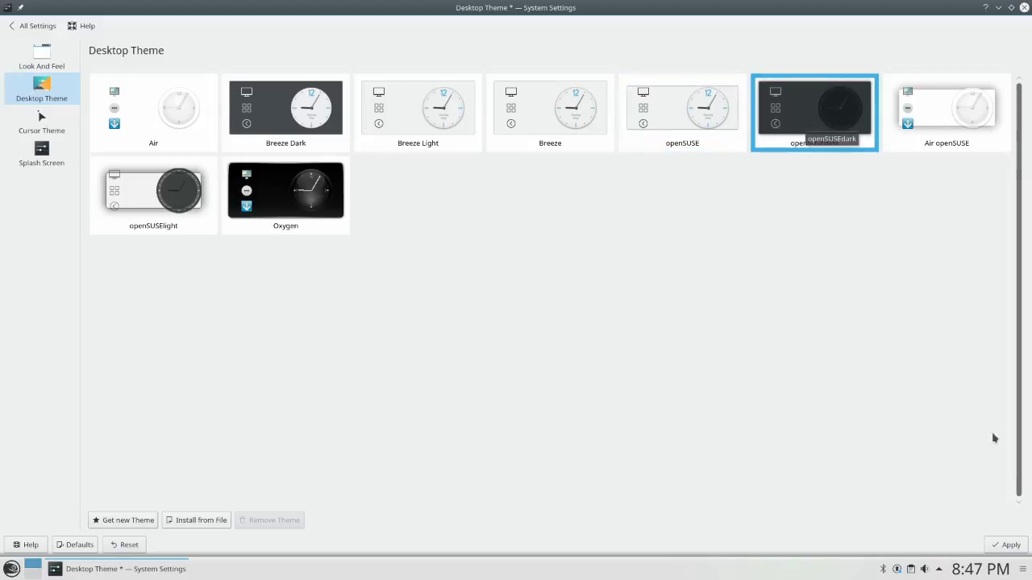
click(1006, 545)
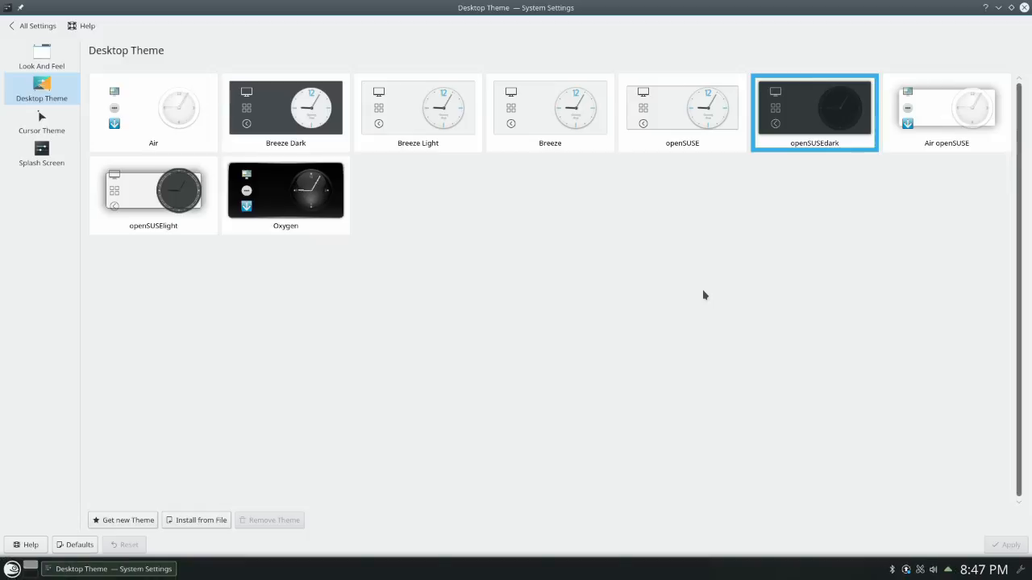
mouse_move(204, 170)
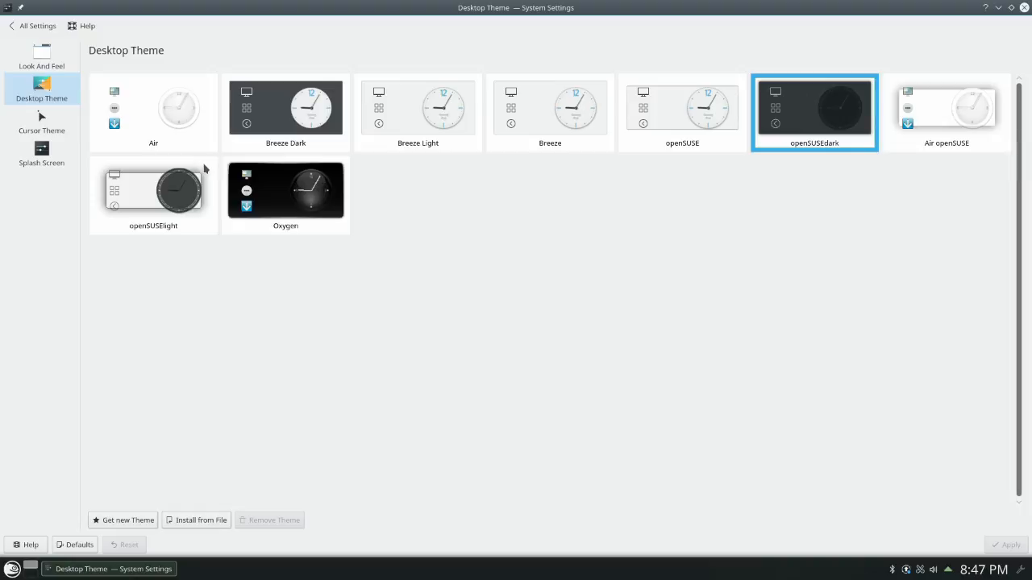
click(42, 153)
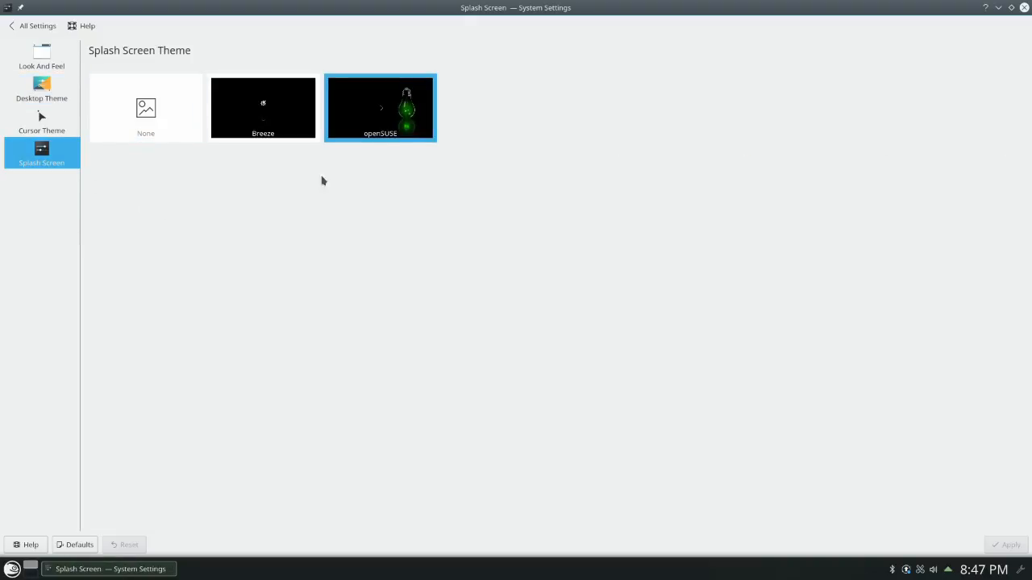
Leave the theme pages and return to the All Settings overview
click(42, 56)
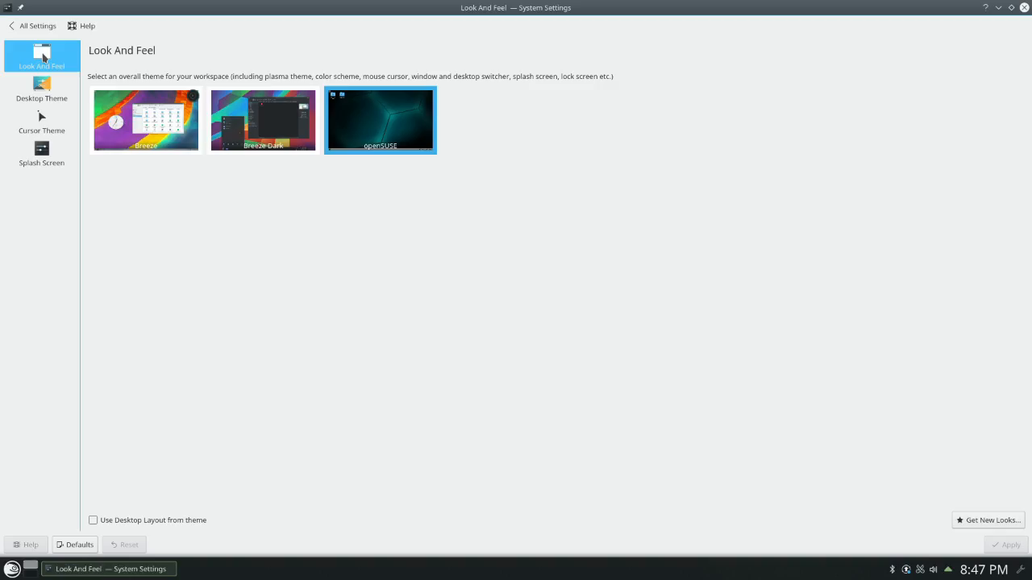
click(32, 26)
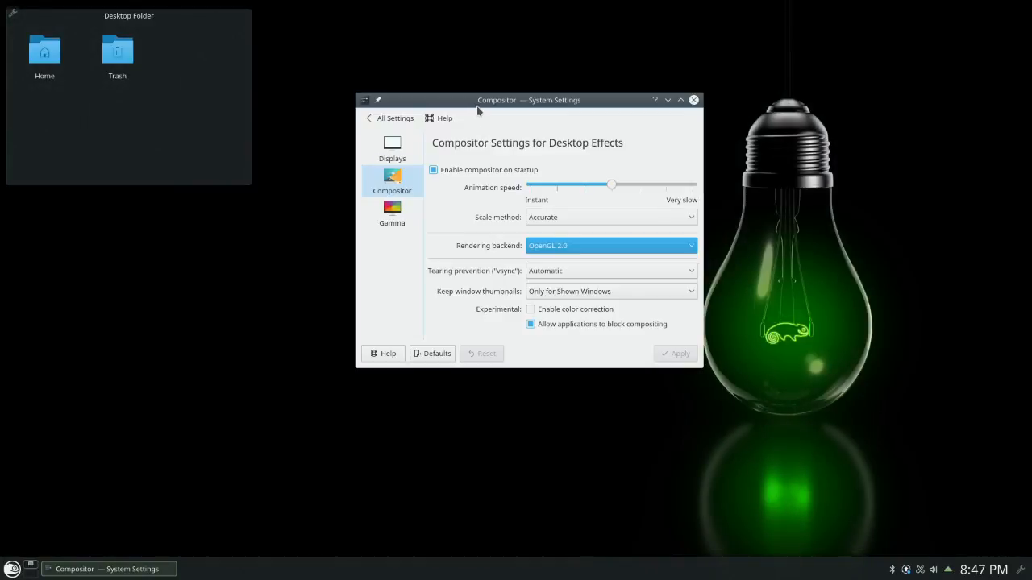
click(393, 119)
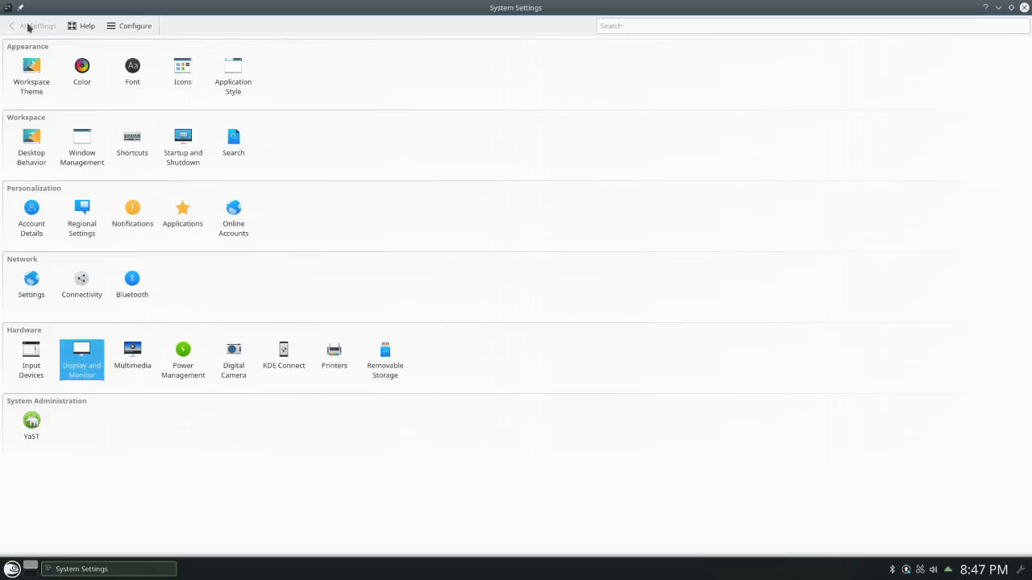
text(back)
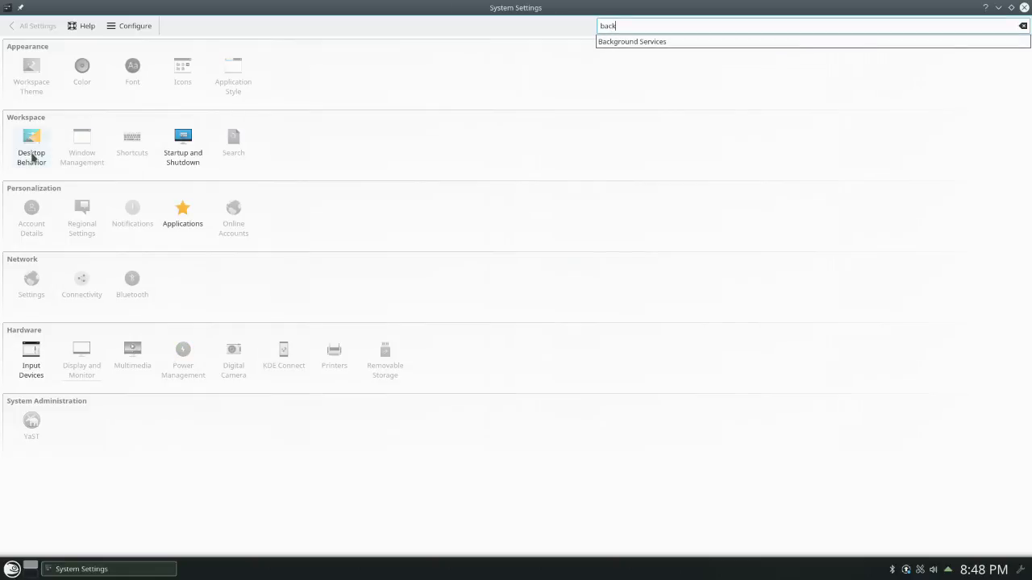
View Desktop Behavior, Startup and Shutdown and Display and Monitor pages, then close System Settings
click(31, 142)
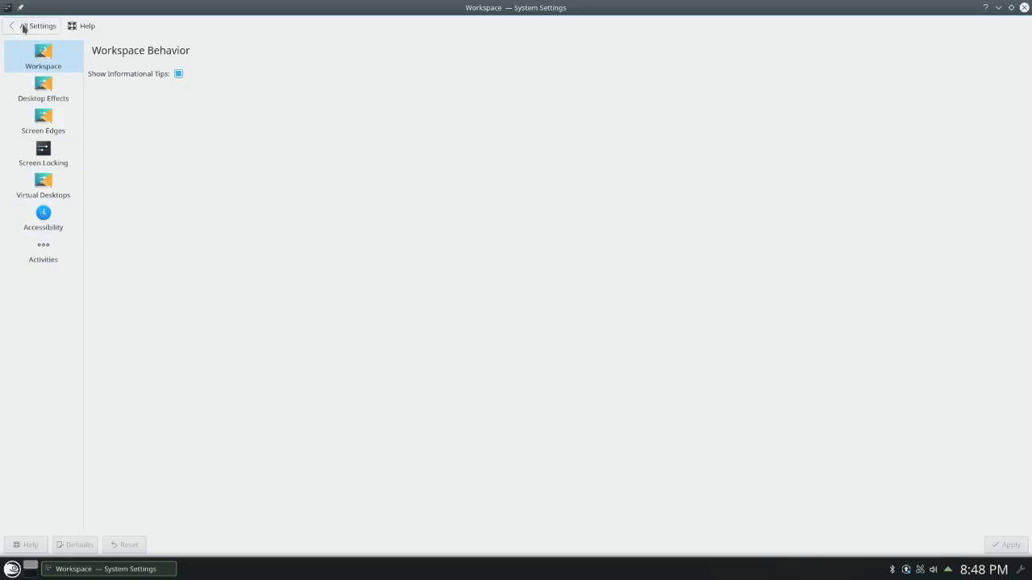
click(32, 26)
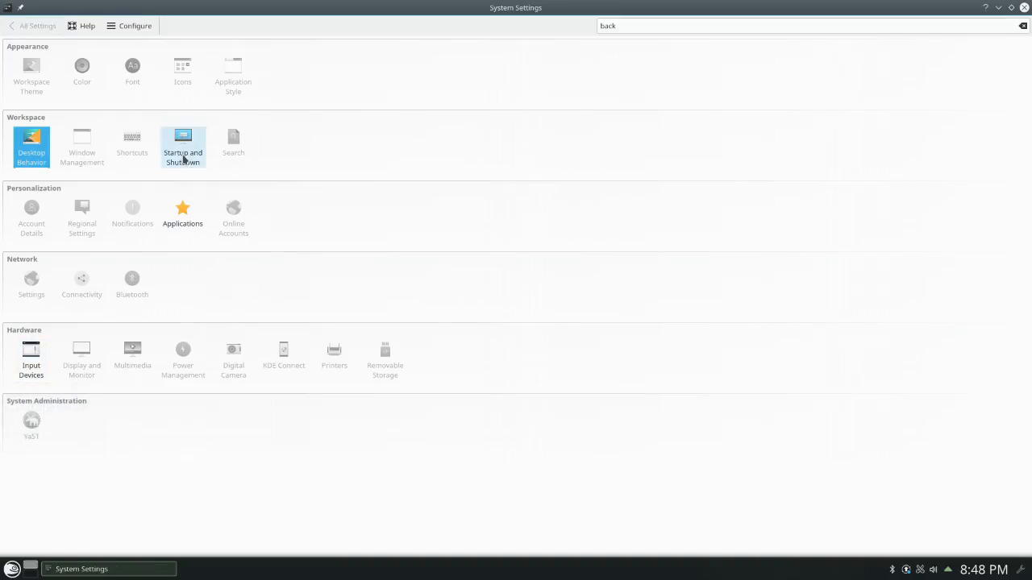
click(183, 137)
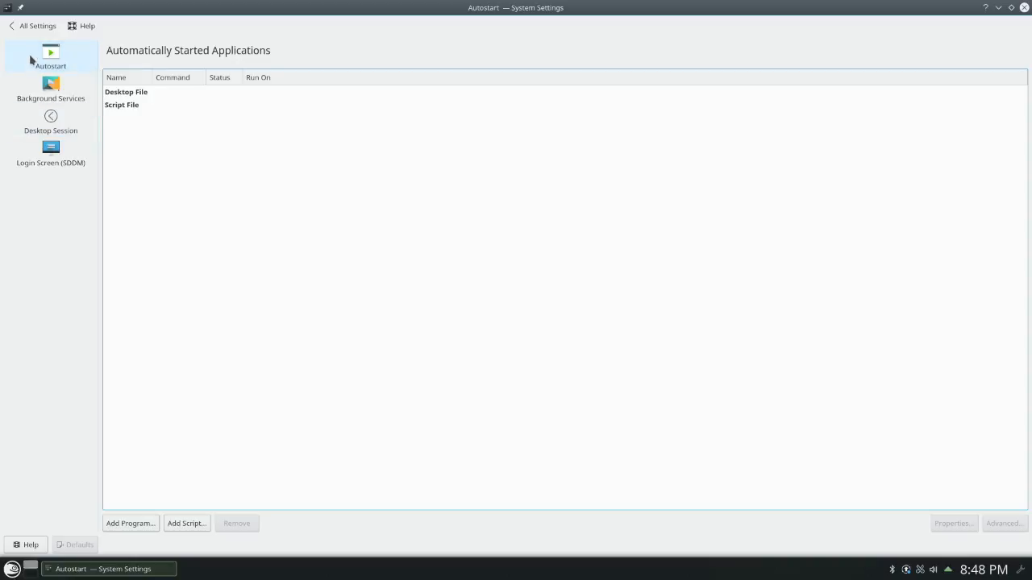
click(35, 26)
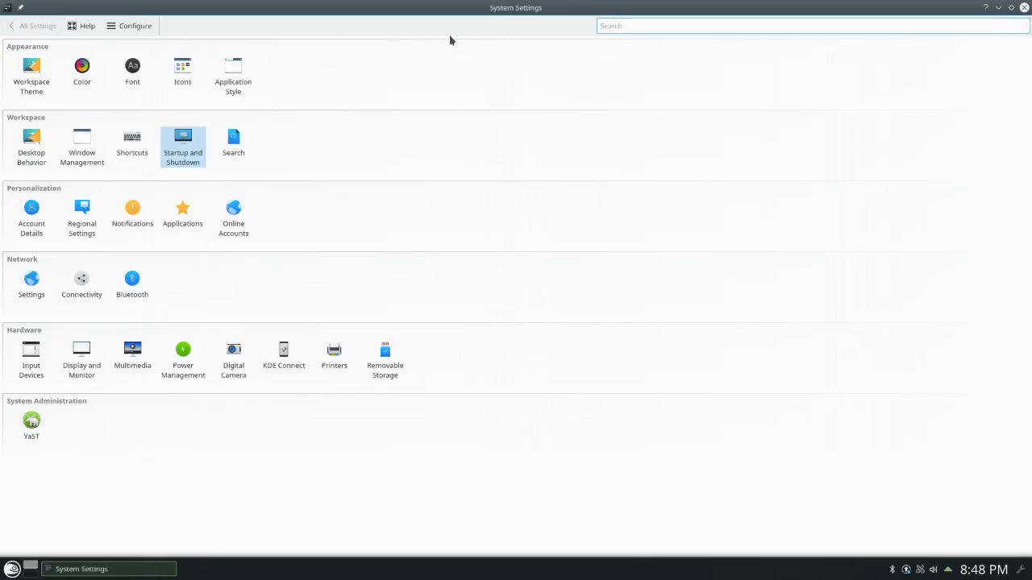
click(81, 358)
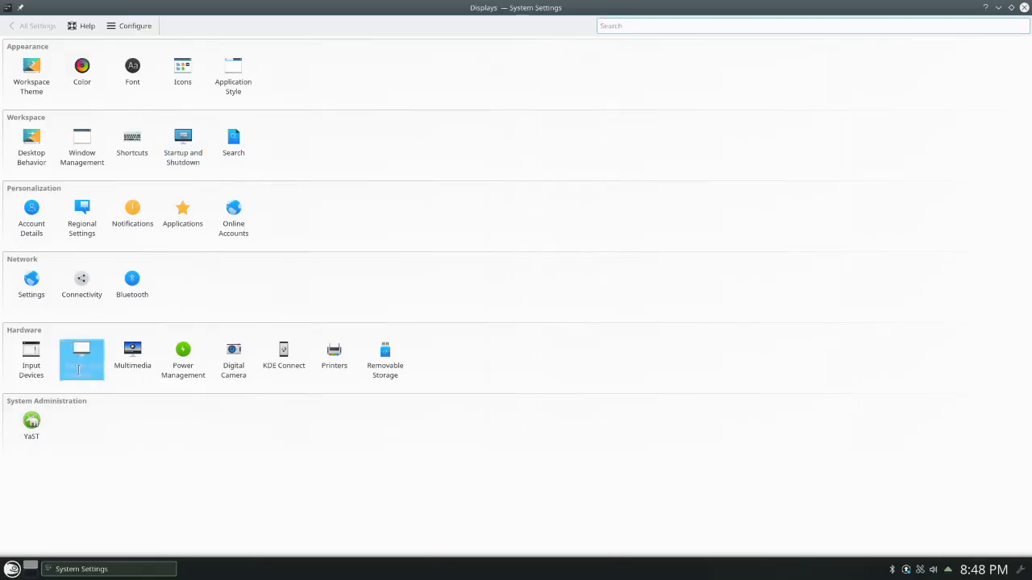
click(81, 360)
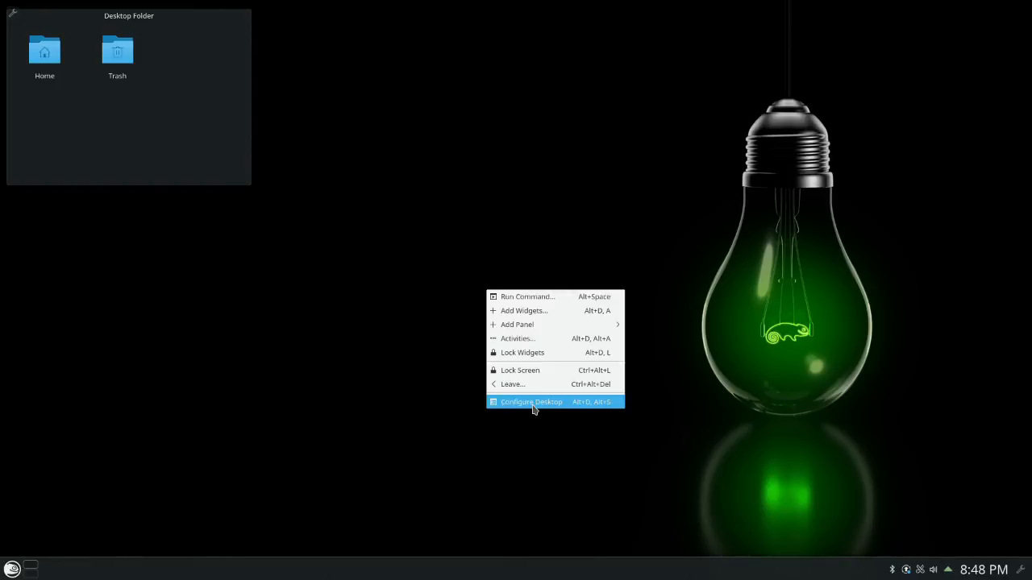
click(531, 402)
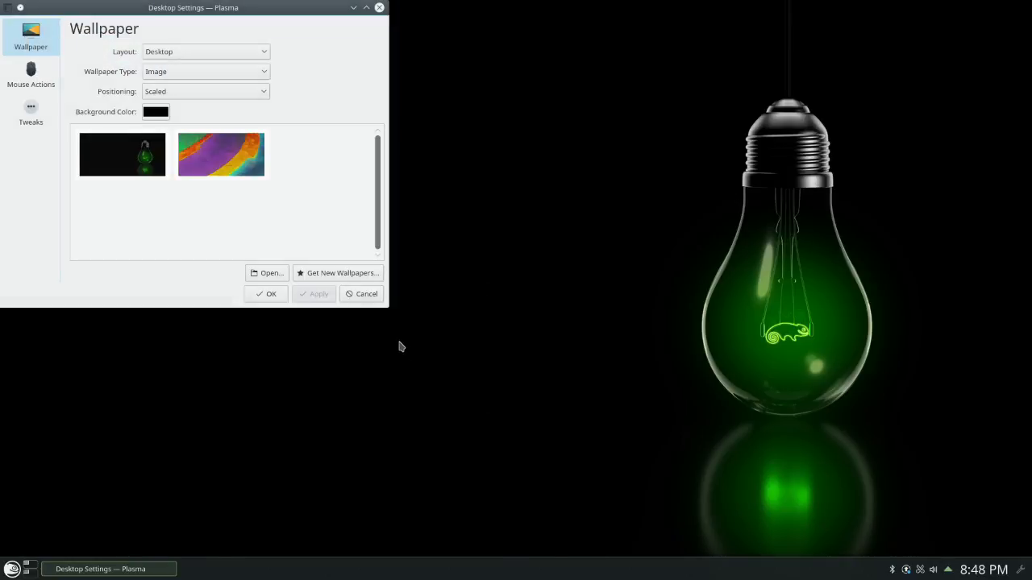
mouse_move(239, 143)
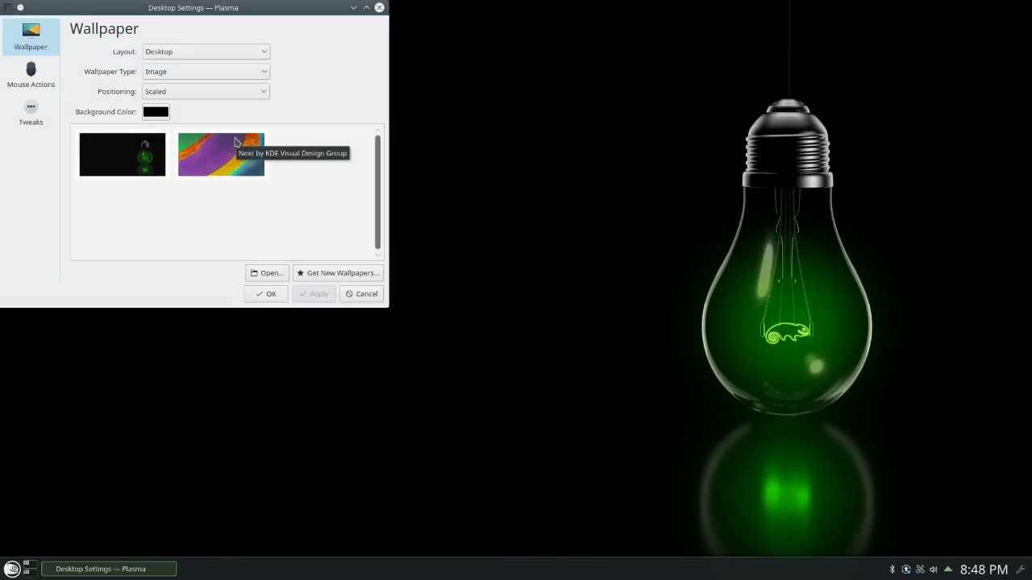
click(13, 569)
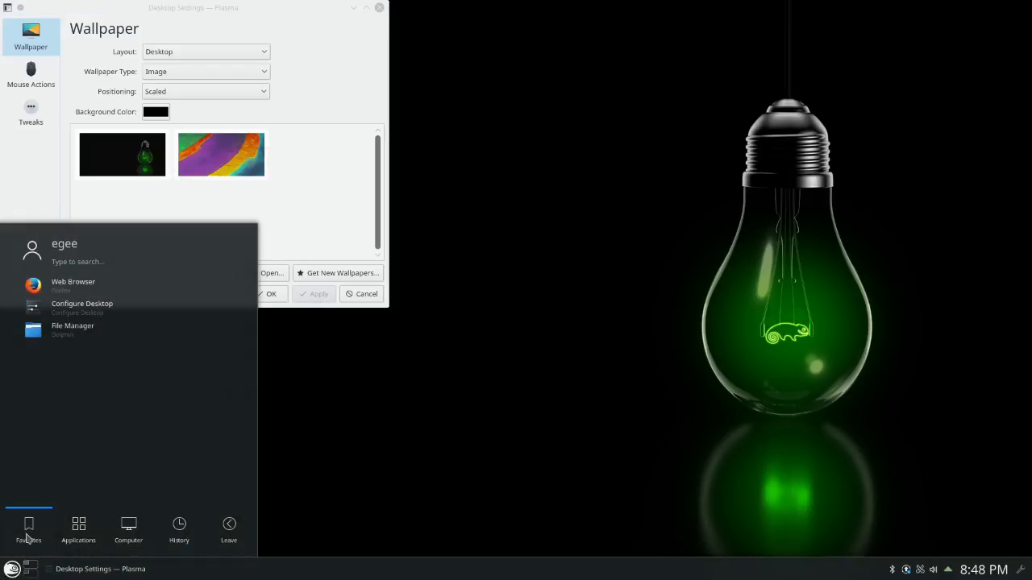
click(81, 307)
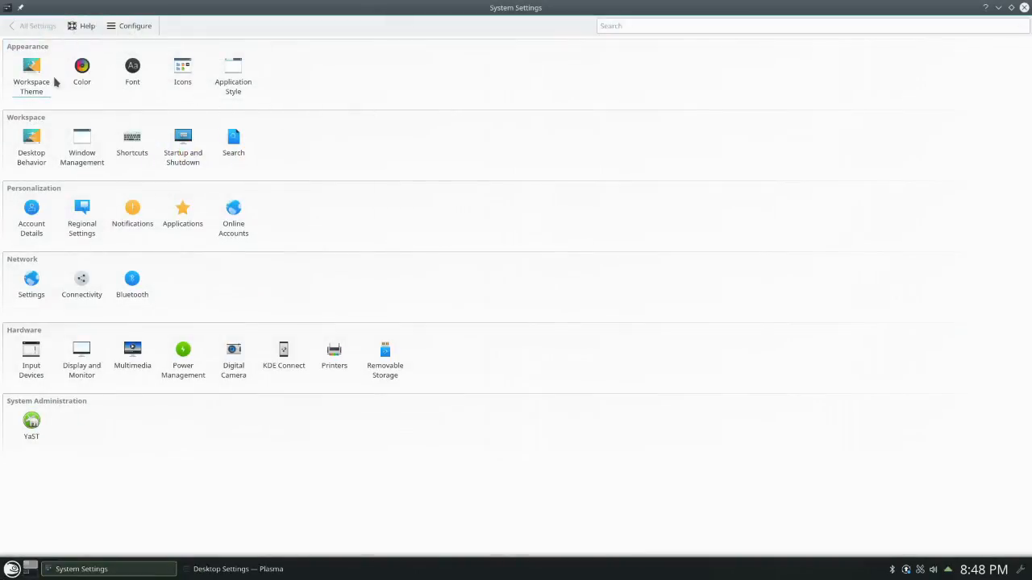
click(31, 73)
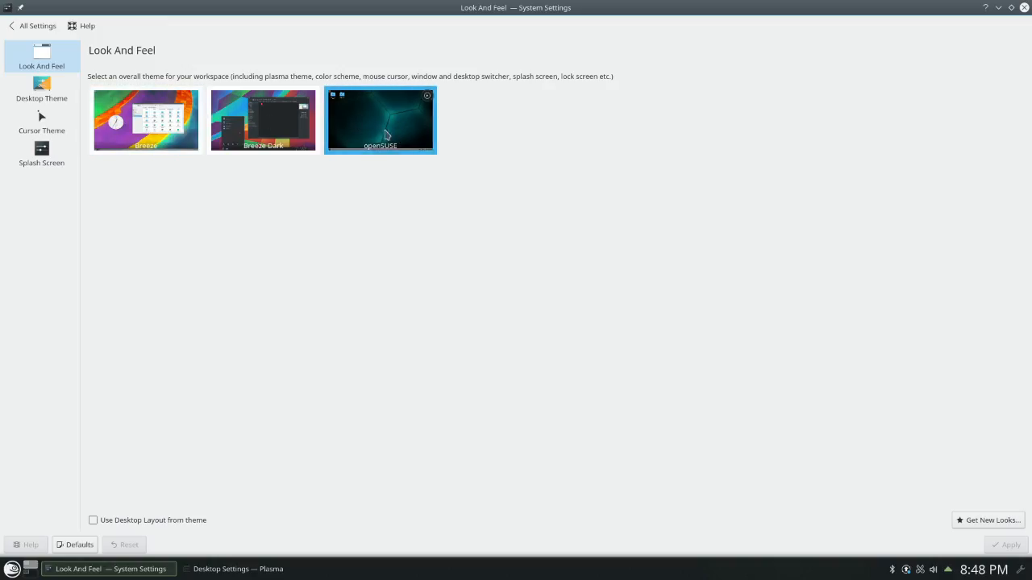
mouse_move(372, 106)
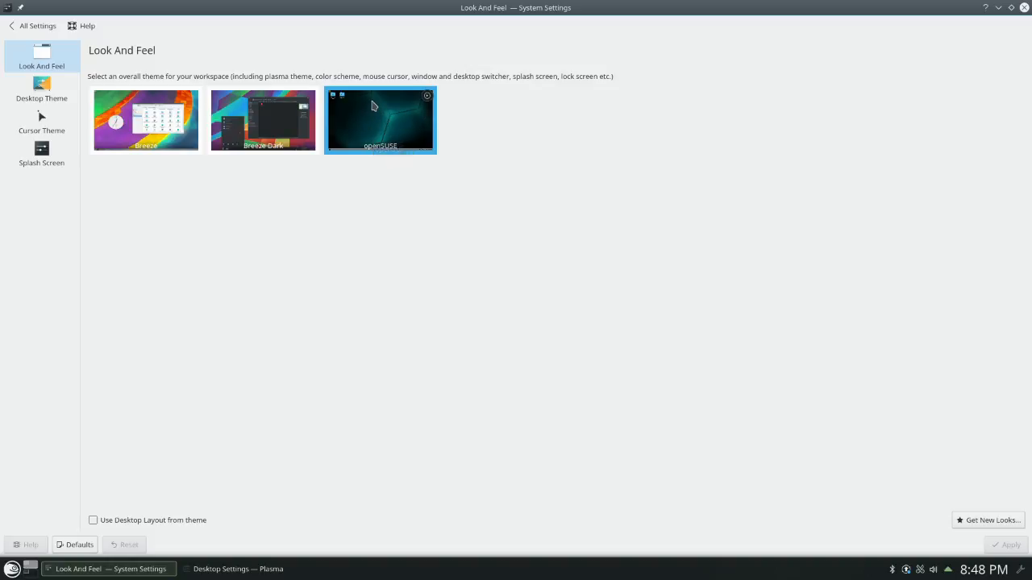
mouse_move(387, 113)
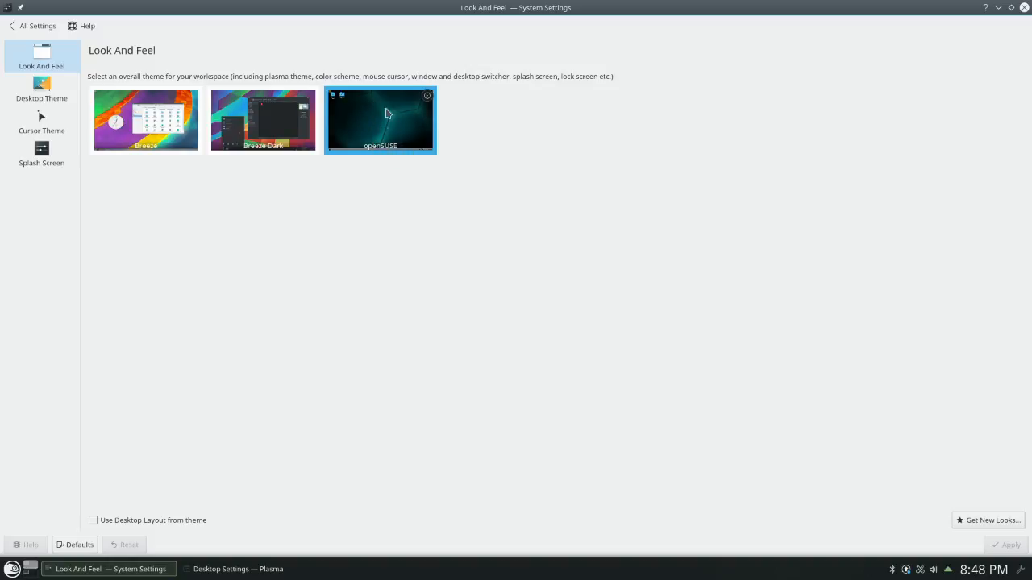
mouse_move(409, 131)
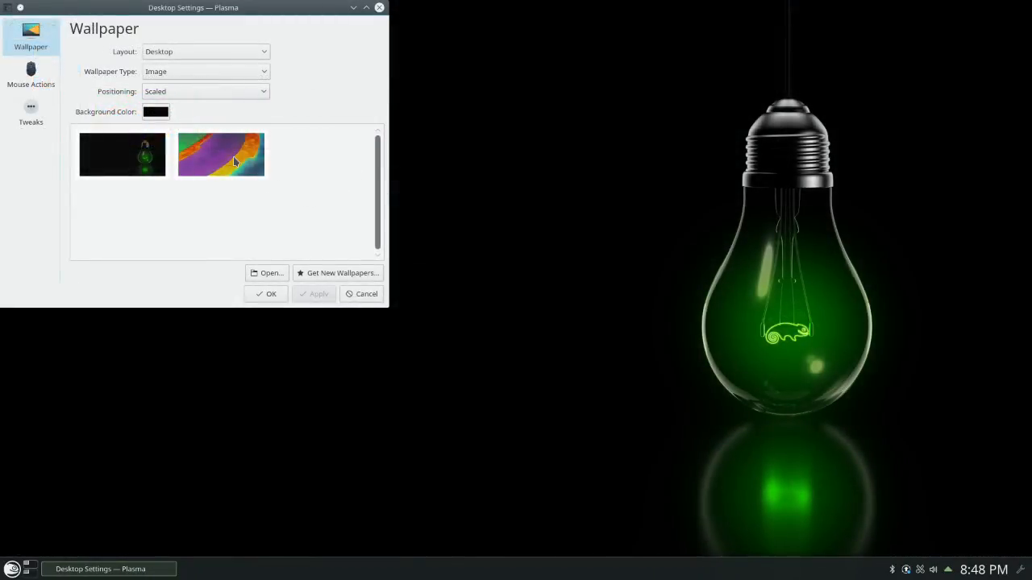
click(221, 153)
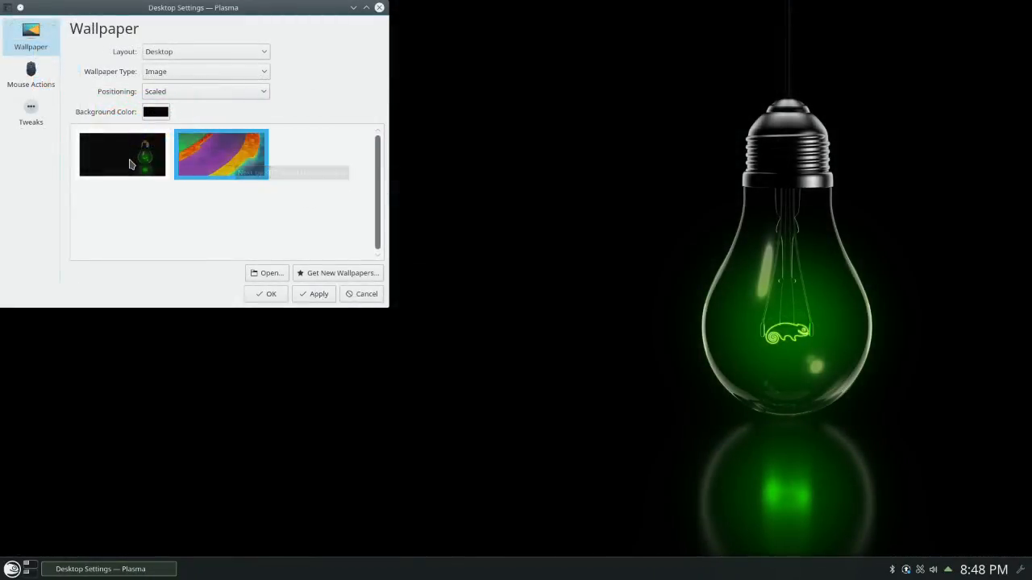
click(122, 154)
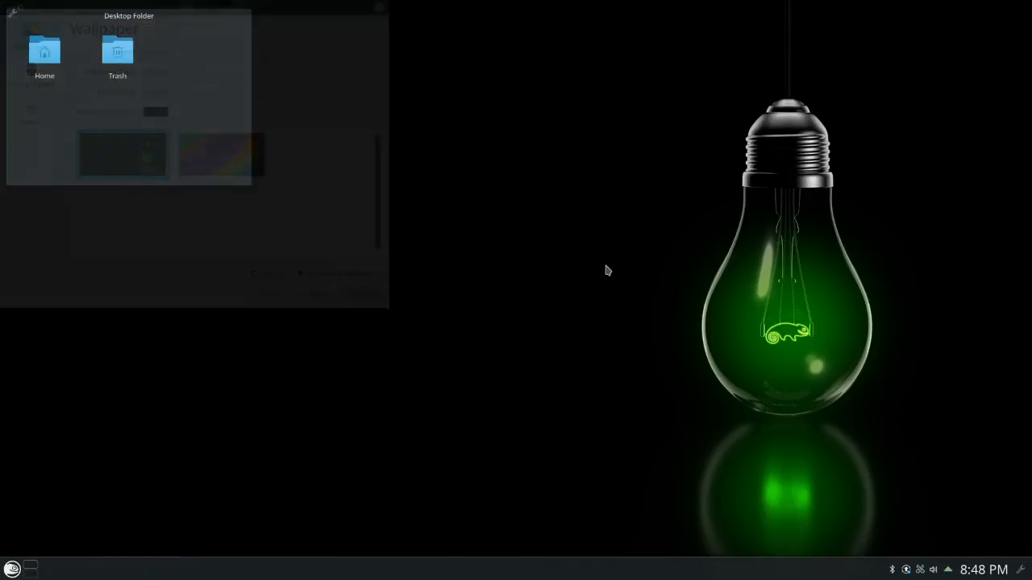
click(12, 567)
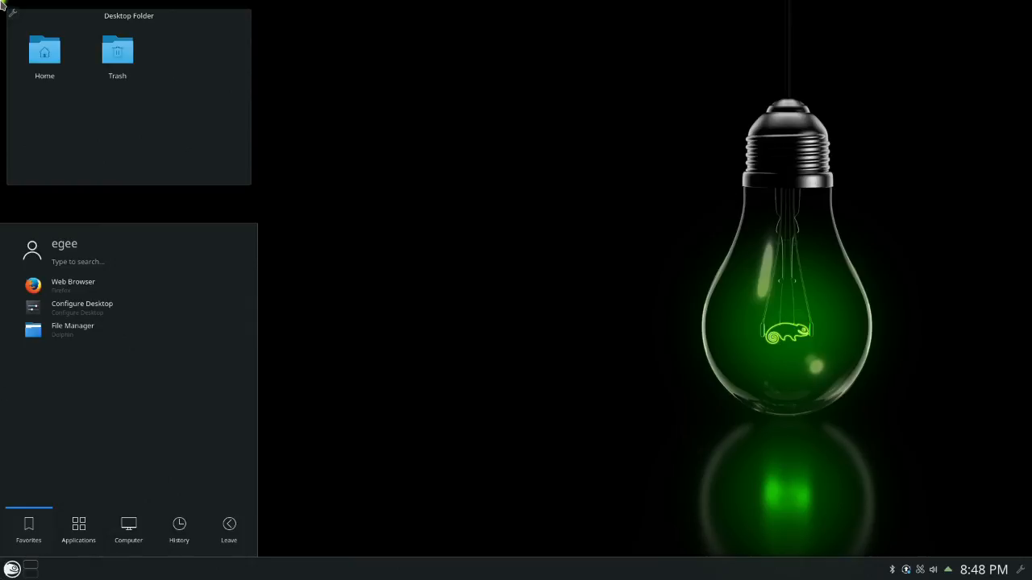
mouse_move(283, 239)
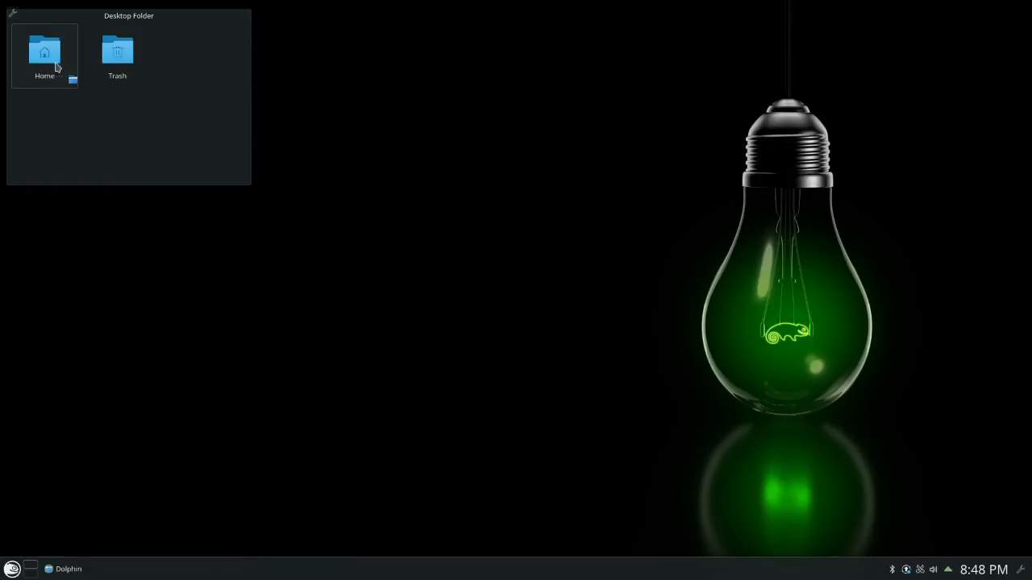
Open the Home folder in Dolphin from the desktop widget, reposition it and bring up the launcher
double_click(46, 51)
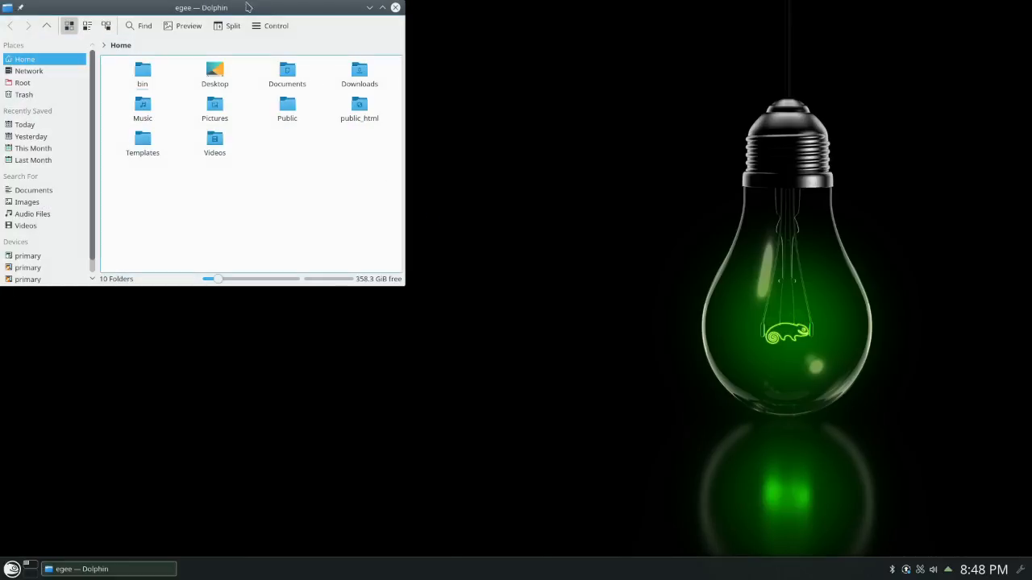
drag(201, 6, 442, 110)
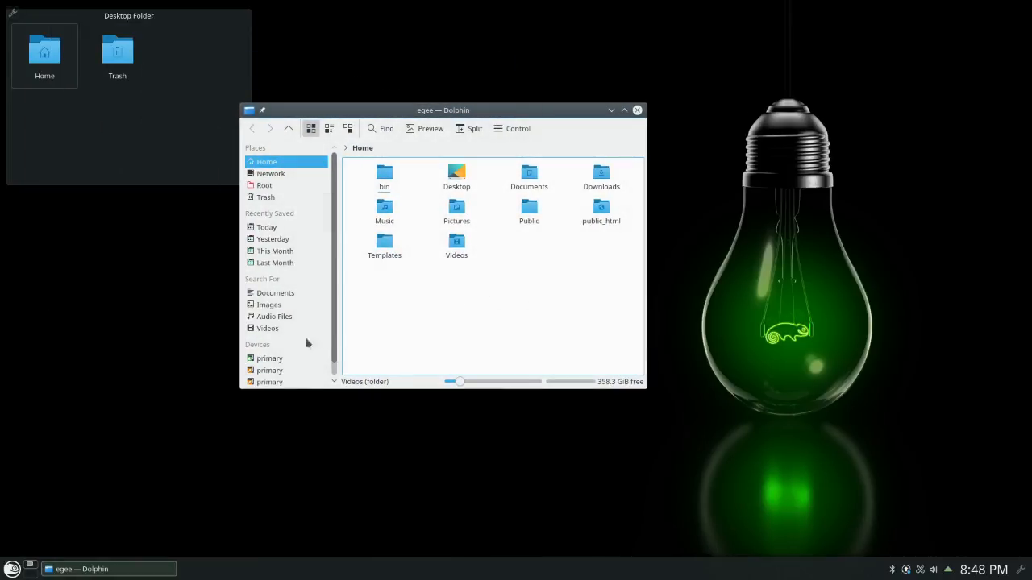
click(13, 569)
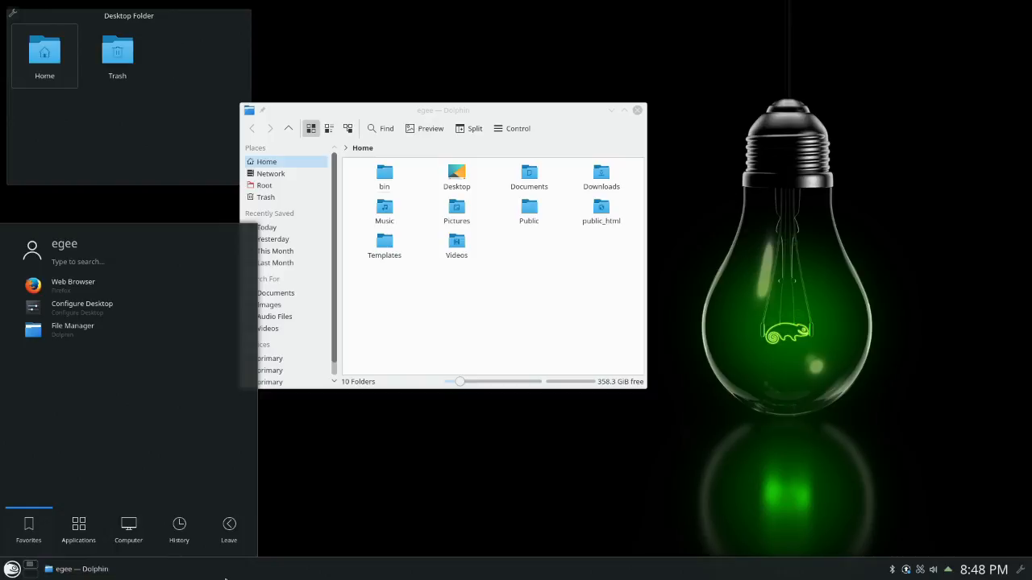
mouse_move(251, 239)
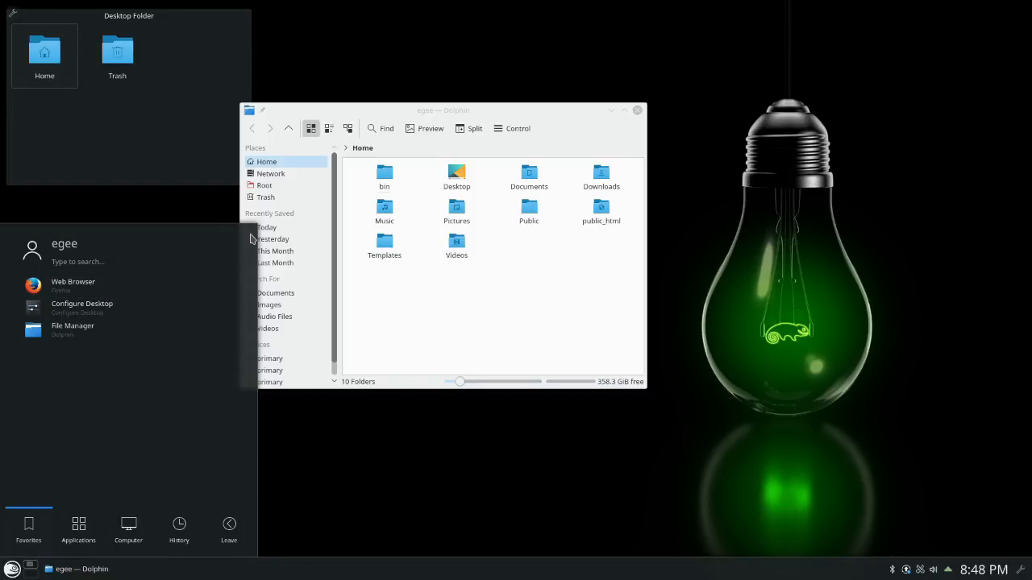
mouse_move(81, 256)
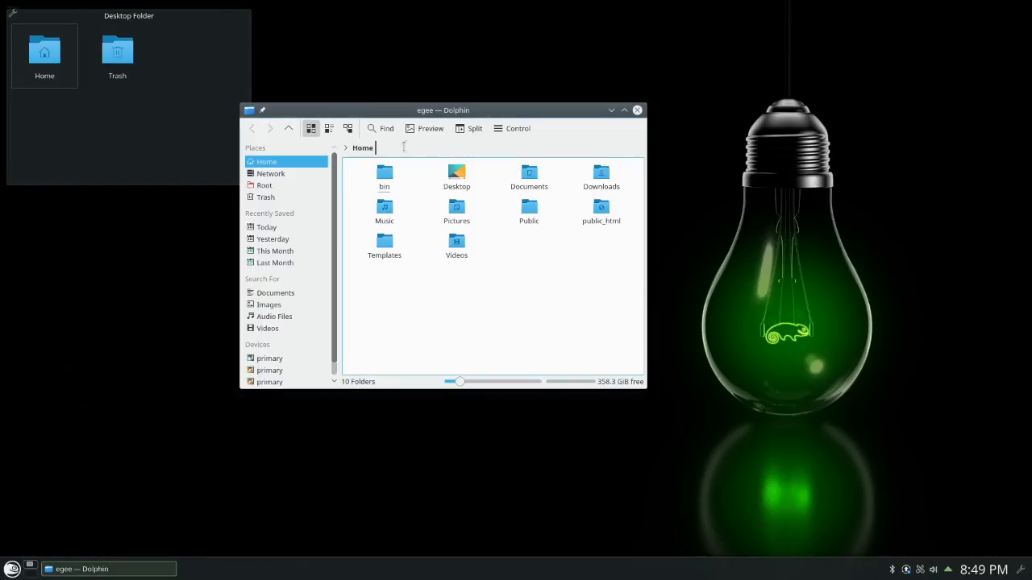
drag(441, 110, 428, 148)
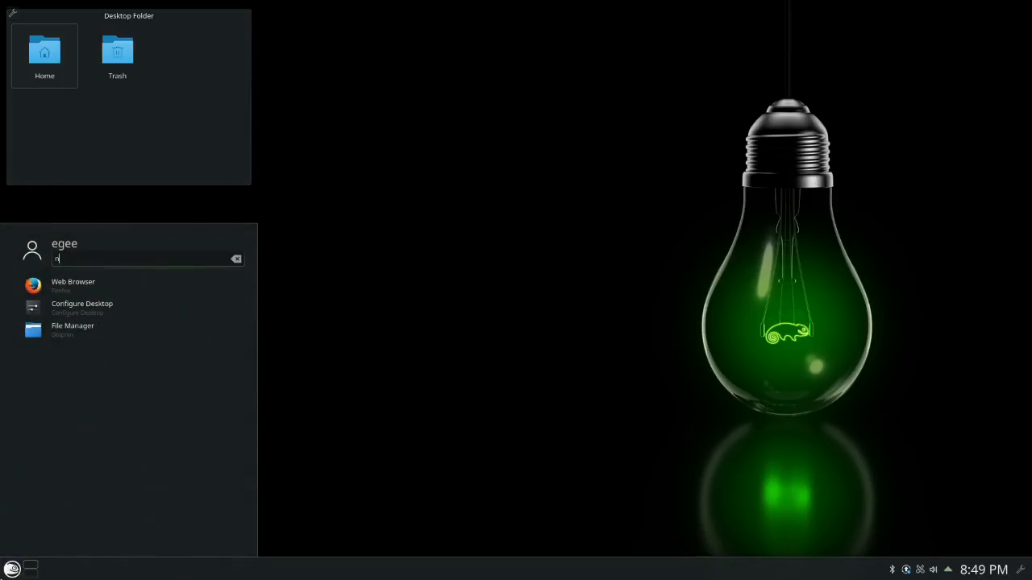
Search 'ever' in the launcher, launch Neverball and start a new game
text(ever)
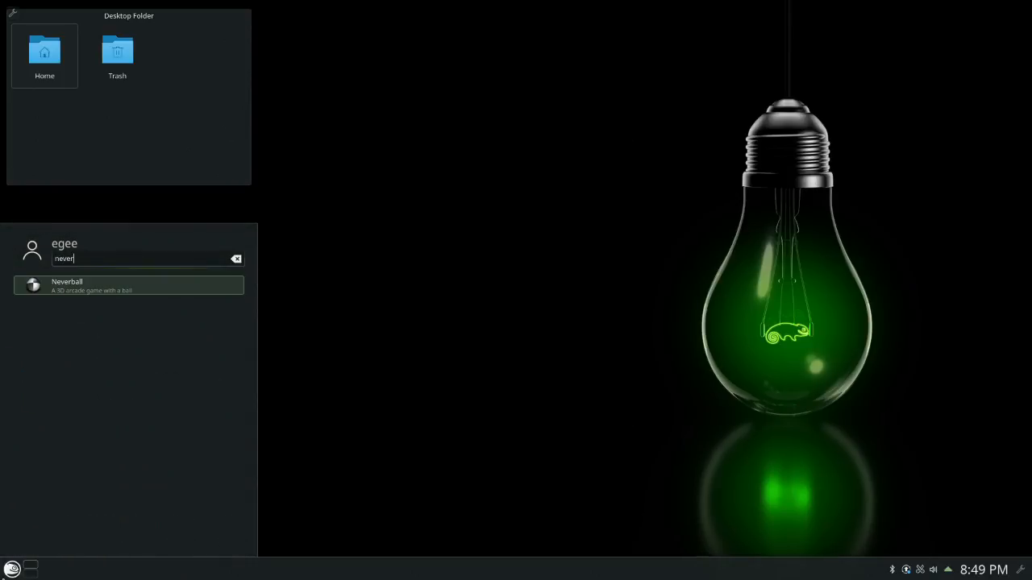
click(129, 286)
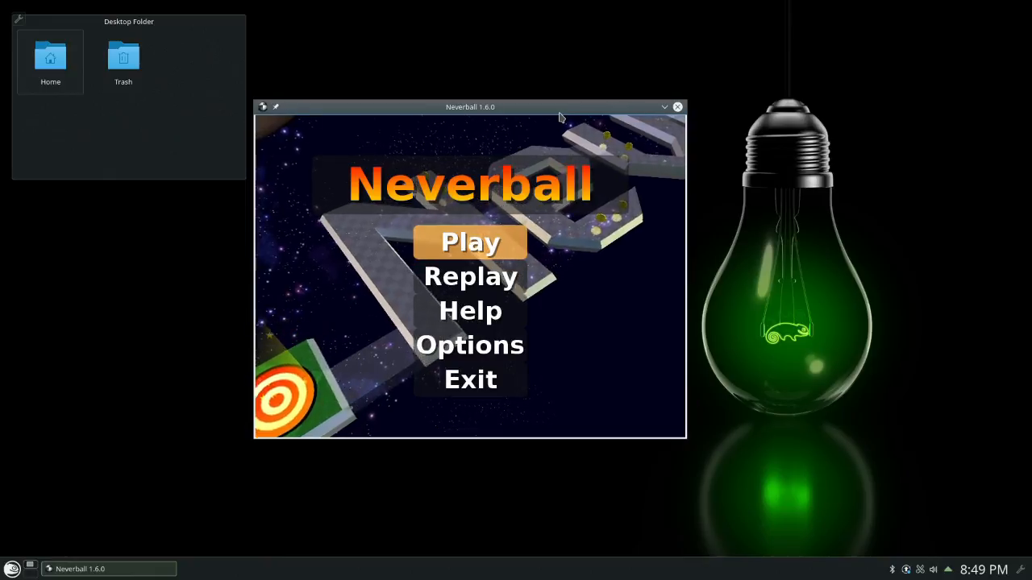
click(471, 242)
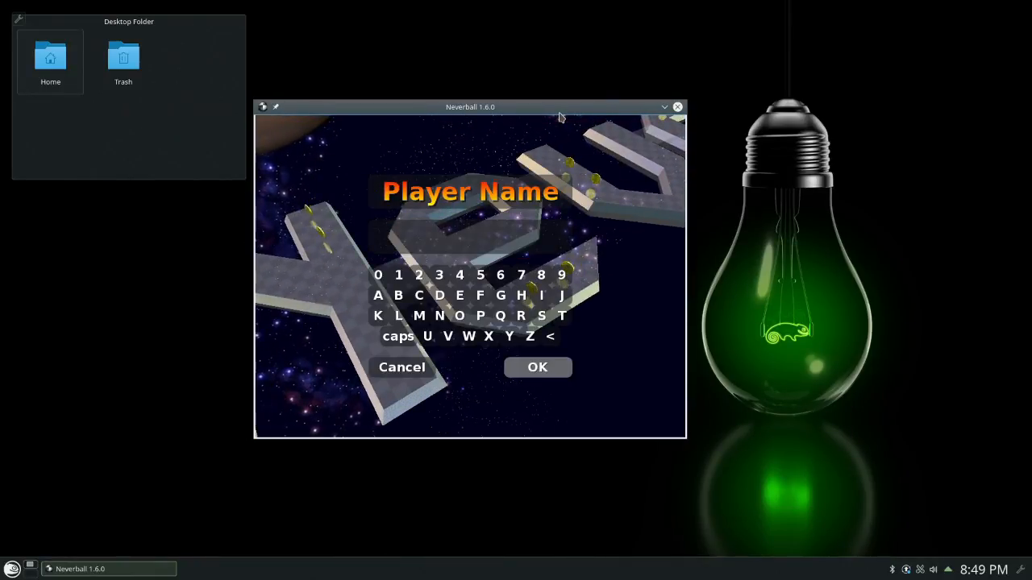
mouse_move(909, 573)
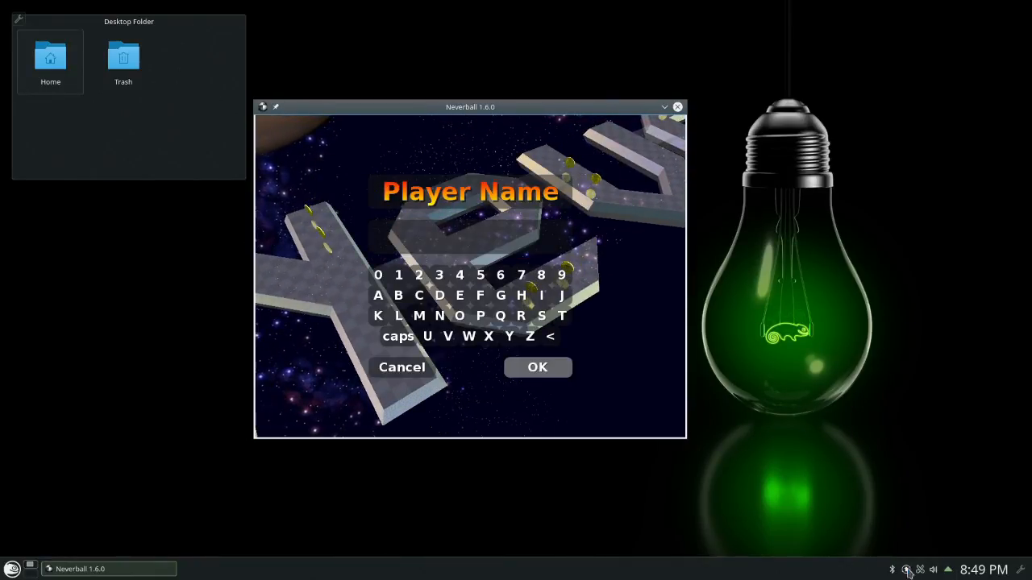
Raise the Built-in Audio Analog Stereo volume from 46% to about 72% in the tray applet
click(933, 571)
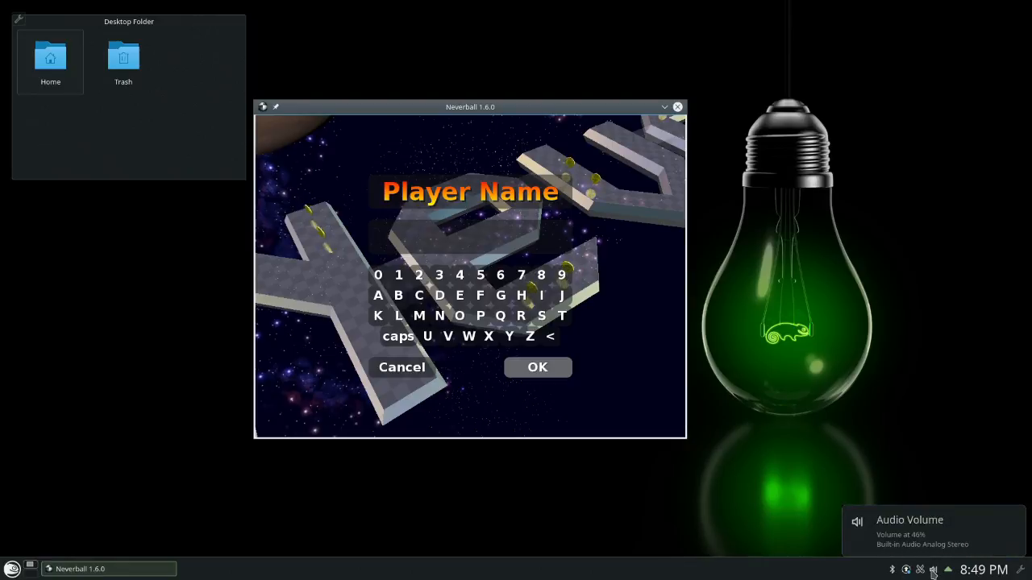
click(934, 569)
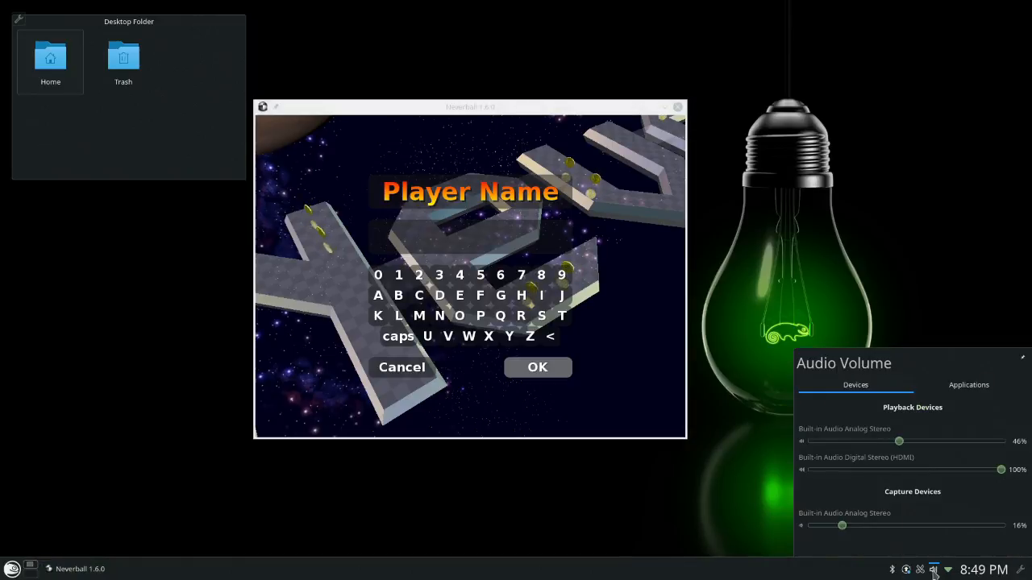
drag(899, 442, 947, 441)
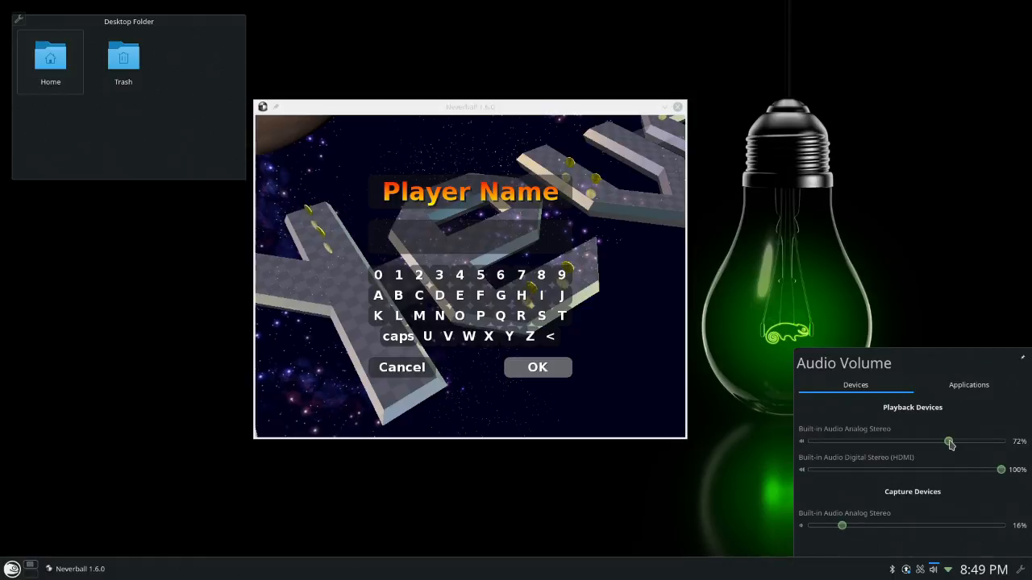
drag(948, 442, 951, 442)
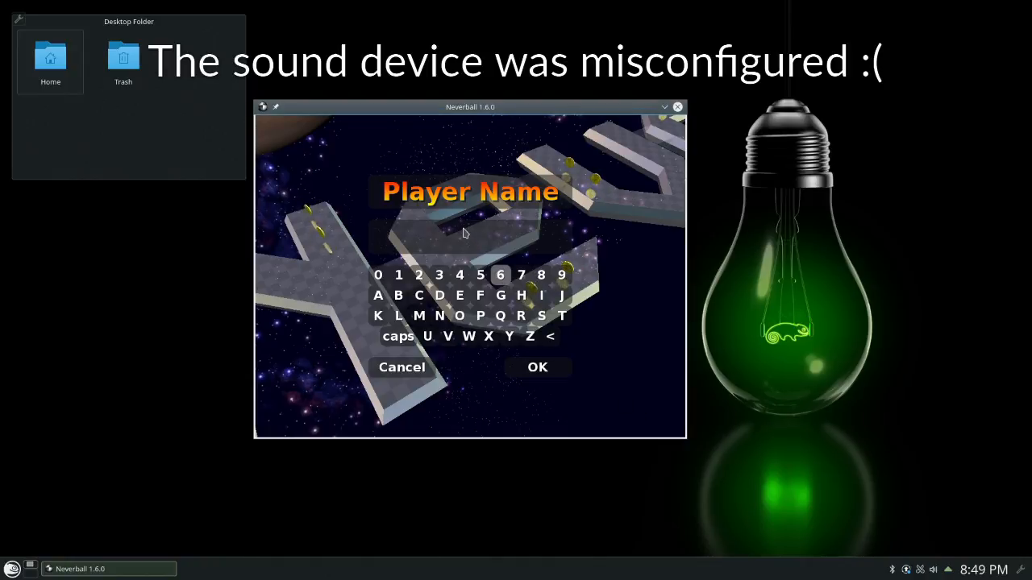
mouse_move(440, 245)
text(egee)
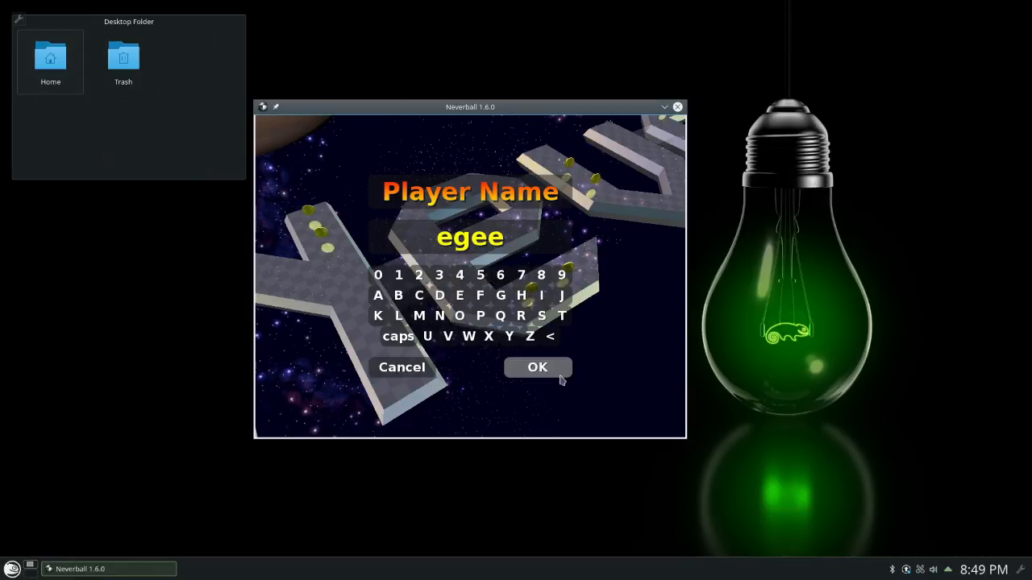
Confirm player name egee, start Neverball Easy level 01, then leave the paused level
click(538, 368)
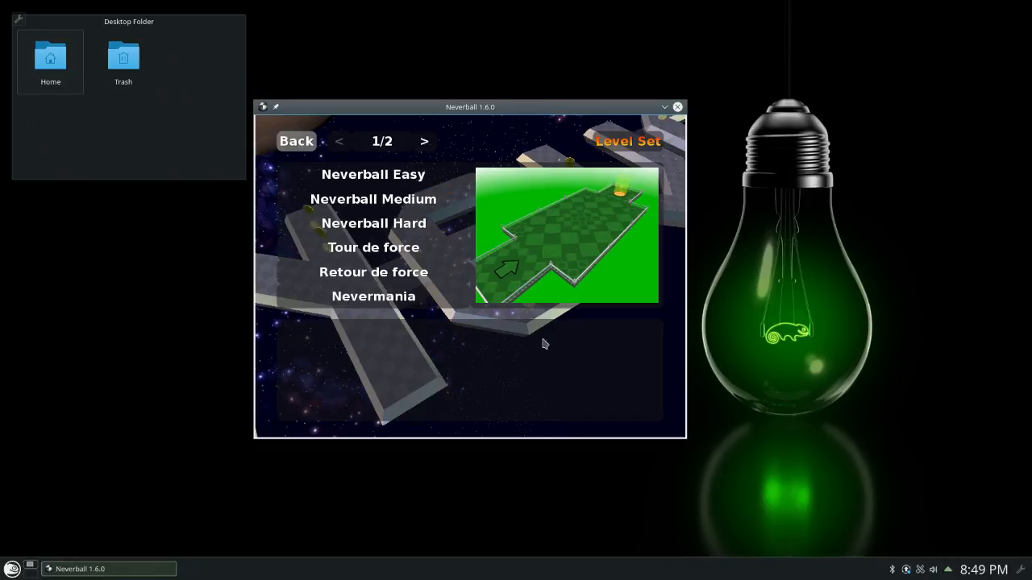
click(374, 174)
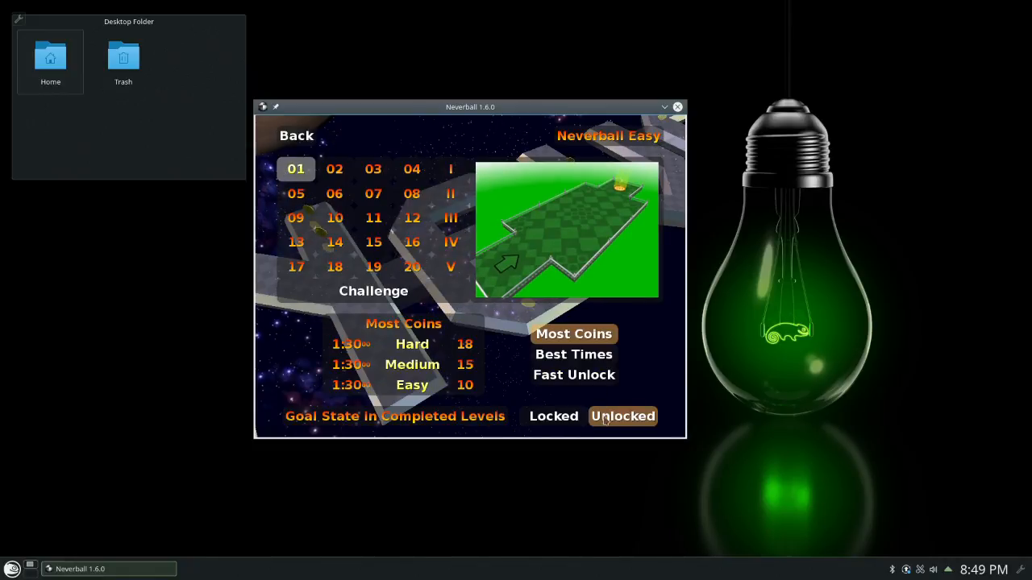
click(295, 170)
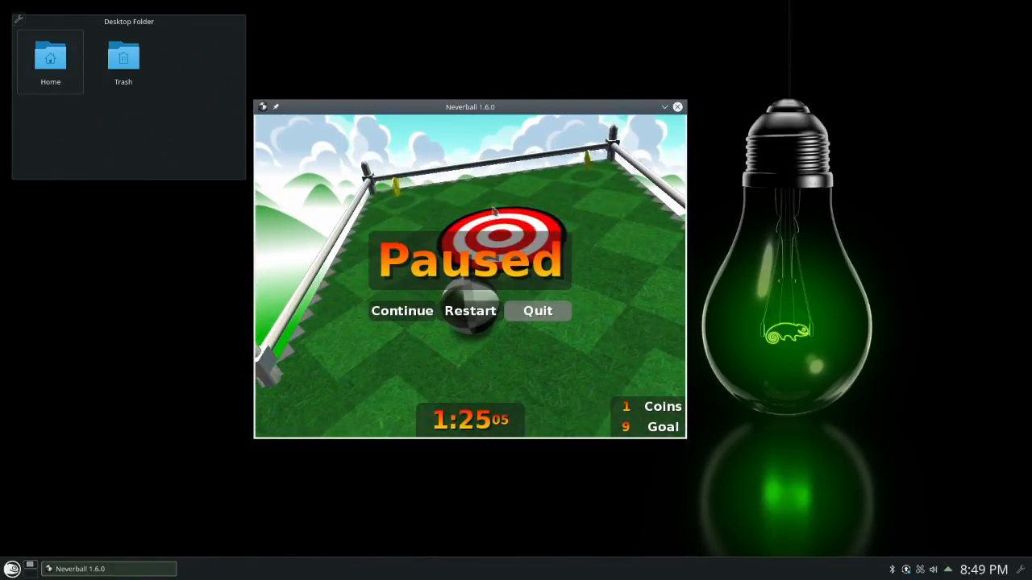
mouse_move(458, 113)
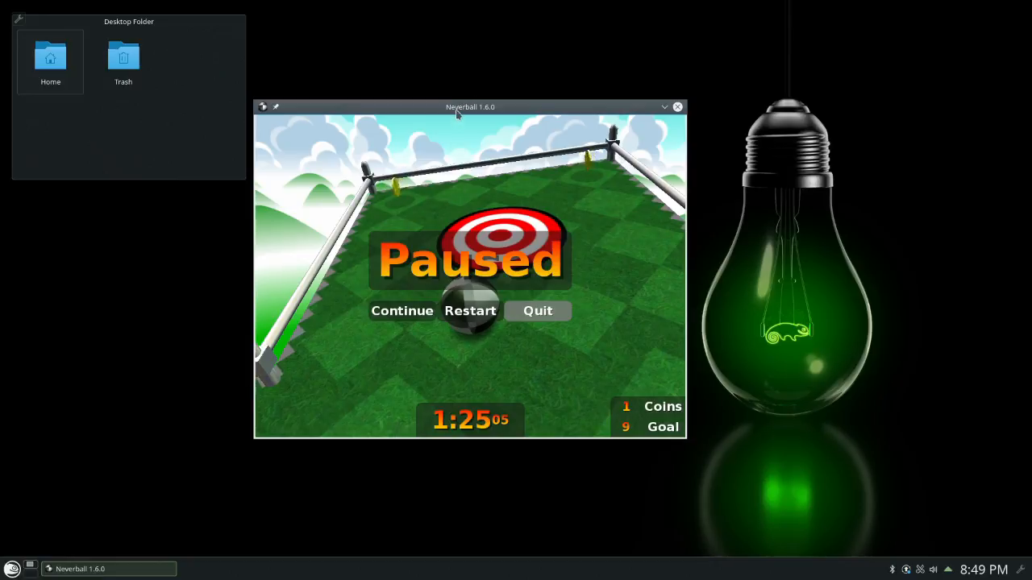
click(539, 309)
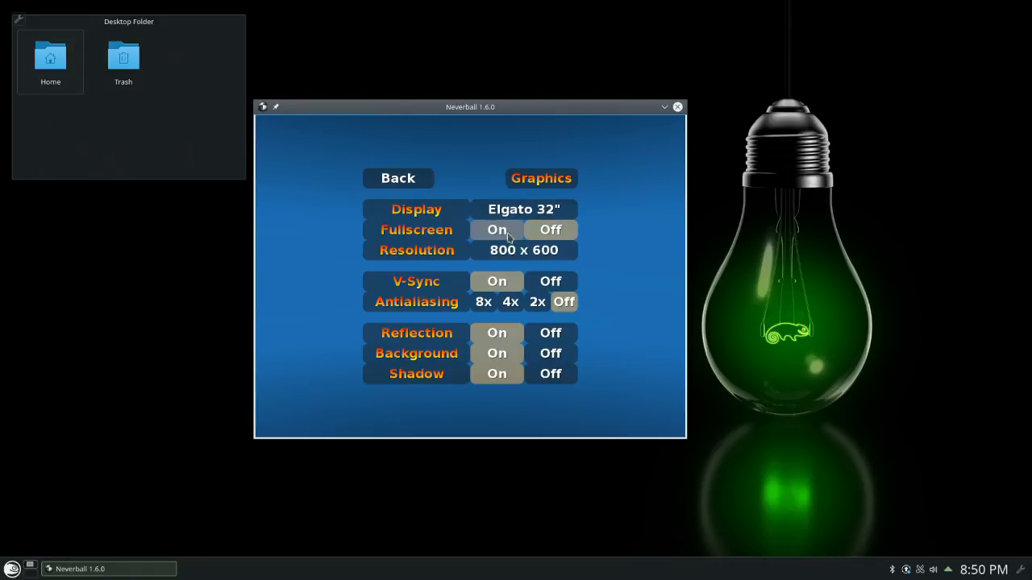
Set Neverball graphics to 1920 x 1080 fullscreen with 8x antialiasing in the Options menu
click(522, 250)
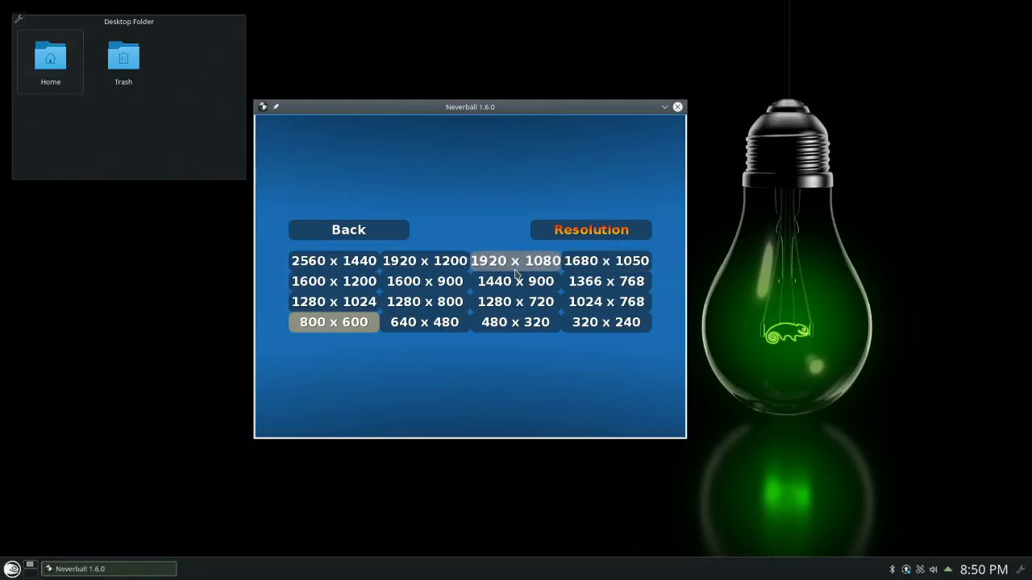
click(516, 261)
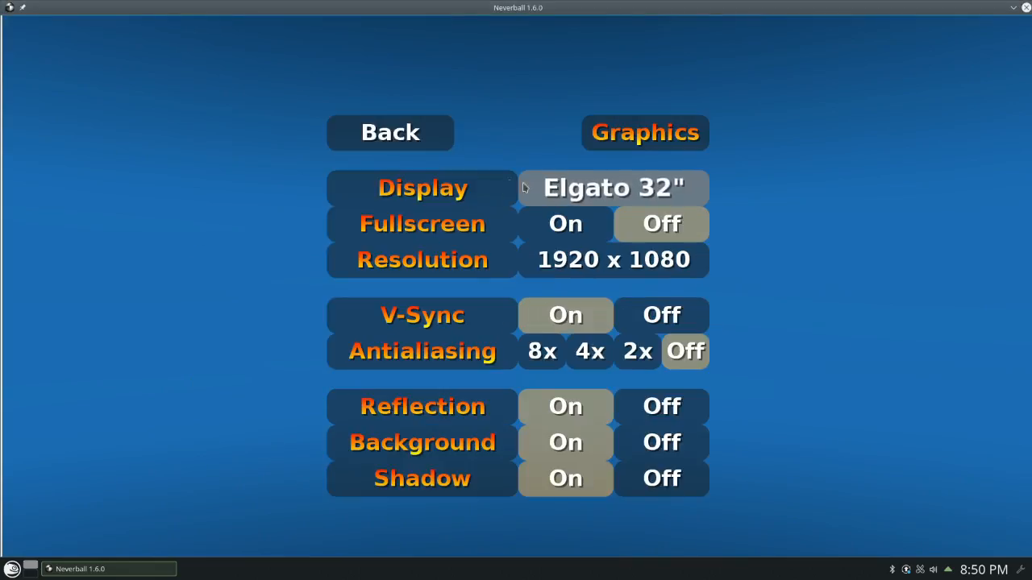
click(565, 223)
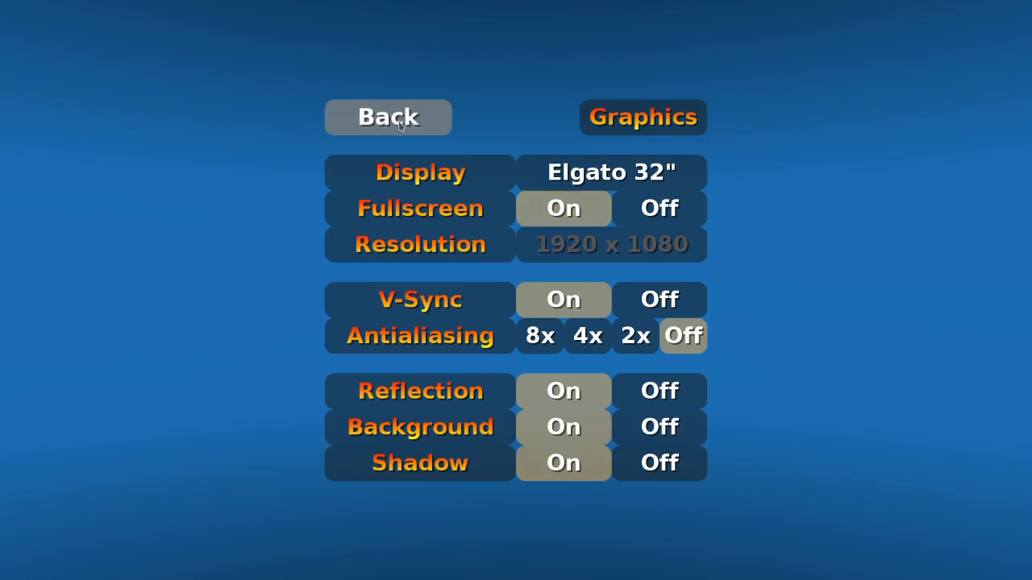
click(387, 116)
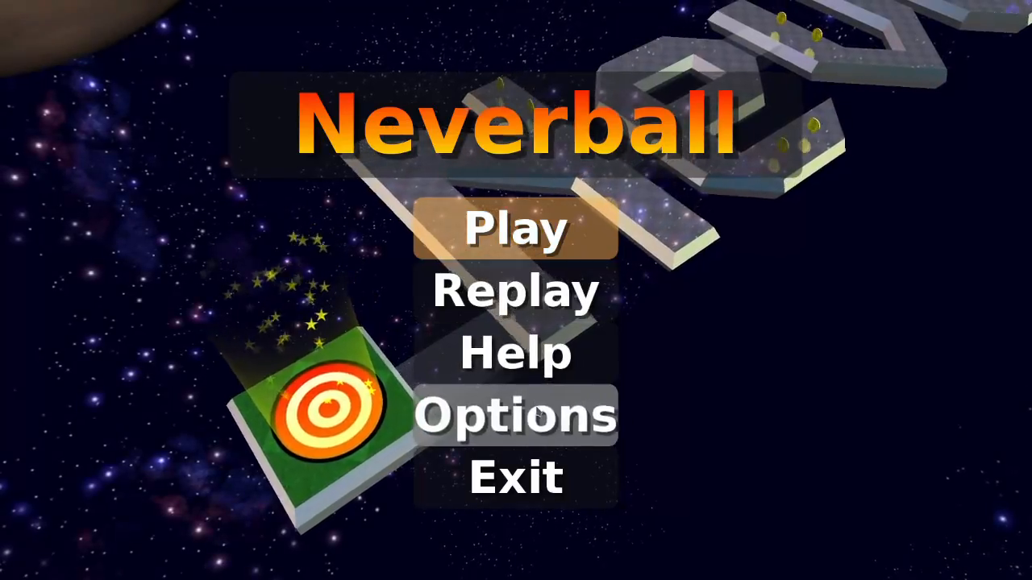
click(516, 416)
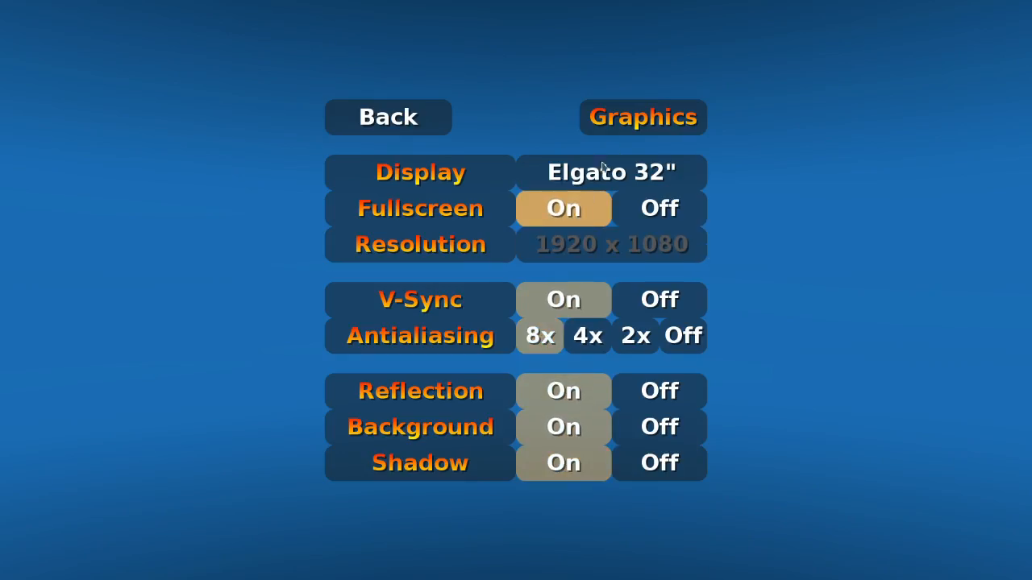
click(386, 116)
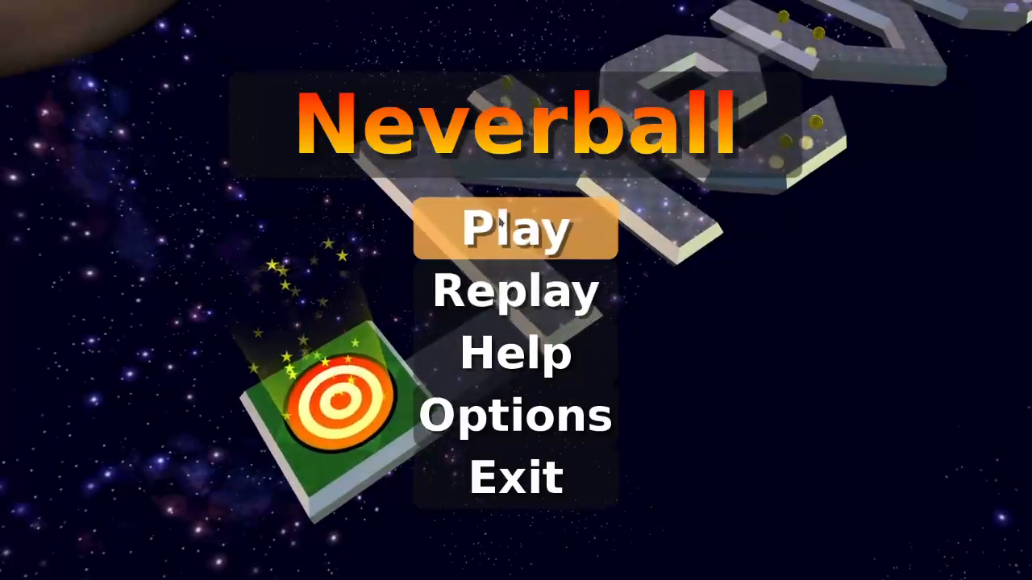
Go to Play and choose the Neverball Easy level set
click(515, 227)
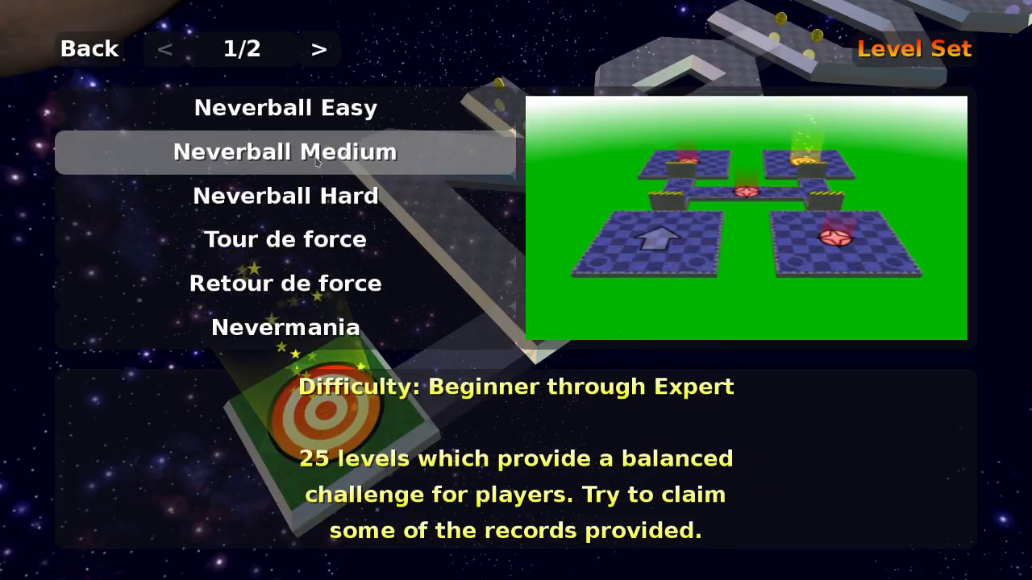
click(285, 106)
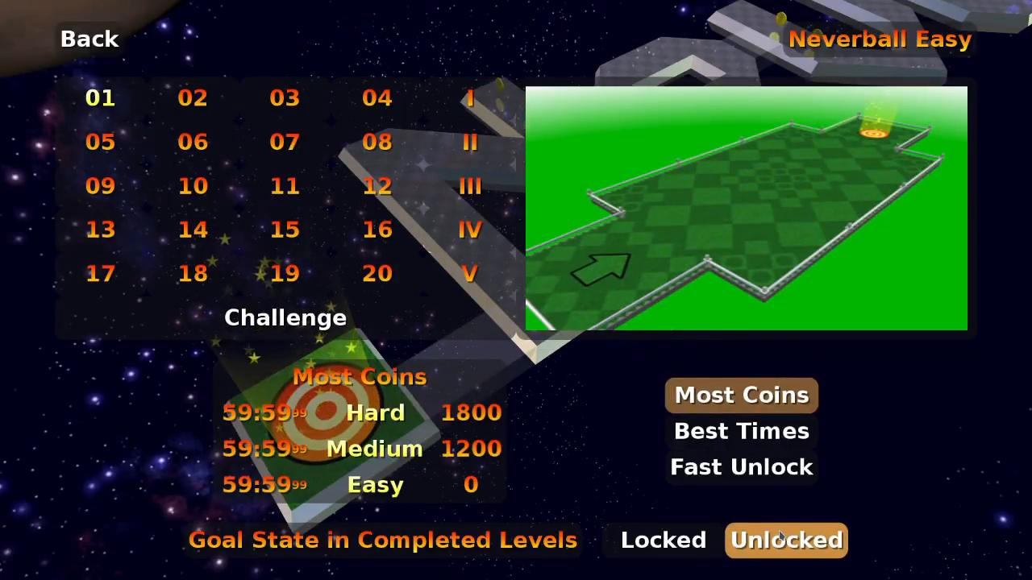
click(100, 97)
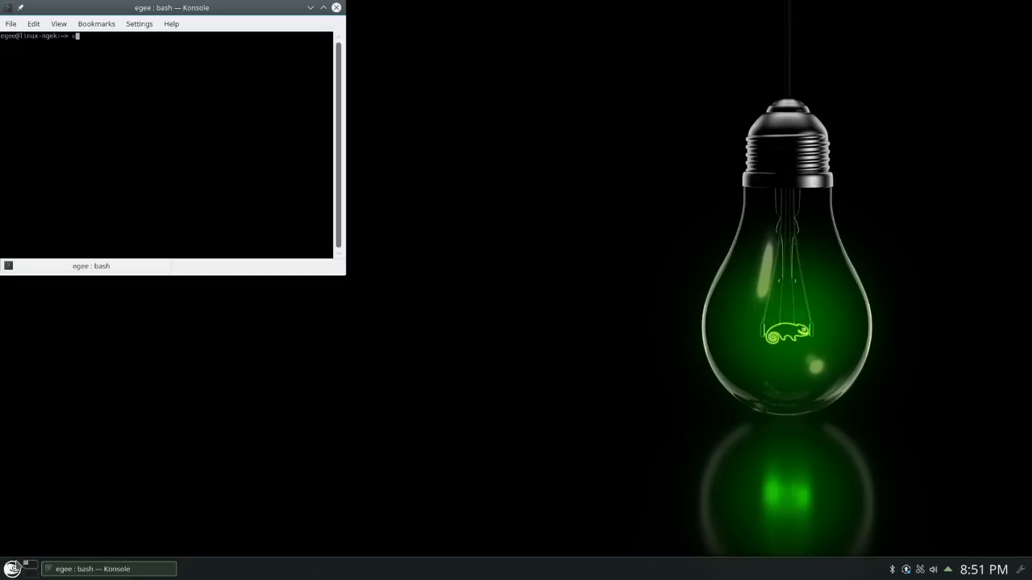
Run uname -r in Konsole to show kernel 4.4.27-1-default, then bring up the application launcher
text(name -r)
key(Return)
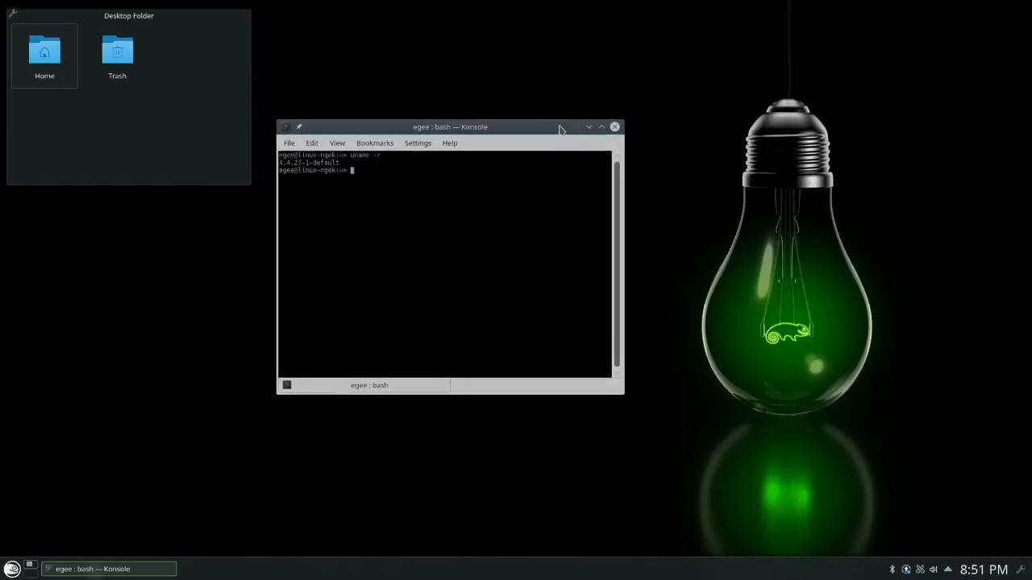
click(13, 567)
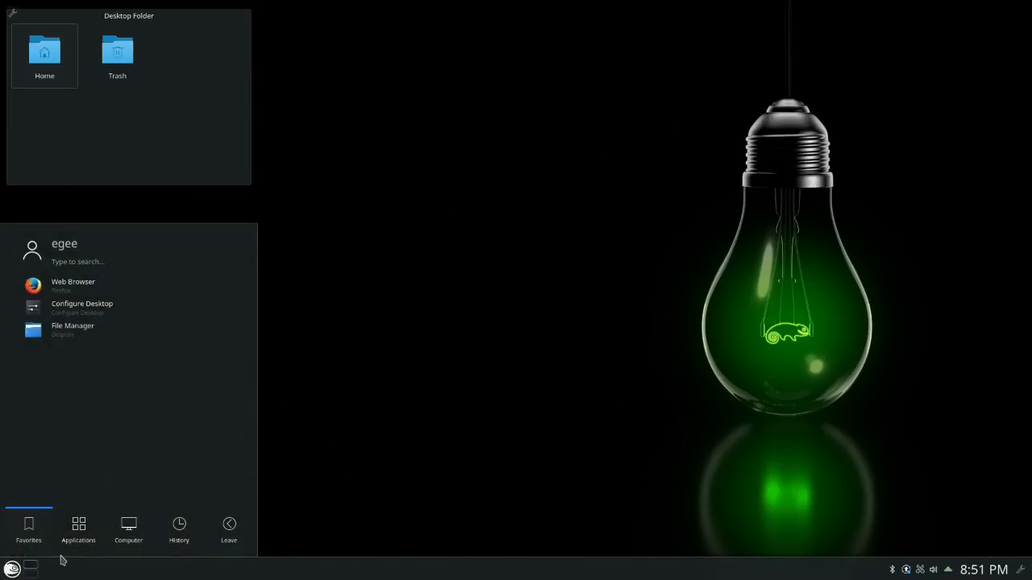
Start GIMP from Applications > Graphics in the launcher and close it
click(77, 530)
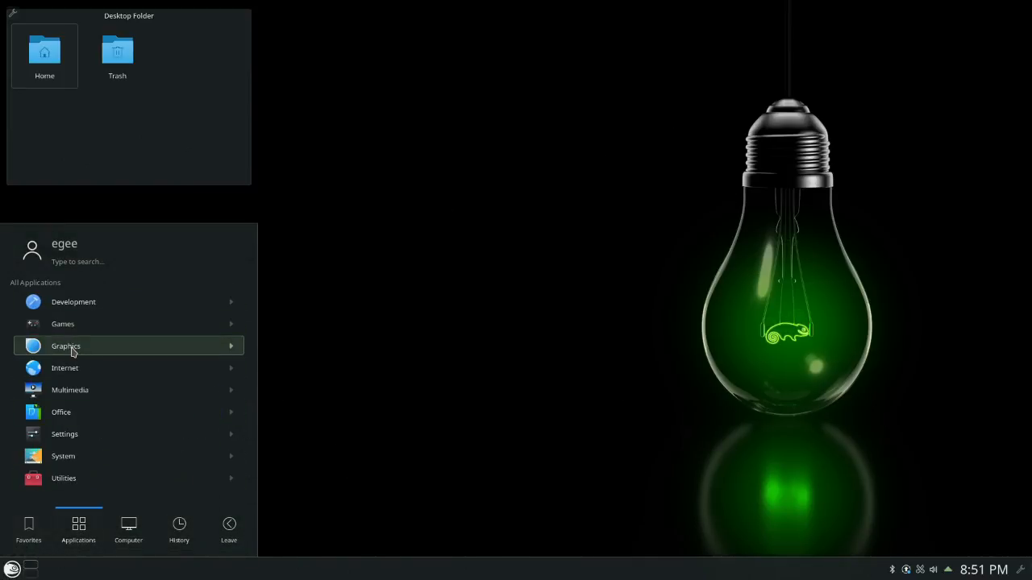
click(67, 345)
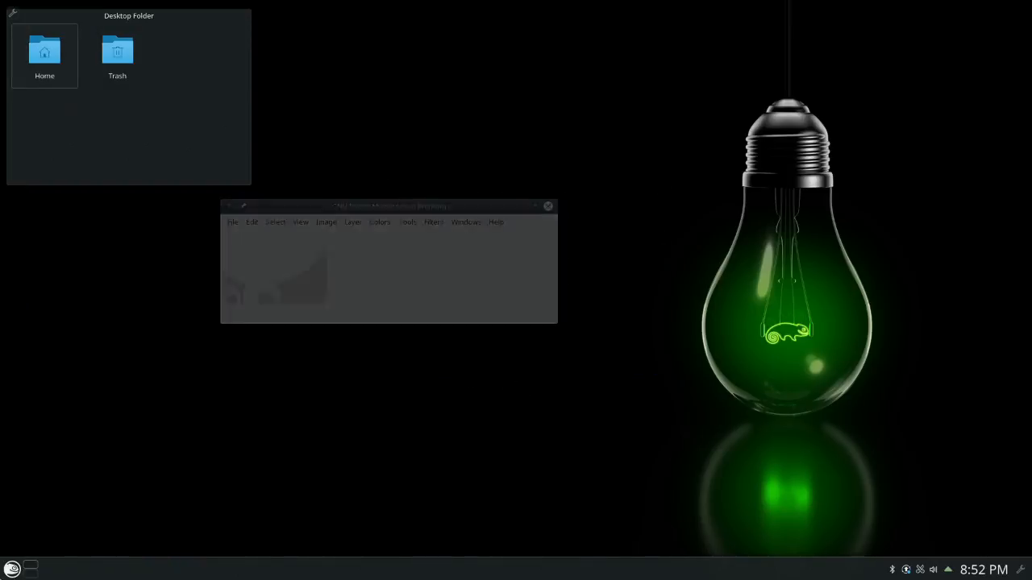
Search 'term' in the launcher, launch Konsole, move the window and close it
click(12, 567)
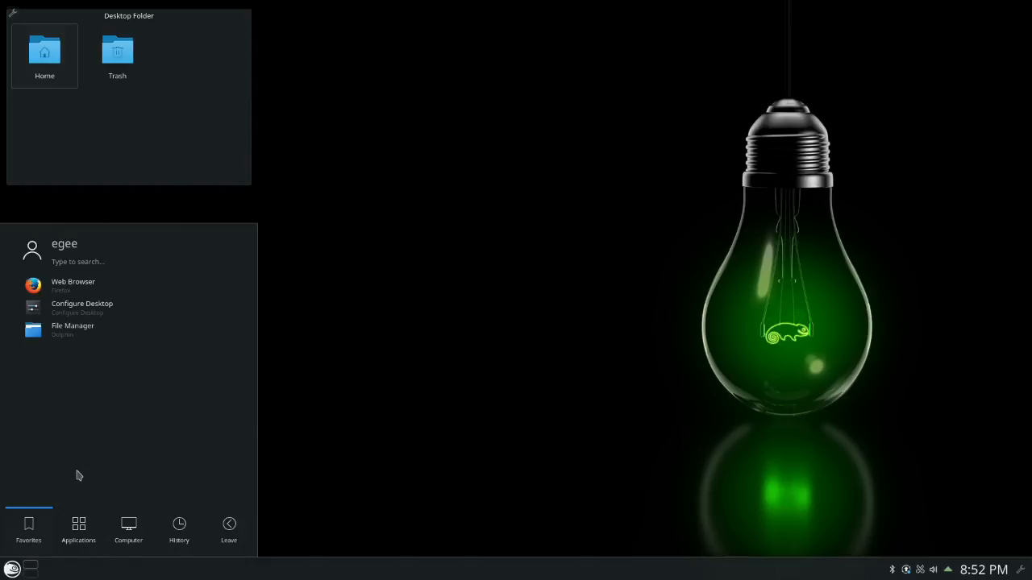
text(term)
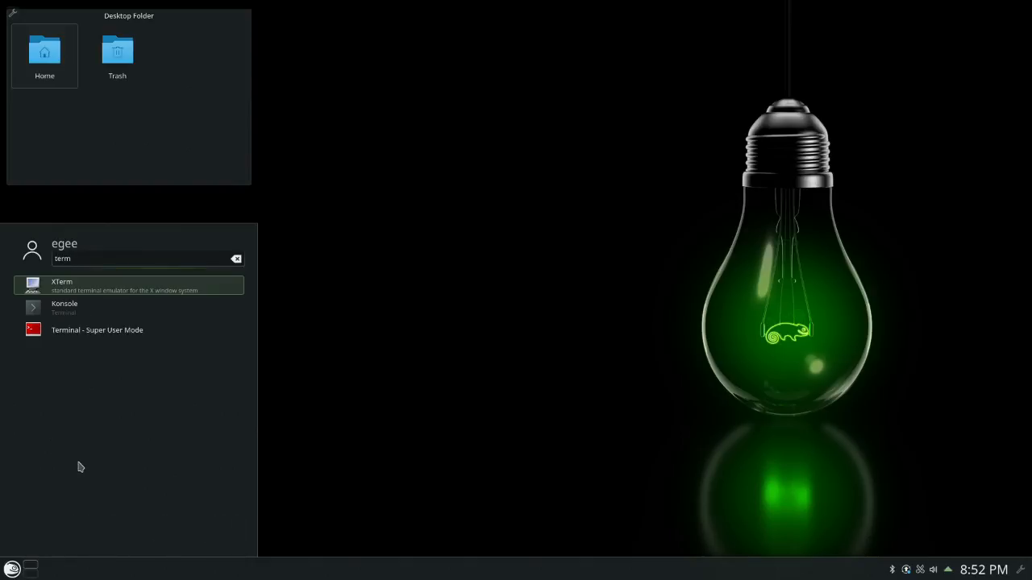
click(64, 306)
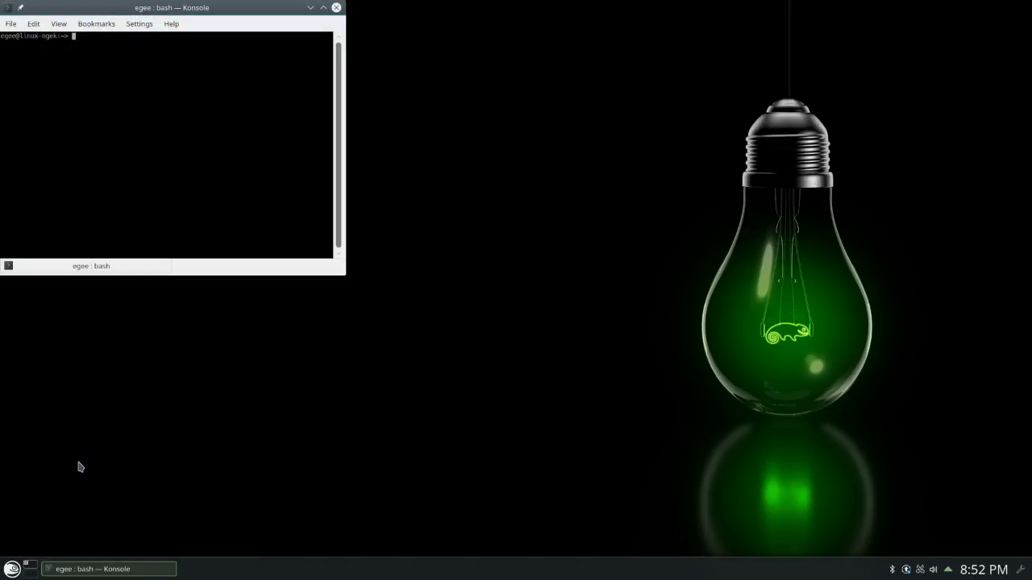
drag(171, 6, 475, 161)
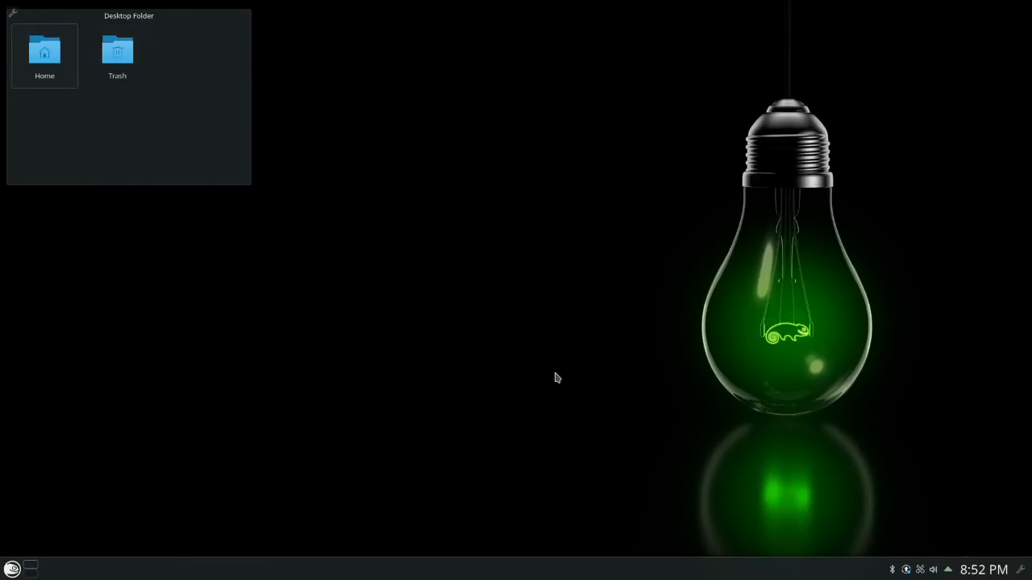
mouse_move(787, 415)
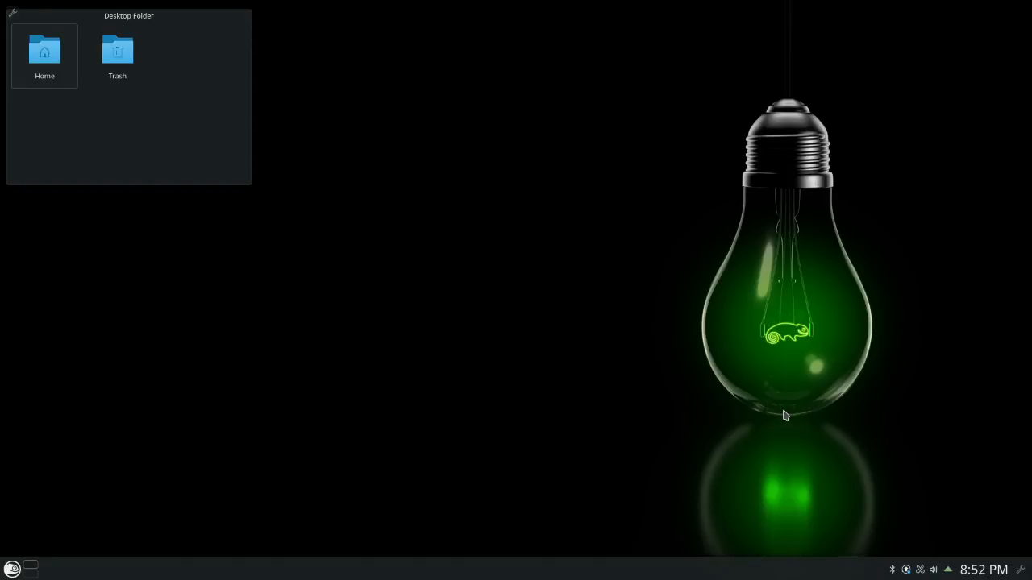
mouse_move(520, 330)
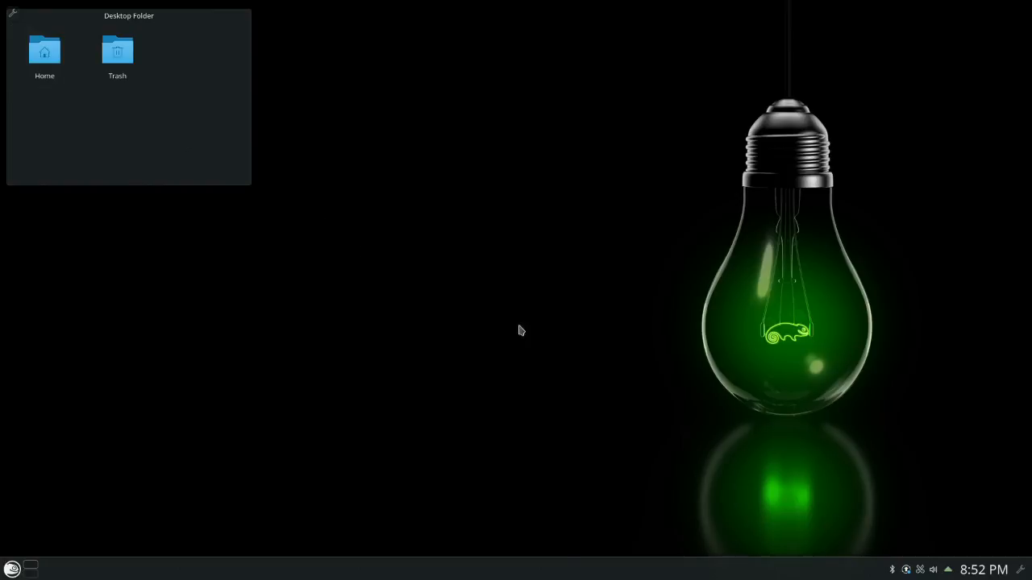